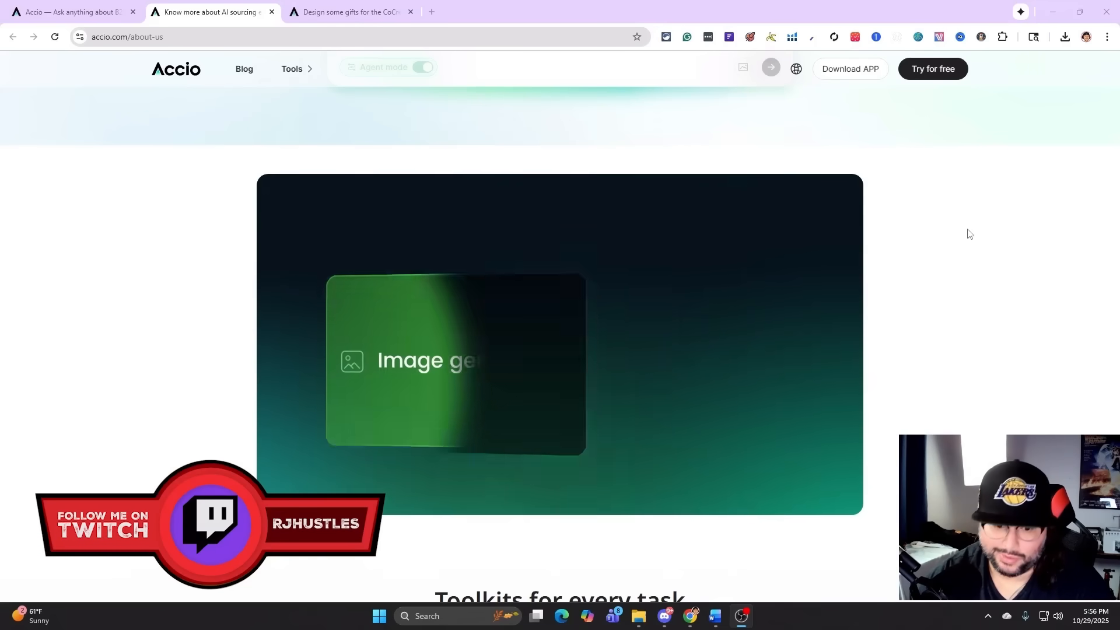
Step: Browse the home page's supplier-finding and hot-selling analysis toolkit examples
scroll("down", 3)
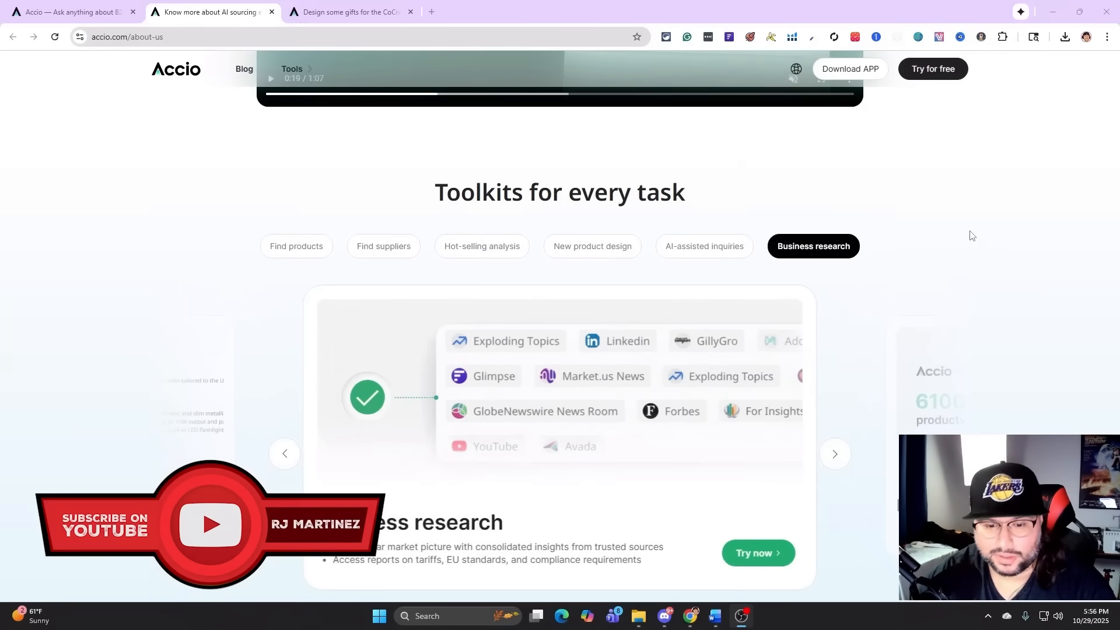
left_click(297, 246)
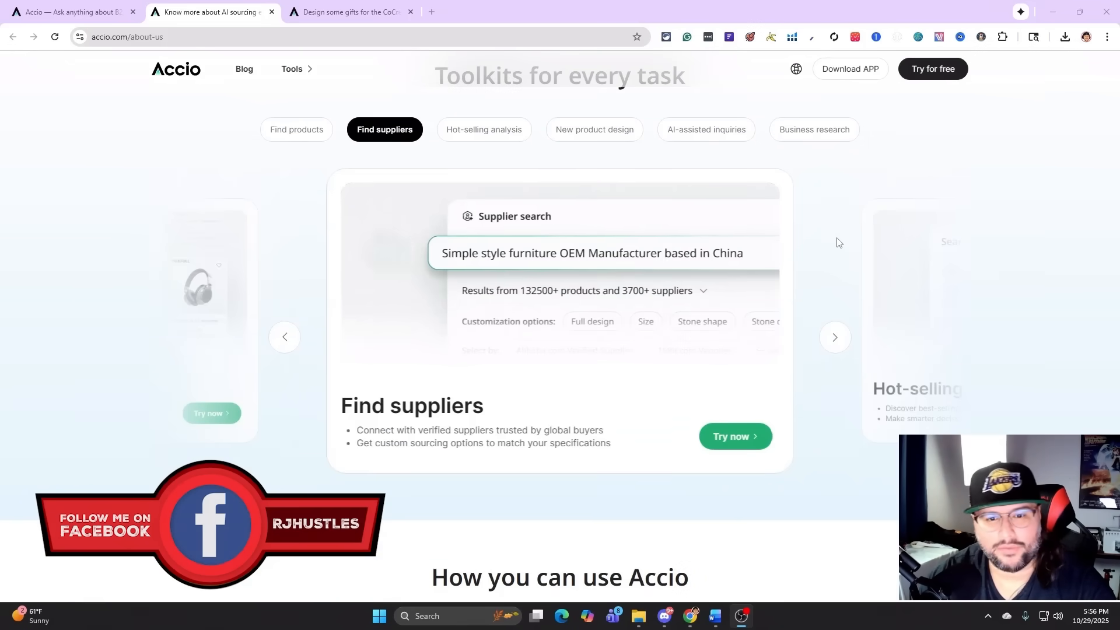
left_click(483, 130)
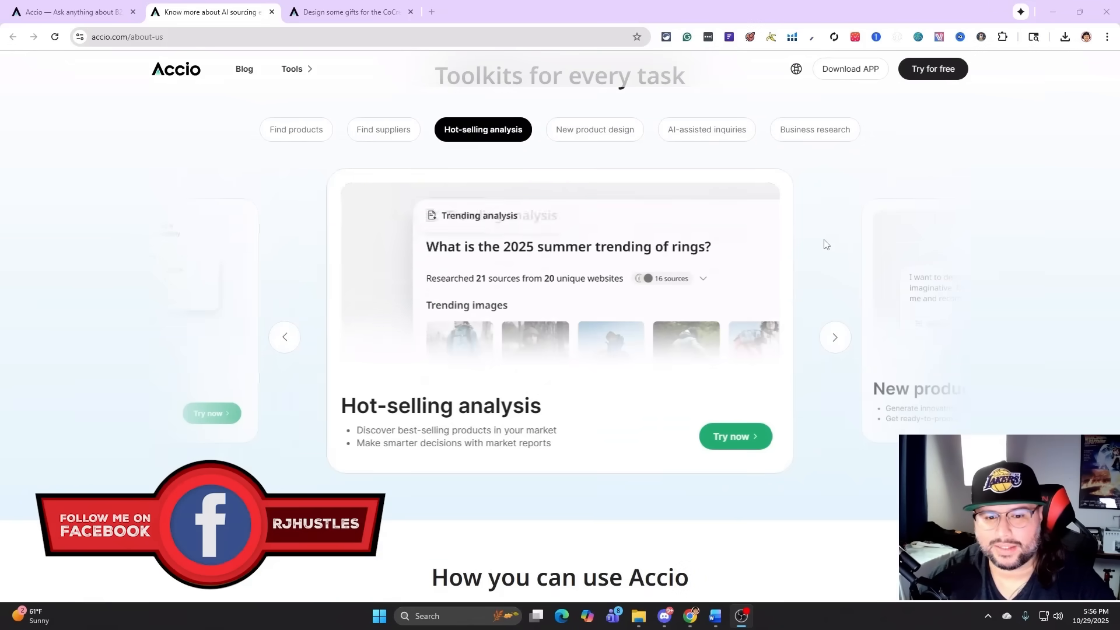
scroll("down", 3)
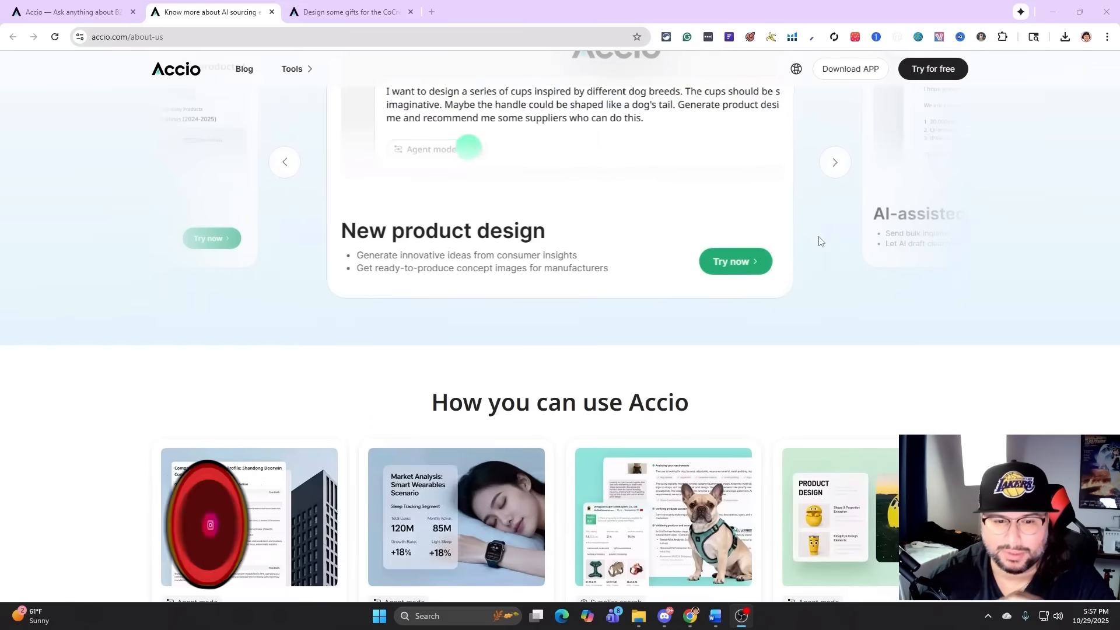
scroll("down", 3)
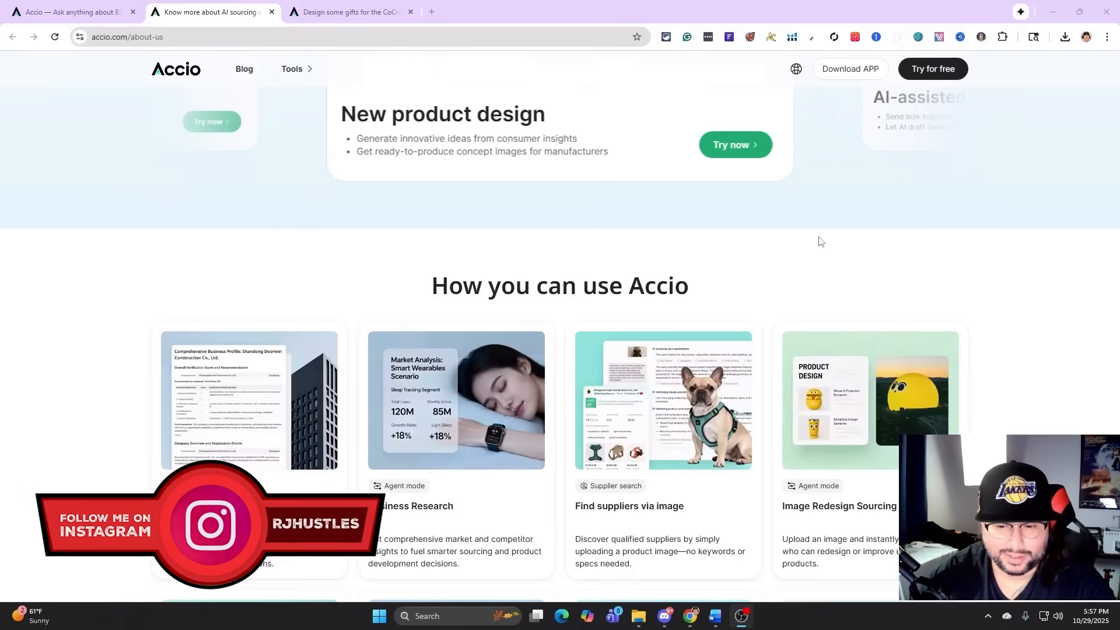
scroll("down", 3)
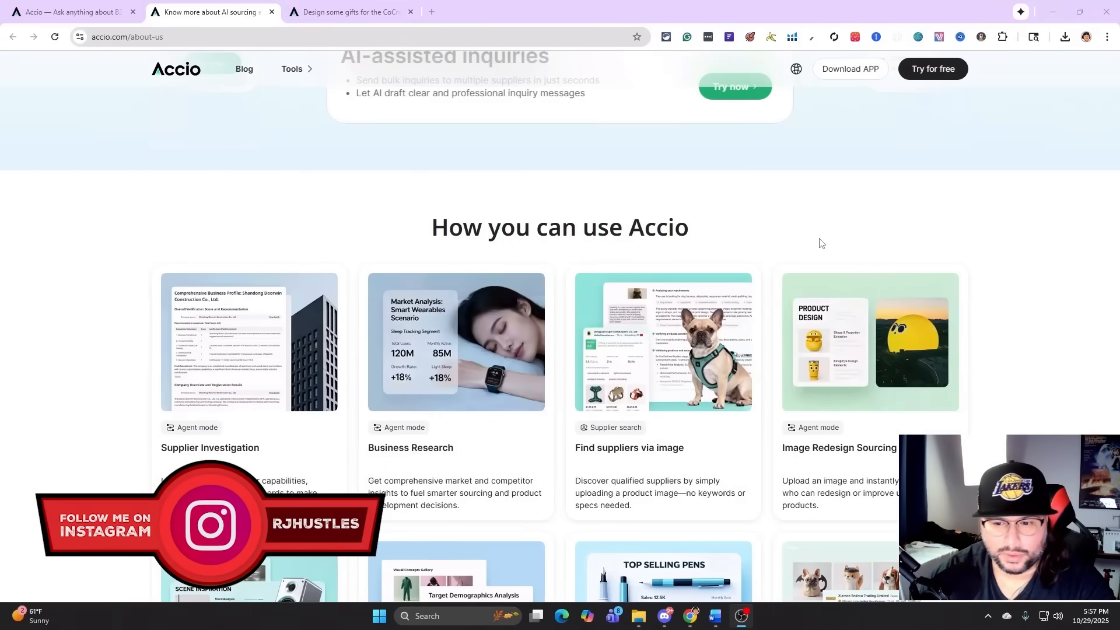
scroll("down", 3)
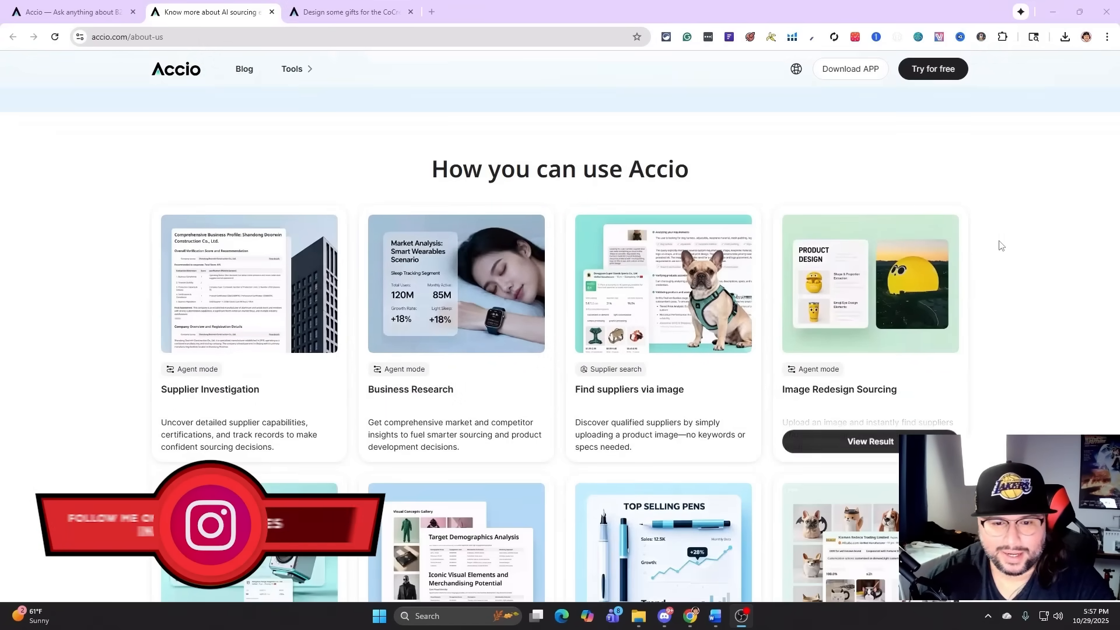
scroll("down", 3)
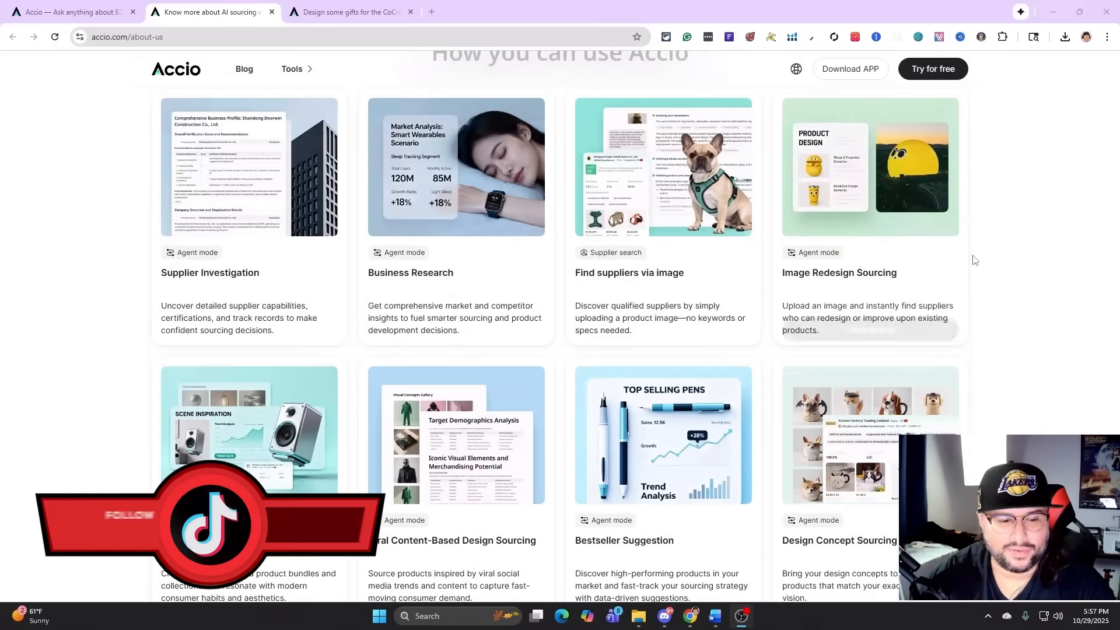
mouse_move(929, 281)
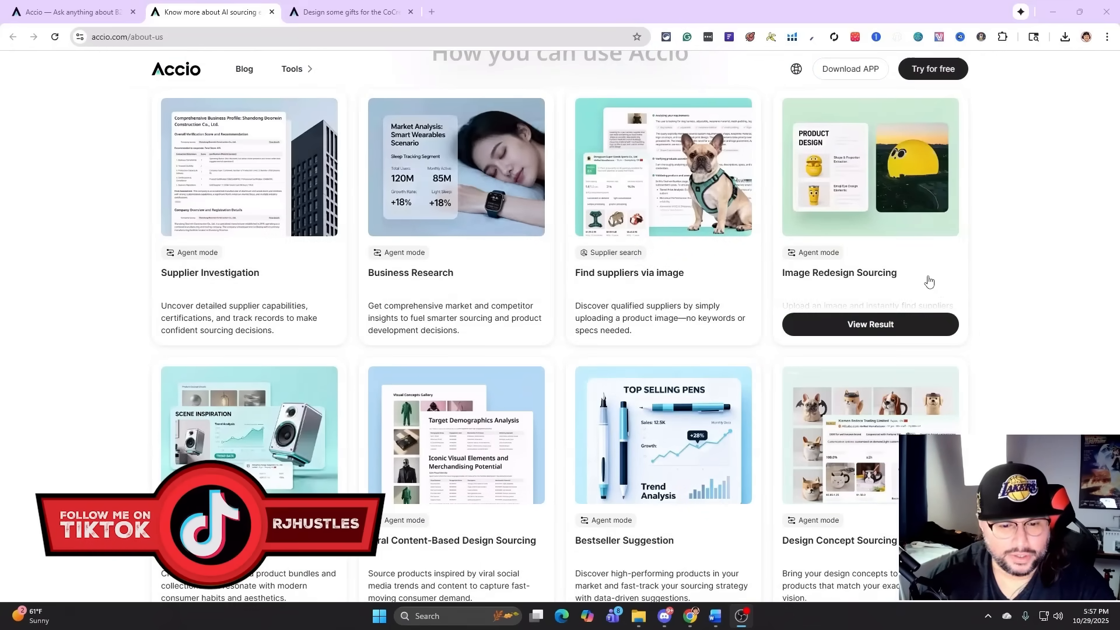
mouse_move(909, 293)
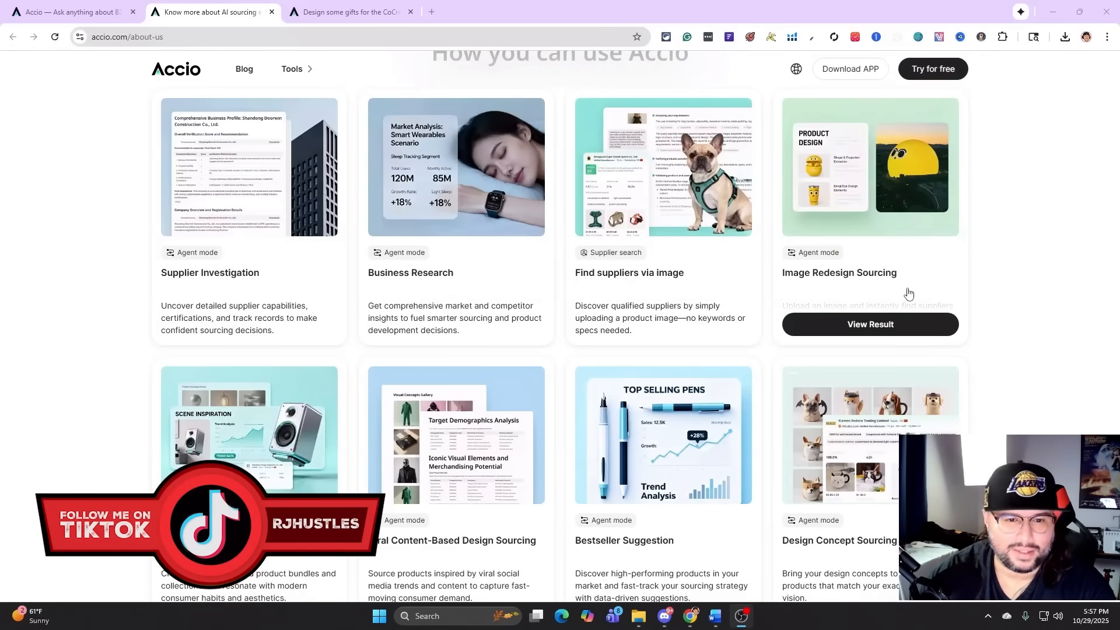
Step: Enter the minimalist knurled-grip travel bottle prompt with charcoal, sand, alpine colorways and renders
scroll("down", 3)
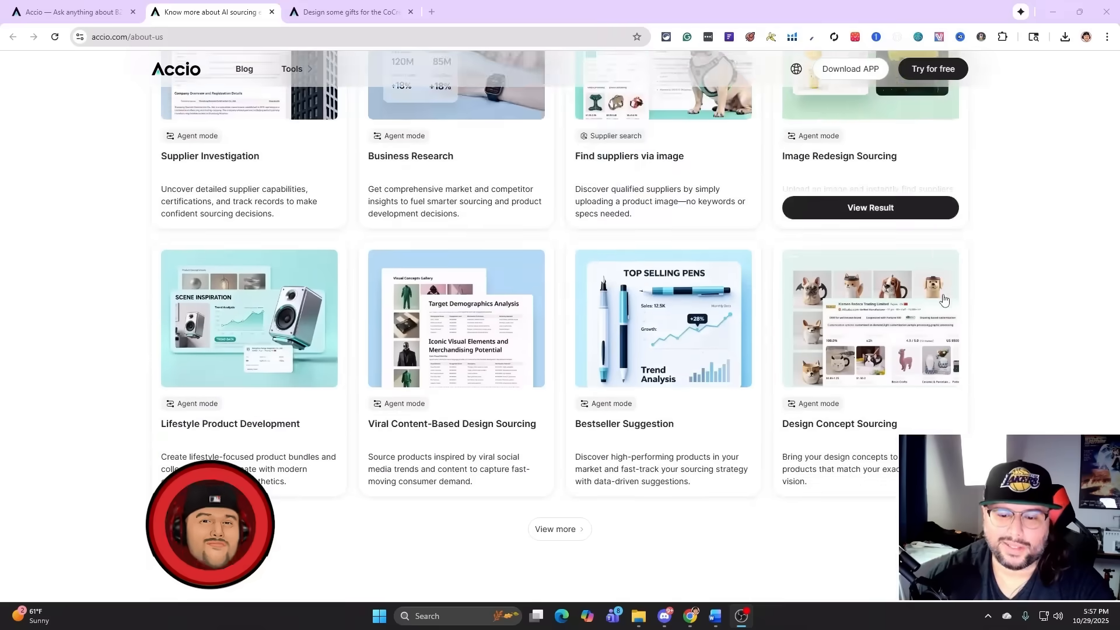
scroll("down", 3)
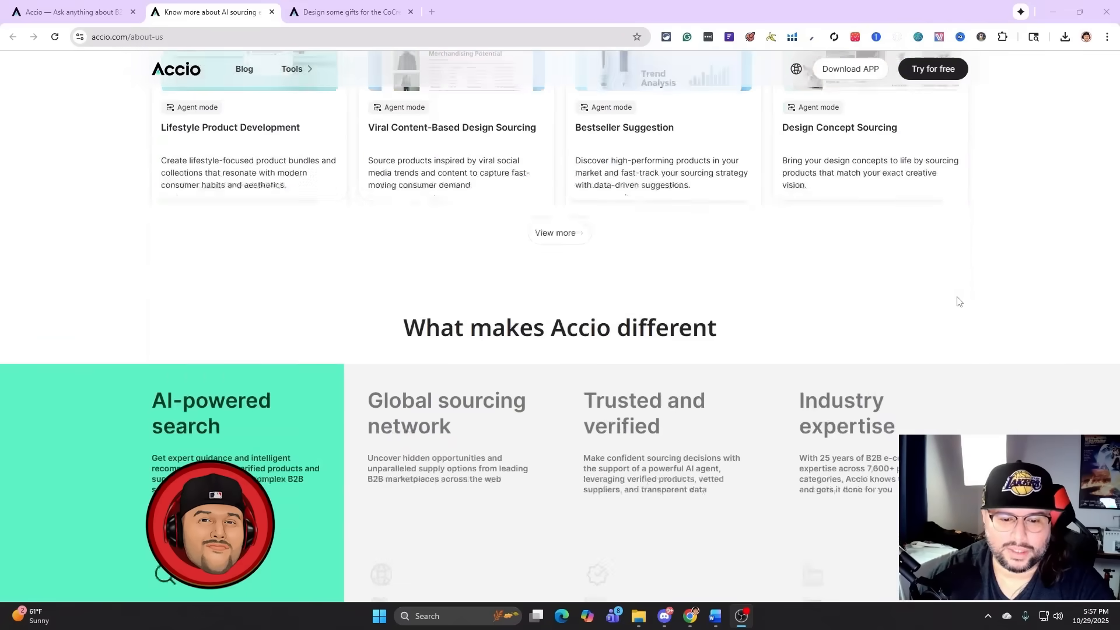
scroll("down", 3)
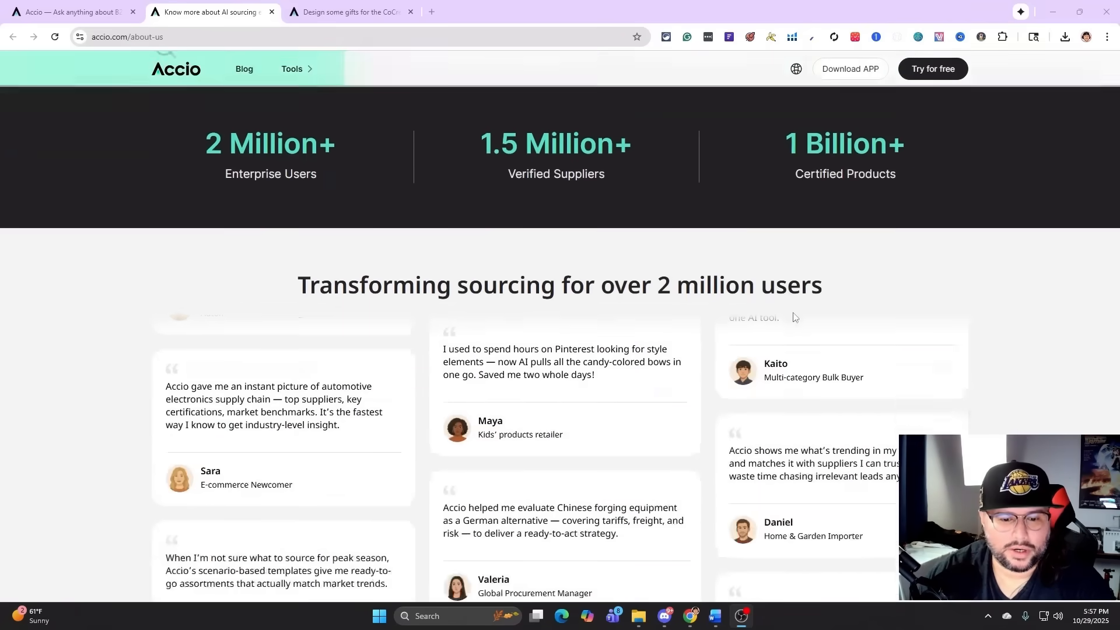
scroll("up", 3)
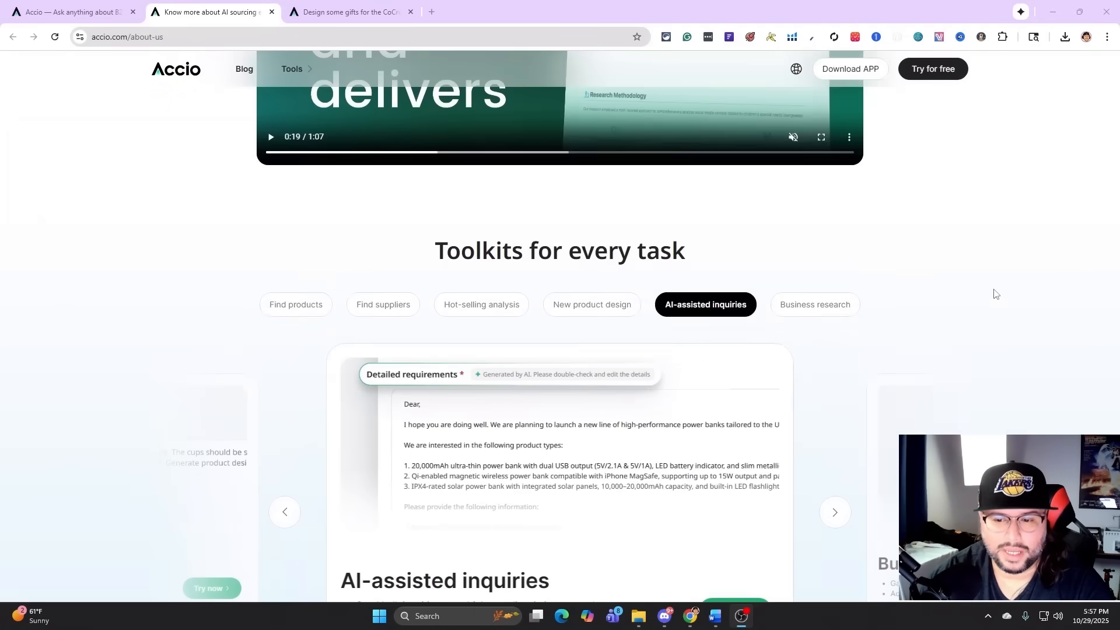
scroll("up", 3)
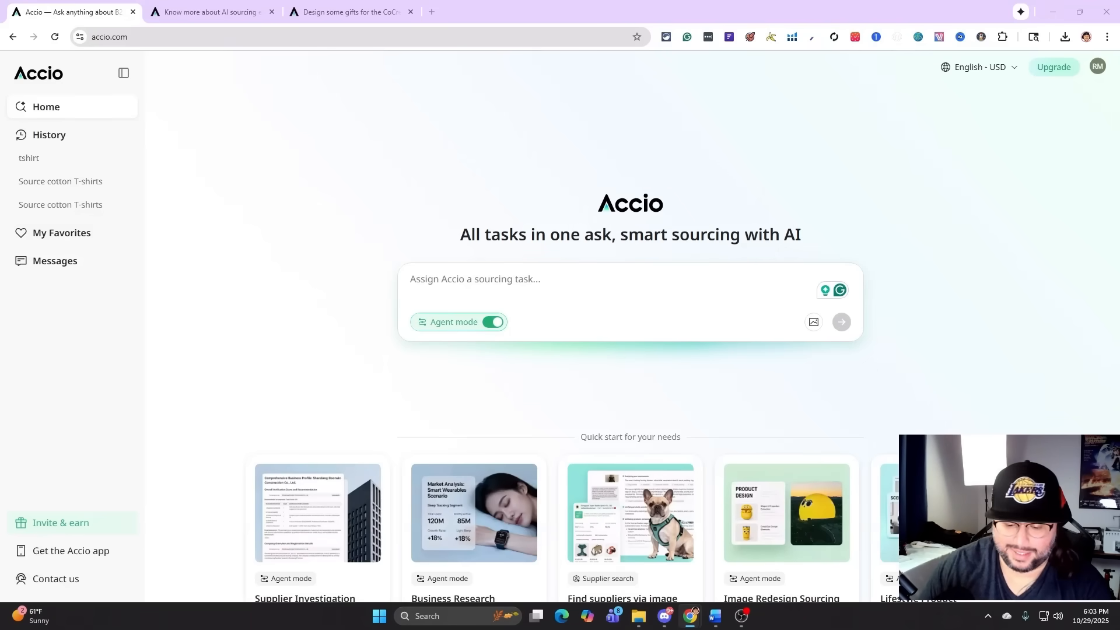
mouse_move(611, 370)
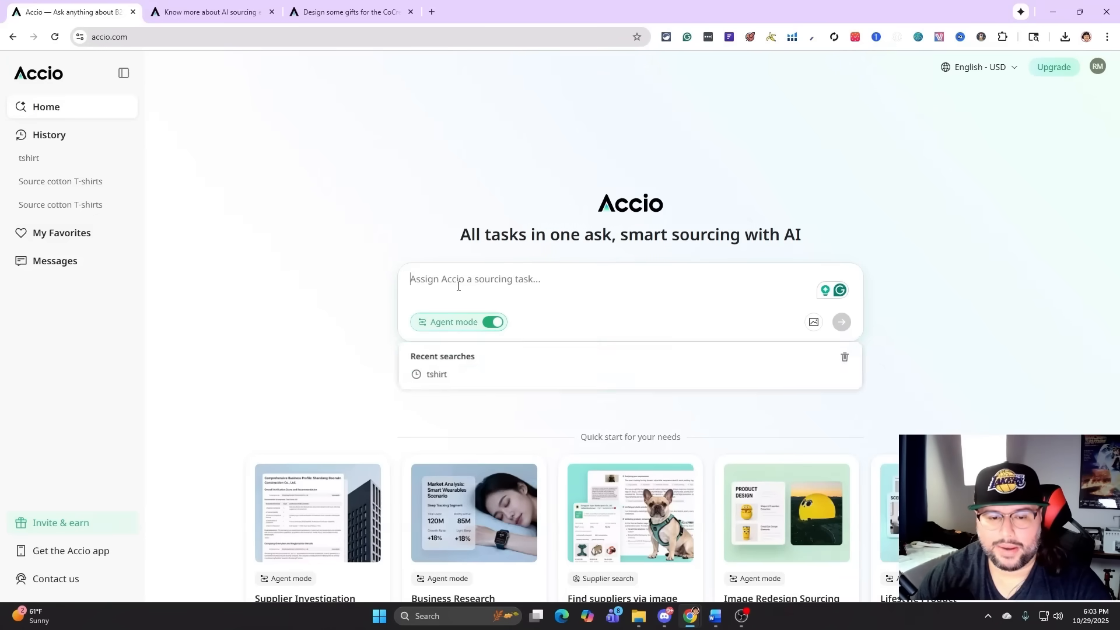
type("Design a minimalist travel water bottle with a knurled grip and twist-lock lid. Show three colorways (charcoal, sand, alpine). Create studio product renders plus realistic lifestyle scenes (desk setup, hiking daypack, gym bench).")
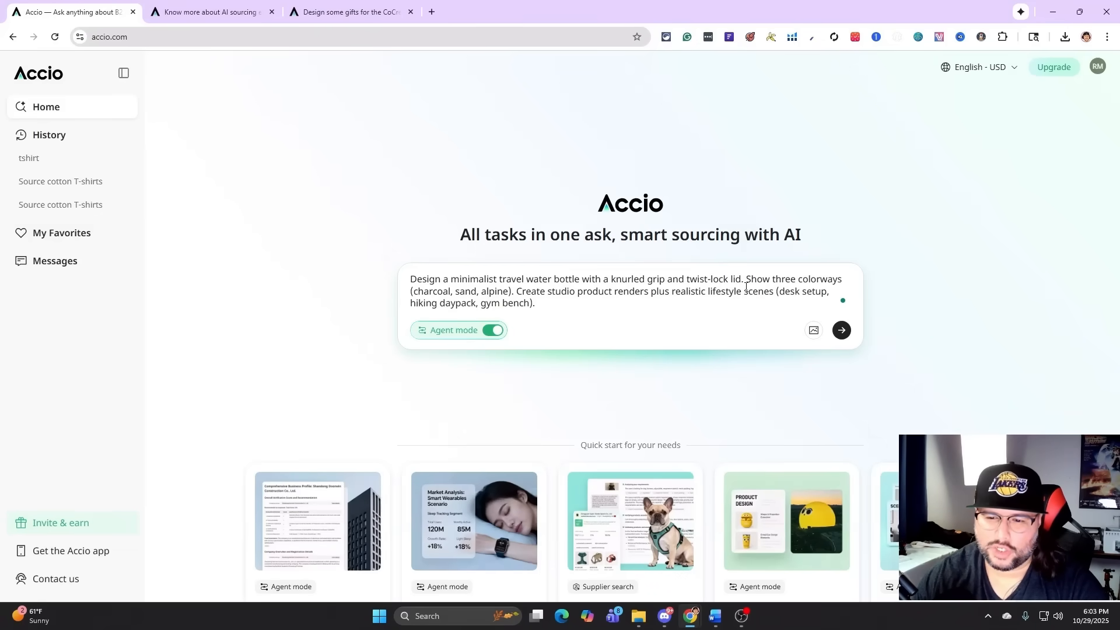
mouse_move(486, 298)
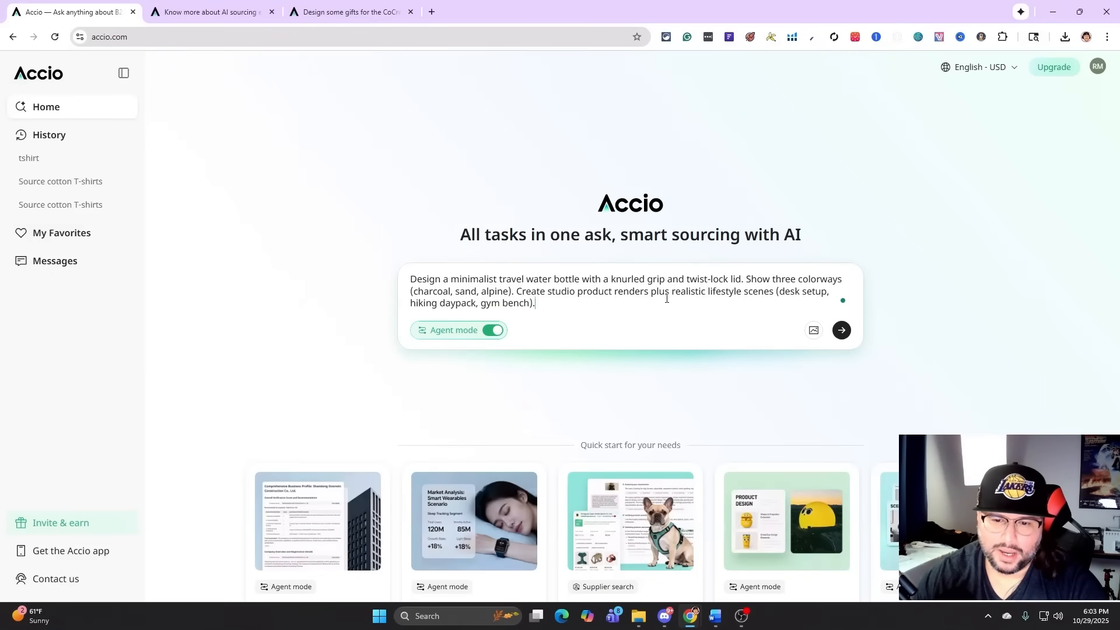
mouse_move(777, 295)
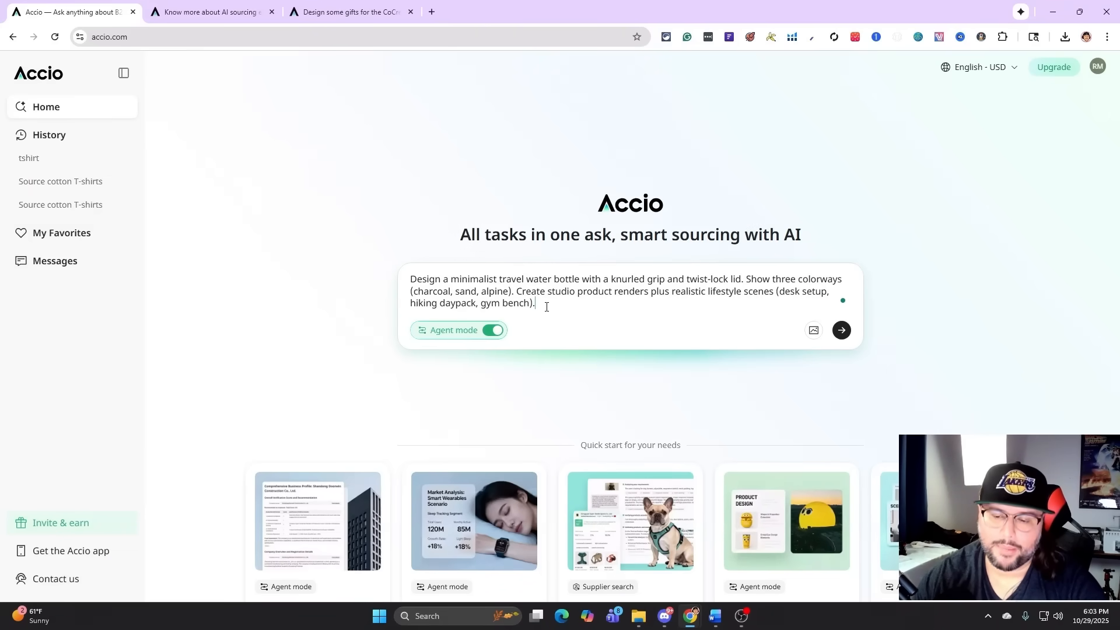
mouse_move(841, 330)
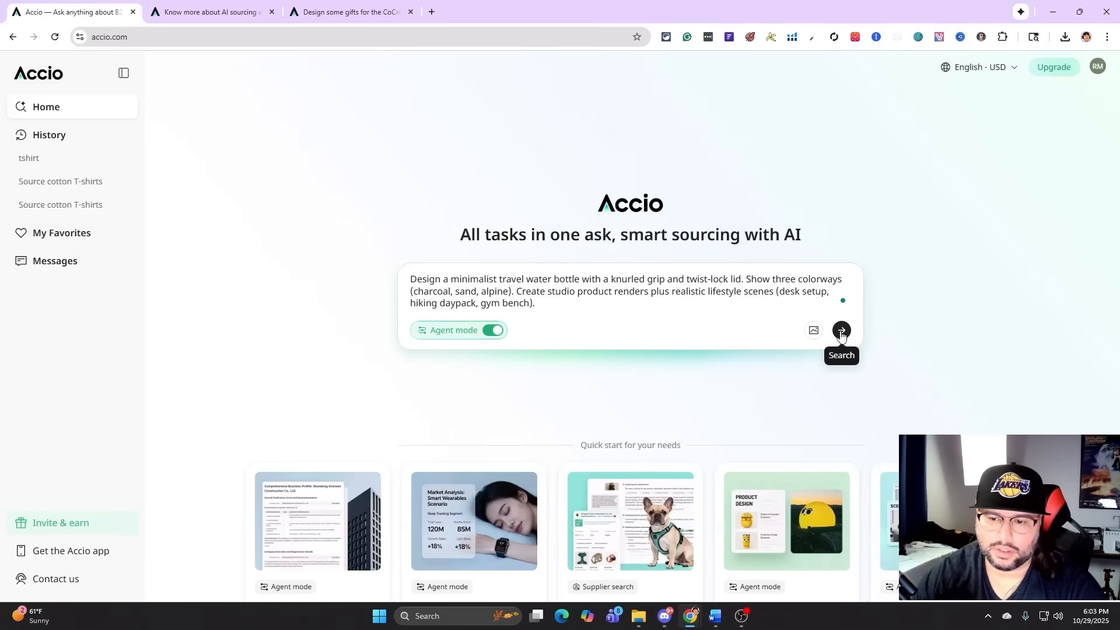
Step: Submit the water bottle request and get the four-step research and rendering plan
left_click(842, 336)
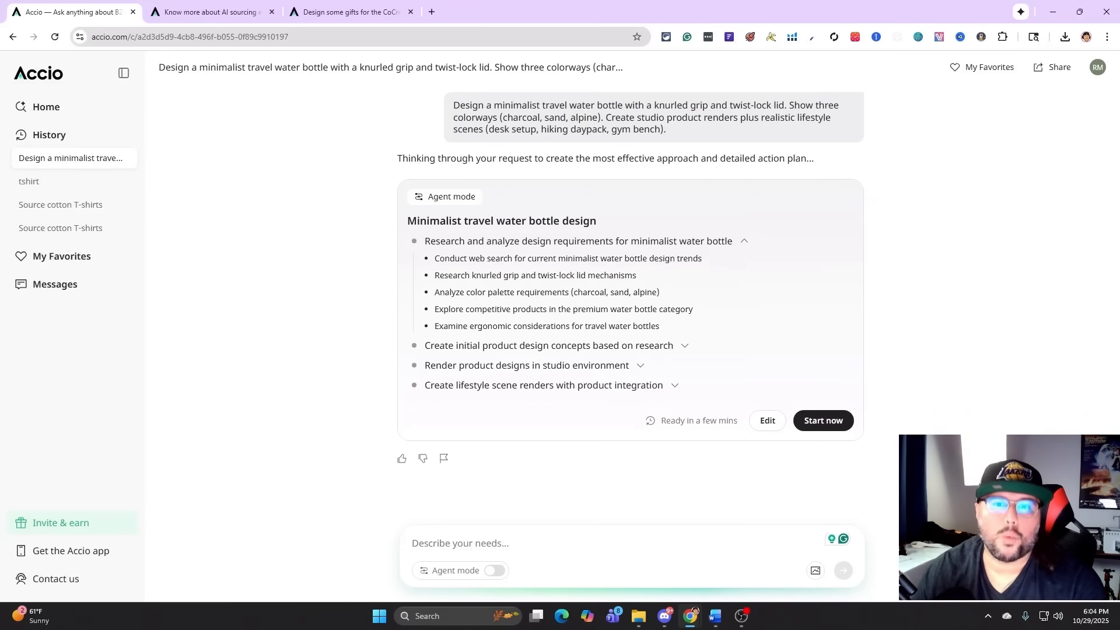
mouse_move(537, 255)
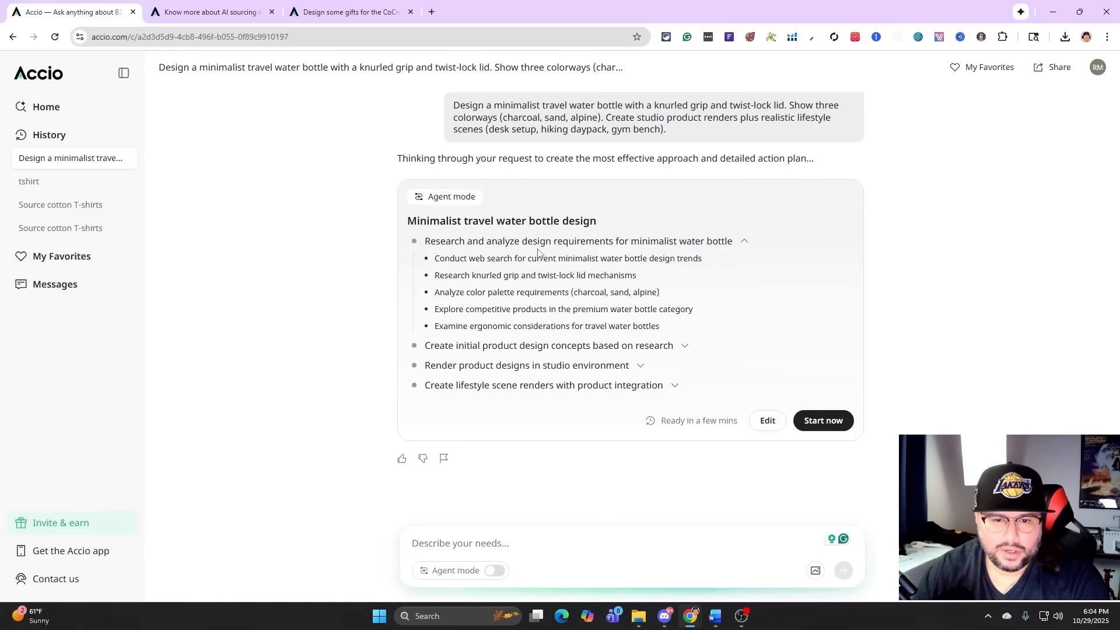
mouse_move(432, 276)
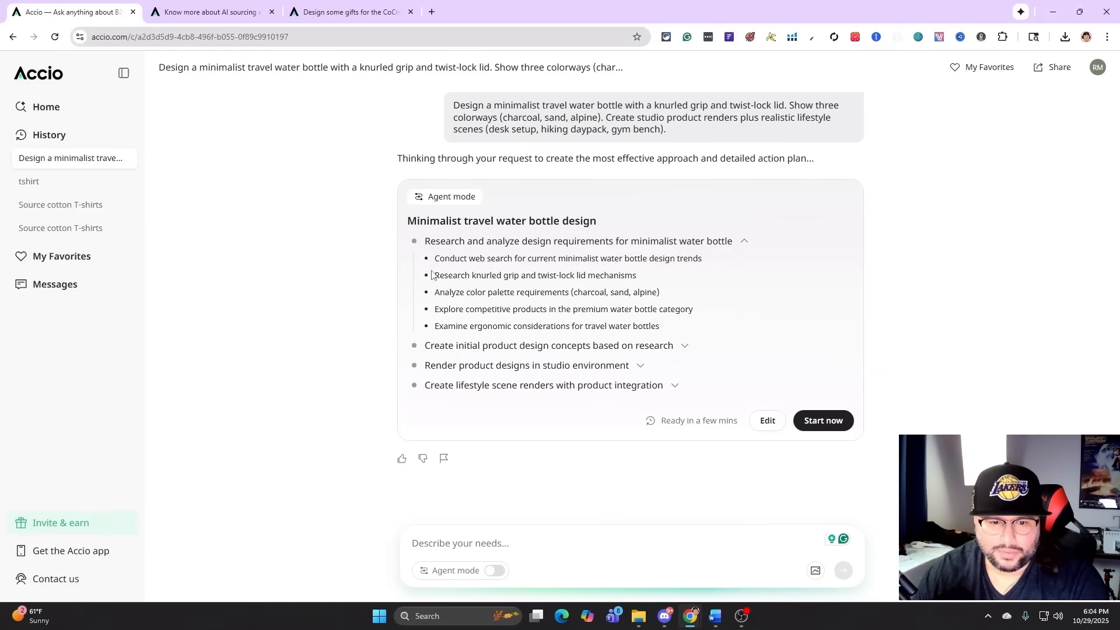
mouse_move(723, 434)
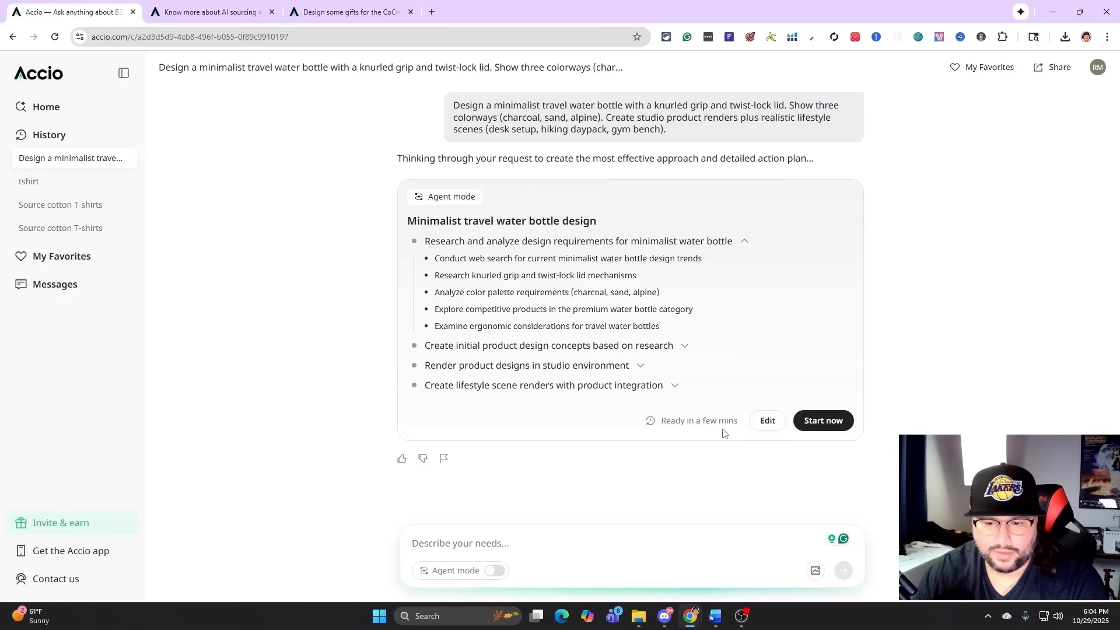
mouse_move(771, 432)
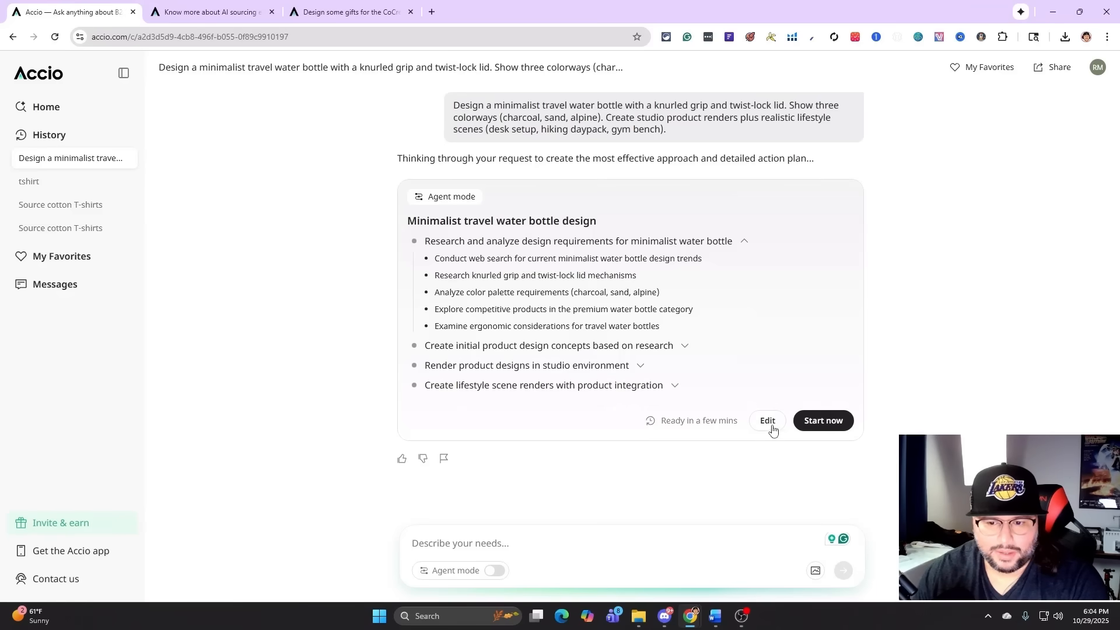
mouse_move(829, 429)
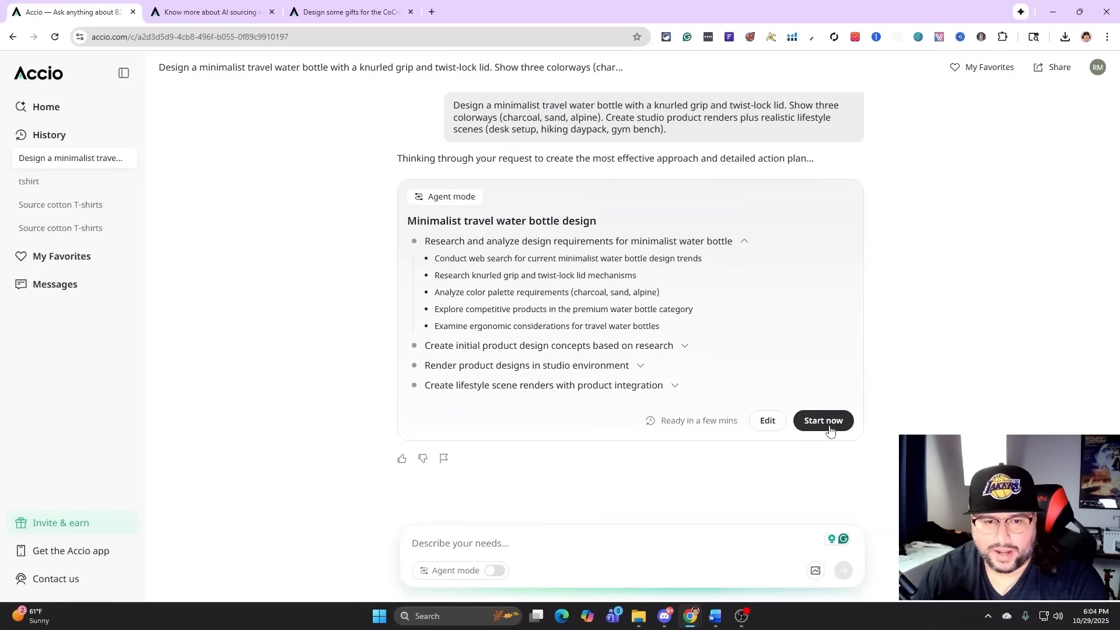
Step: Approve the plan so the agent starts researching bottle design trends across 20 sources
left_click(822, 420)
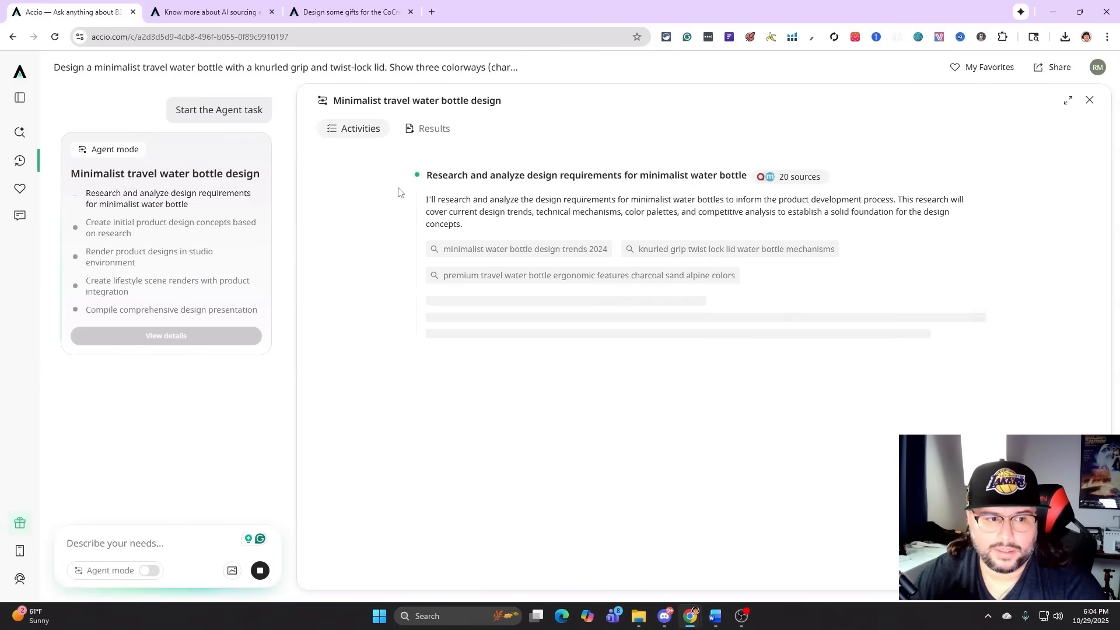
mouse_move(682, 185)
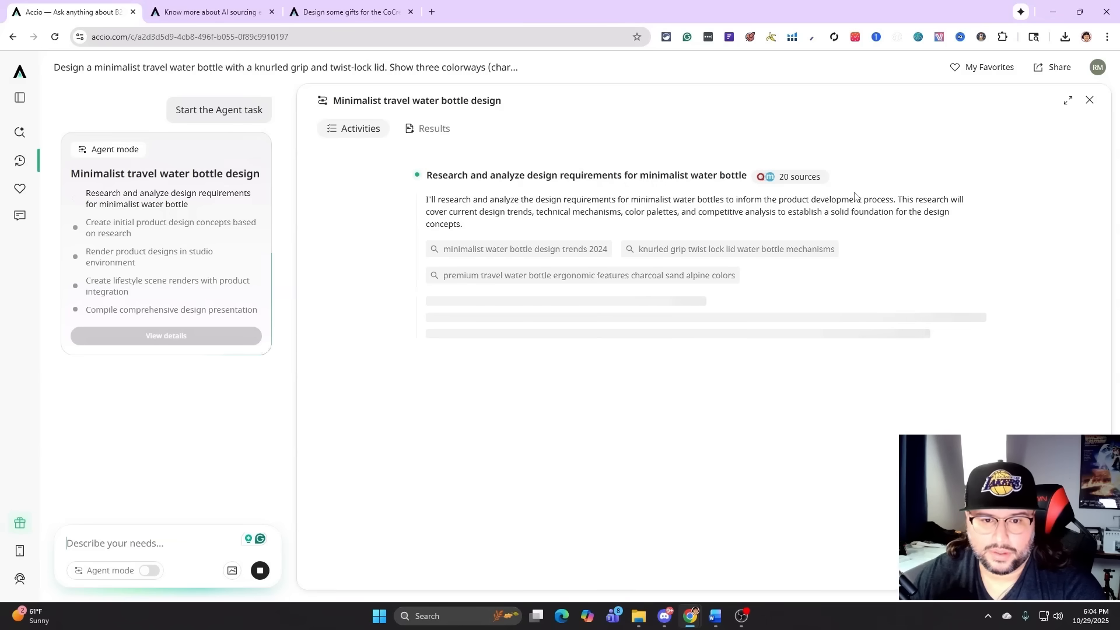
mouse_move(874, 214)
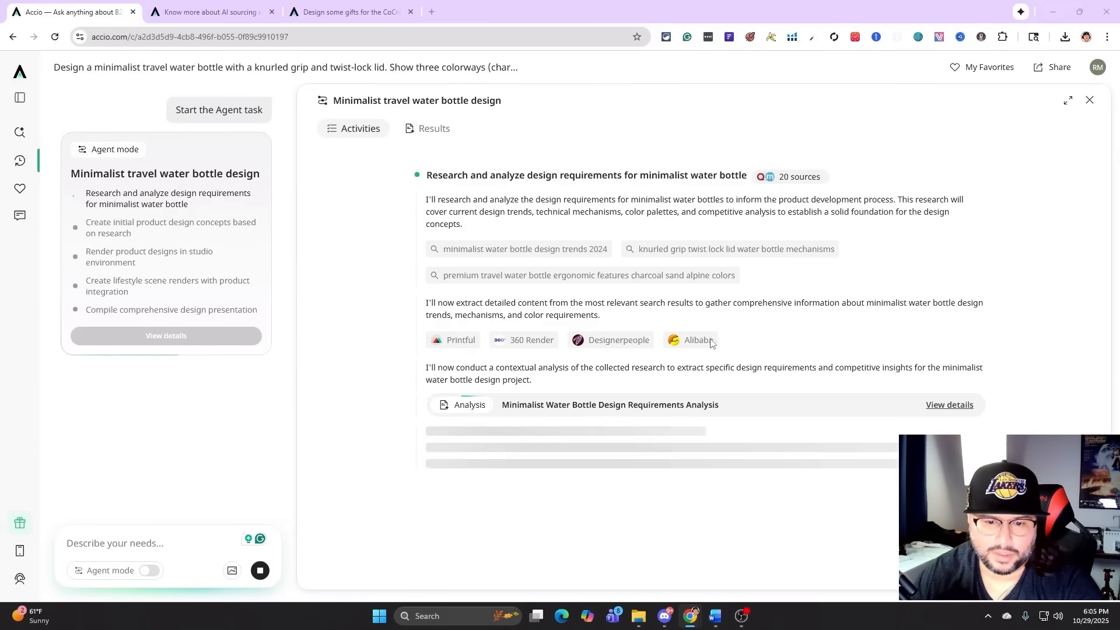
Step: Scroll through the finished minimalist bottle design presentation in the Results tab
left_click(433, 129)
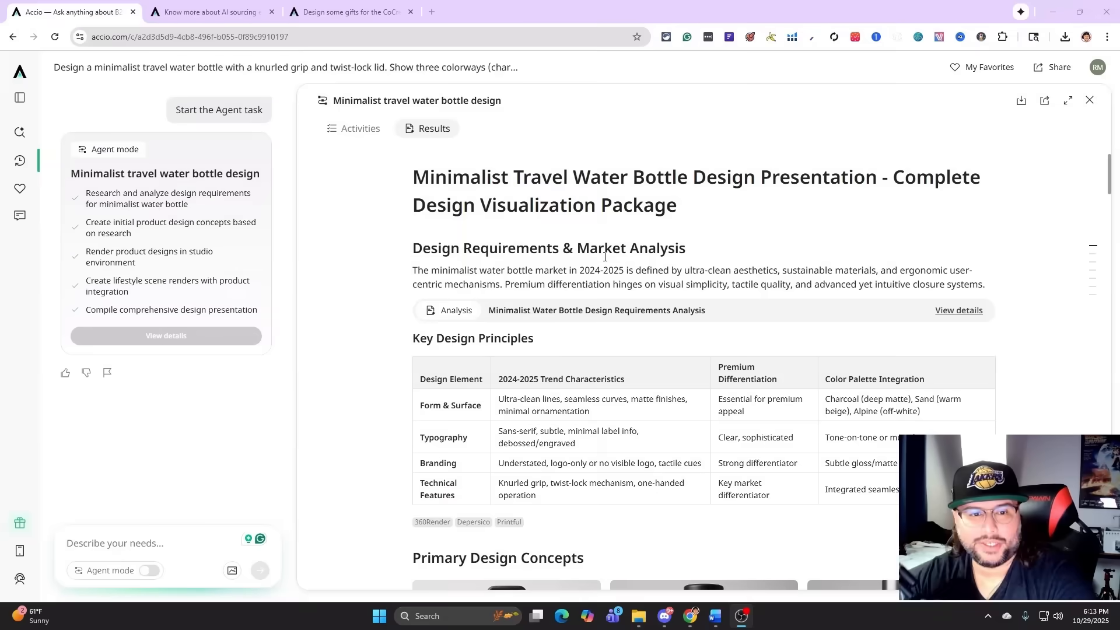
scroll("down", 3)
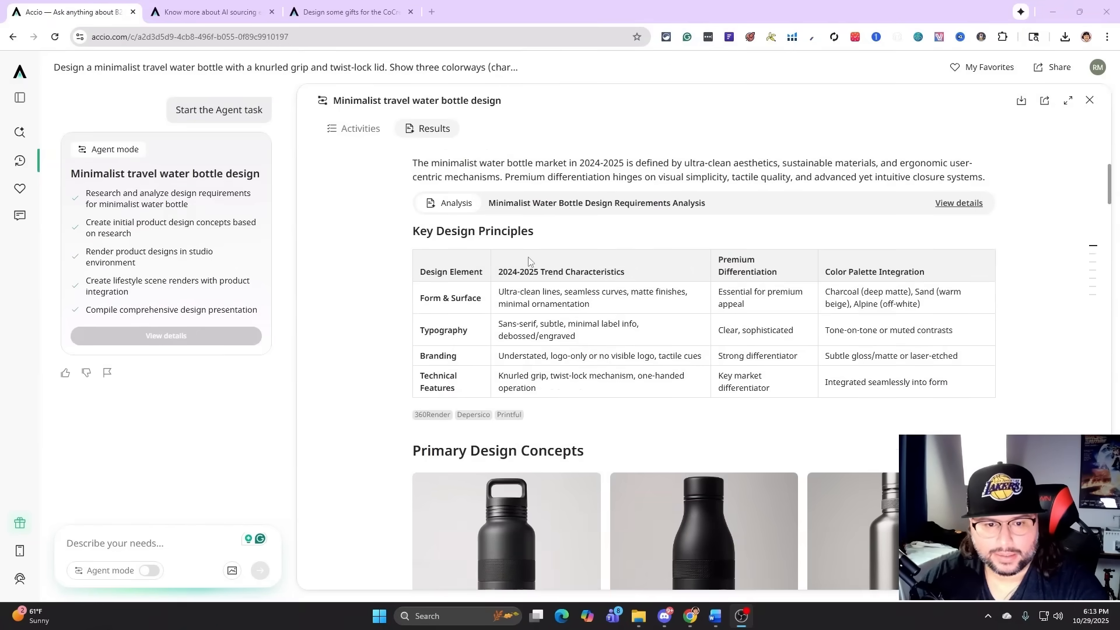
scroll("down", 3)
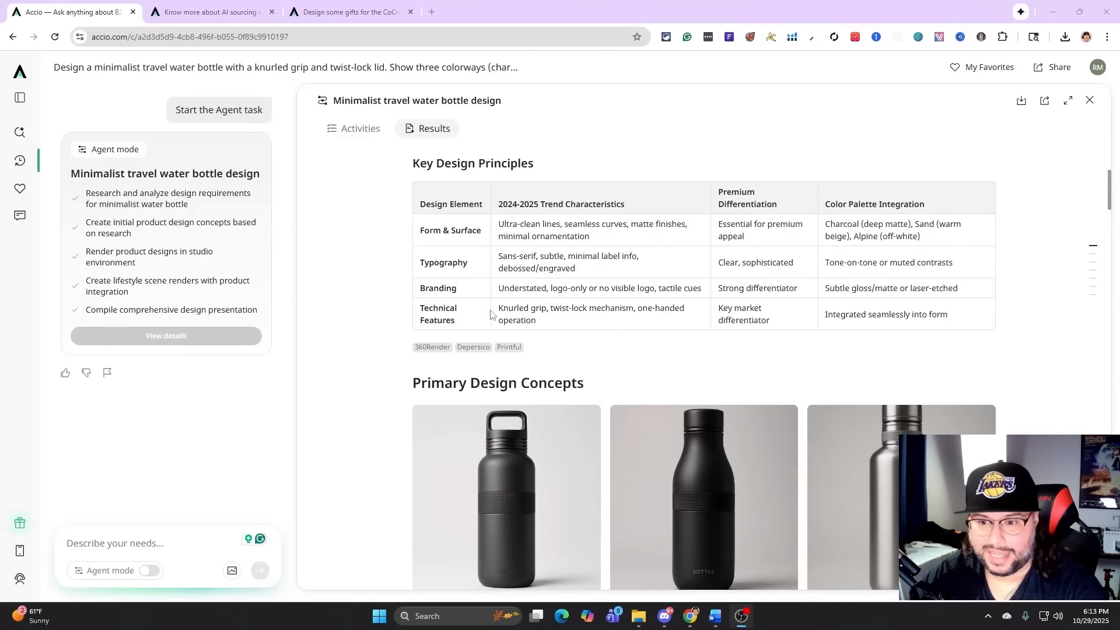
scroll("down", 3)
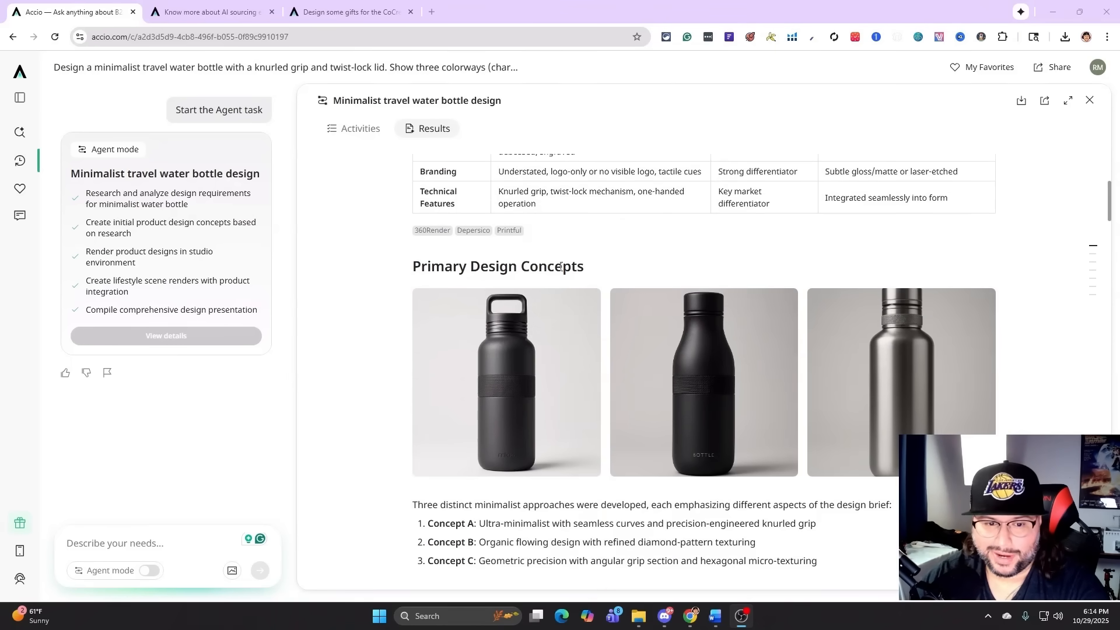
scroll("down", 3)
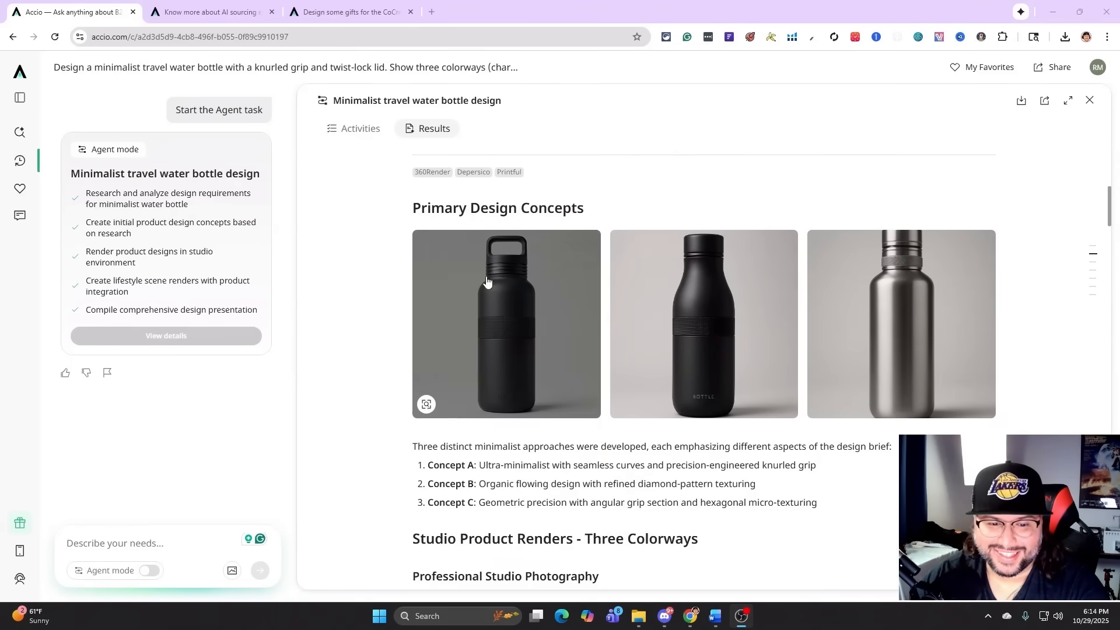
mouse_move(529, 319)
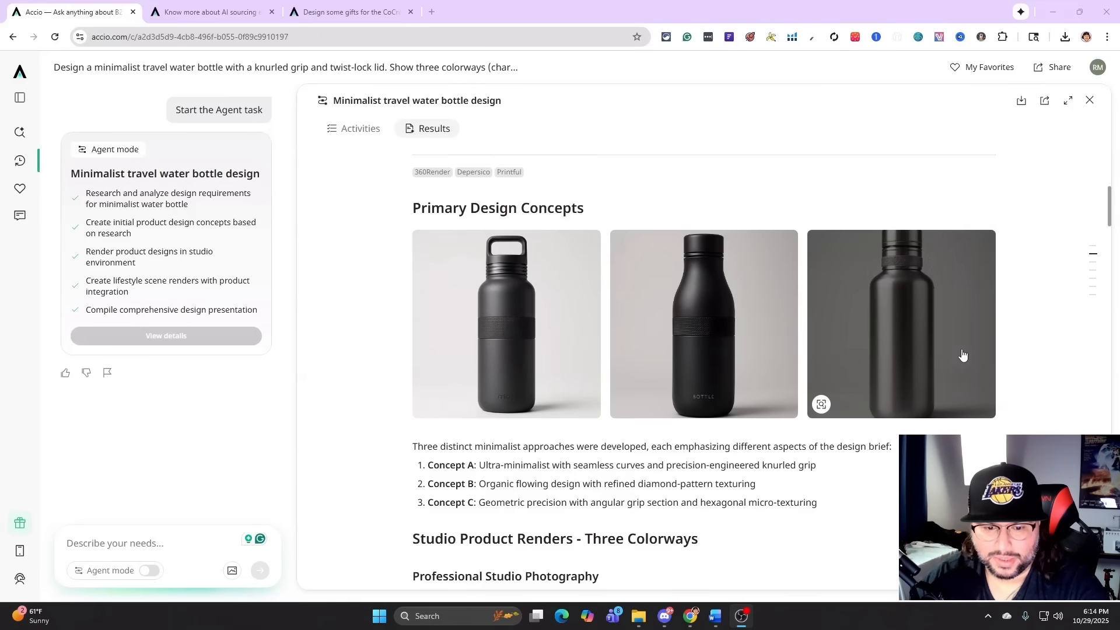
scroll("down", 3)
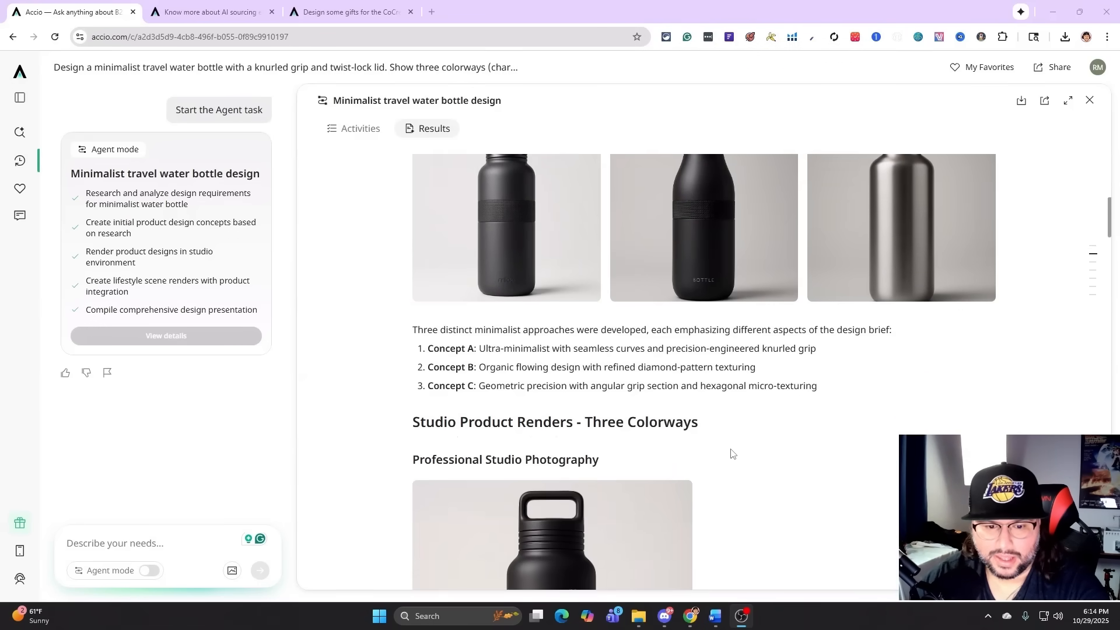
scroll("down", 3)
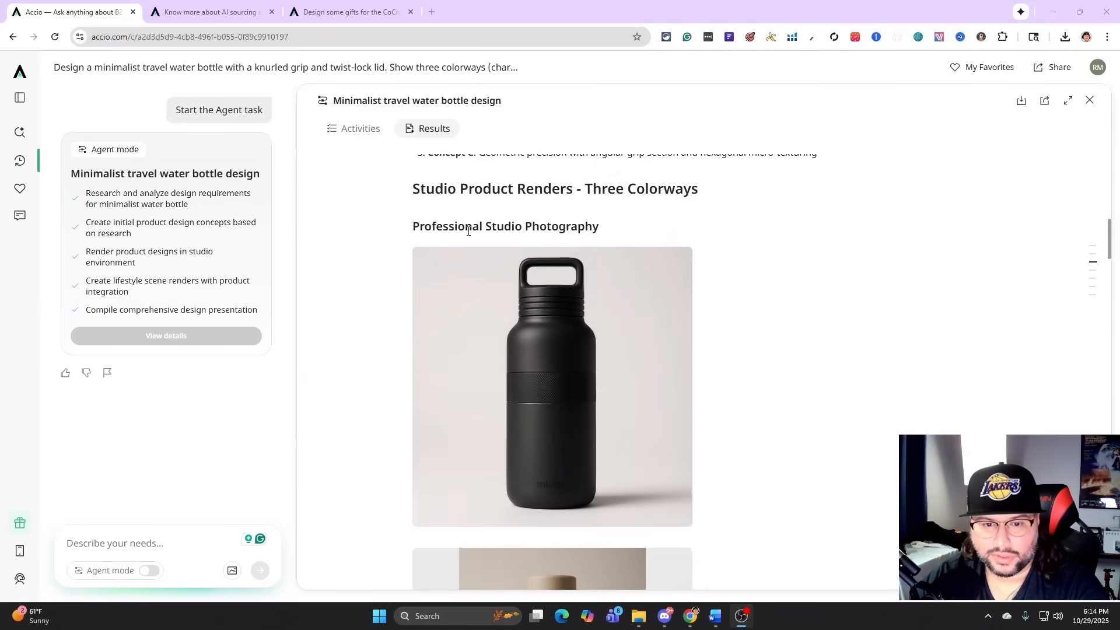
mouse_move(732, 312)
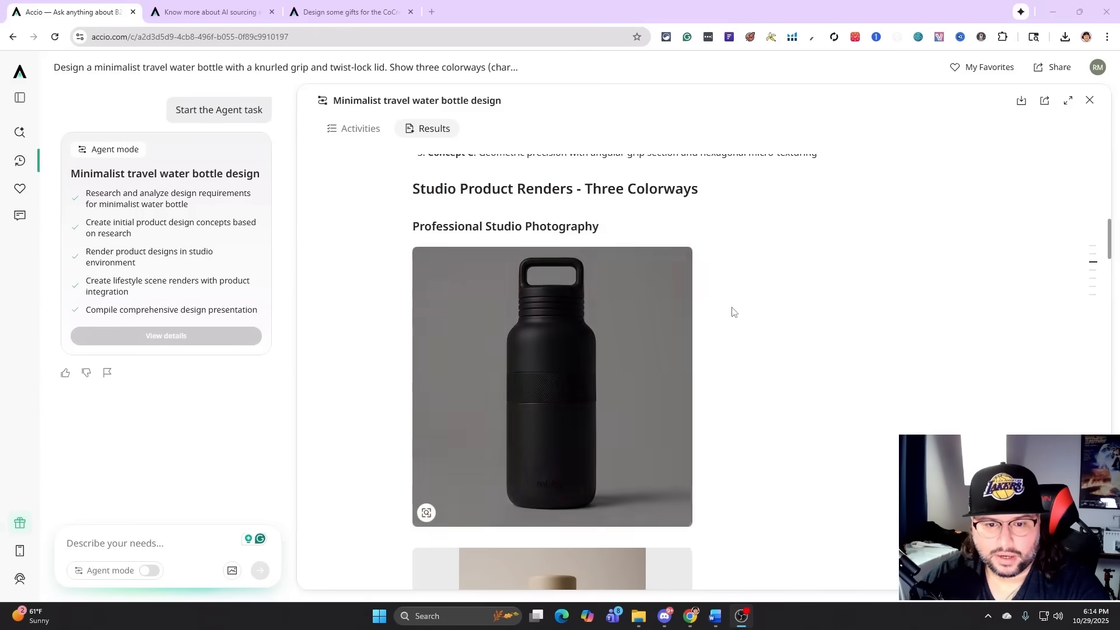
scroll("down", 3)
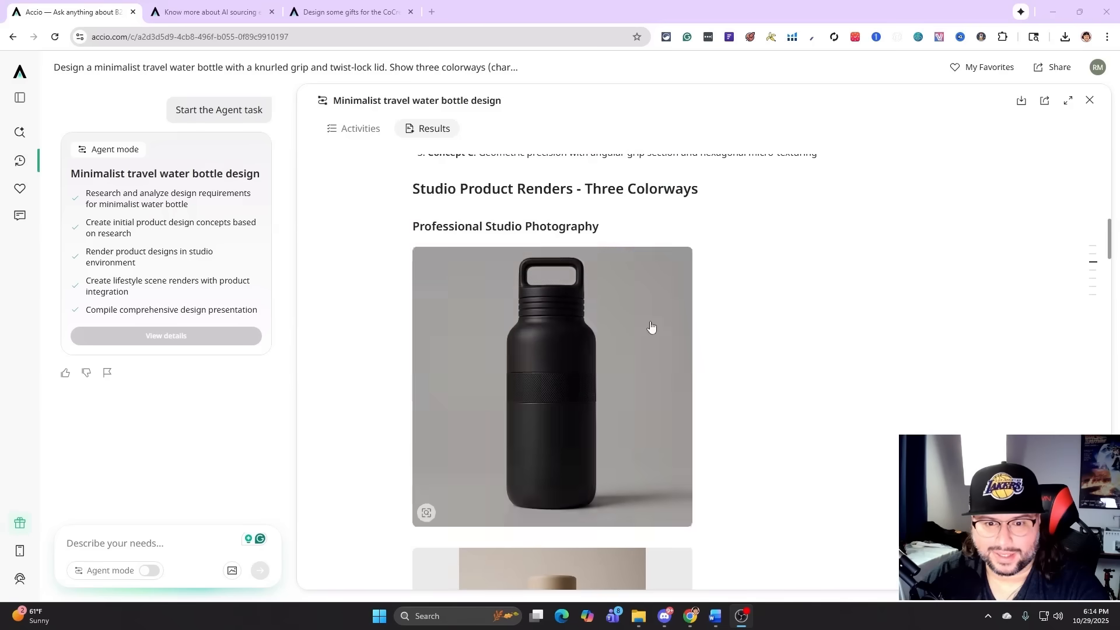
scroll("down", 3)
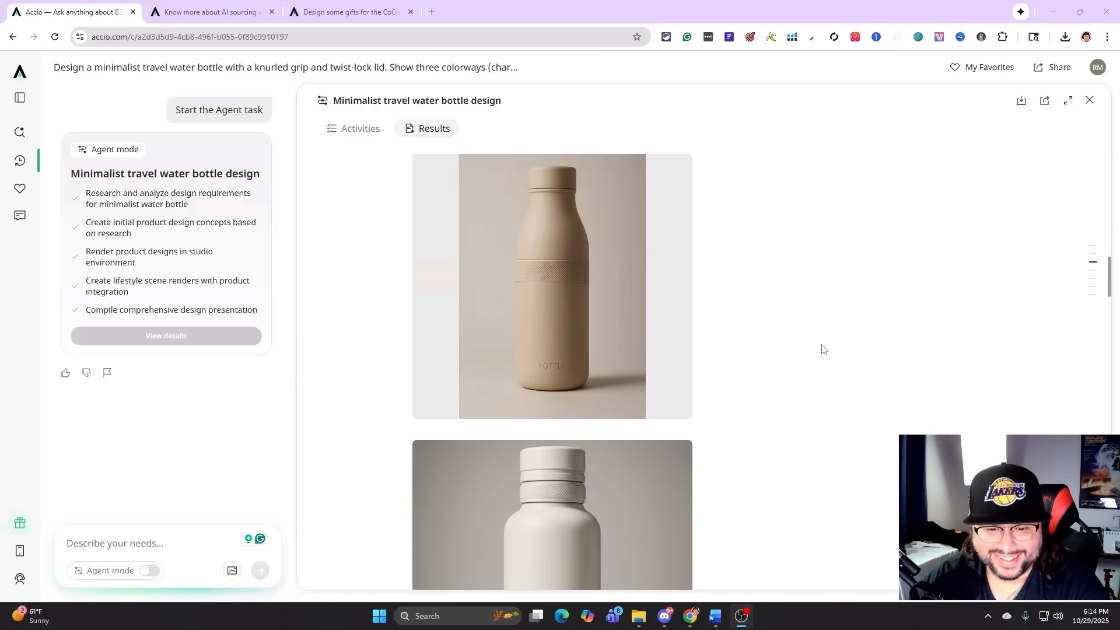
scroll("down", 3)
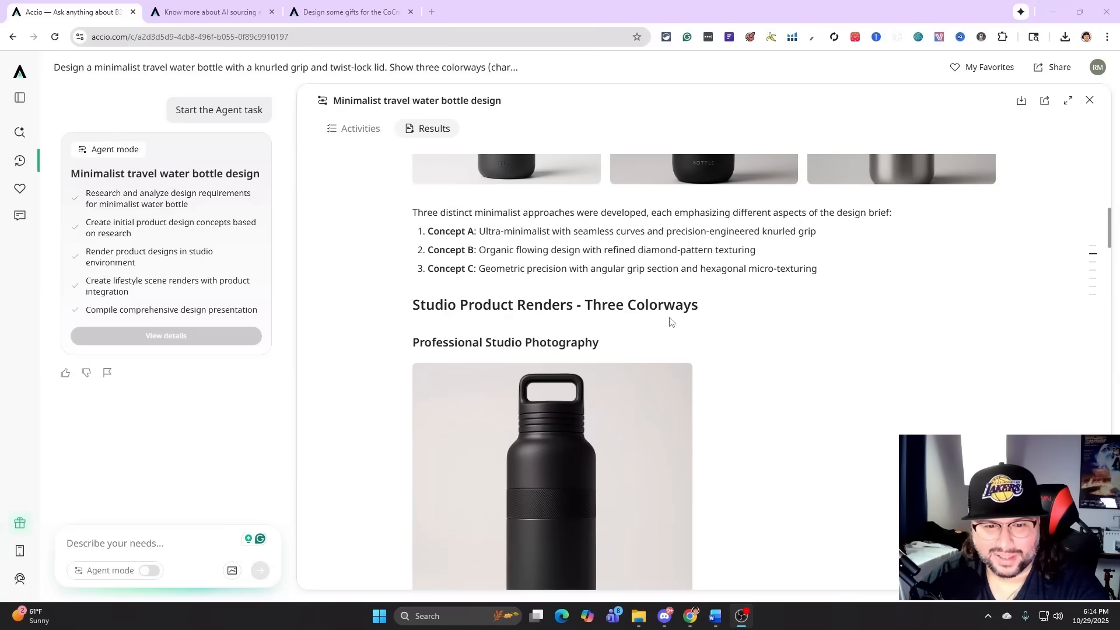
scroll("down", 3)
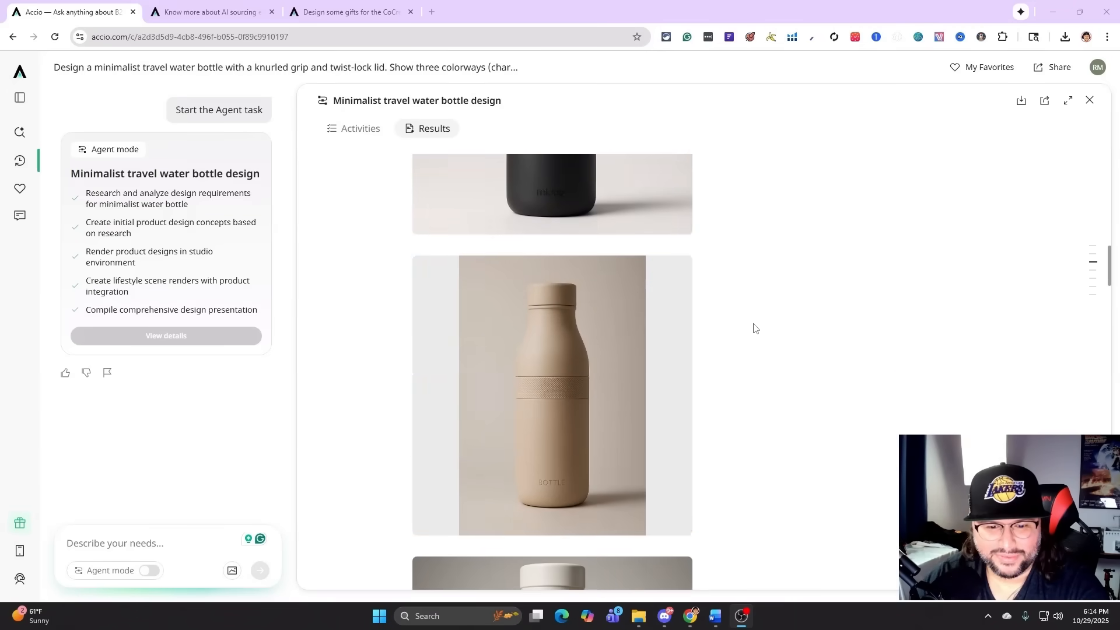
scroll("down", 3)
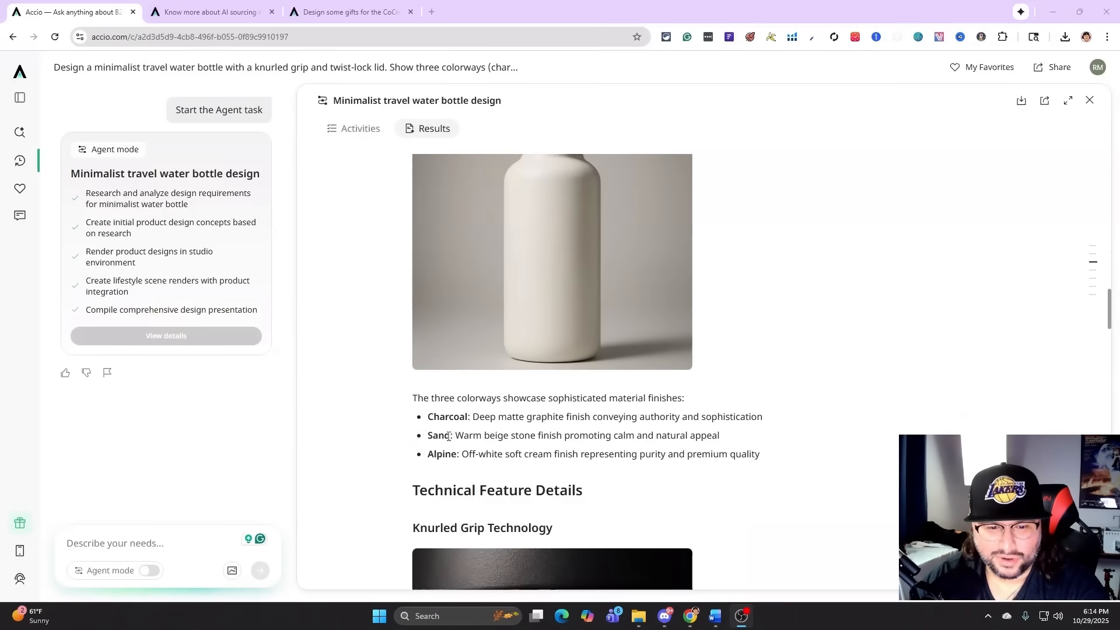
scroll("down", 3)
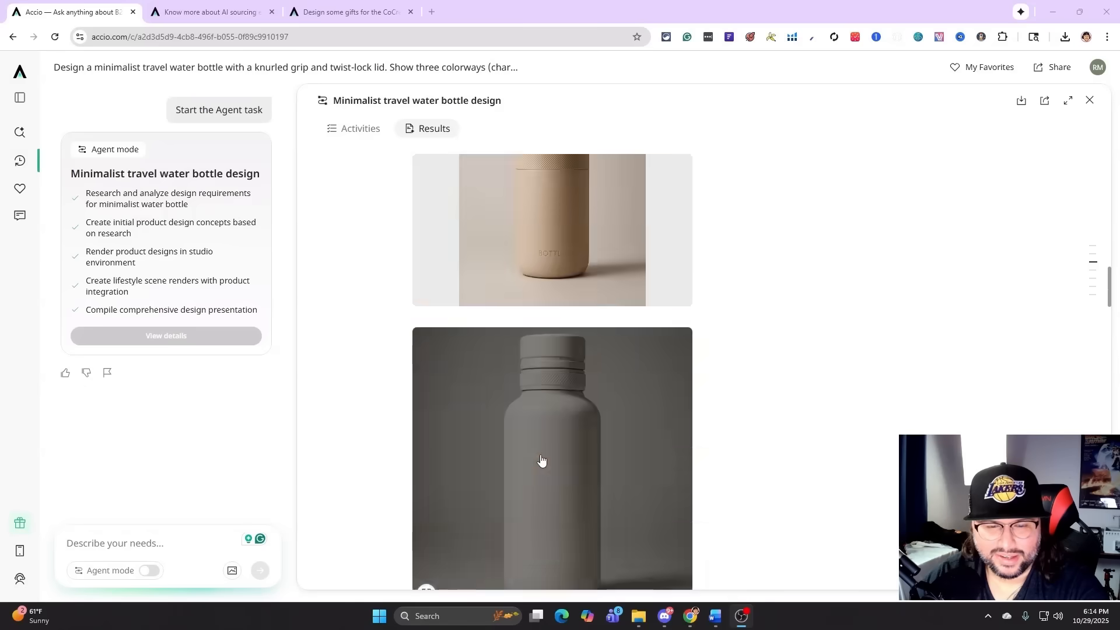
scroll("down", 3)
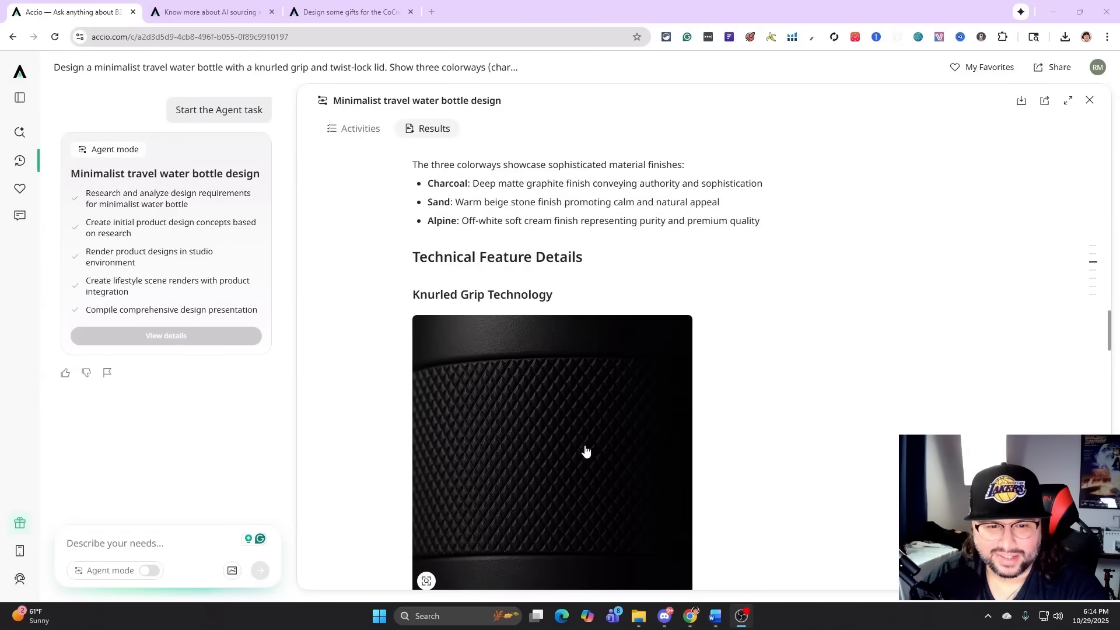
scroll("down", 3)
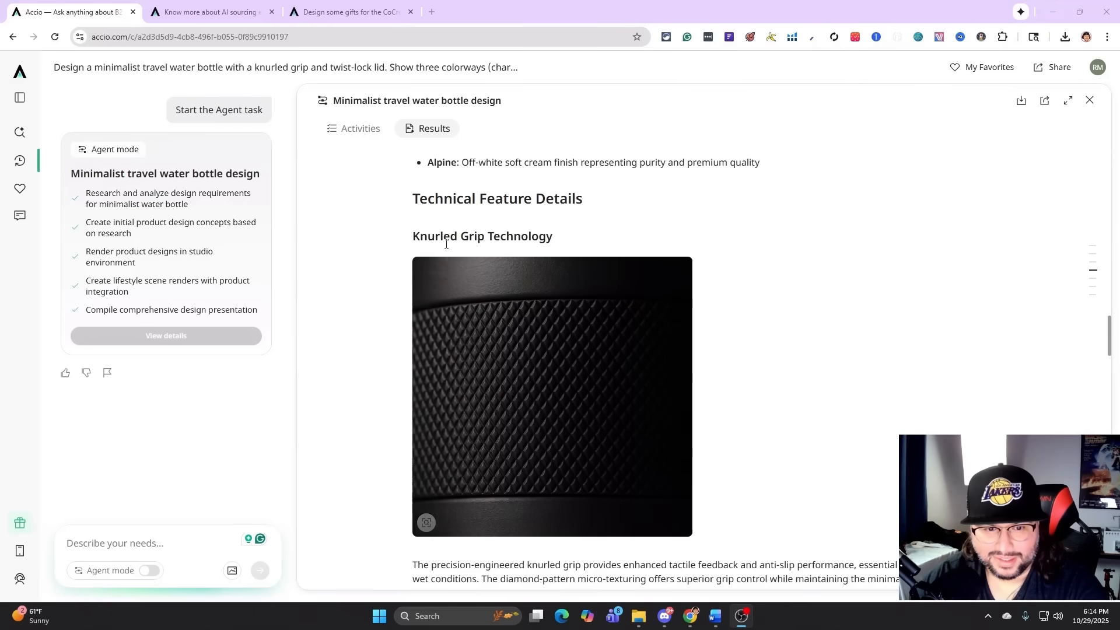
scroll("down", 3)
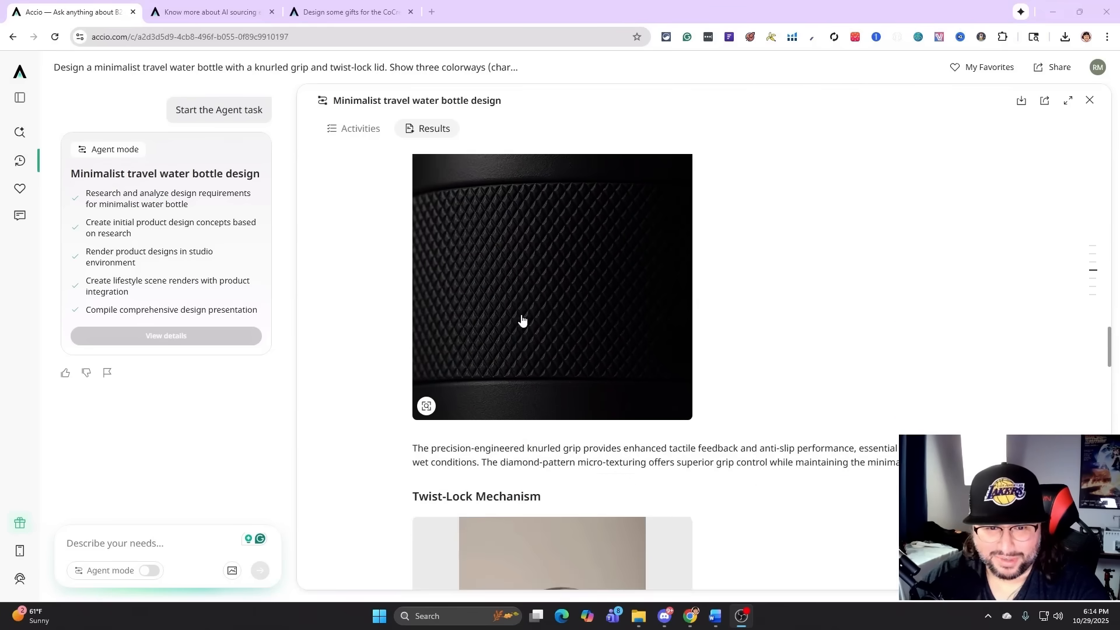
scroll("down", 3)
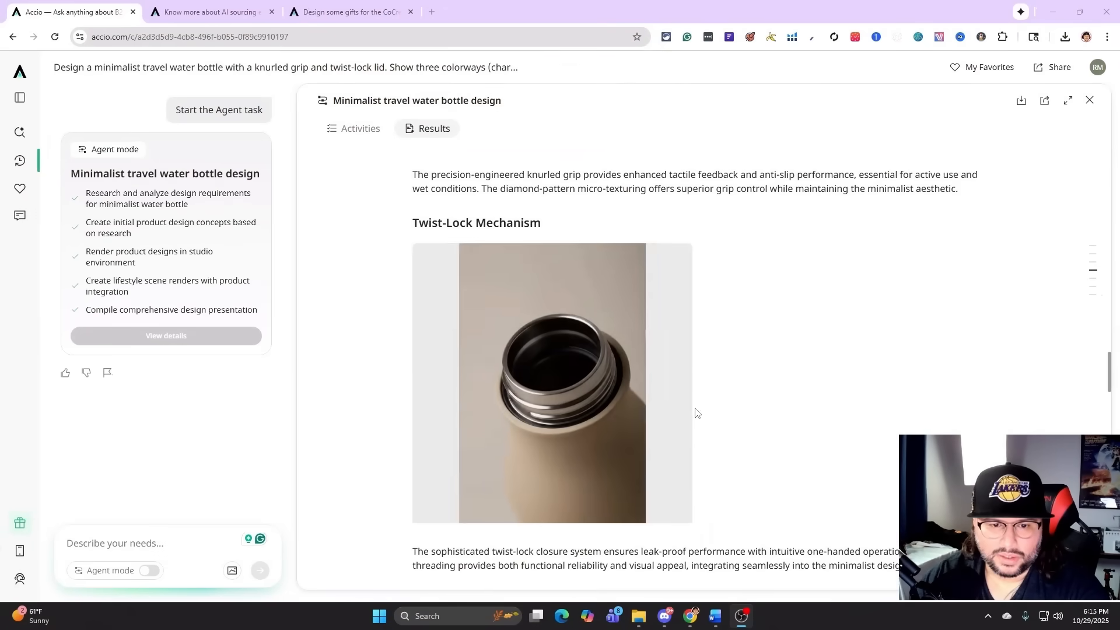
scroll("down", 3)
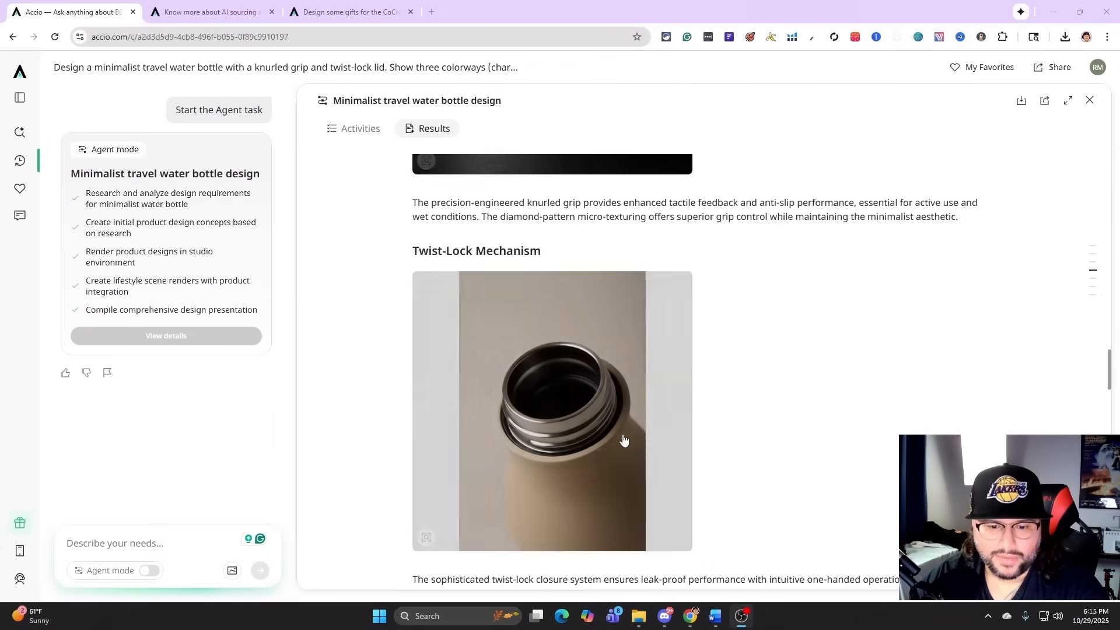
scroll("down", 3)
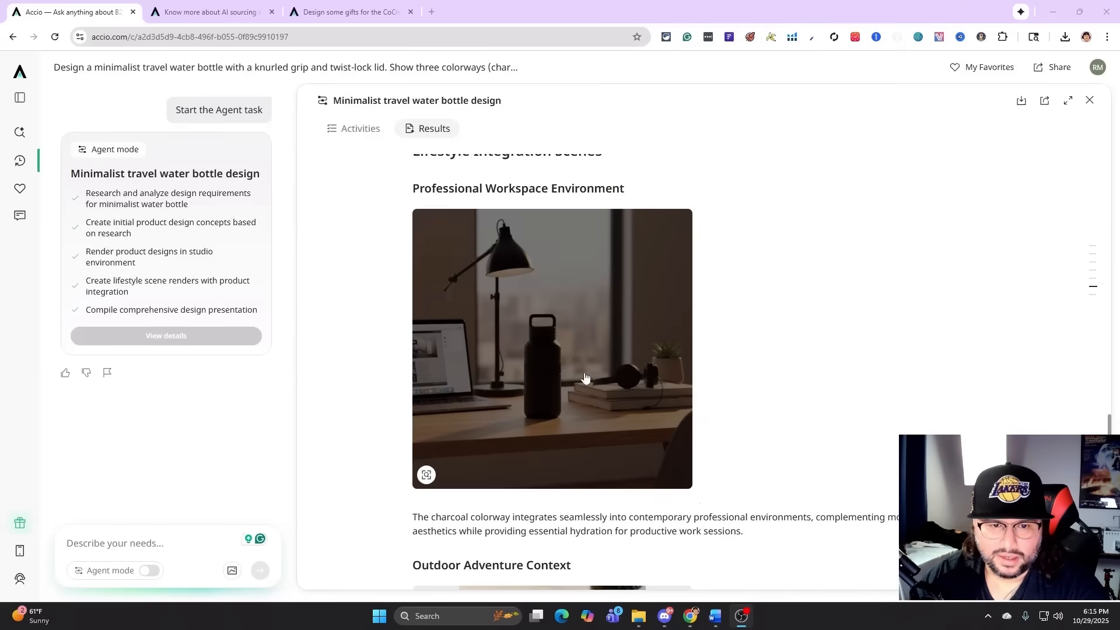
scroll("down", 3)
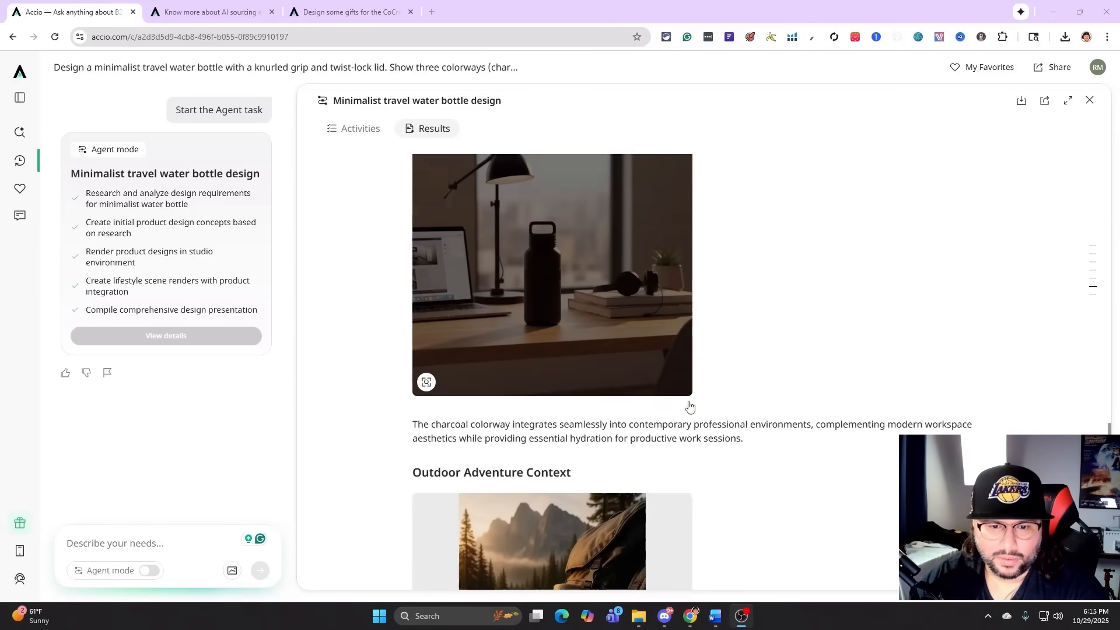
scroll("down", 3)
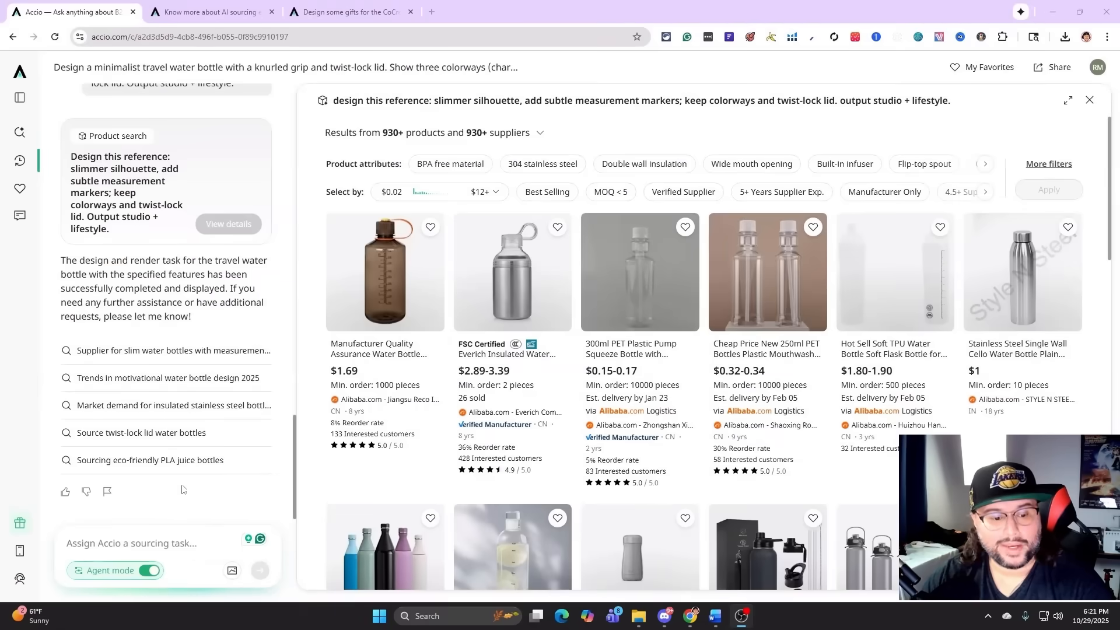
Step: Attach the steel bottle pencil sketch and submit the slimmer redesign request to the agent
left_click(232, 571)
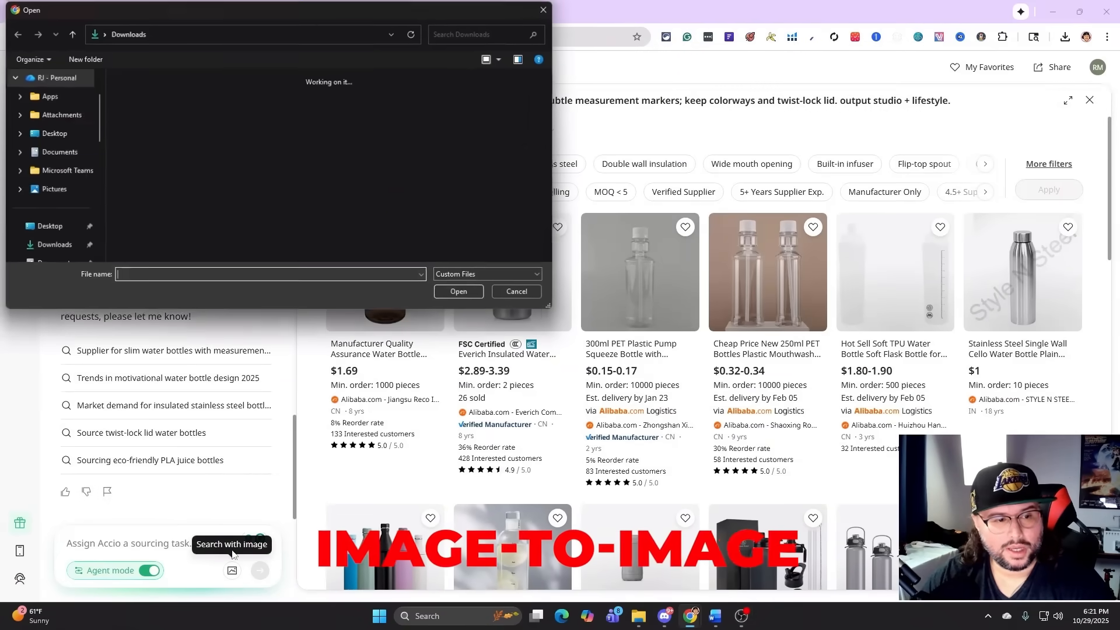
left_click(146, 118)
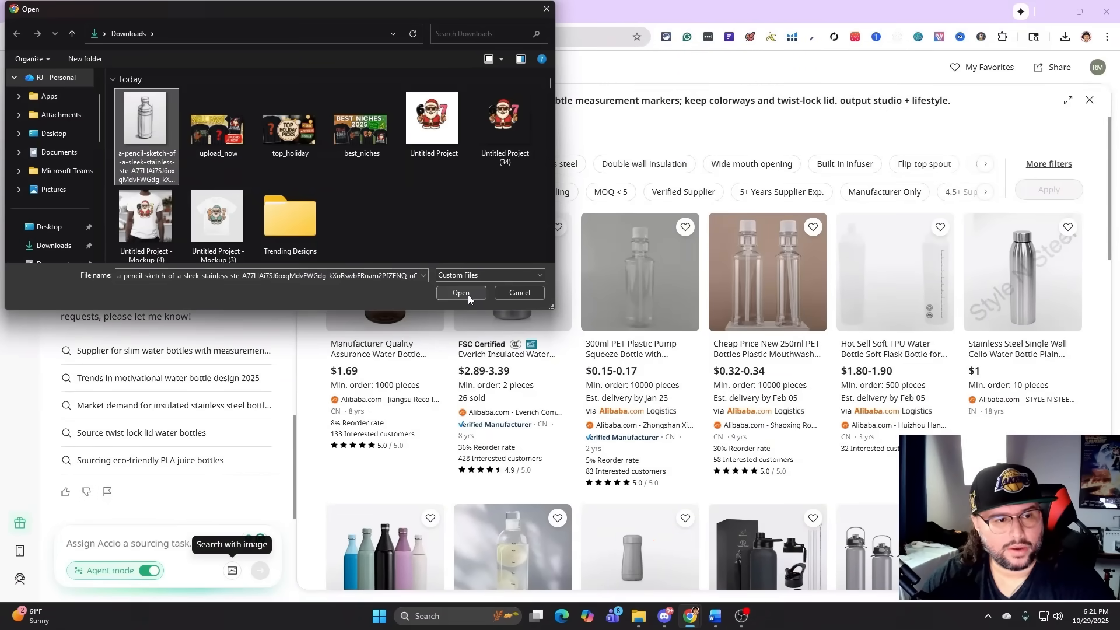
left_click(461, 293)
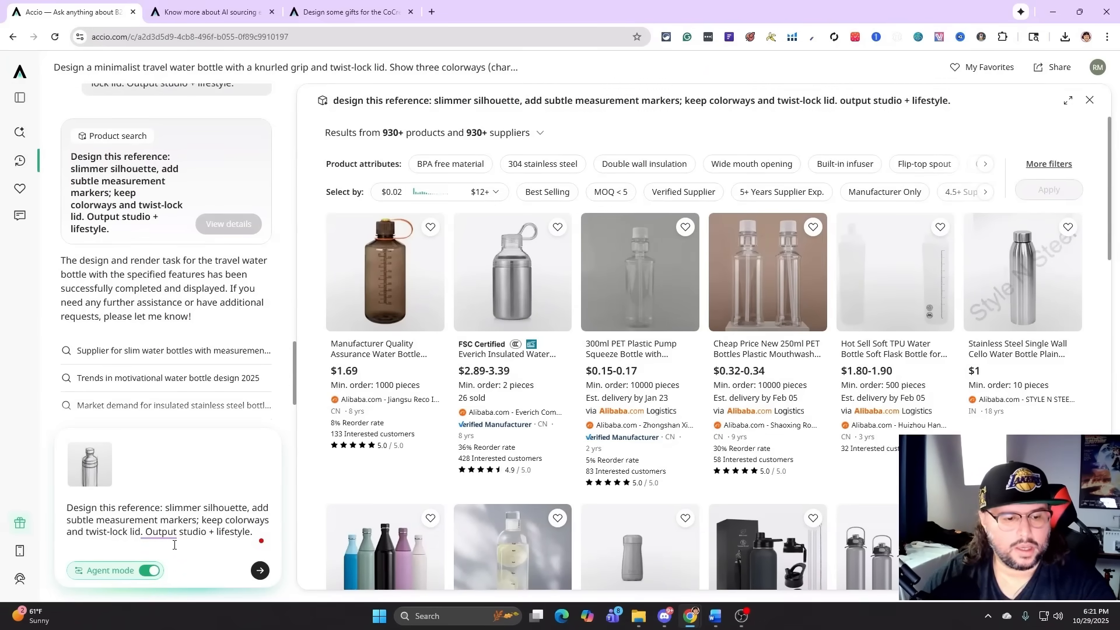
mouse_move(261, 570)
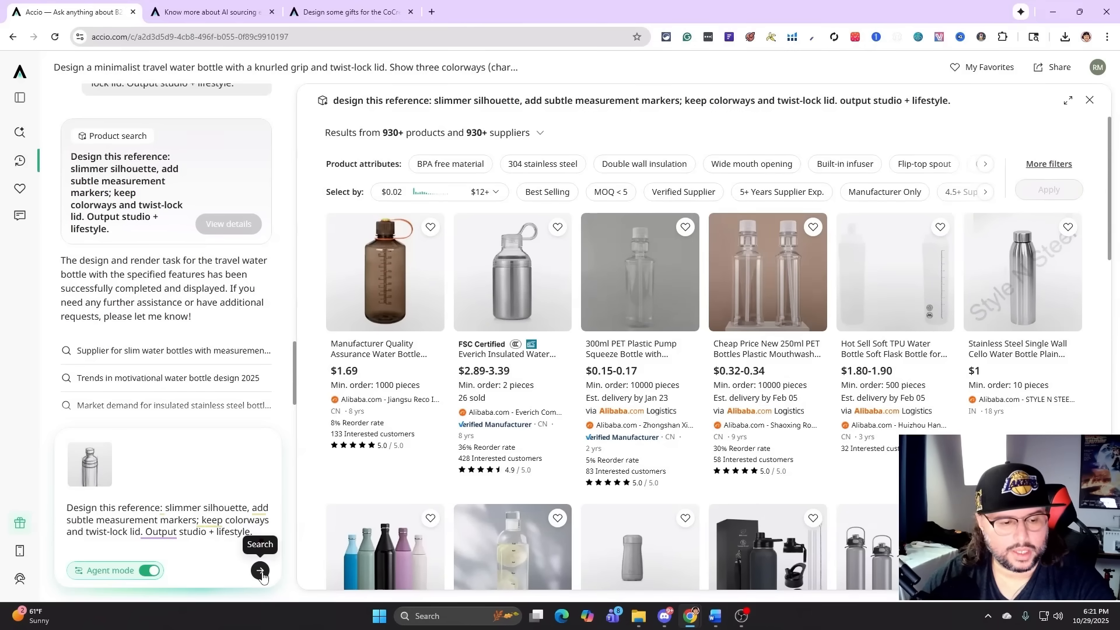
left_click(261, 571)
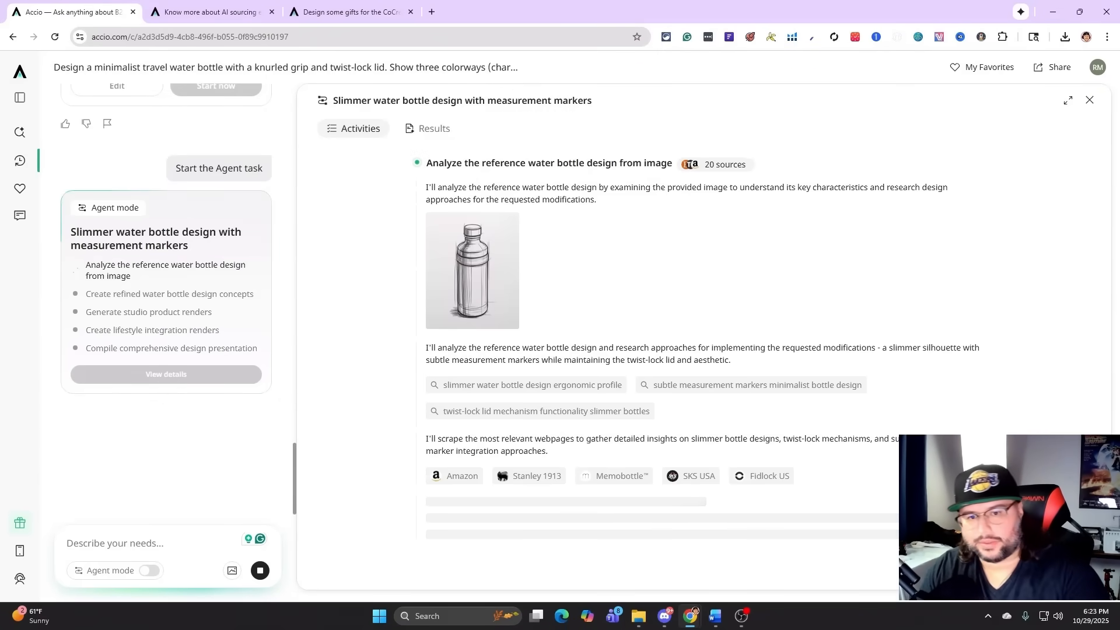
Step: Follow the Activities log until all five agent checklist steps show checkmarks
scroll("down", 3)
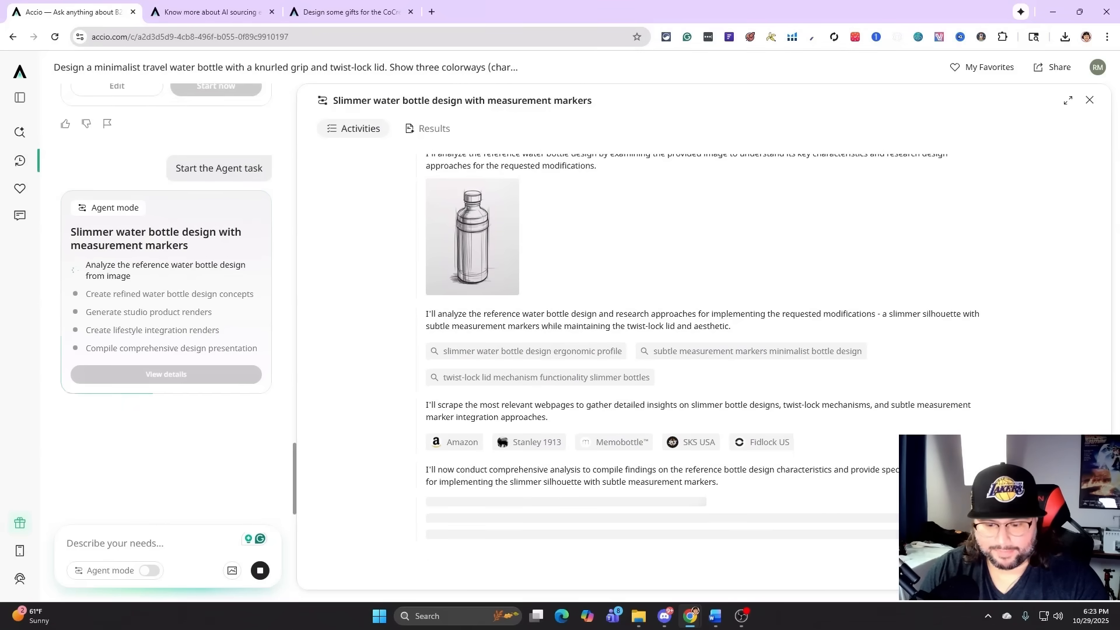
scroll("down", 3)
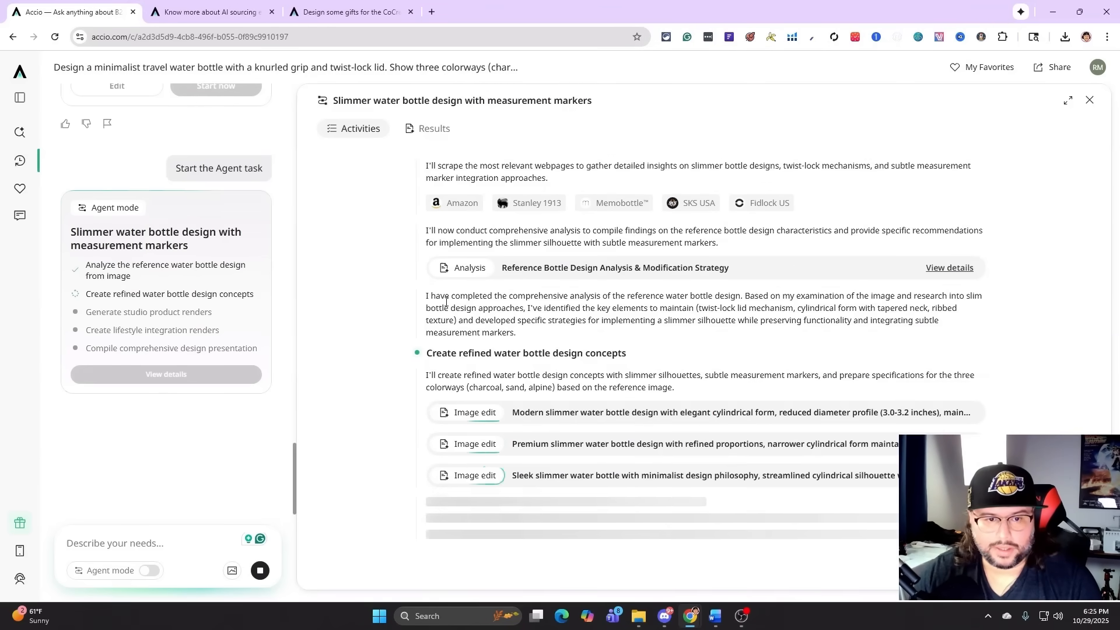
mouse_move(478, 433)
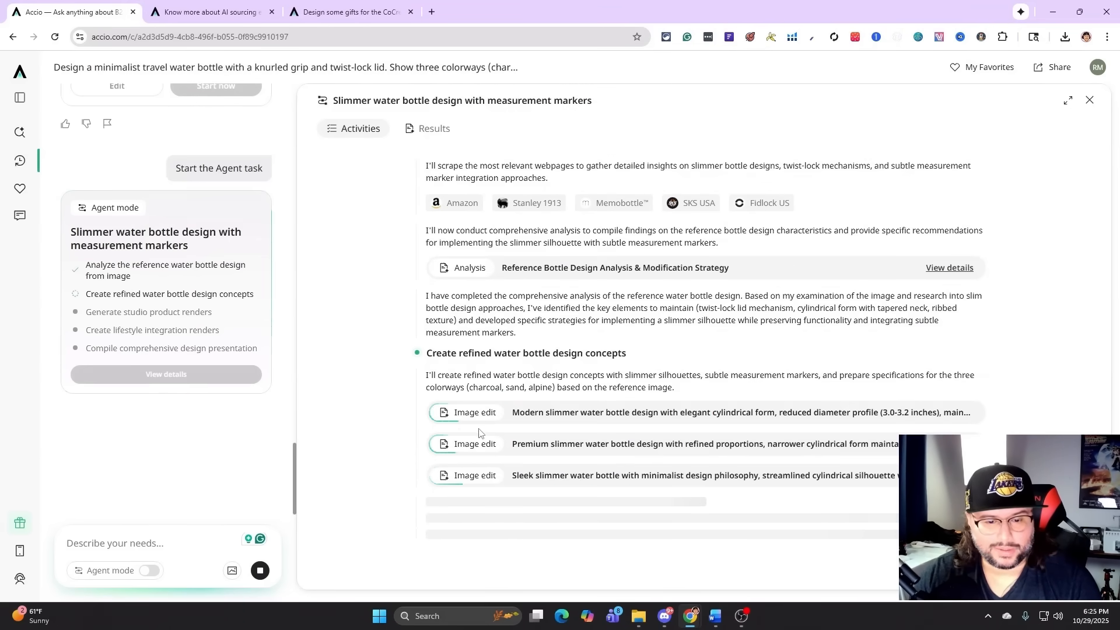
mouse_move(622, 370)
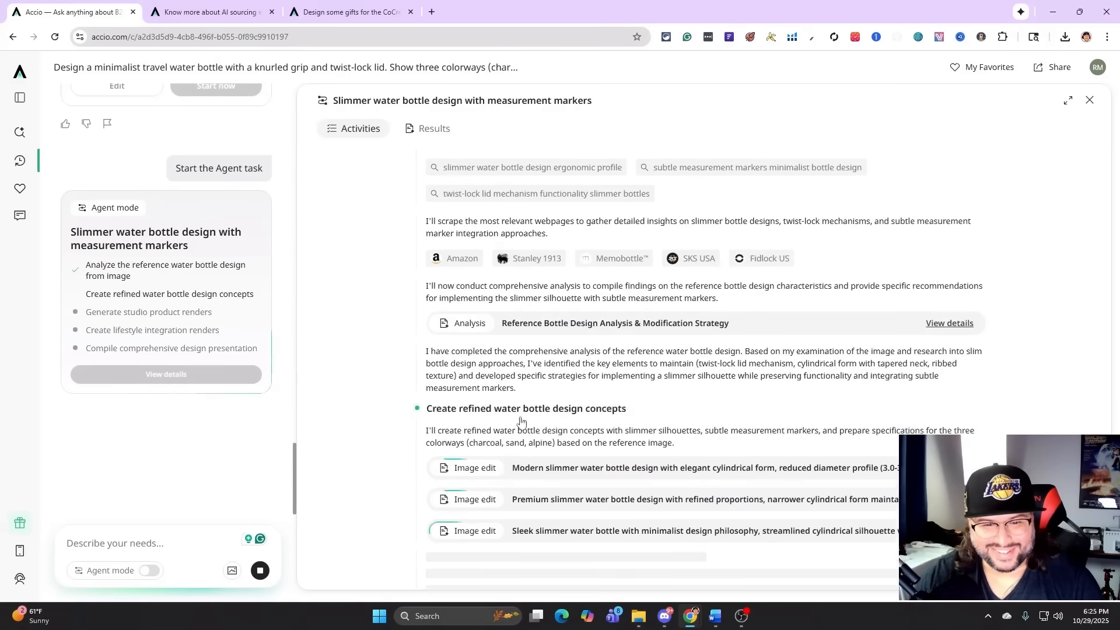
scroll("up", 3)
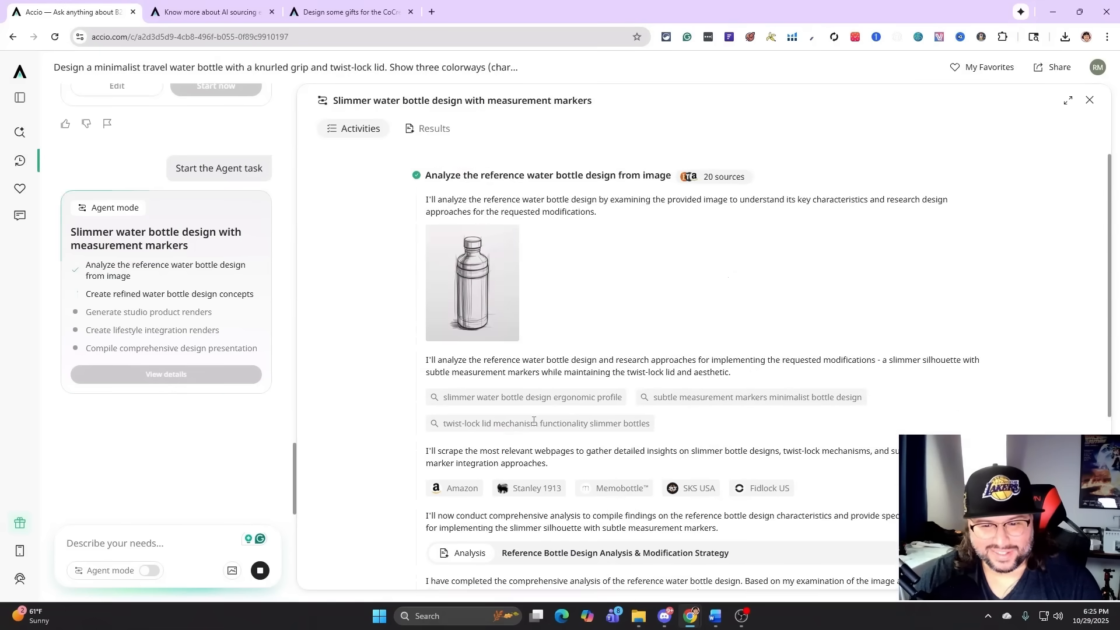
scroll("down", 3)
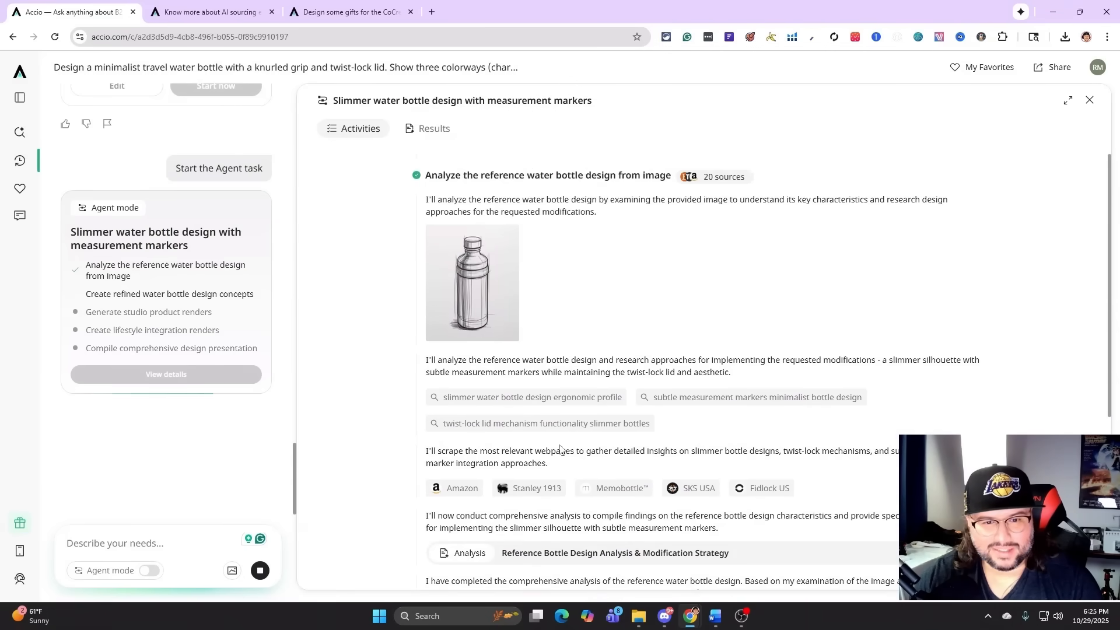
scroll("down", 3)
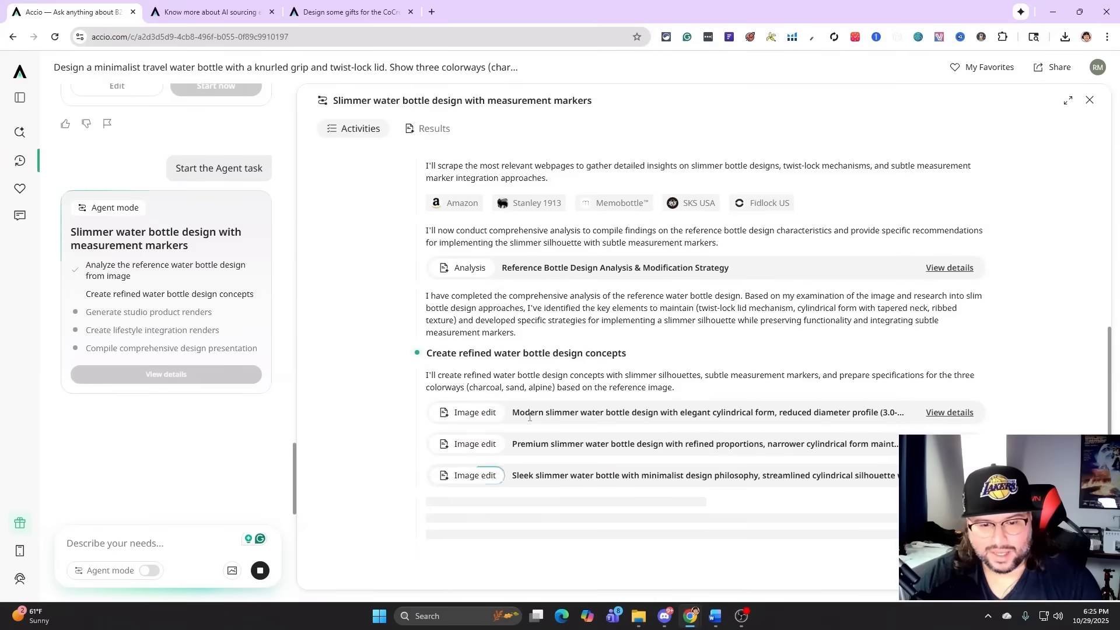
mouse_move(722, 365)
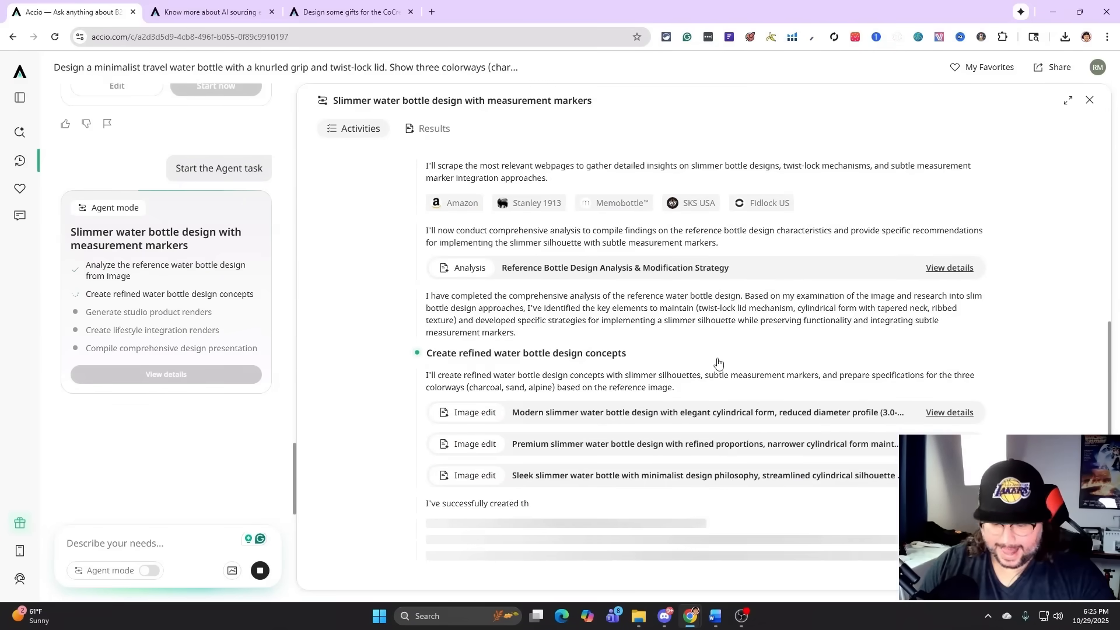
scroll("up", 3)
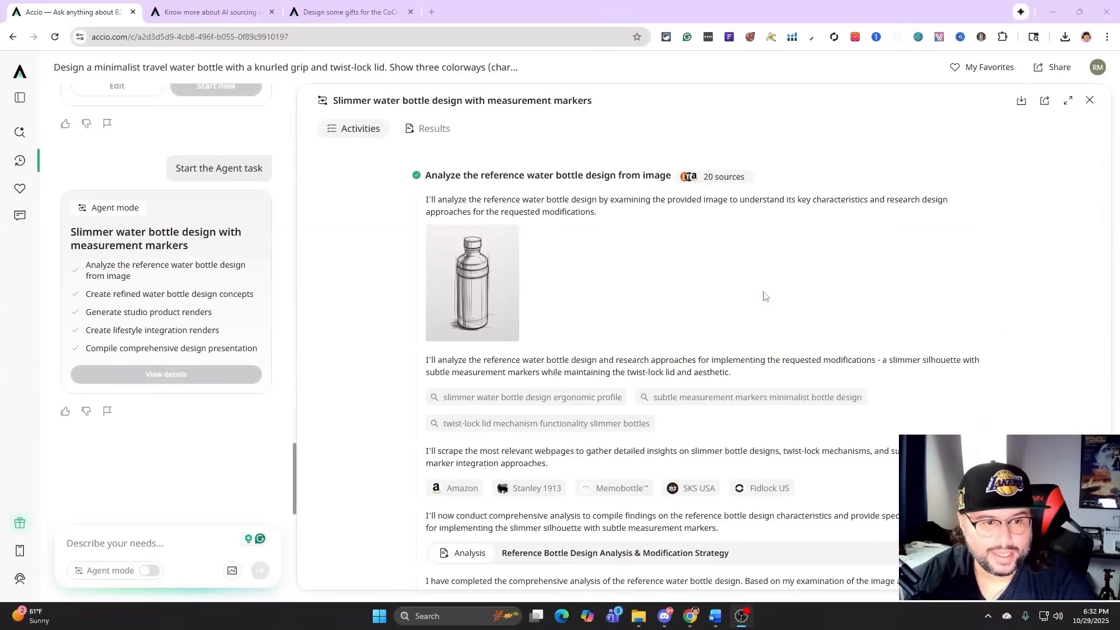
mouse_move(682, 277)
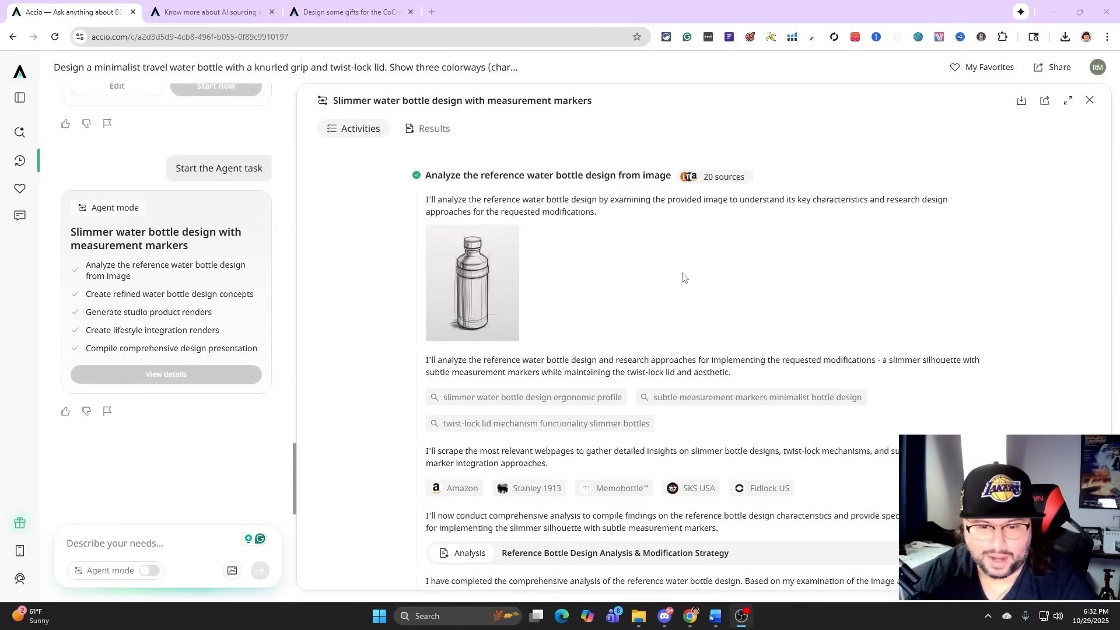
mouse_move(511, 228)
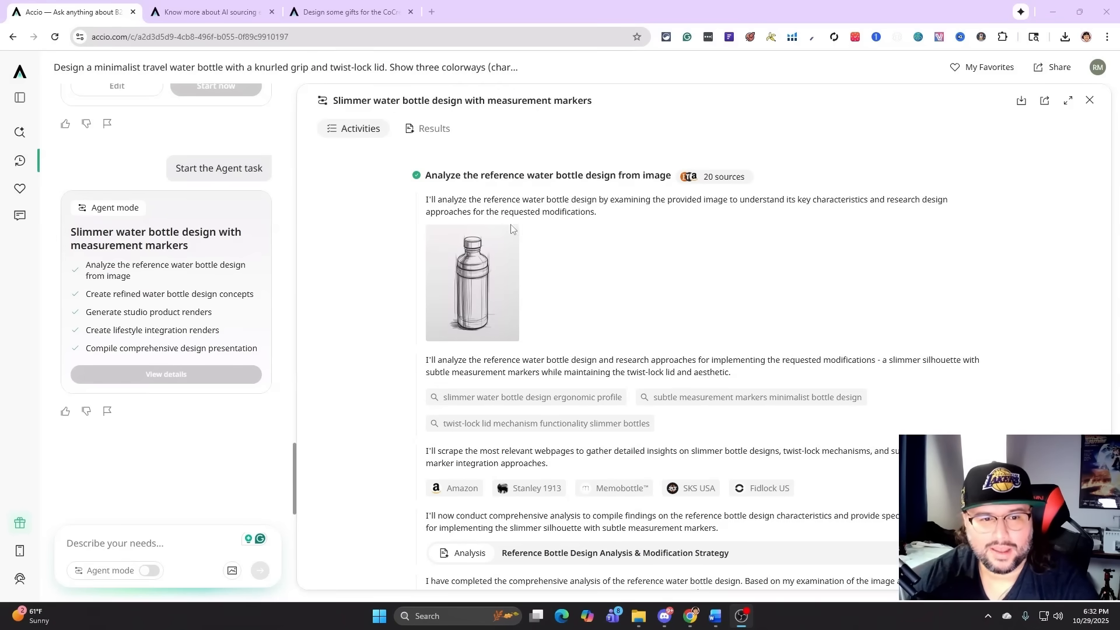
Step: Show the slimmer bottle presentation with its design analysis and three-colorway concepts
scroll("down", 3)
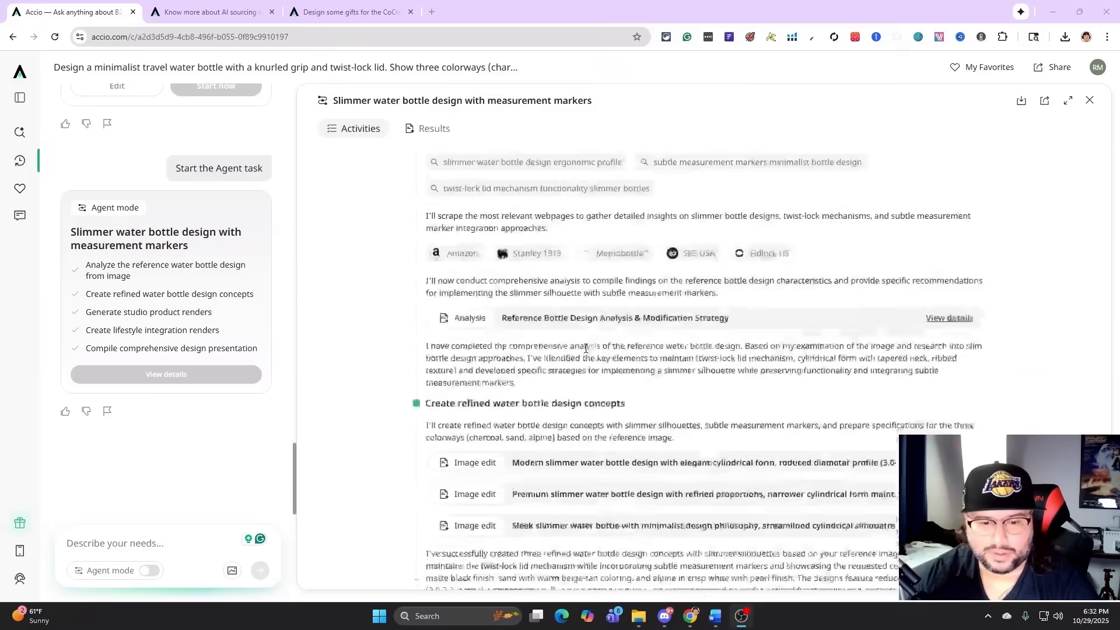
scroll("down", 3)
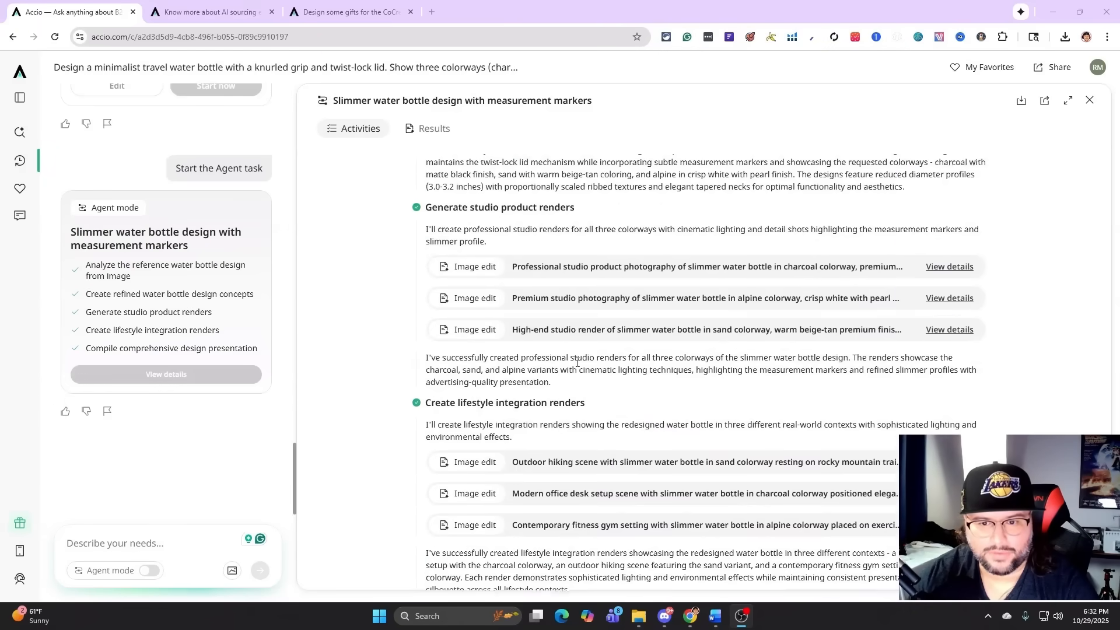
left_click(433, 128)
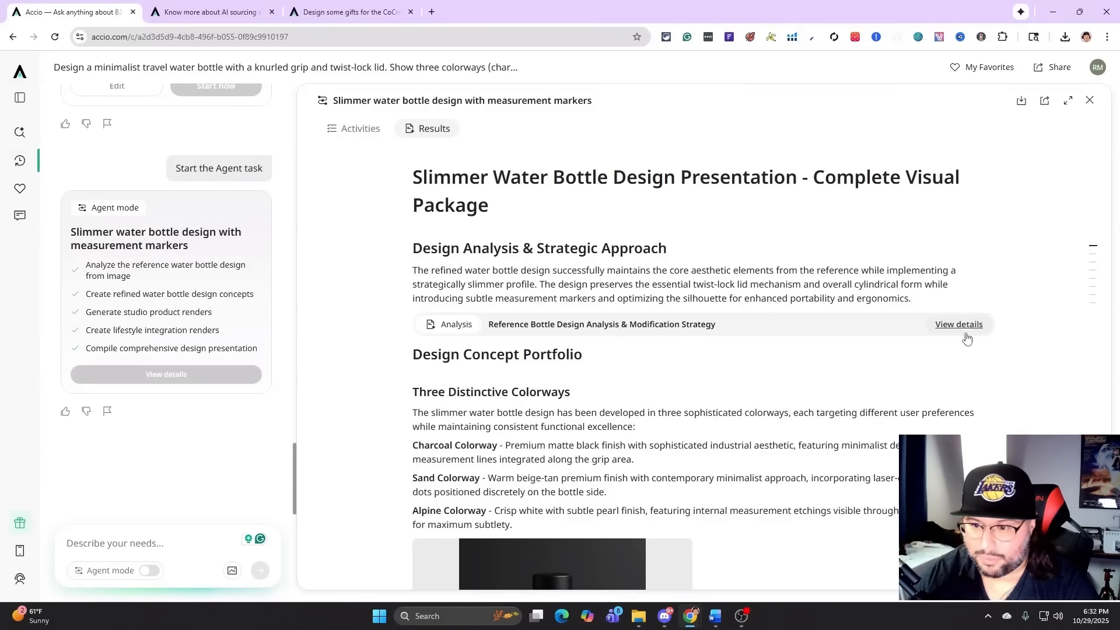
mouse_move(967, 334)
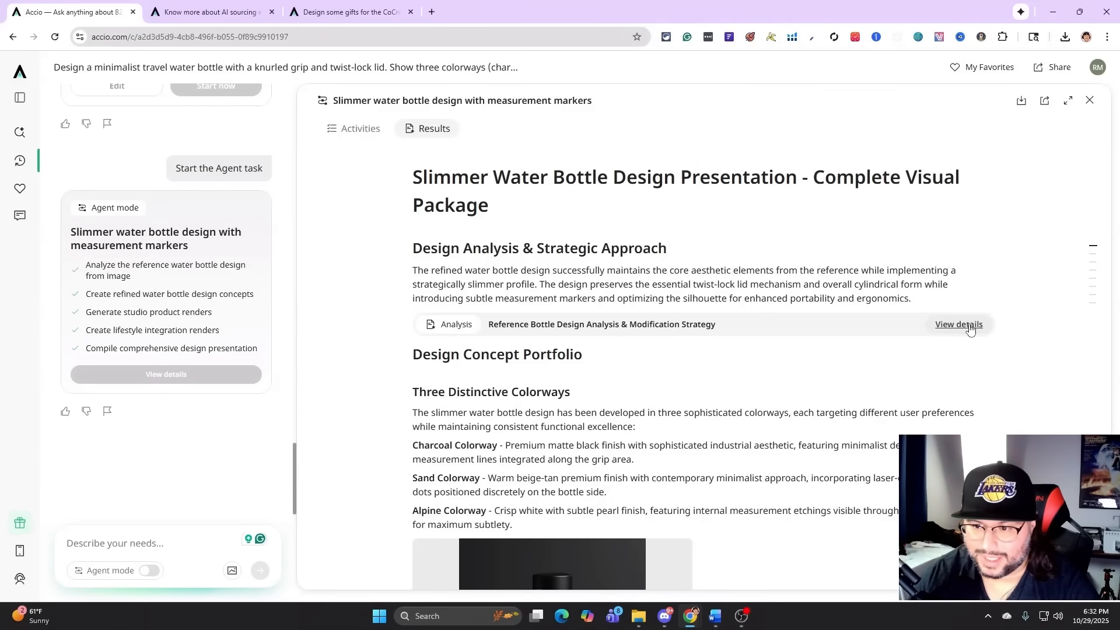
left_click(958, 324)
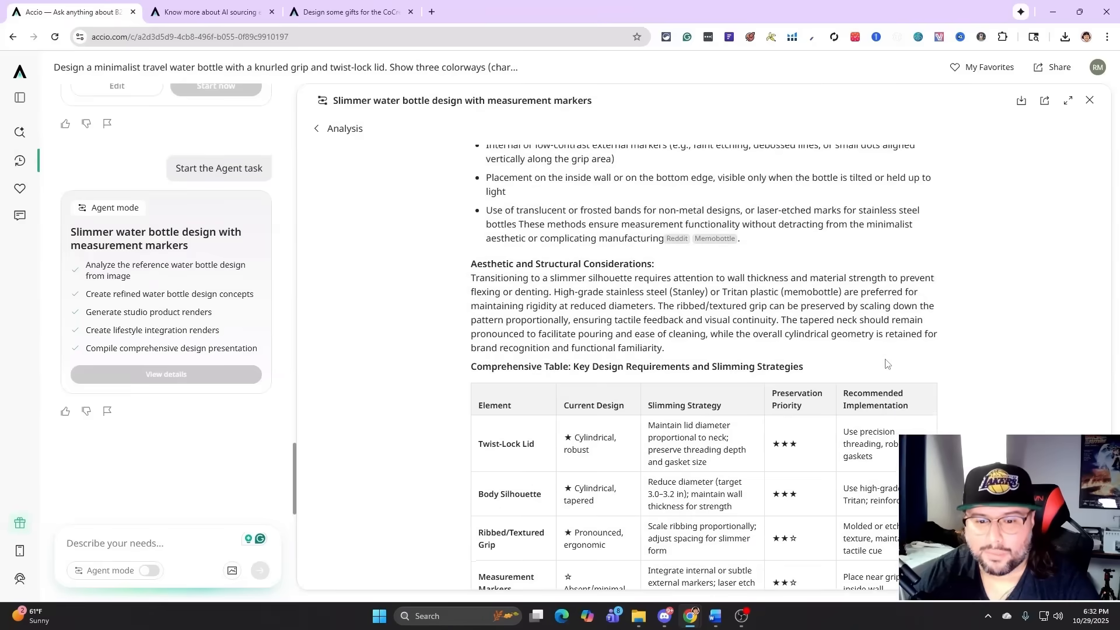
scroll("down", 3)
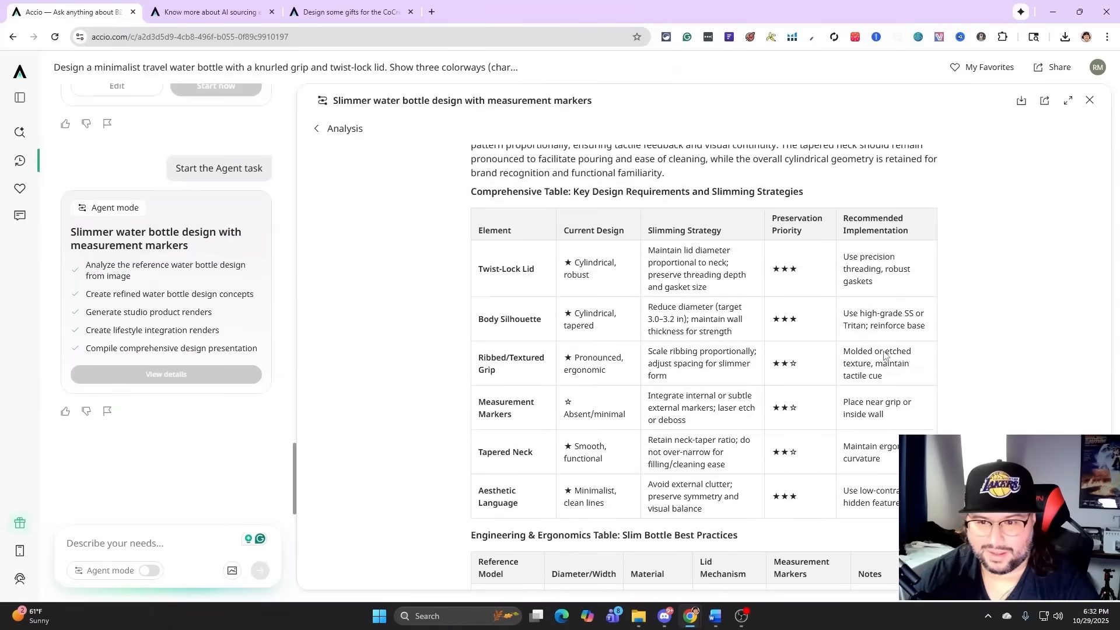
scroll("down", 3)
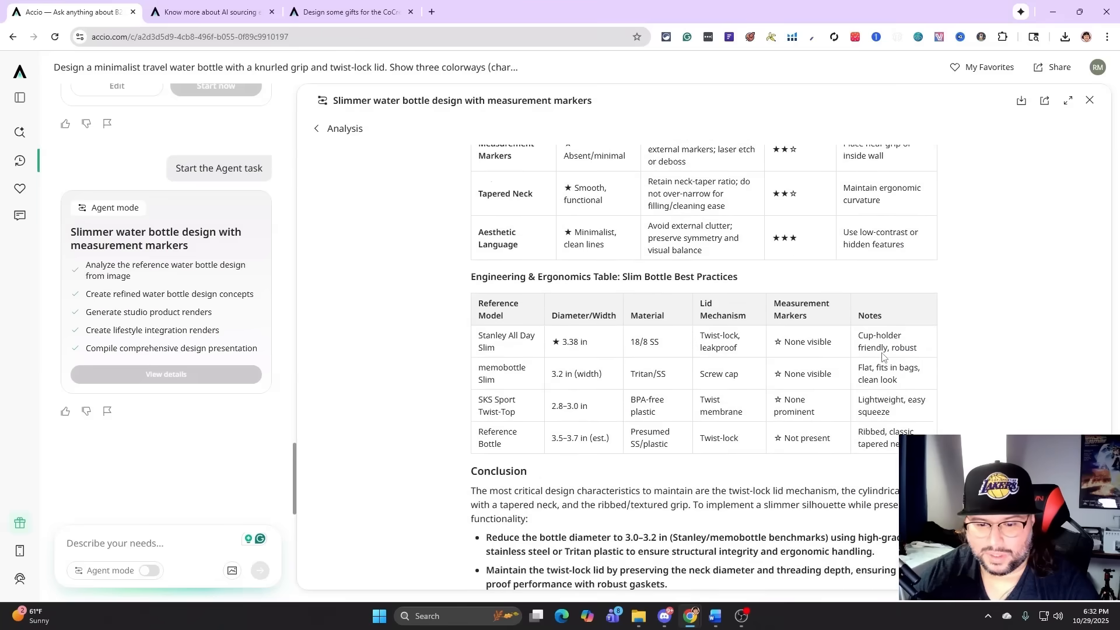
scroll("down", 3)
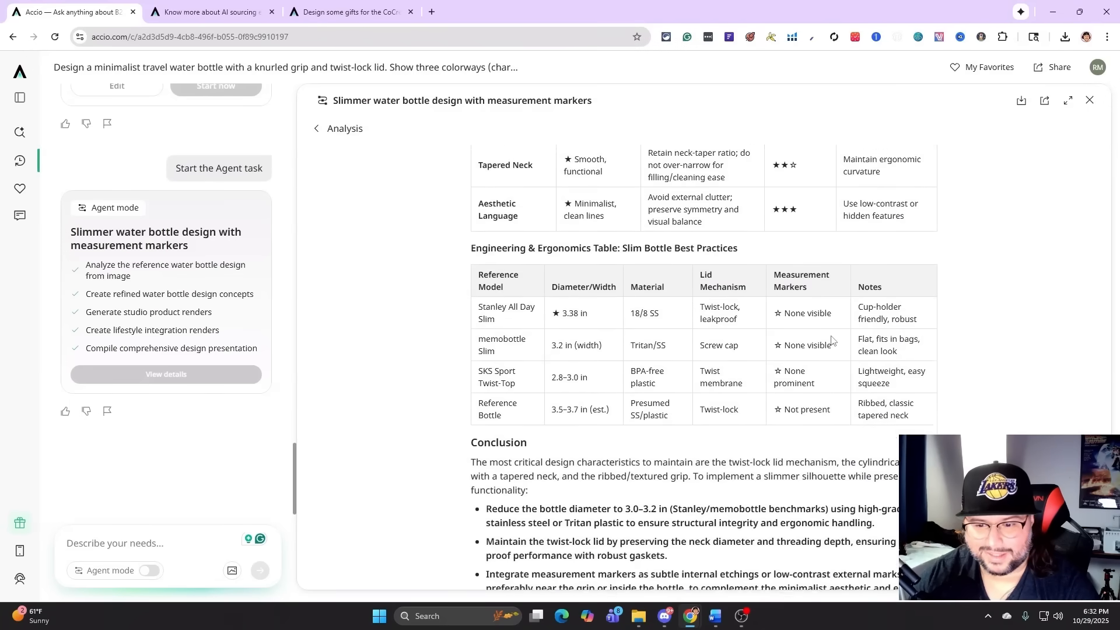
scroll("down", 3)
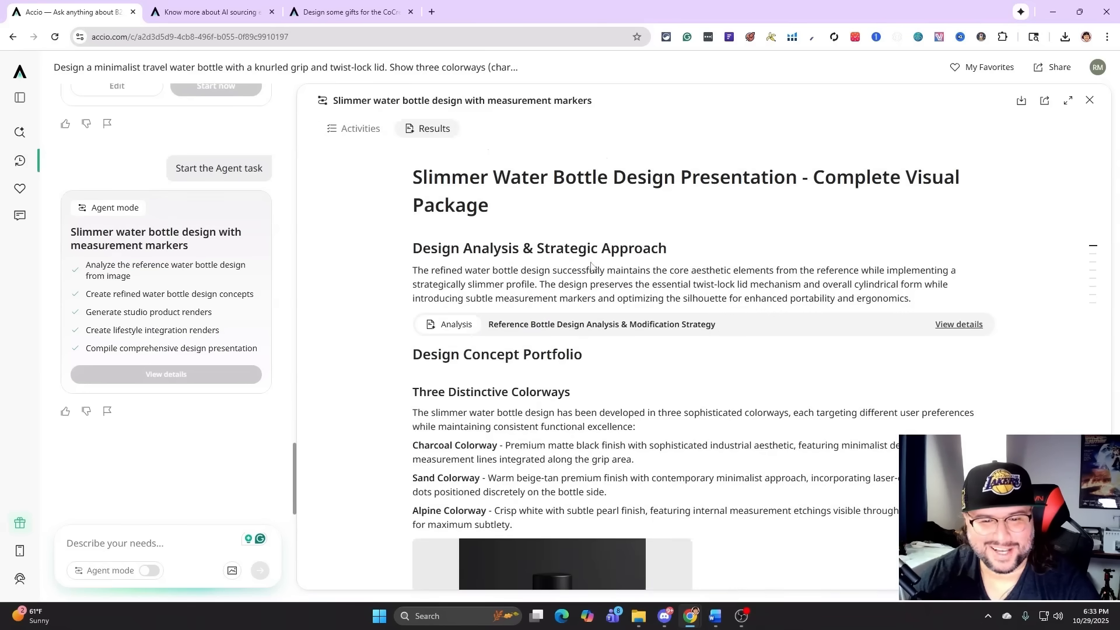
Step: View the original pencil sketch and read the opening design analysis sections
scroll("down", 3)
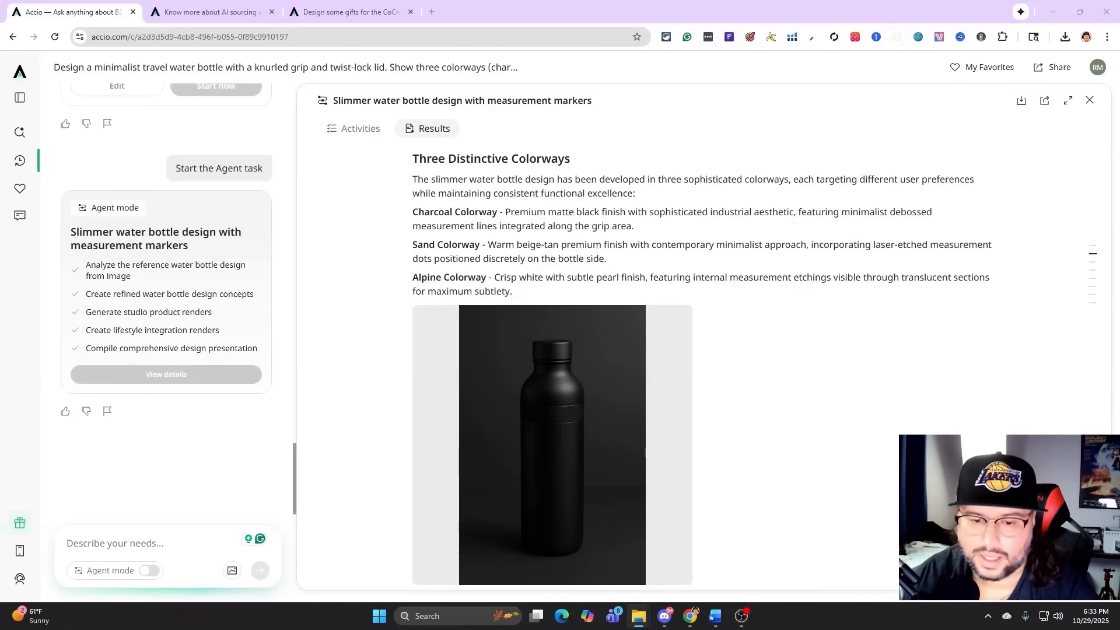
left_click(552, 442)
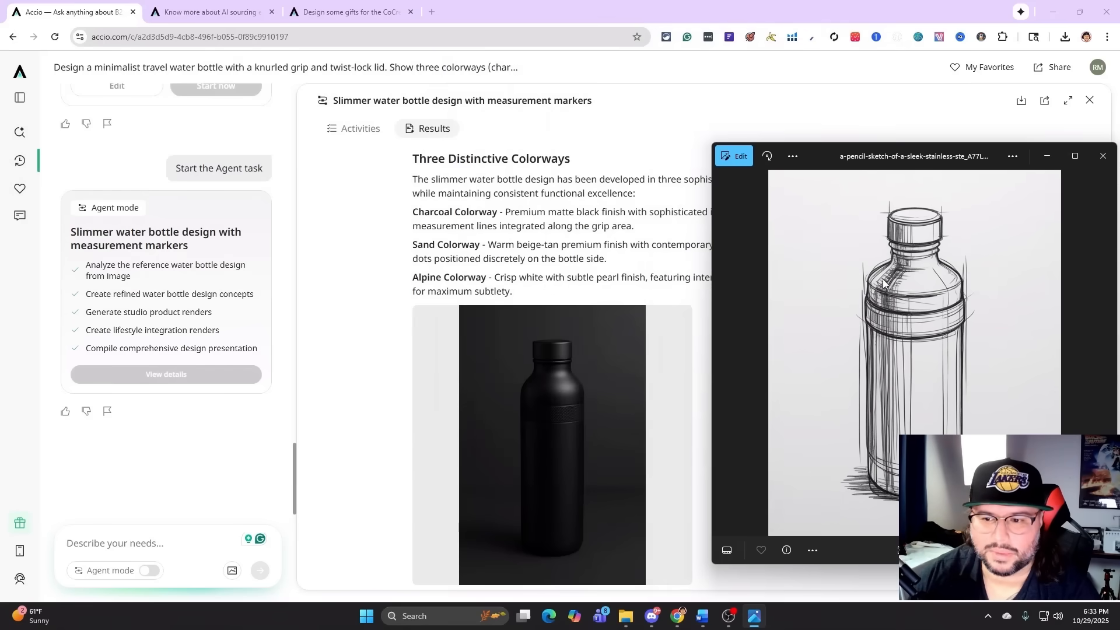
scroll("down", 3)
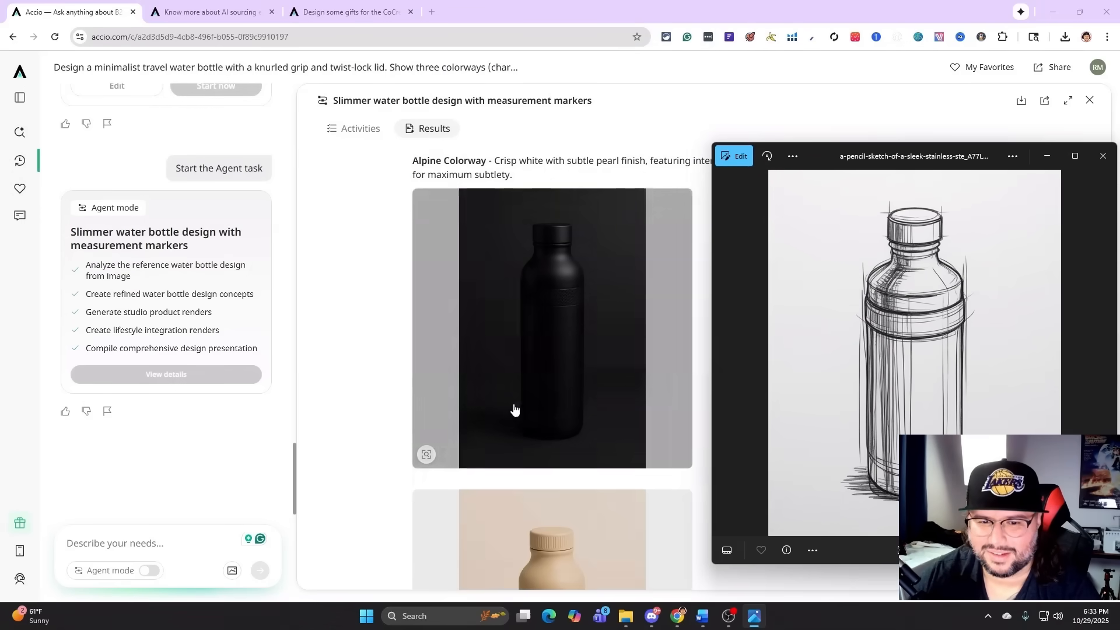
scroll("down", 3)
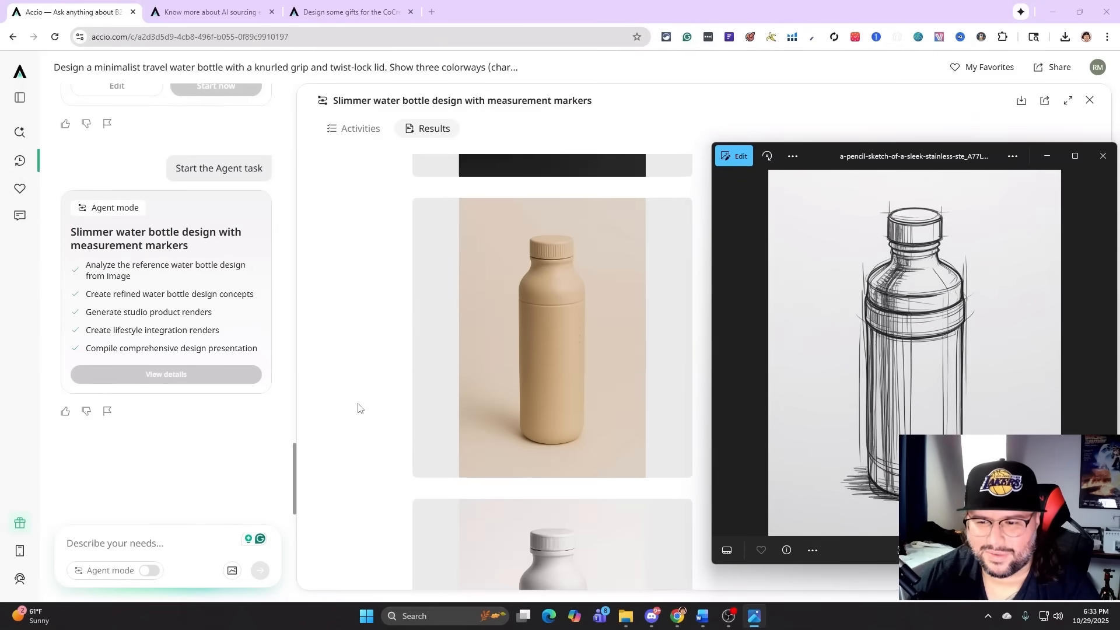
scroll("down", 3)
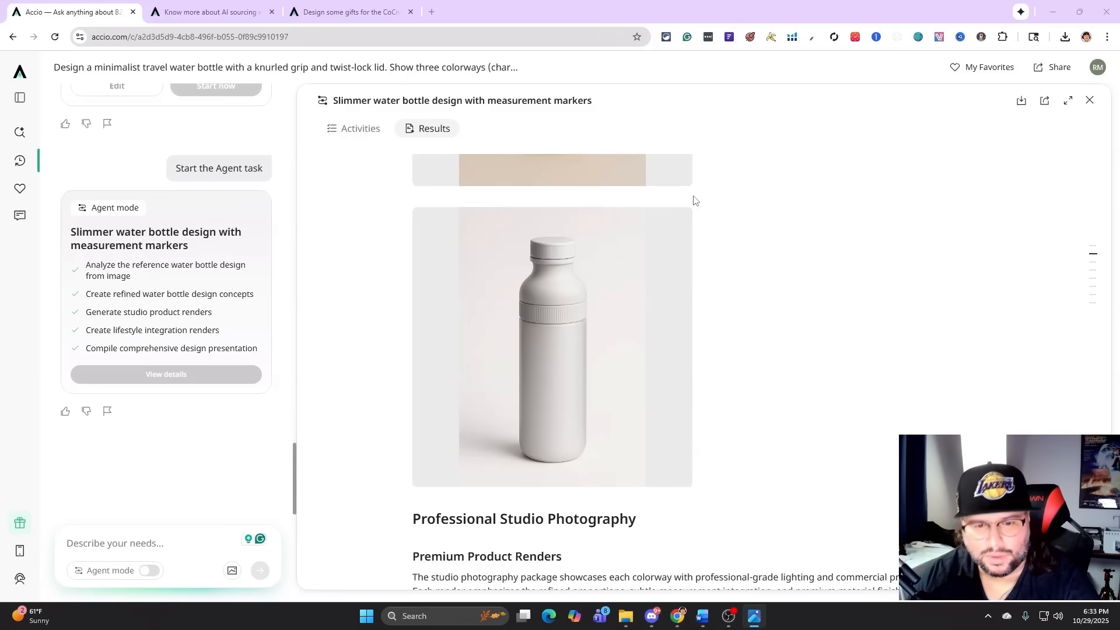
mouse_move(718, 413)
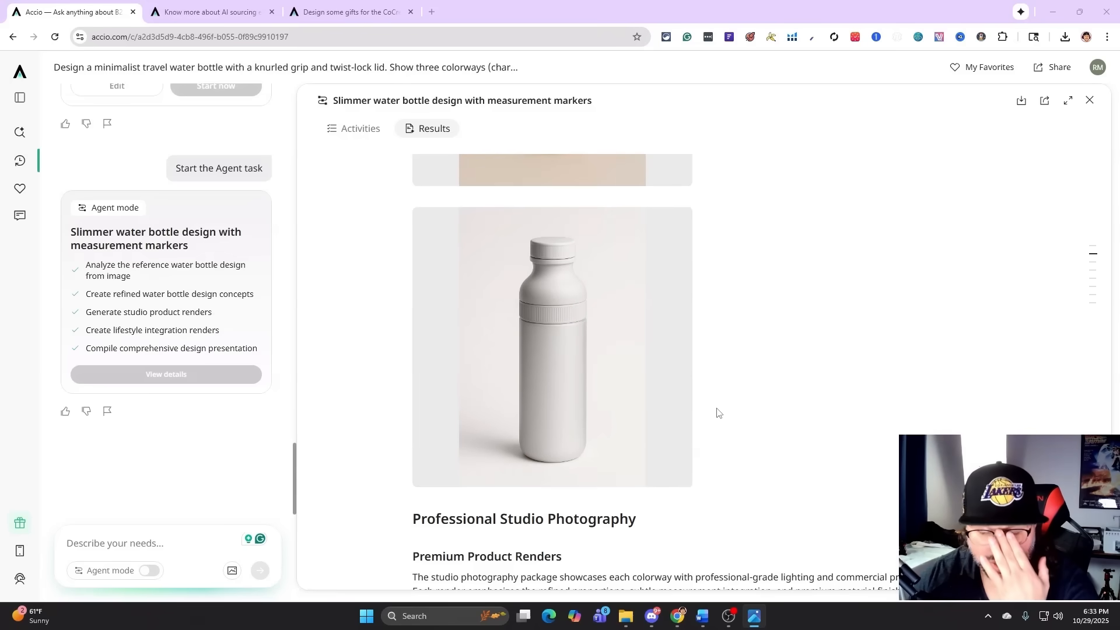
scroll("down", 3)
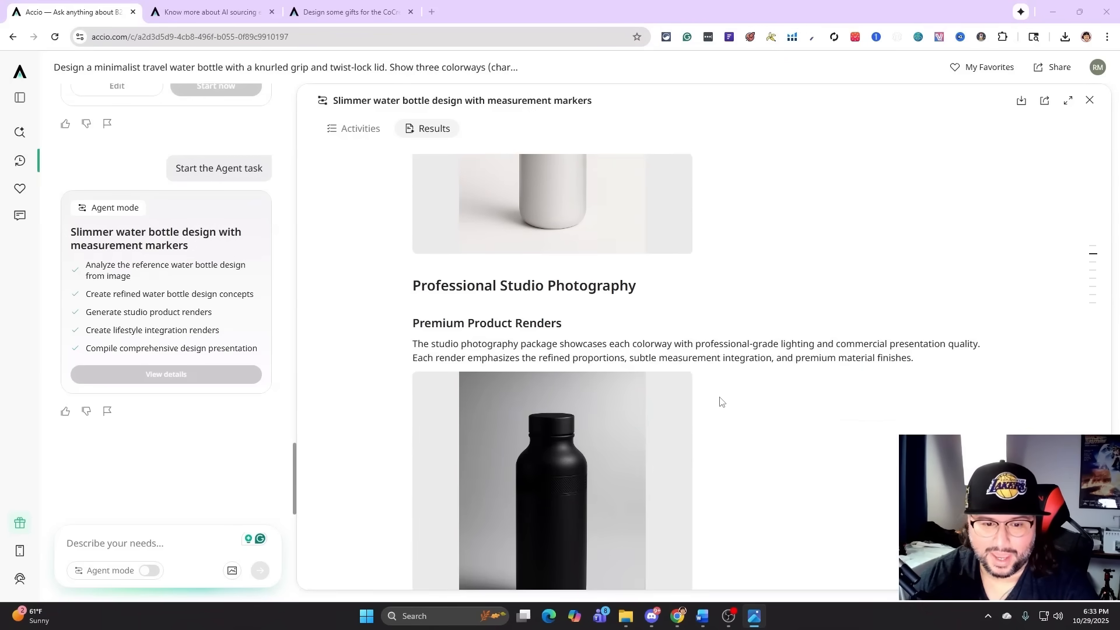
scroll("down", 3)
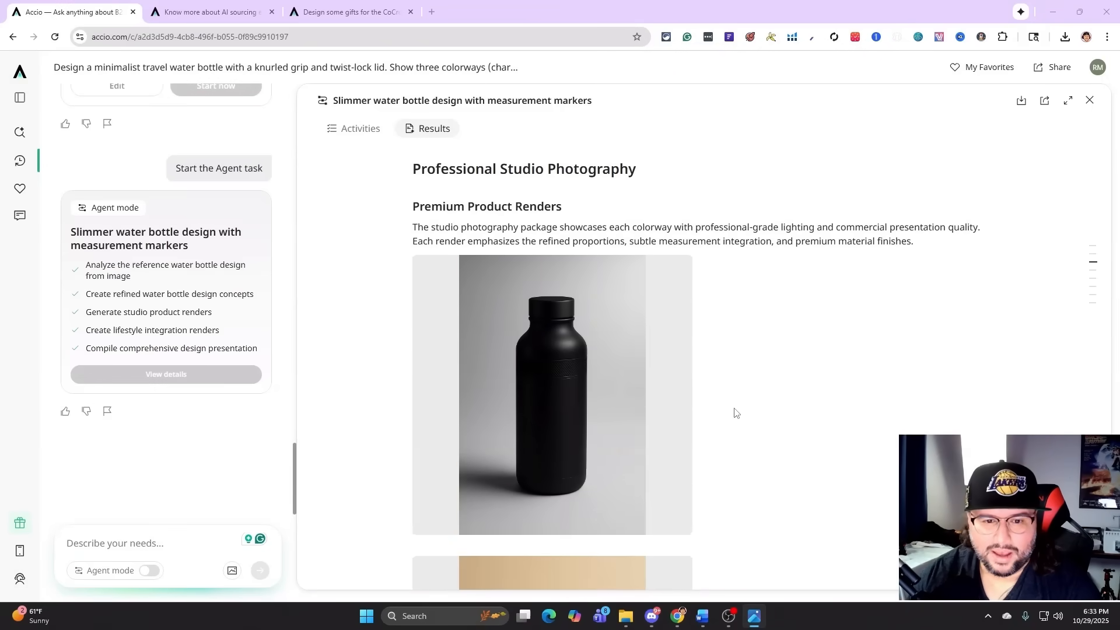
Step: Read through the market positioning and implementation sections down to the Conclusion
scroll("down", 3)
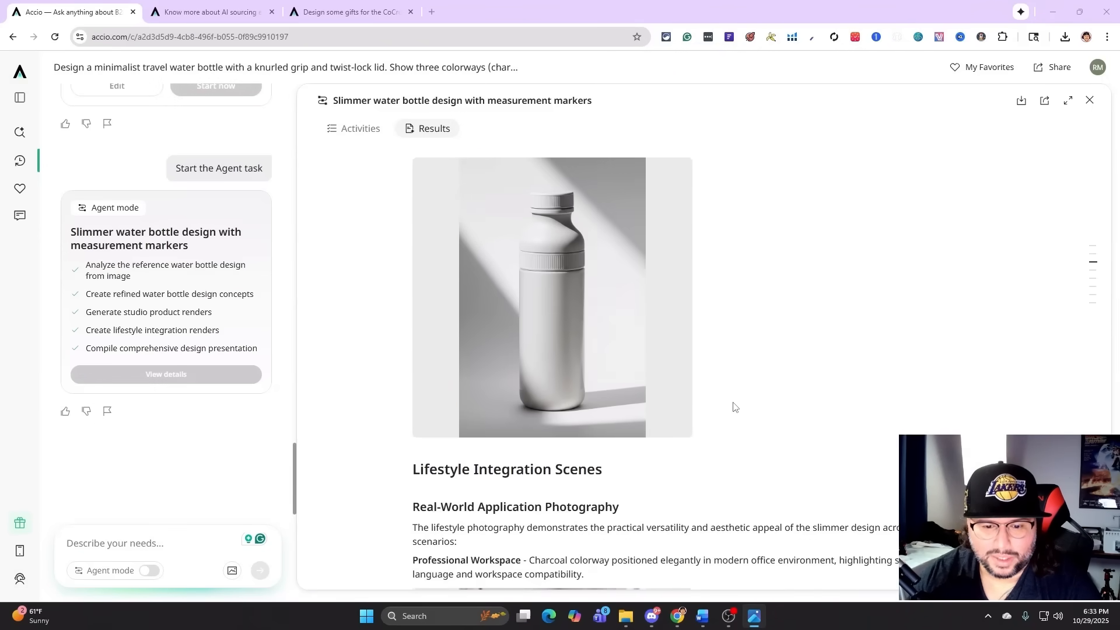
scroll("down", 3)
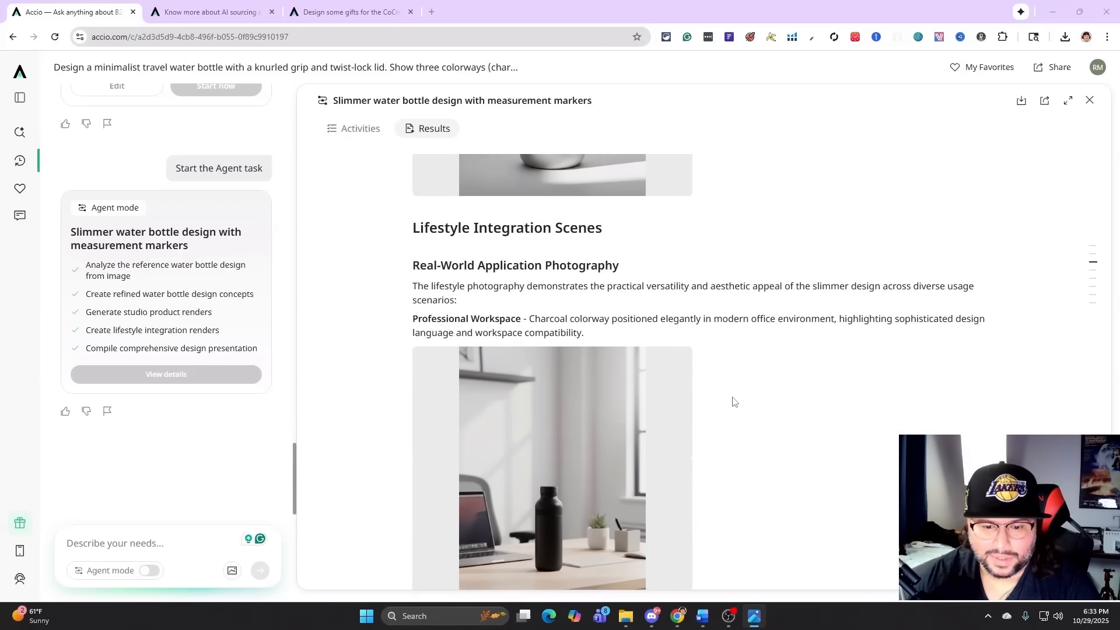
scroll("down", 3)
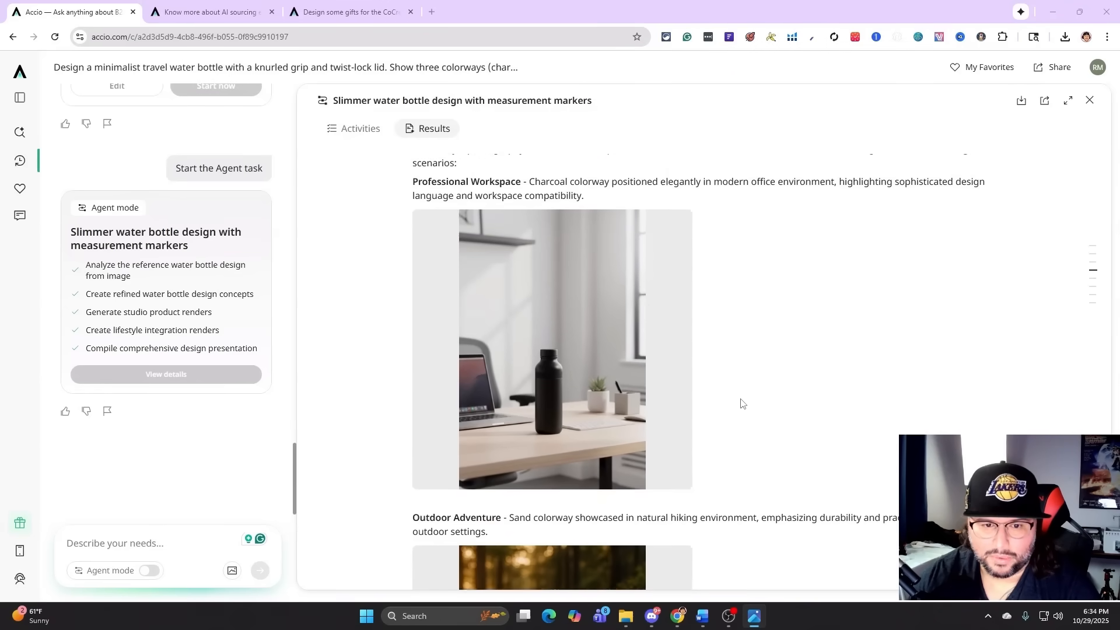
scroll("down", 3)
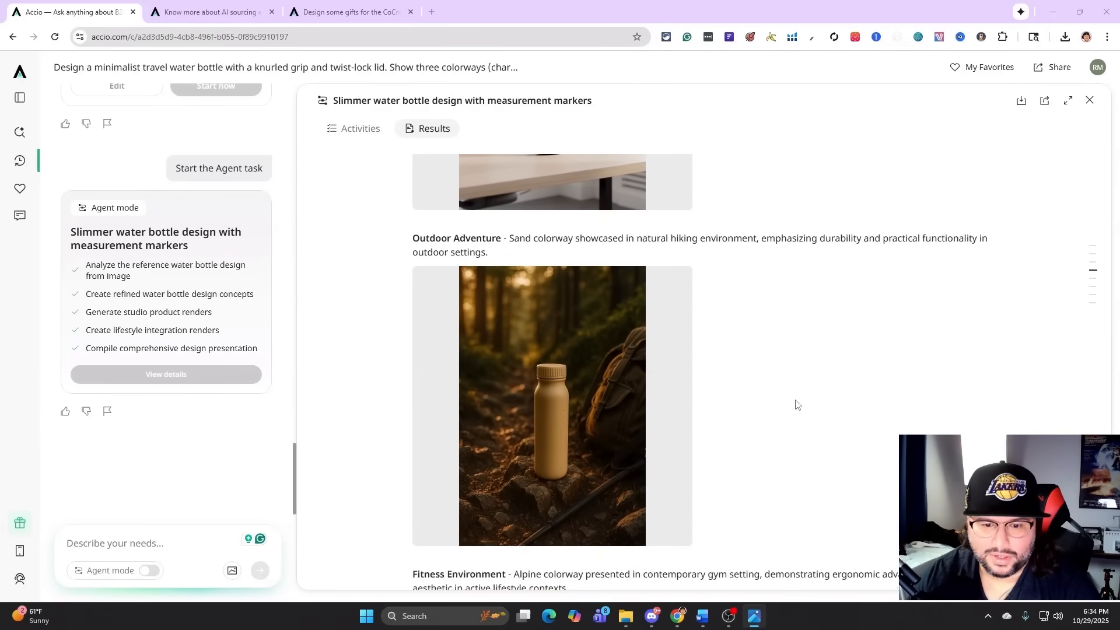
scroll("down", 3)
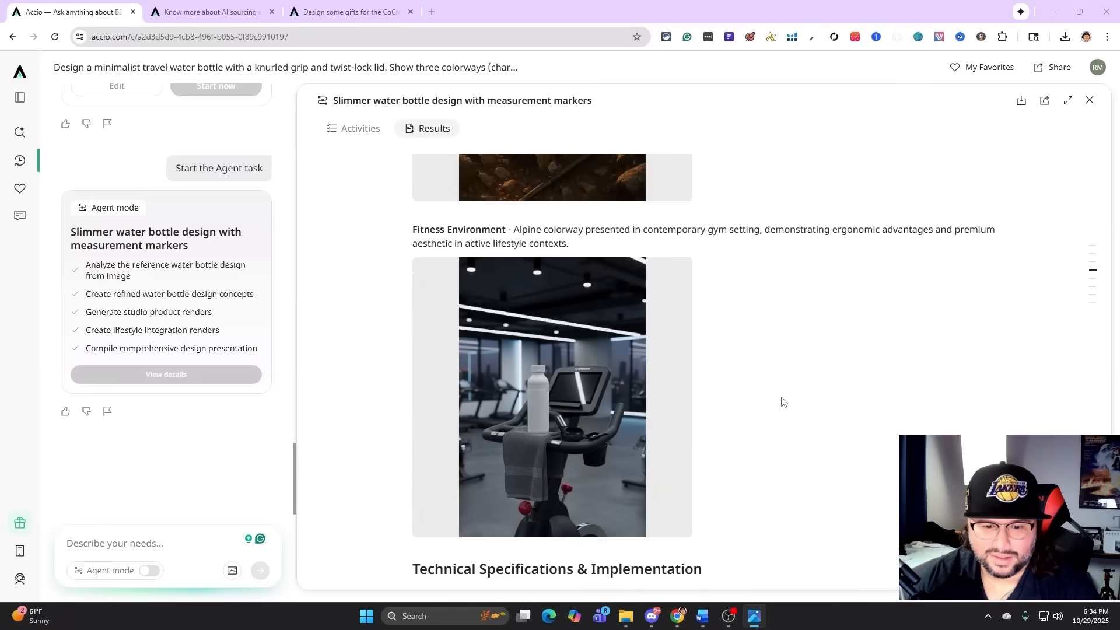
scroll("down", 3)
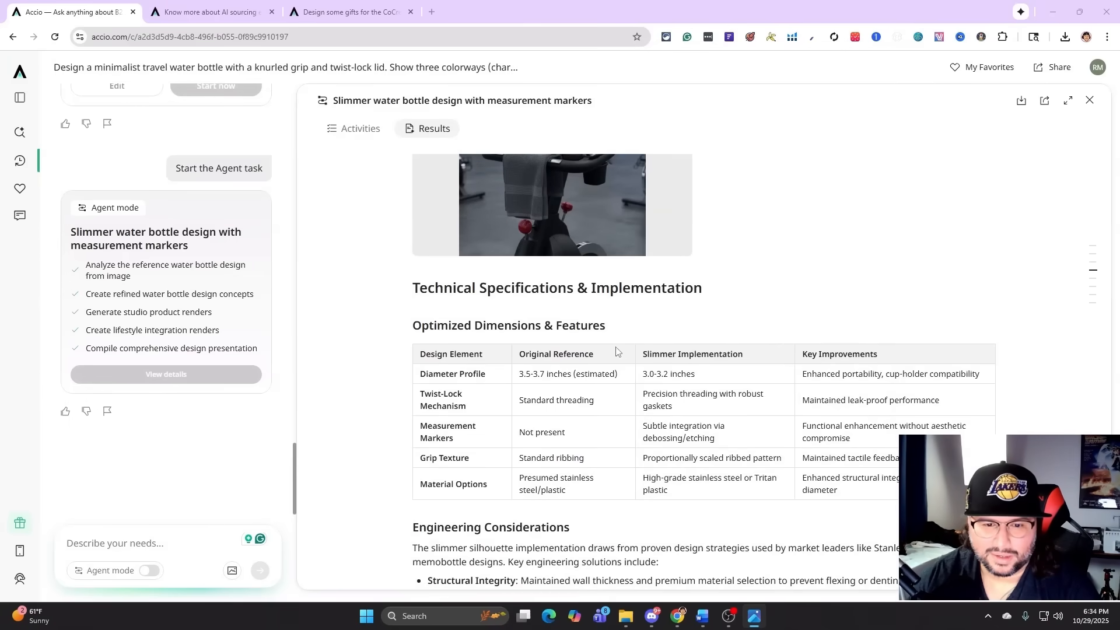
scroll("down", 3)
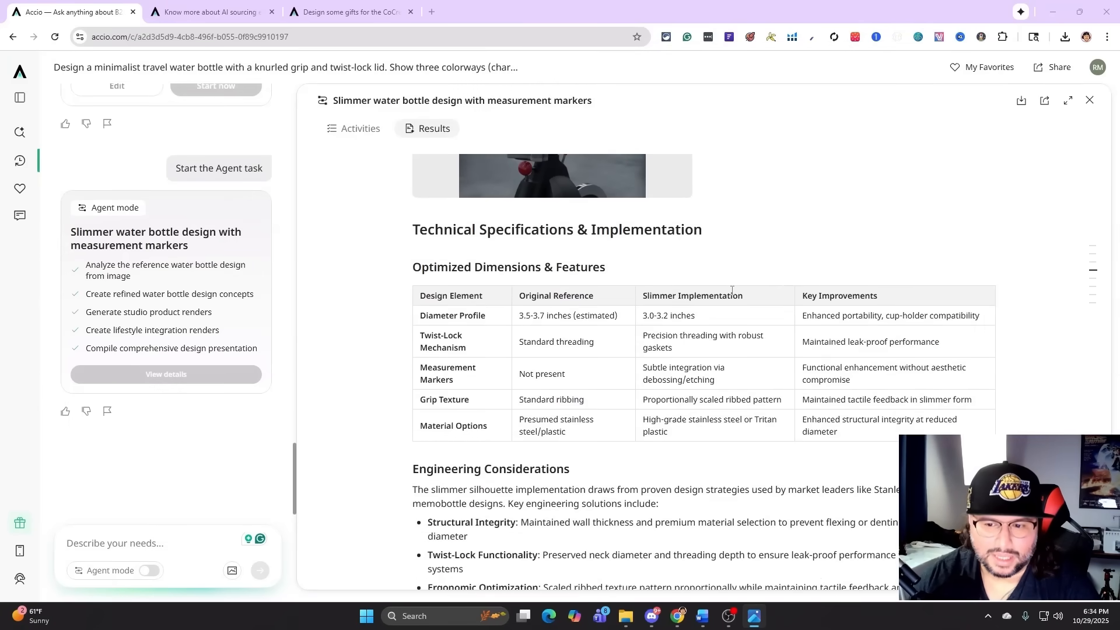
scroll("down", 3)
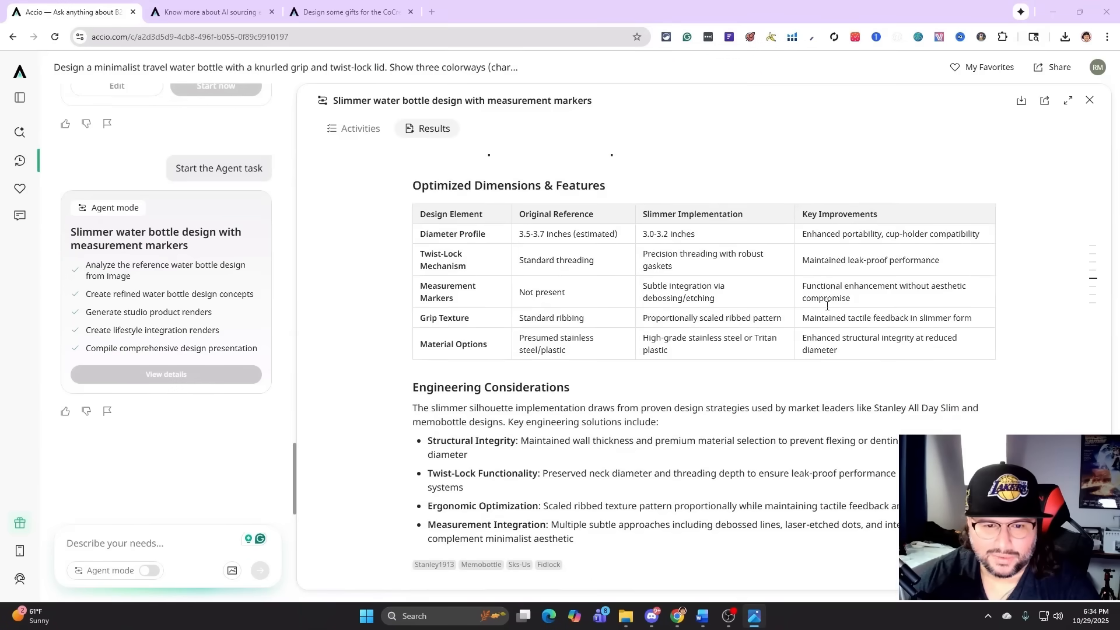
scroll("down", 3)
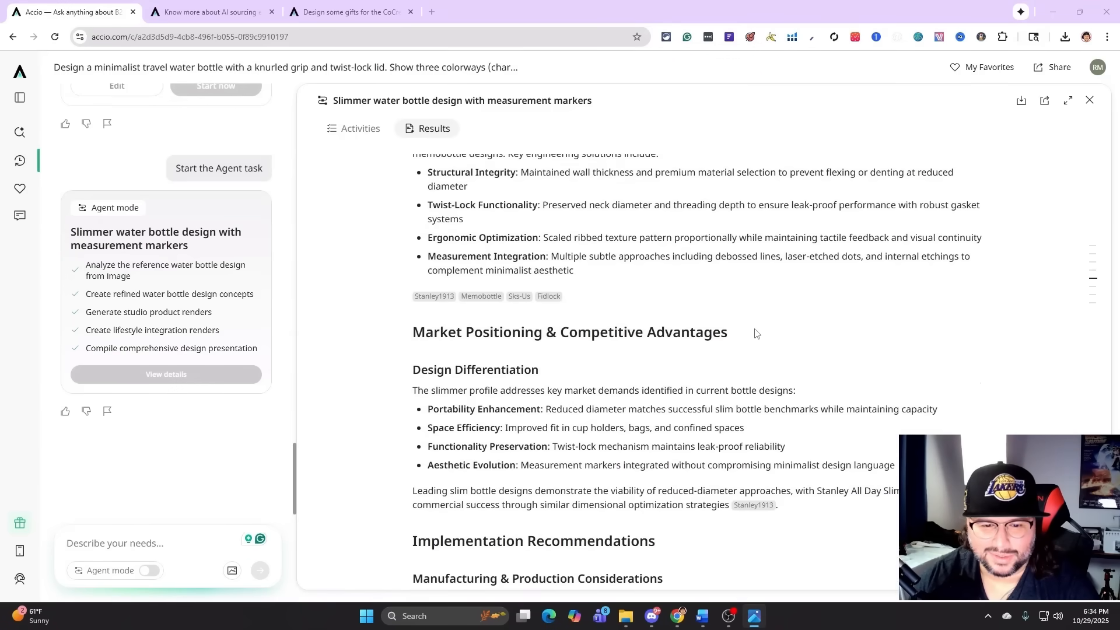
scroll("down", 3)
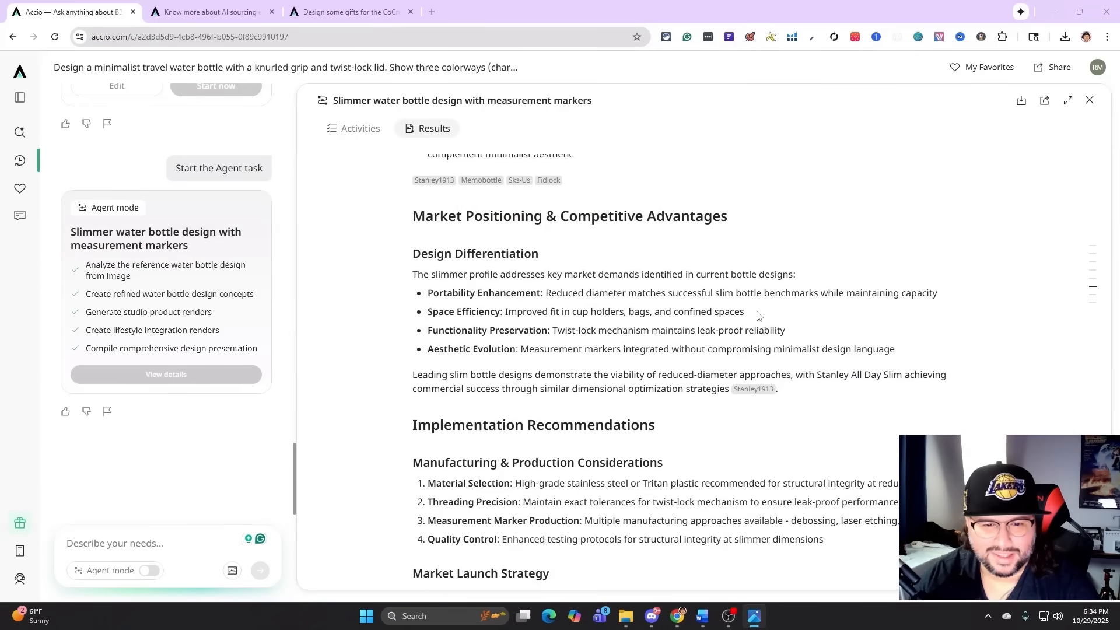
scroll("down", 3)
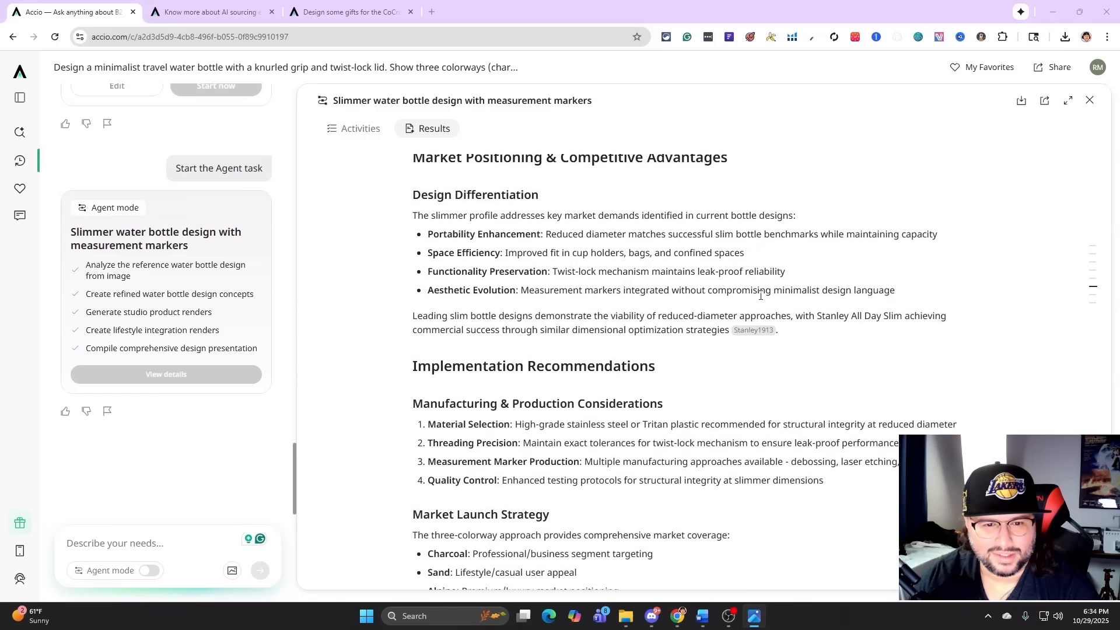
scroll("down", 3)
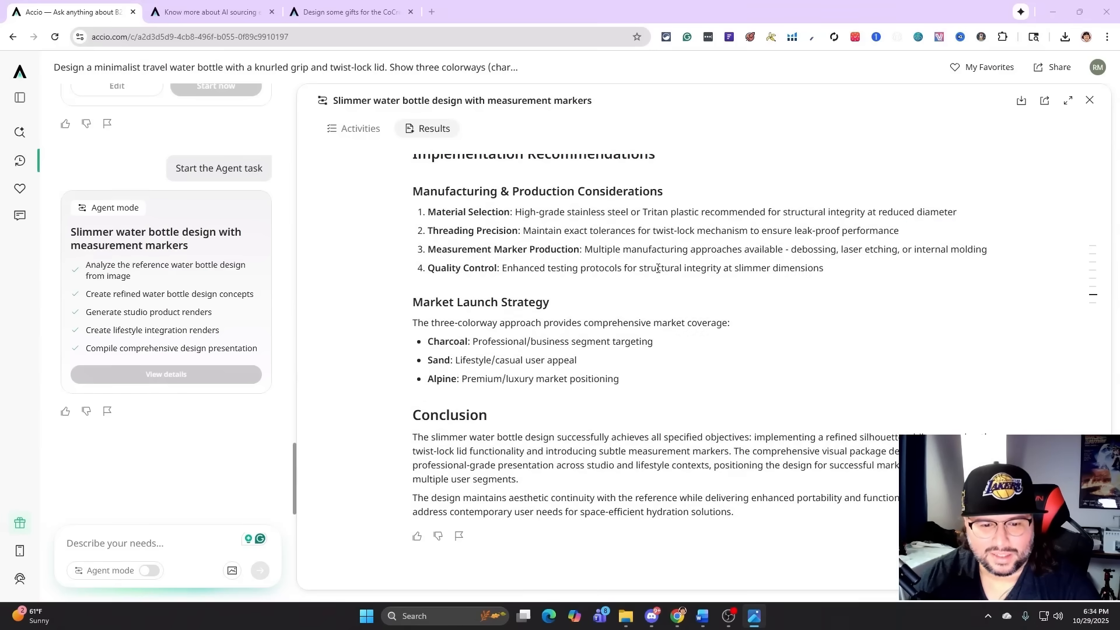
mouse_move(597, 377)
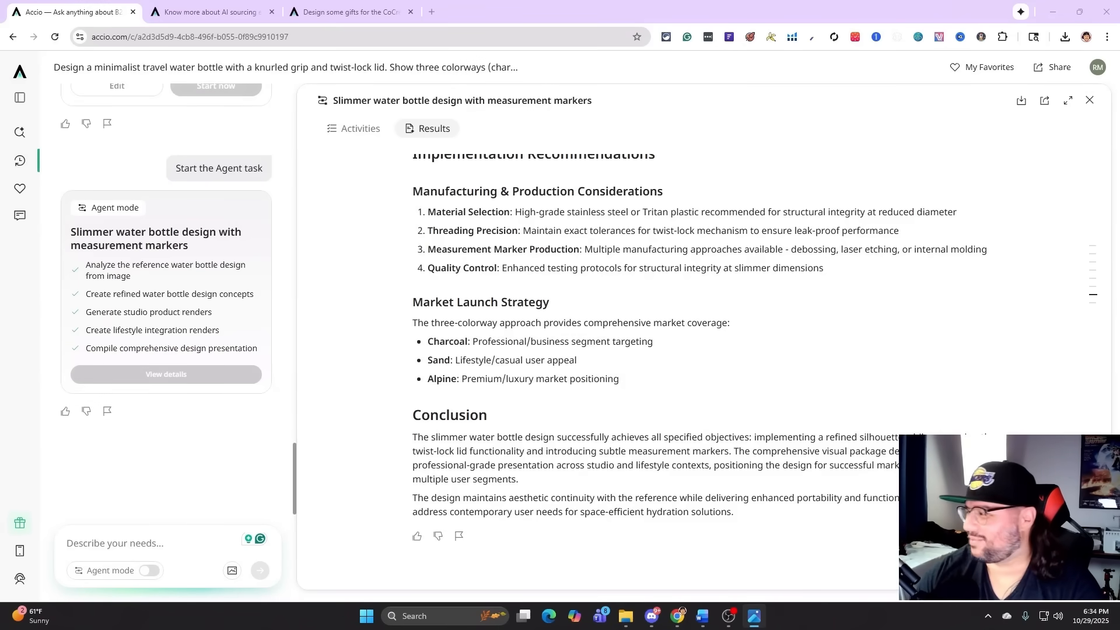
scroll("up", 3)
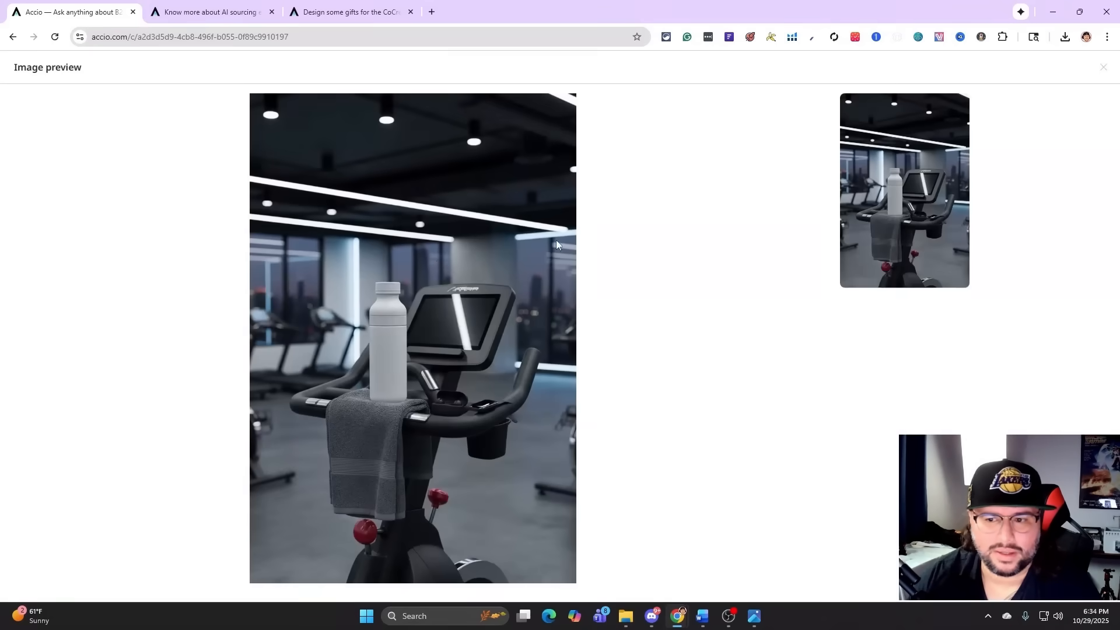
mouse_move(465, 300)
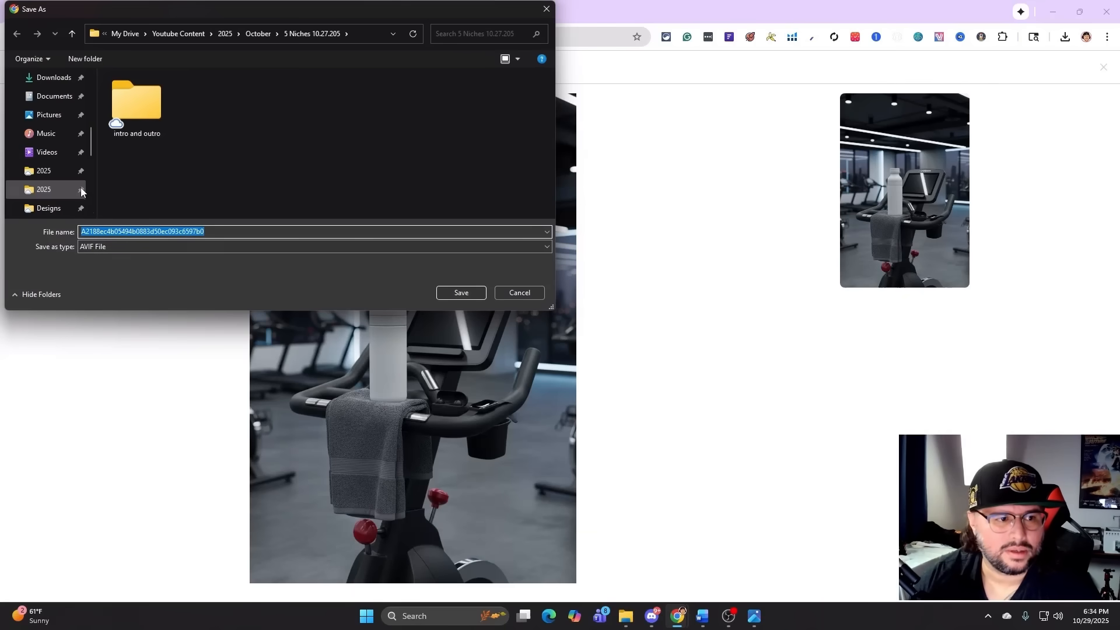
Step: Download the gym lifestyle render as AVIF, view it, and return to the presentation
scroll("up", 3)
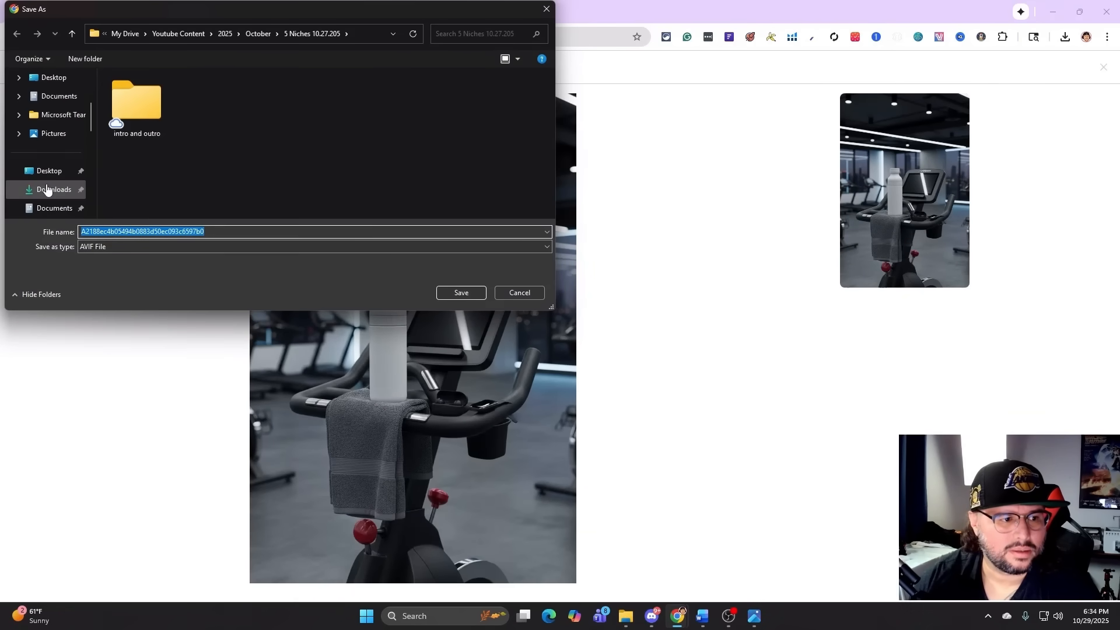
left_click(460, 292)
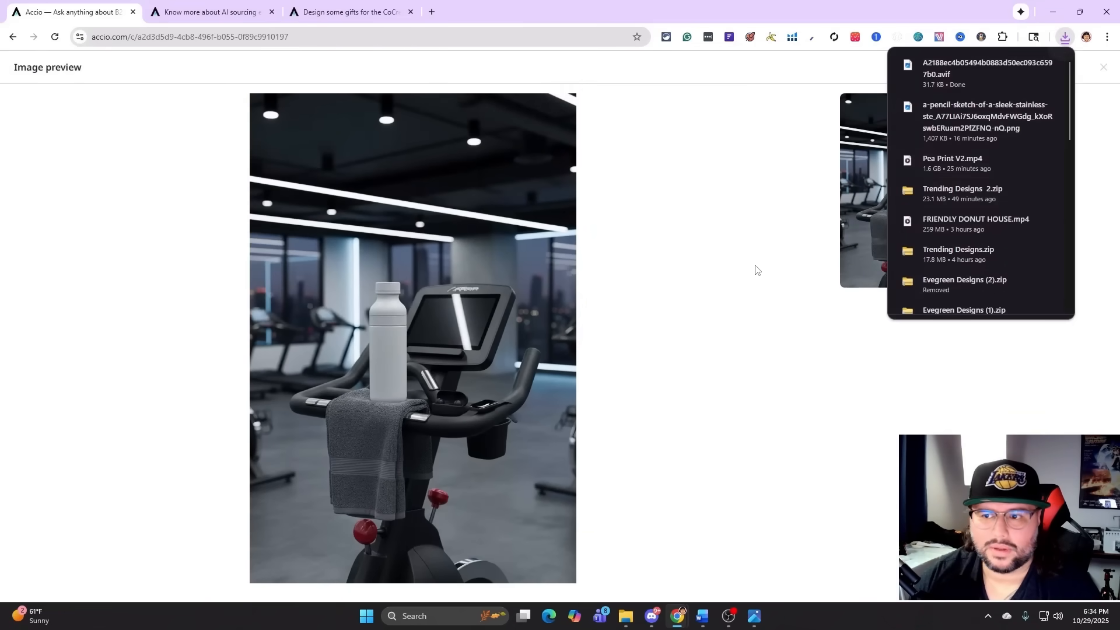
left_click(987, 74)
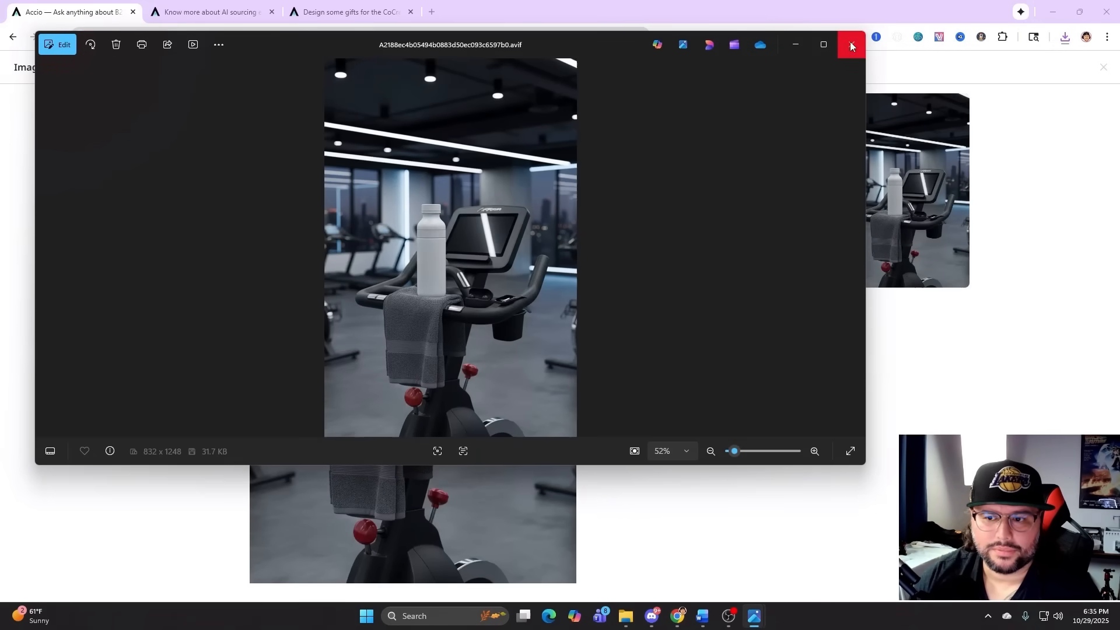
mouse_move(482, 243)
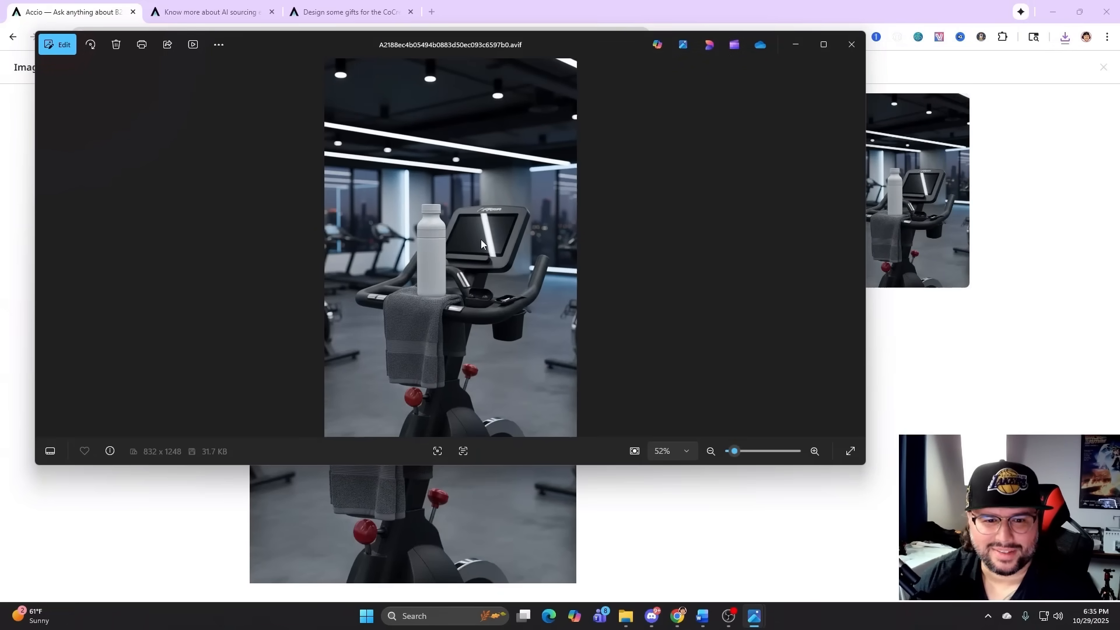
mouse_move(517, 246)
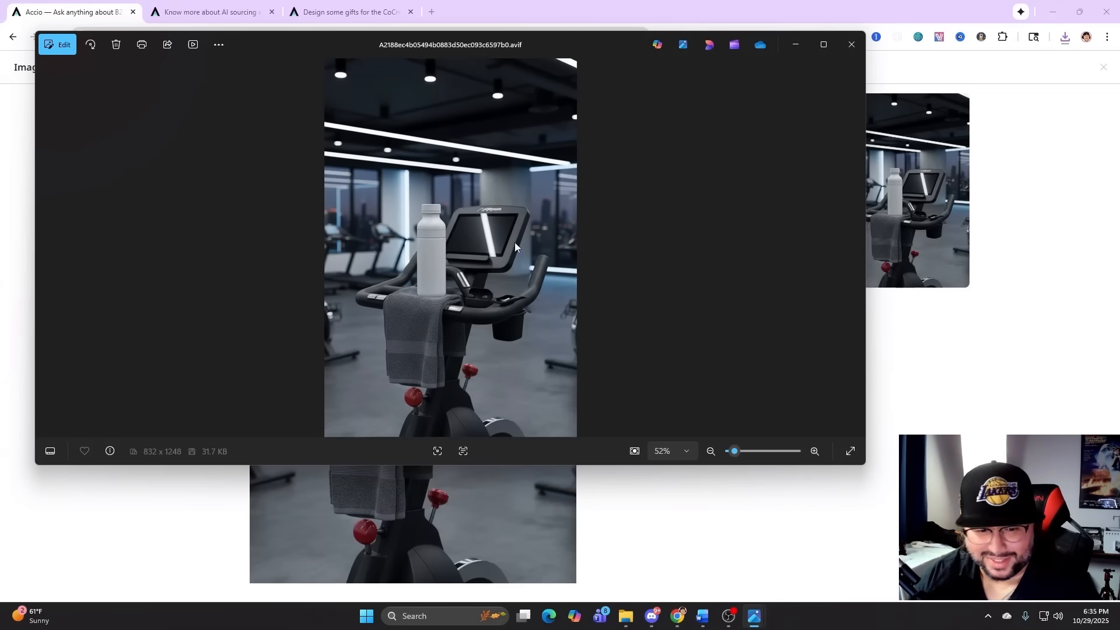
left_click(851, 45)
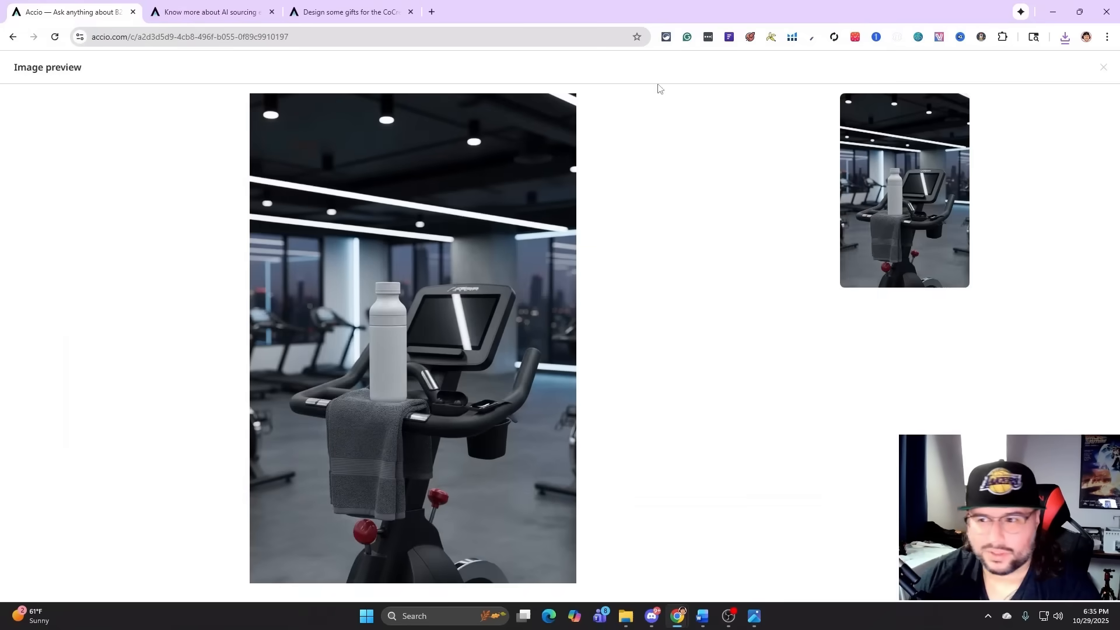
left_click(1104, 67)
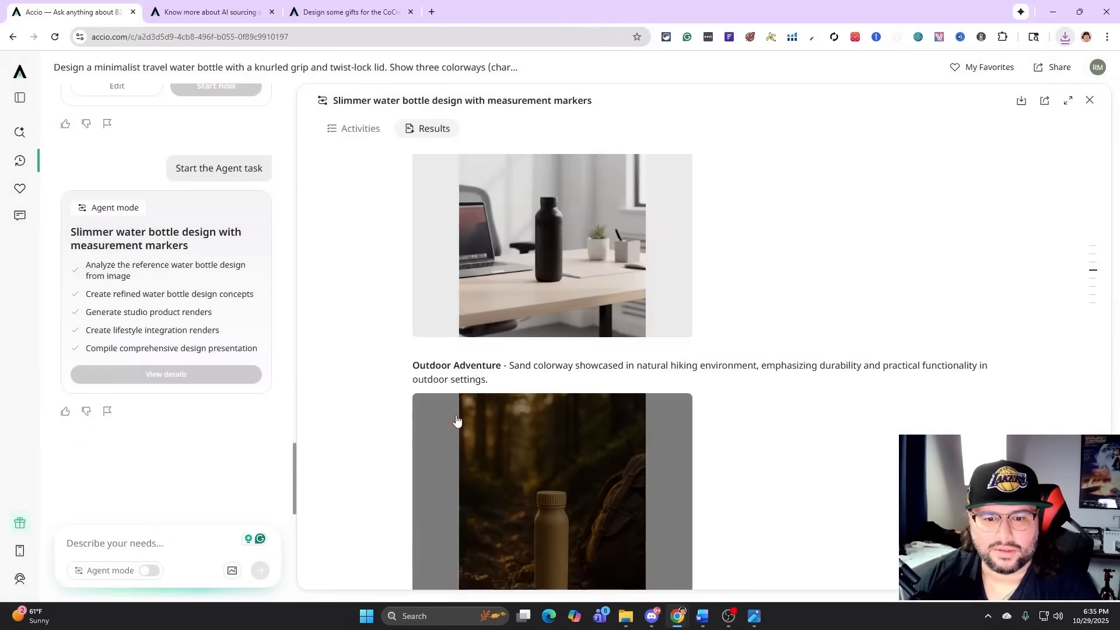
Step: Show the manufacturer sourcing results with ISO-certified picks like Zhejiang Yuchuan and Zhejiang Lingqi
left_click(1021, 100)
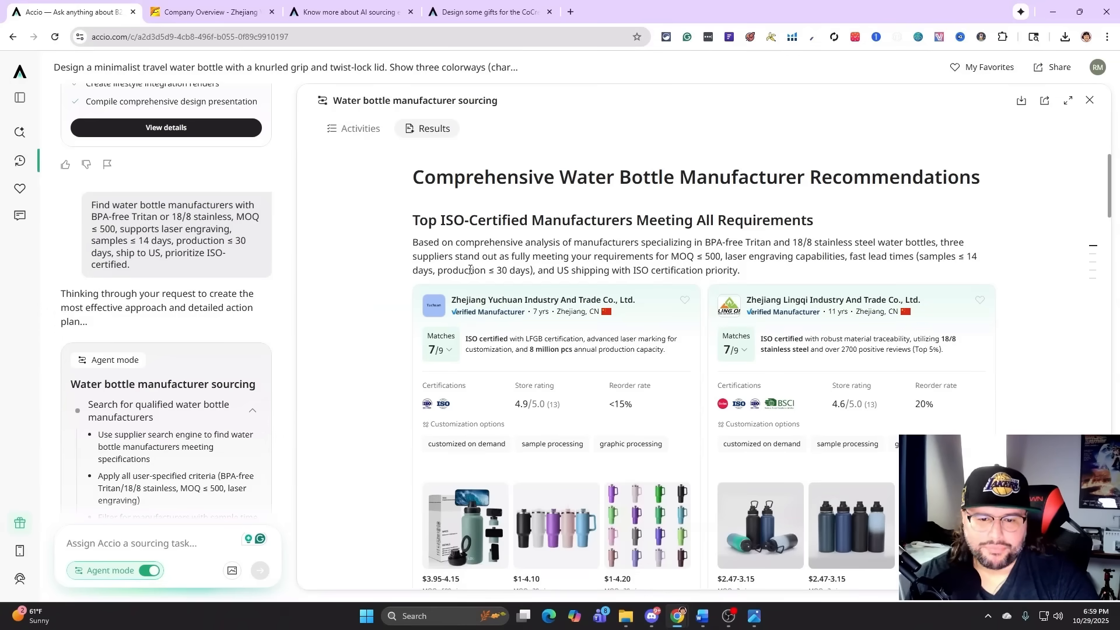
Step: Scroll through the supplier cards and capabilities comparison tables, then back up to Zhejiang Yuchuan
scroll("down", 3)
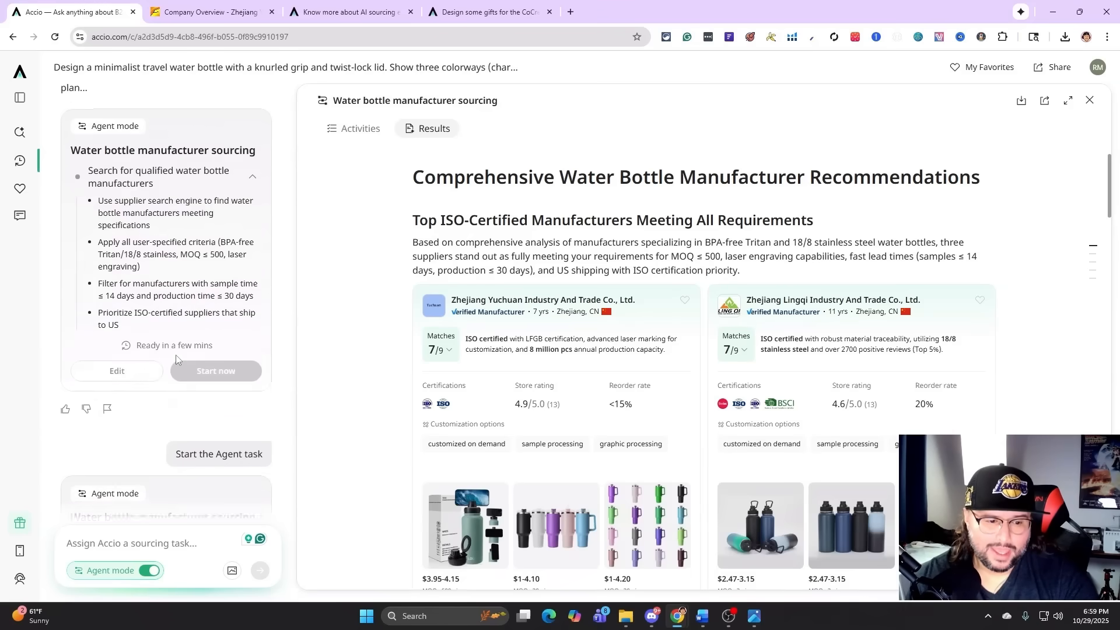
scroll("down", 3)
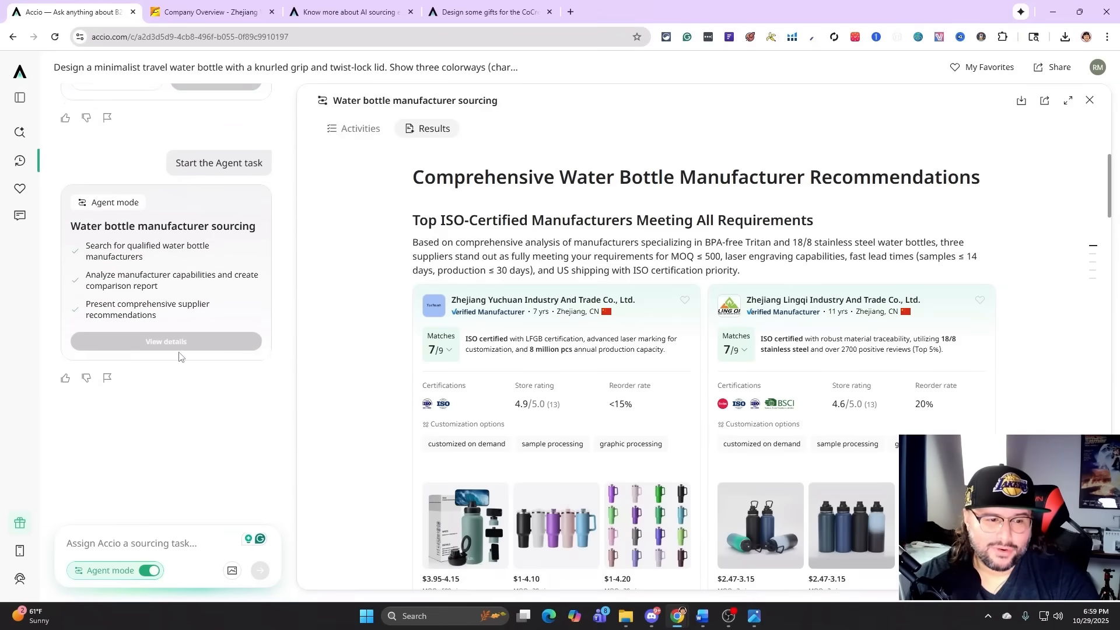
scroll("down", 3)
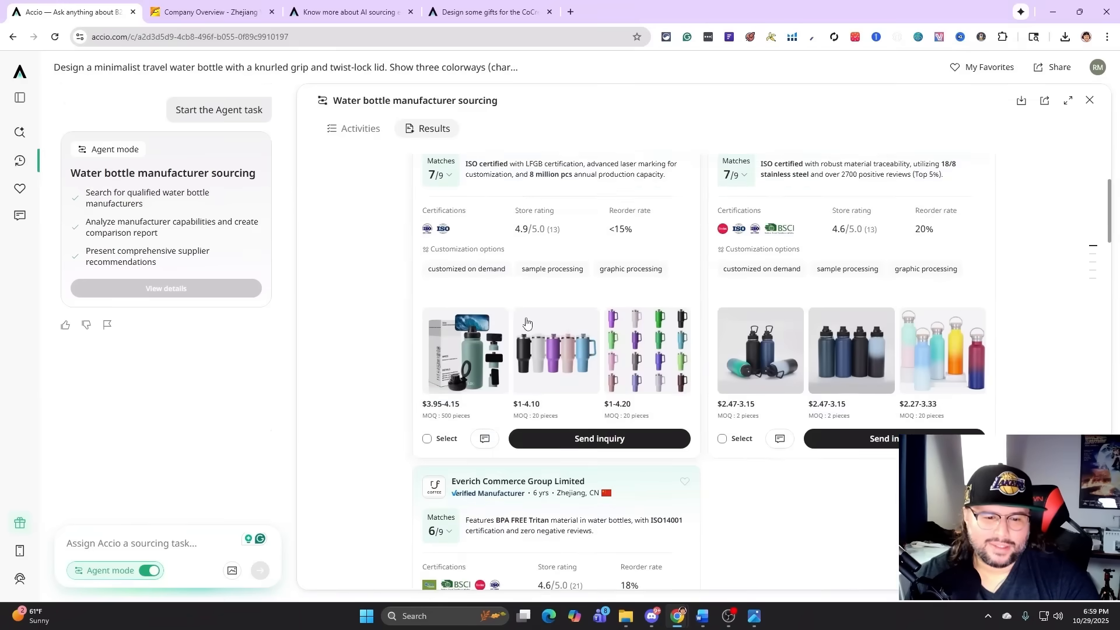
scroll("down", 3)
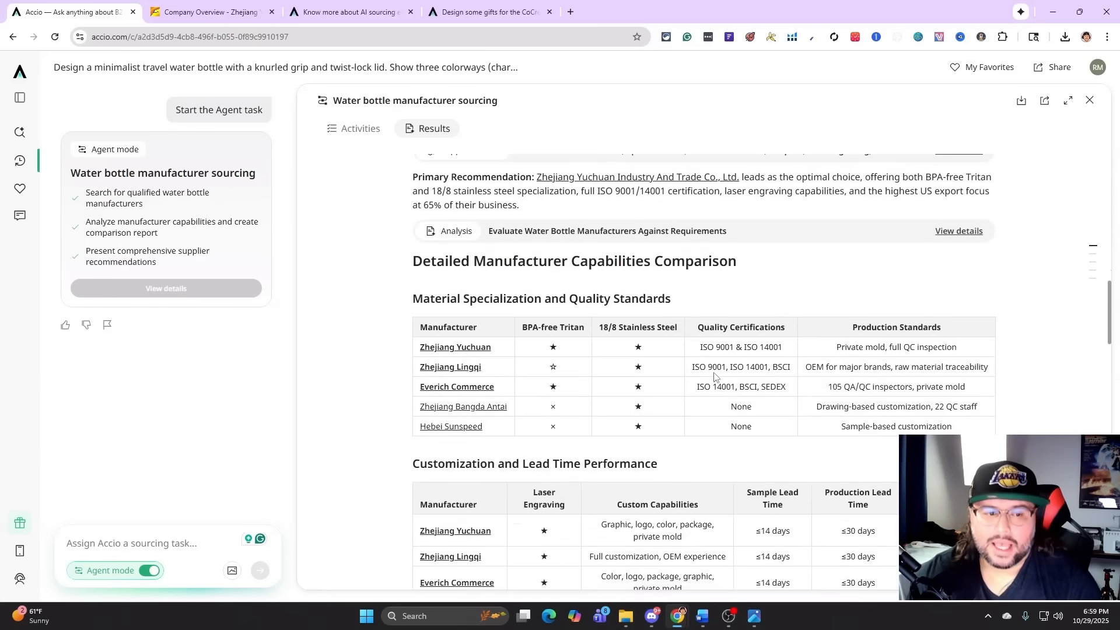
scroll("up", 3)
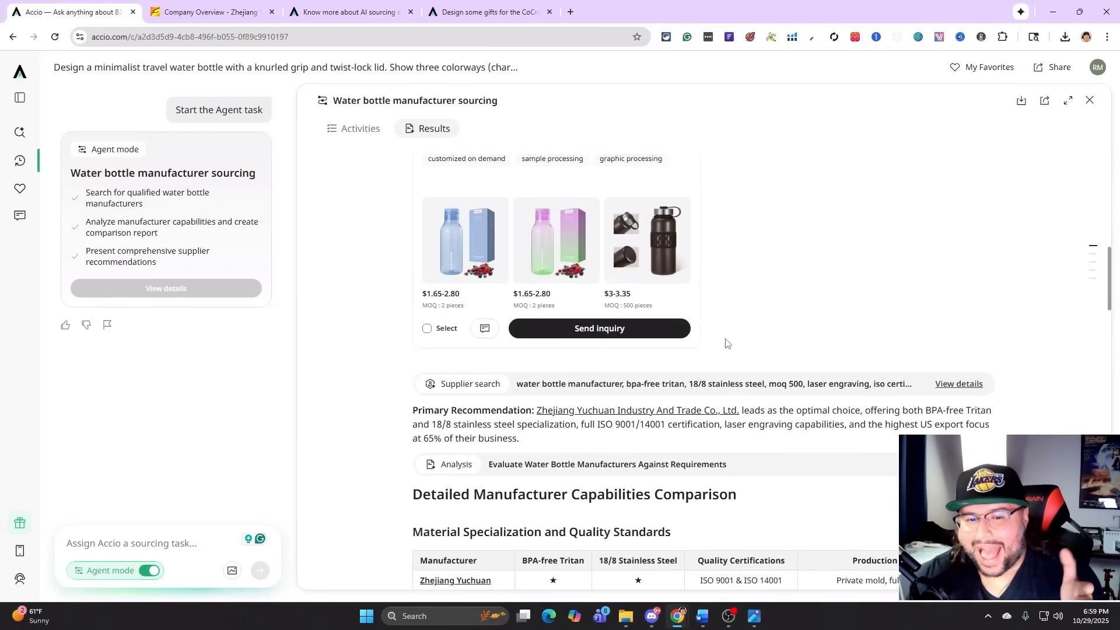
scroll("up", 3)
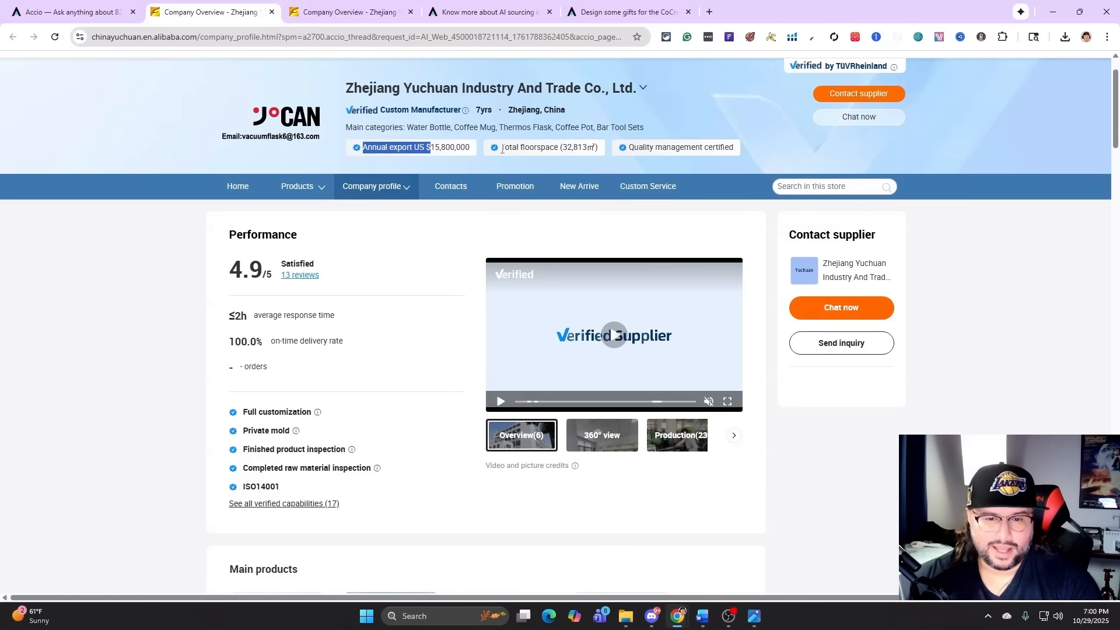
double_click(573, 147)
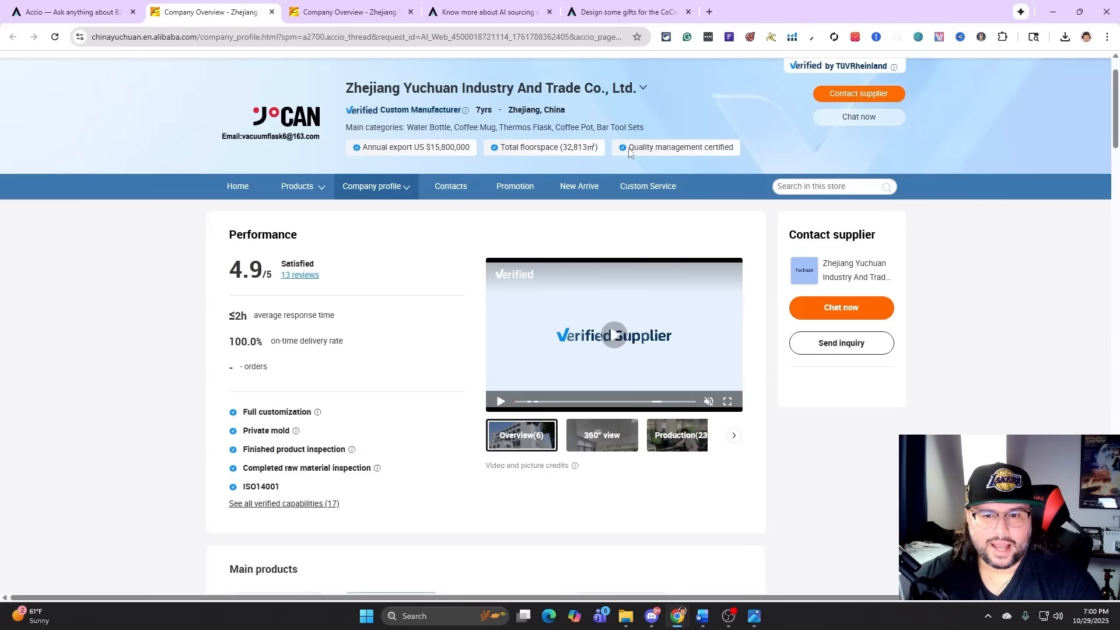
mouse_move(703, 146)
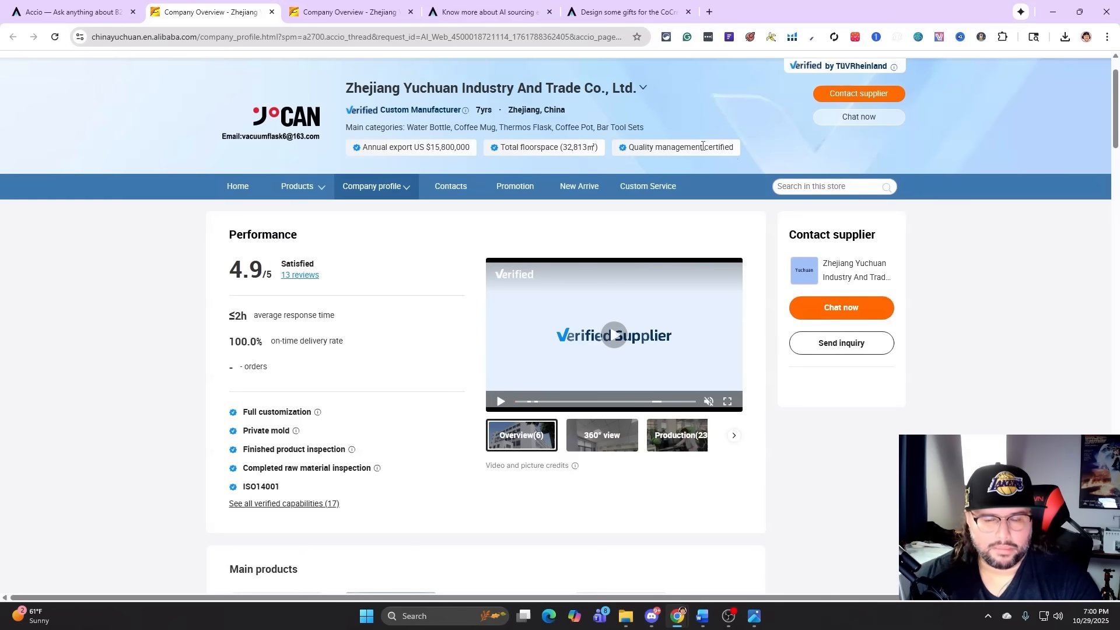
scroll("down", 3)
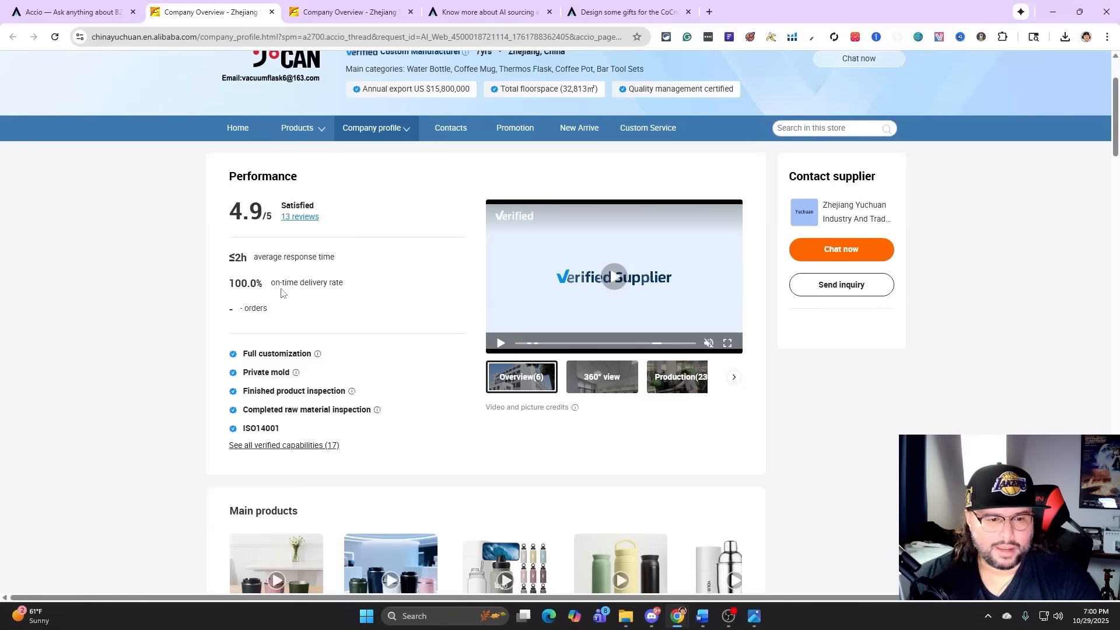
scroll("down", 3)
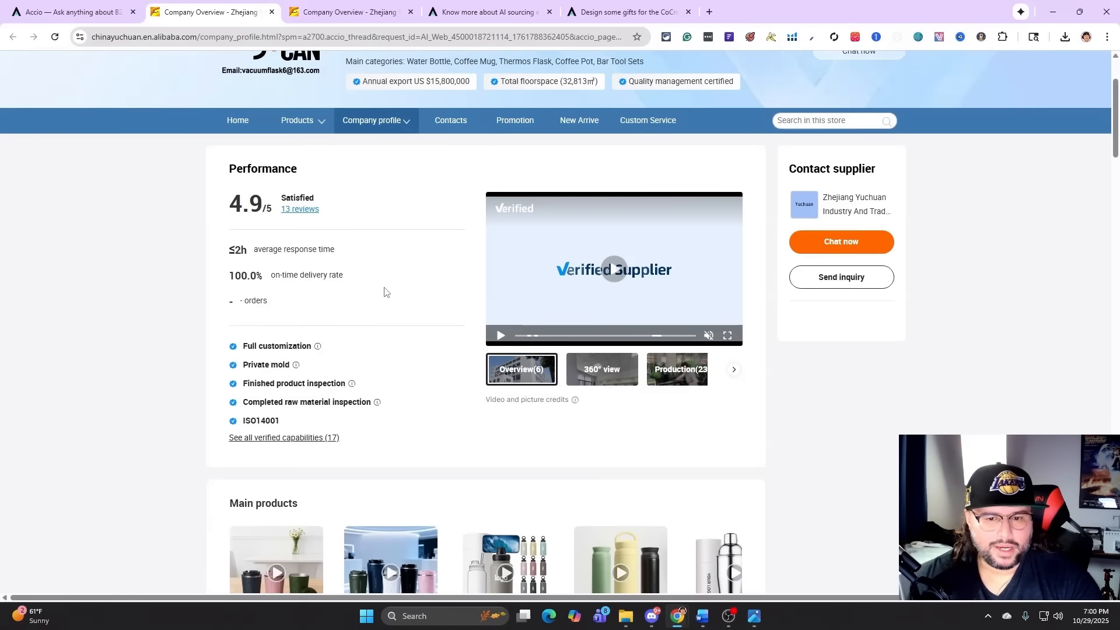
scroll("down", 3)
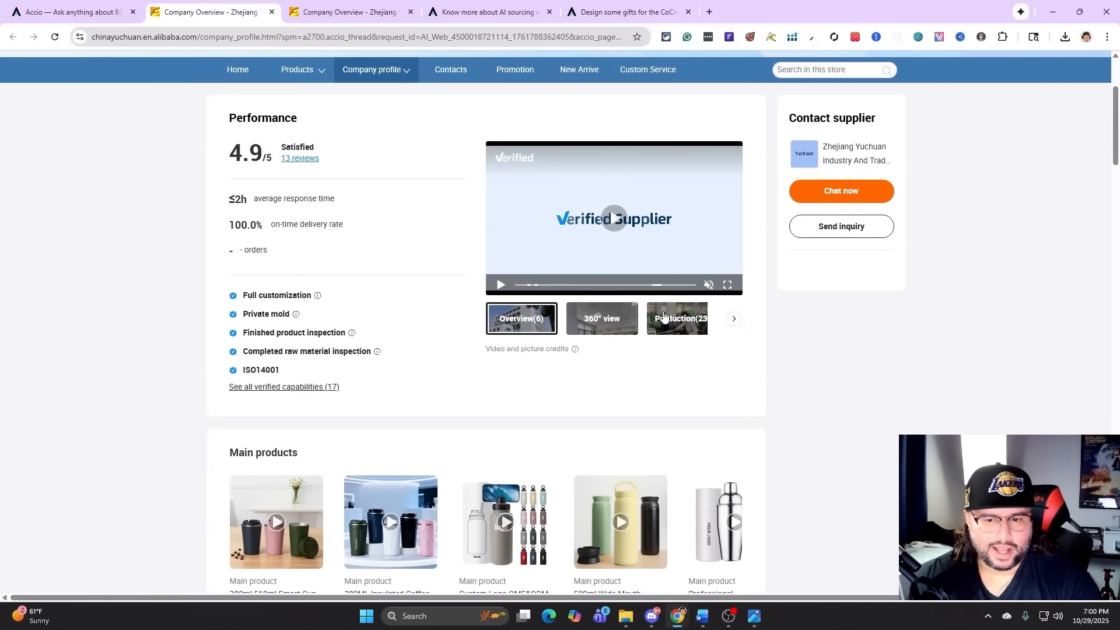
left_click(733, 319)
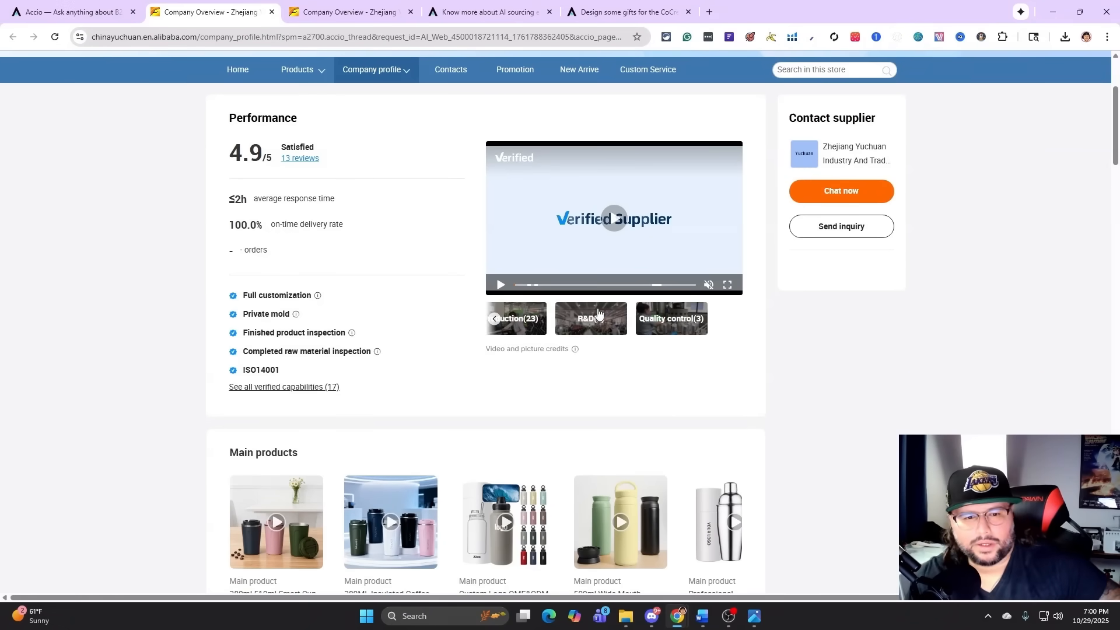
mouse_move(351, 332)
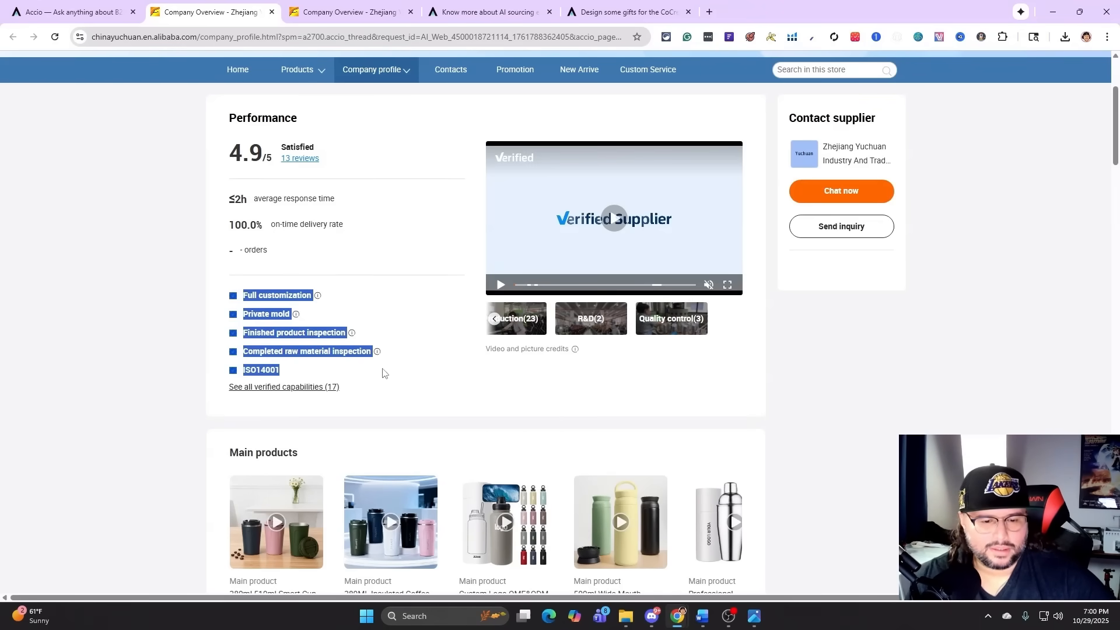
scroll("down", 3)
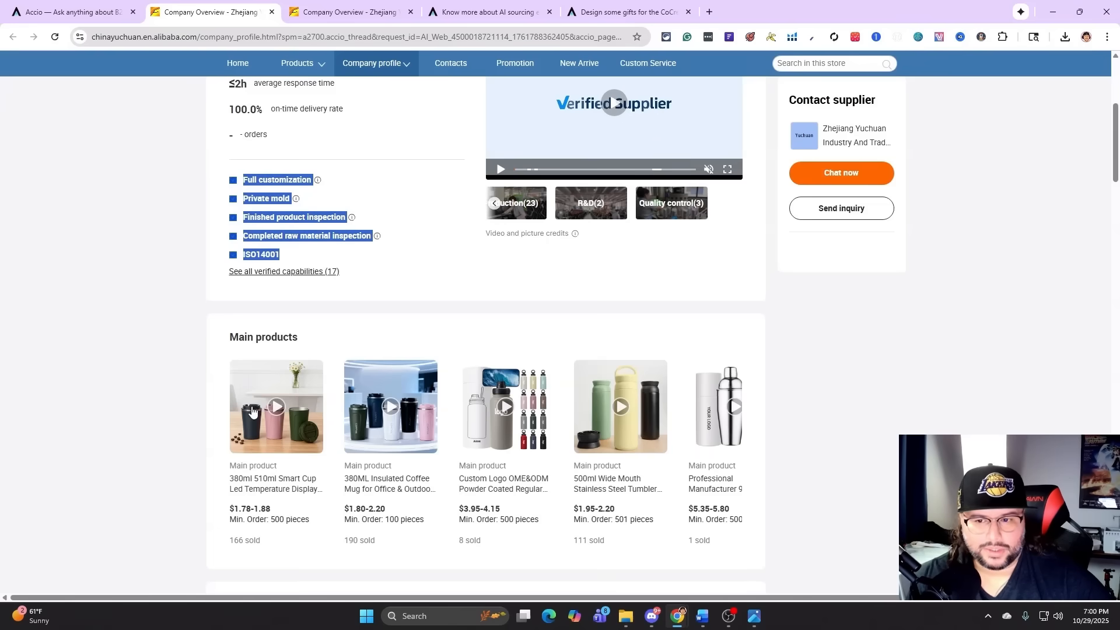
scroll("up", 3)
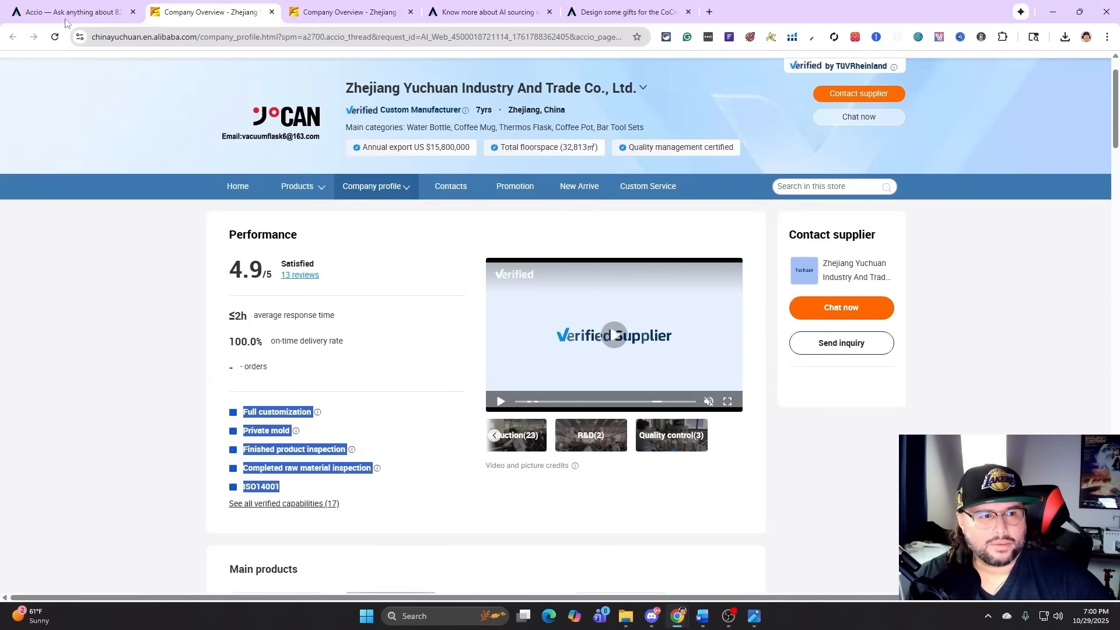
left_click(68, 13)
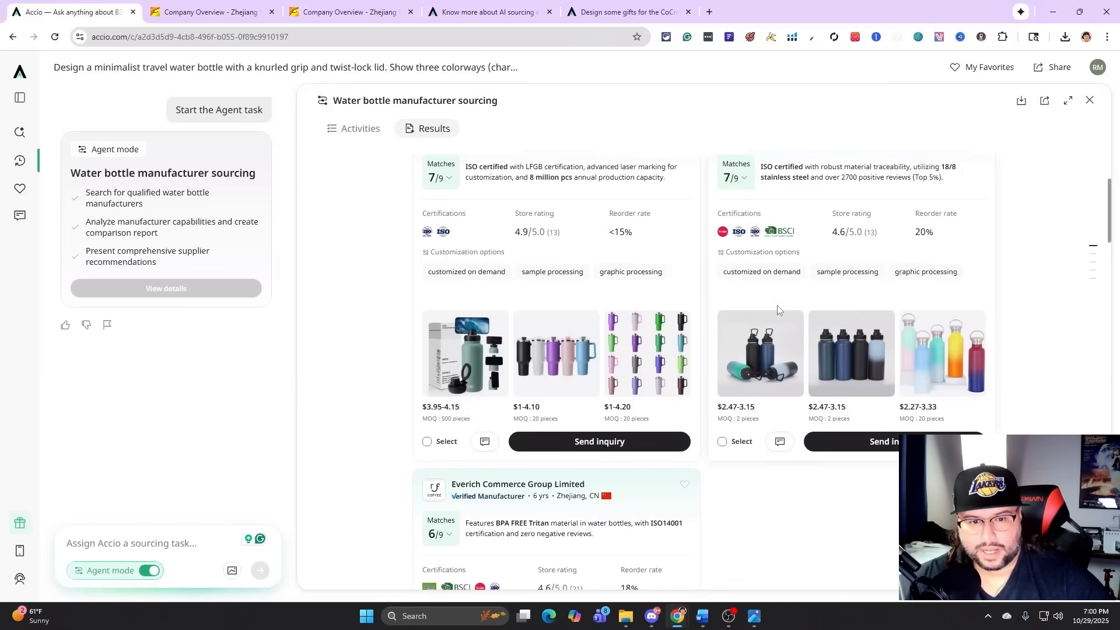
scroll("up", 3)
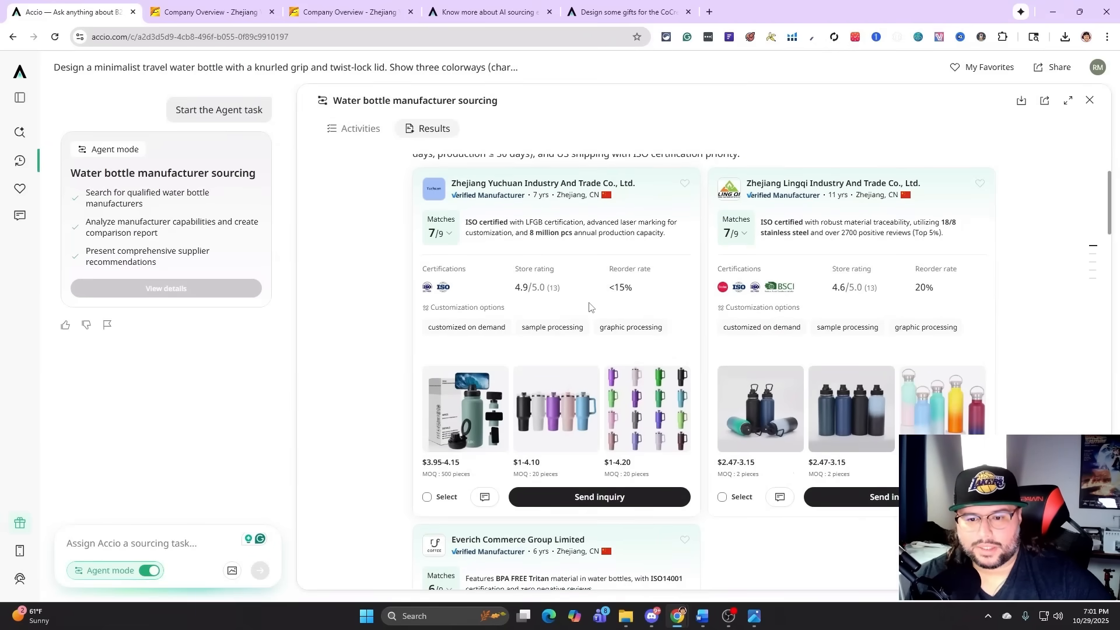
scroll("down", 3)
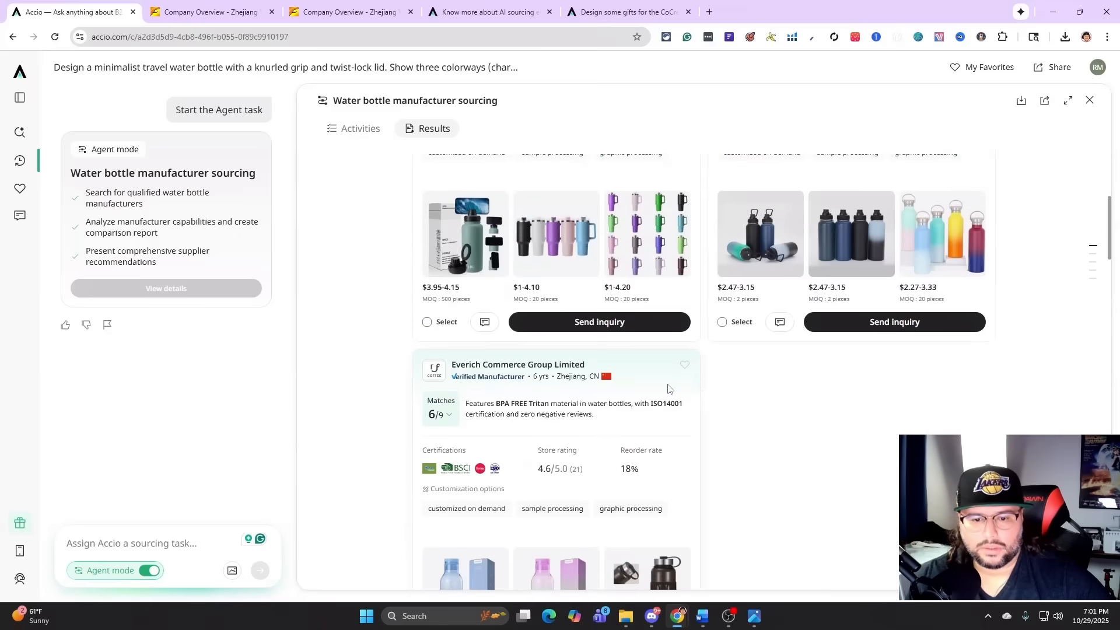
scroll("up", 3)
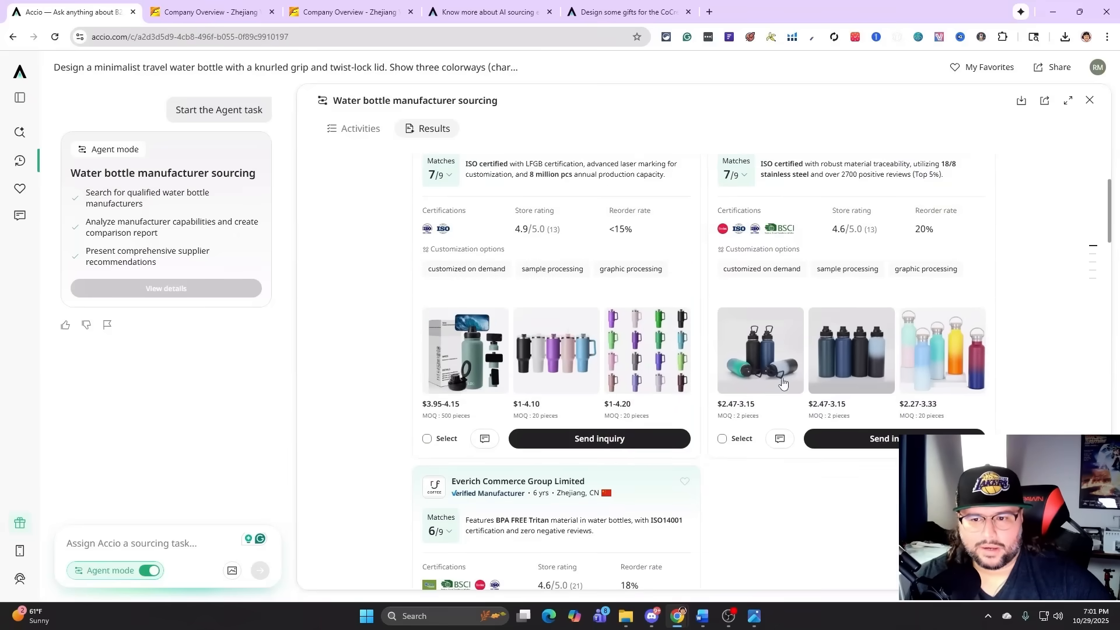
mouse_move(563, 405)
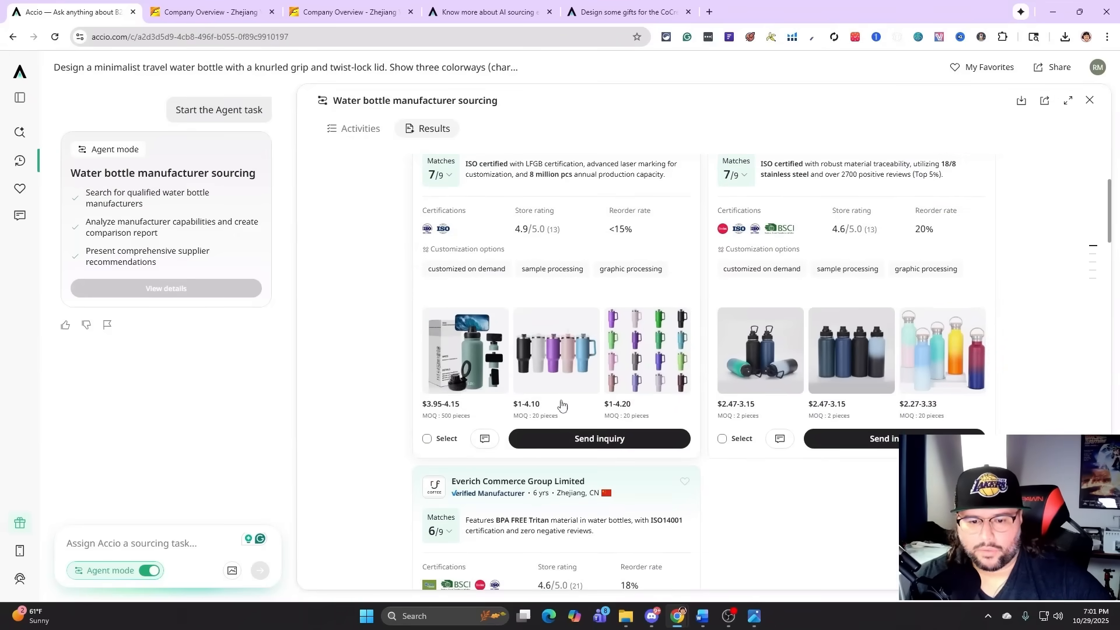
mouse_move(544, 424)
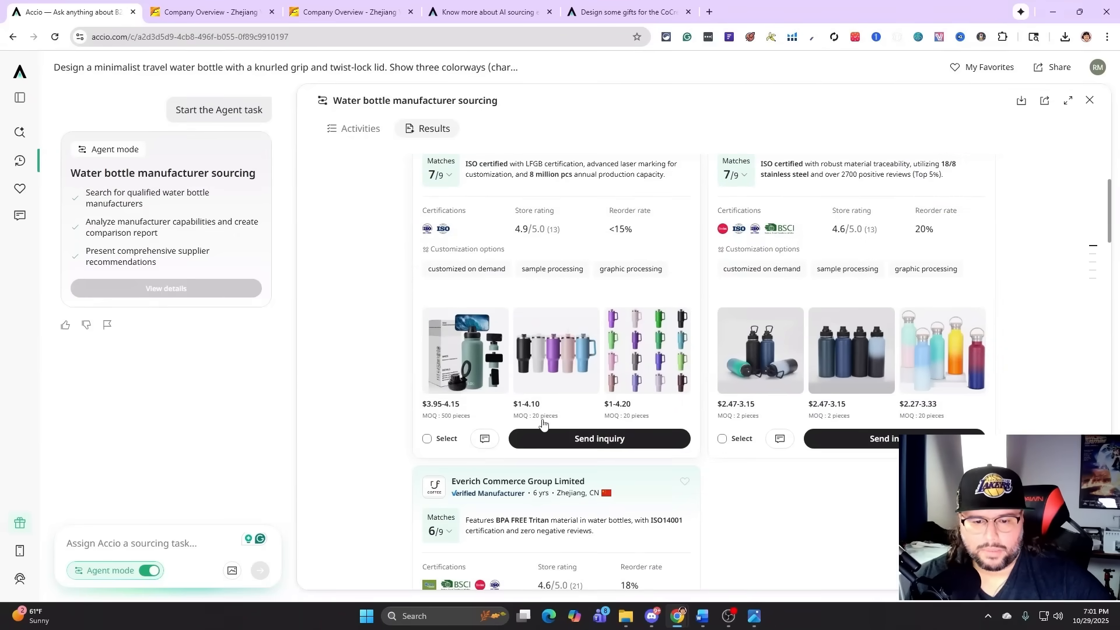
mouse_move(661, 423)
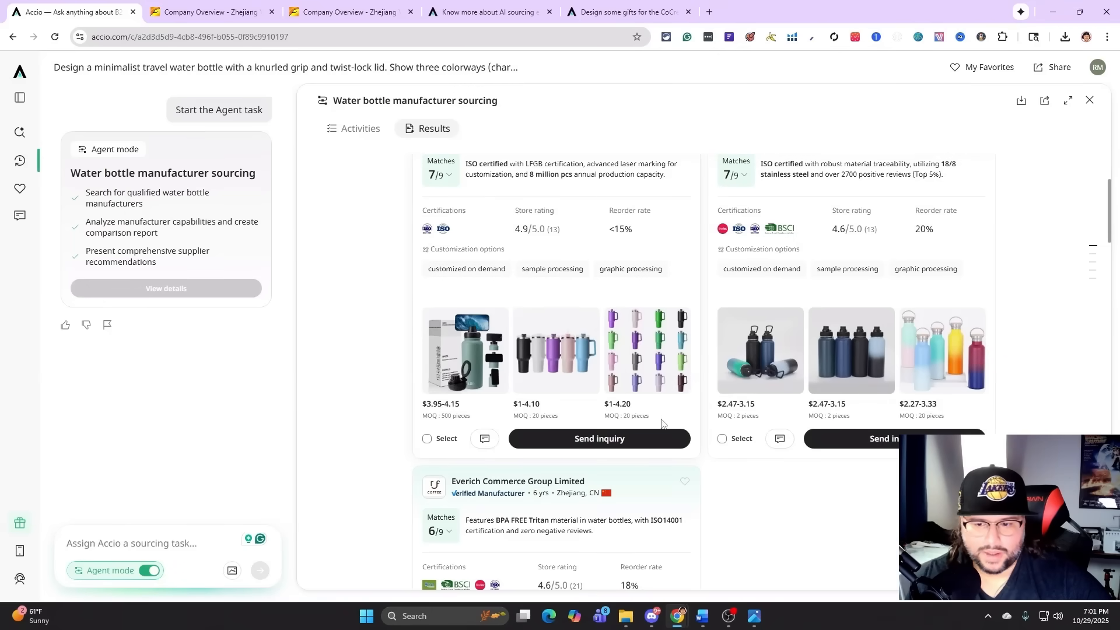
mouse_move(844, 421)
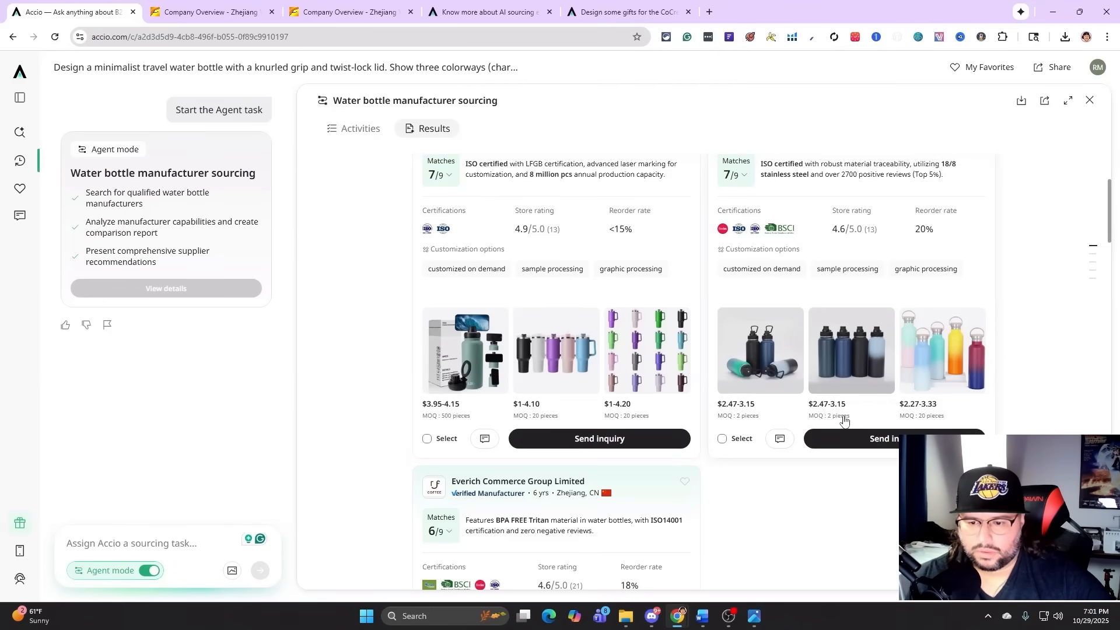
scroll("down", 3)
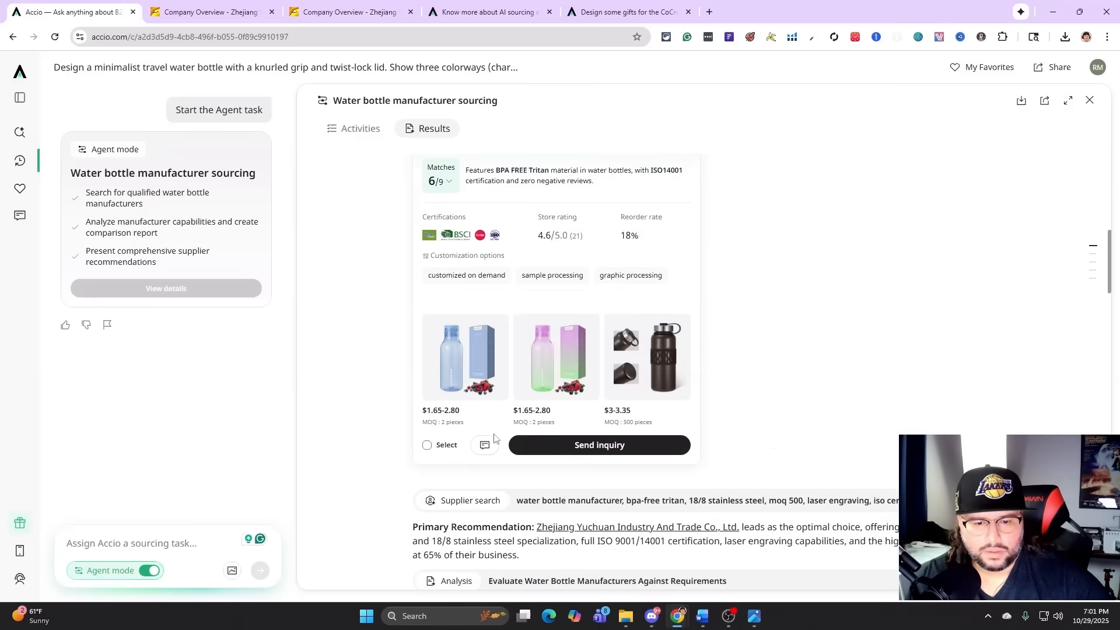
scroll("down", 3)
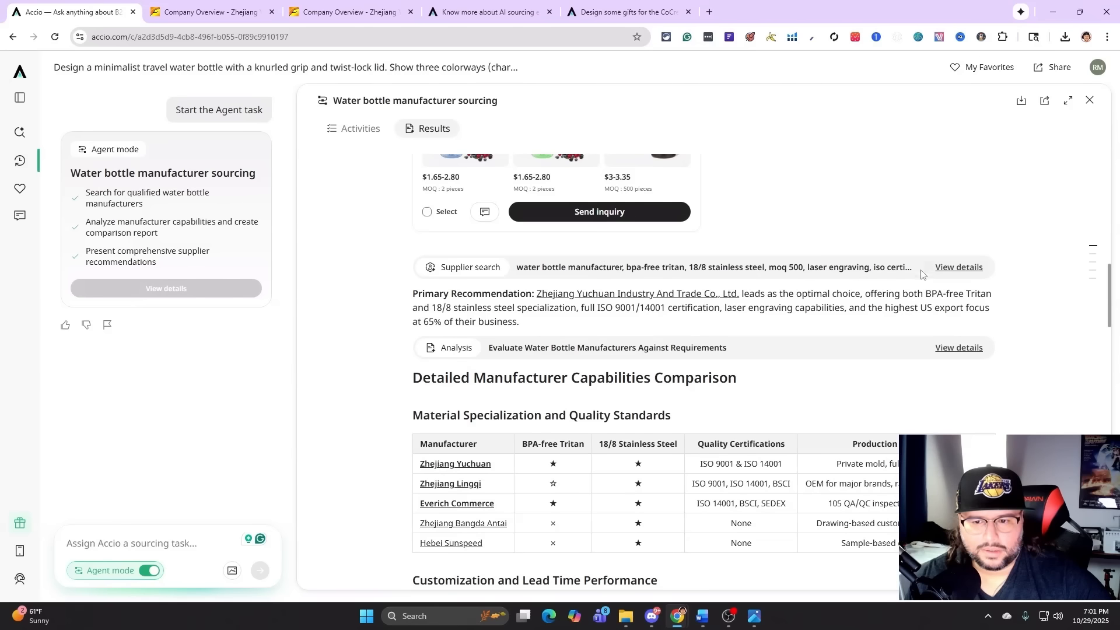
mouse_move(518, 363)
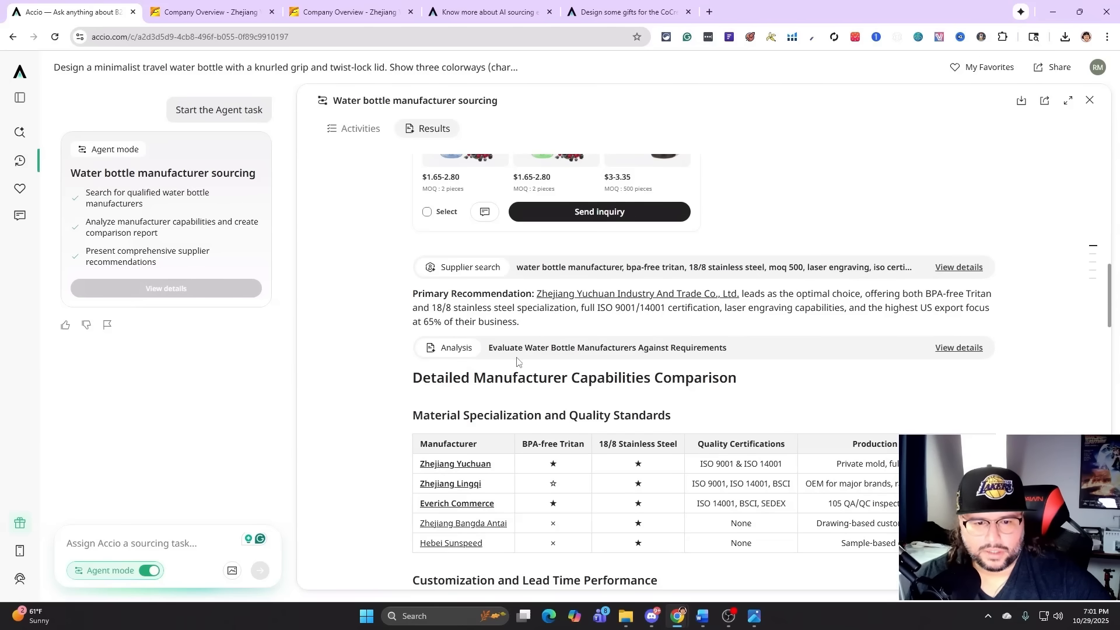
scroll("down", 3)
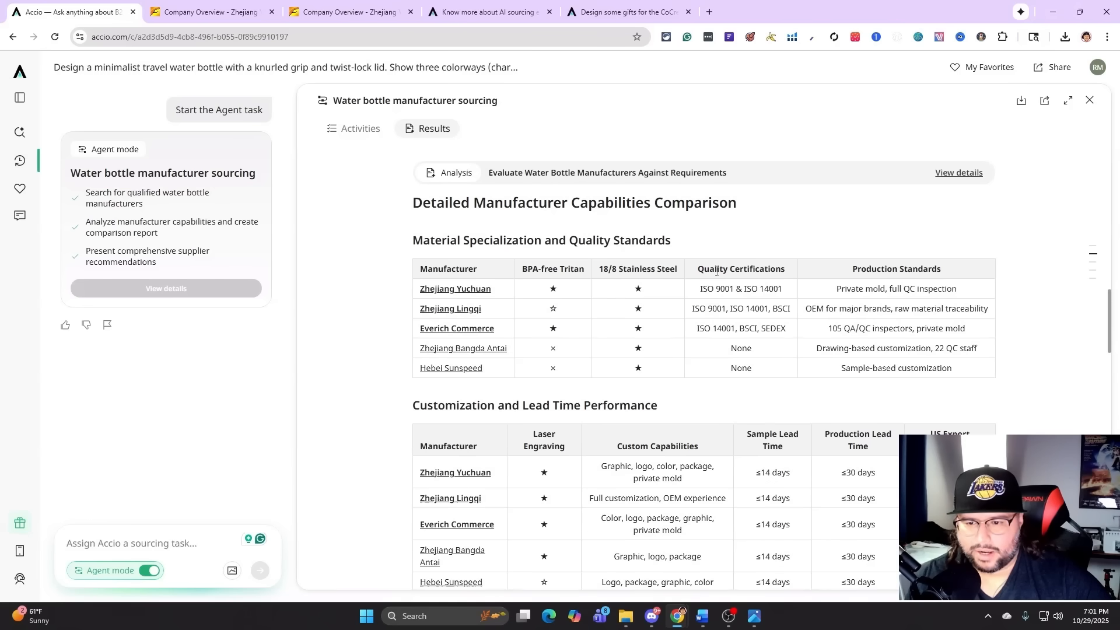
mouse_move(581, 320)
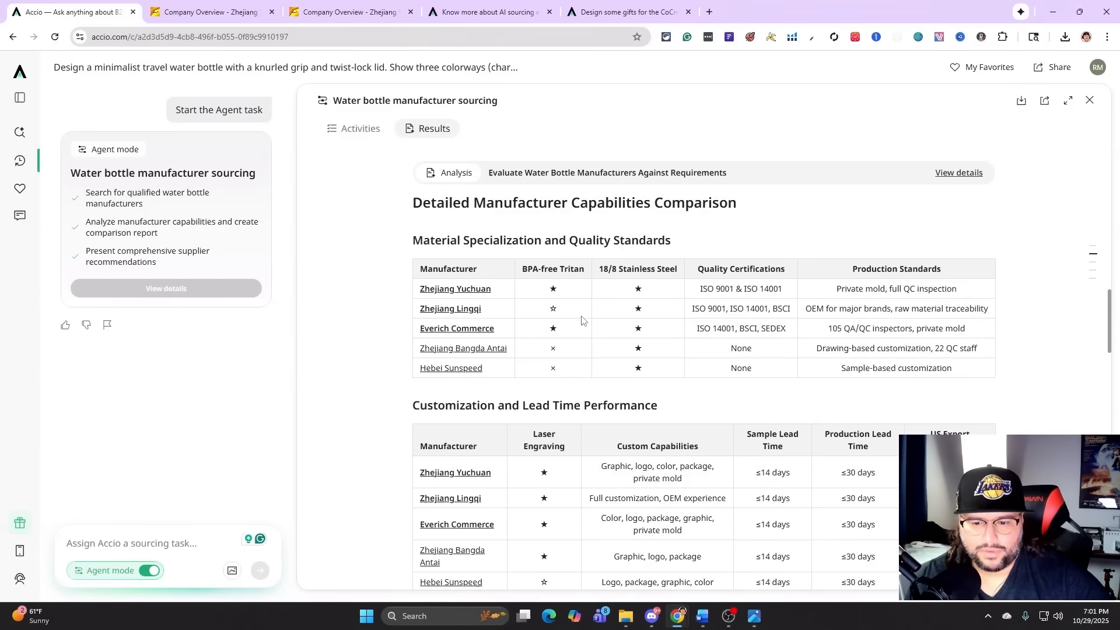
scroll("down", 3)
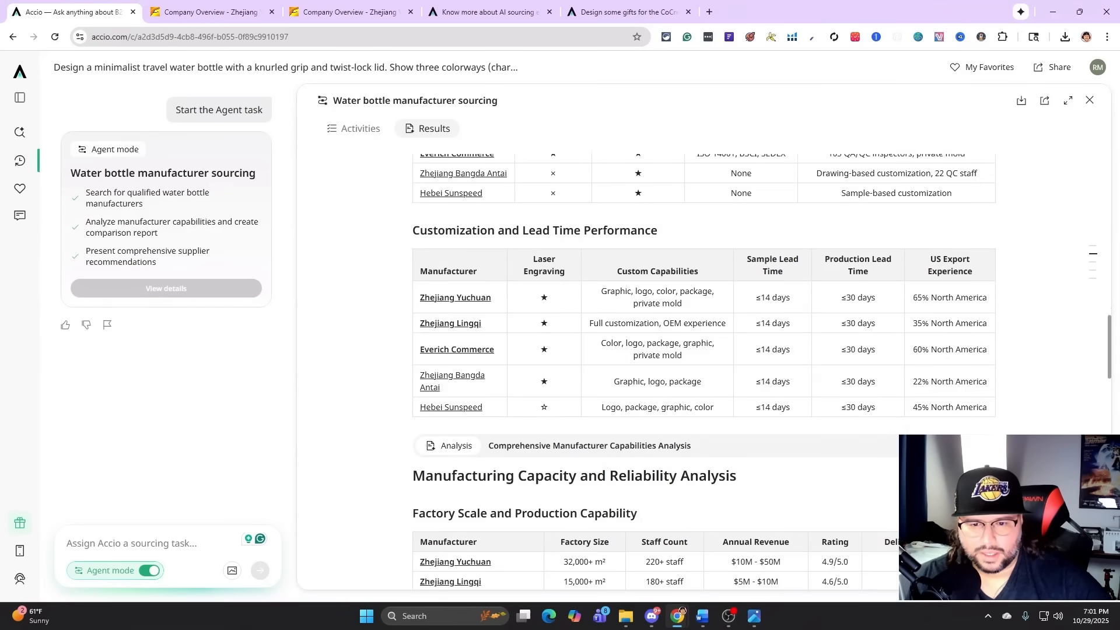
mouse_move(700, 448)
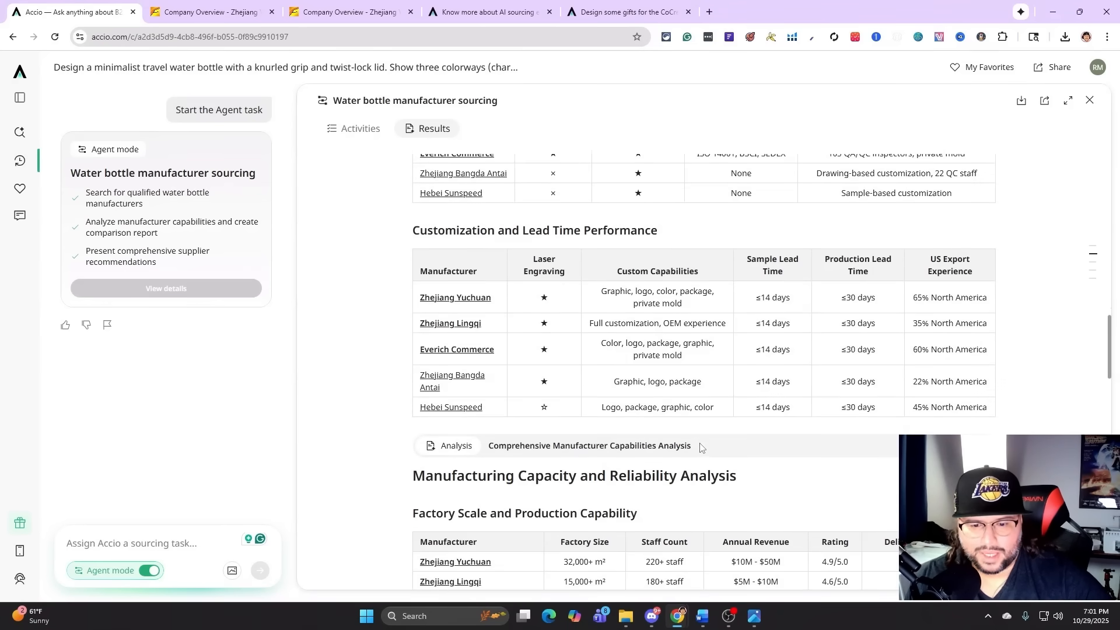
scroll("down", 3)
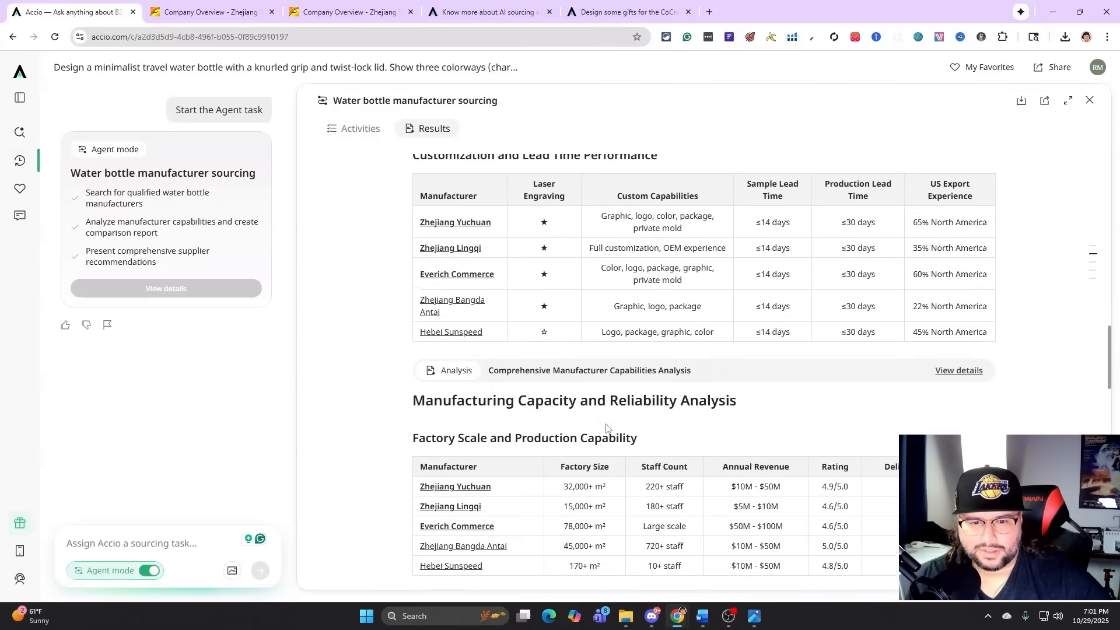
scroll("down", 3)
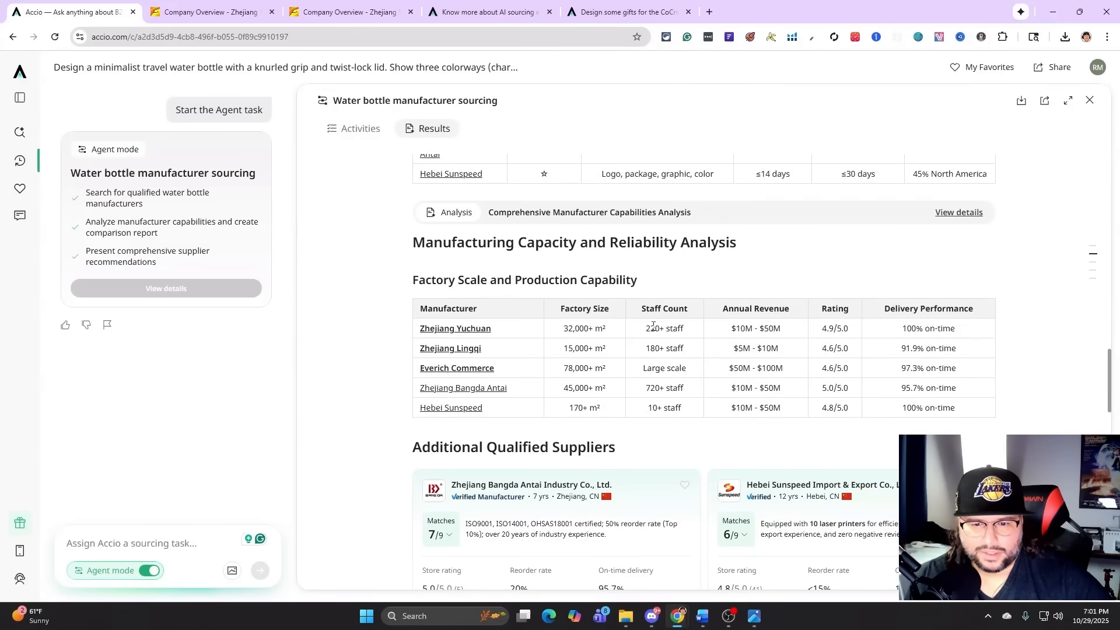
mouse_move(598, 276)
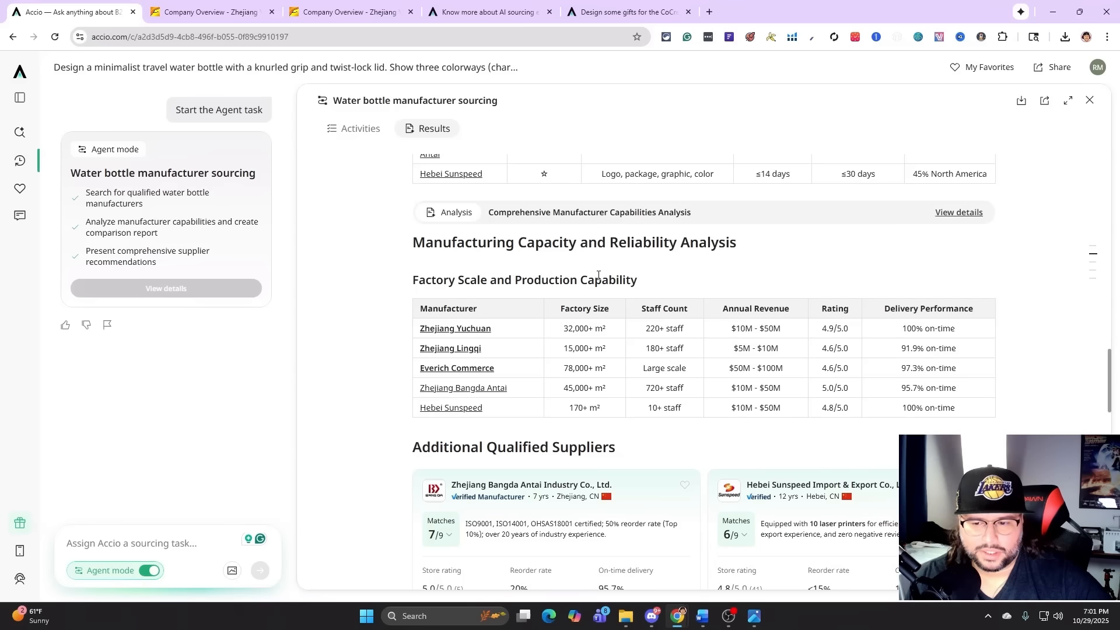
scroll("down", 3)
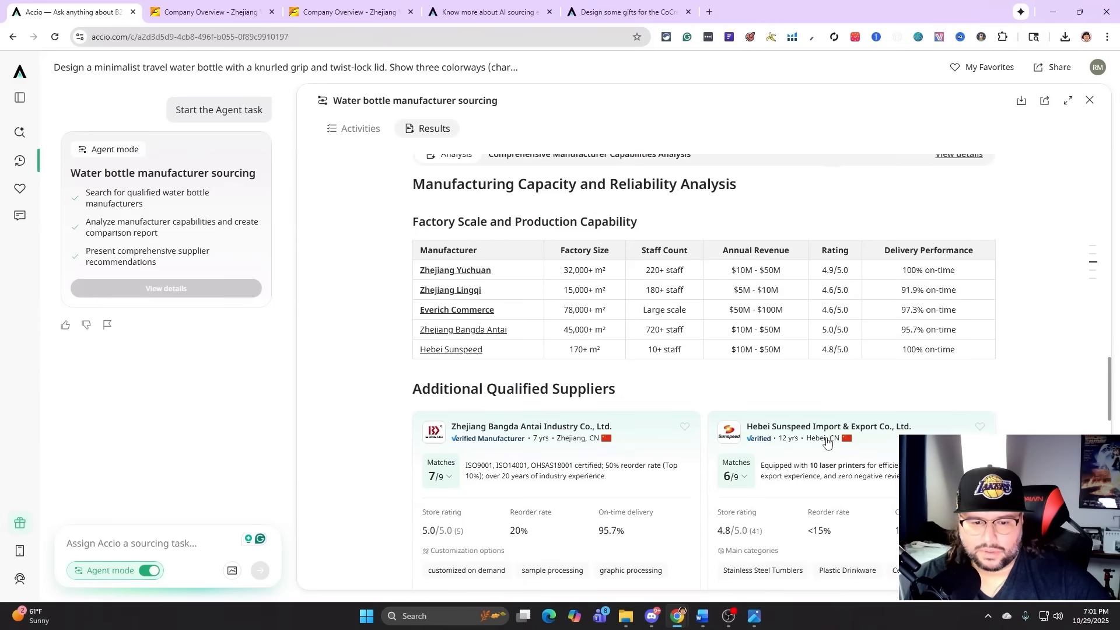
scroll("down", 3)
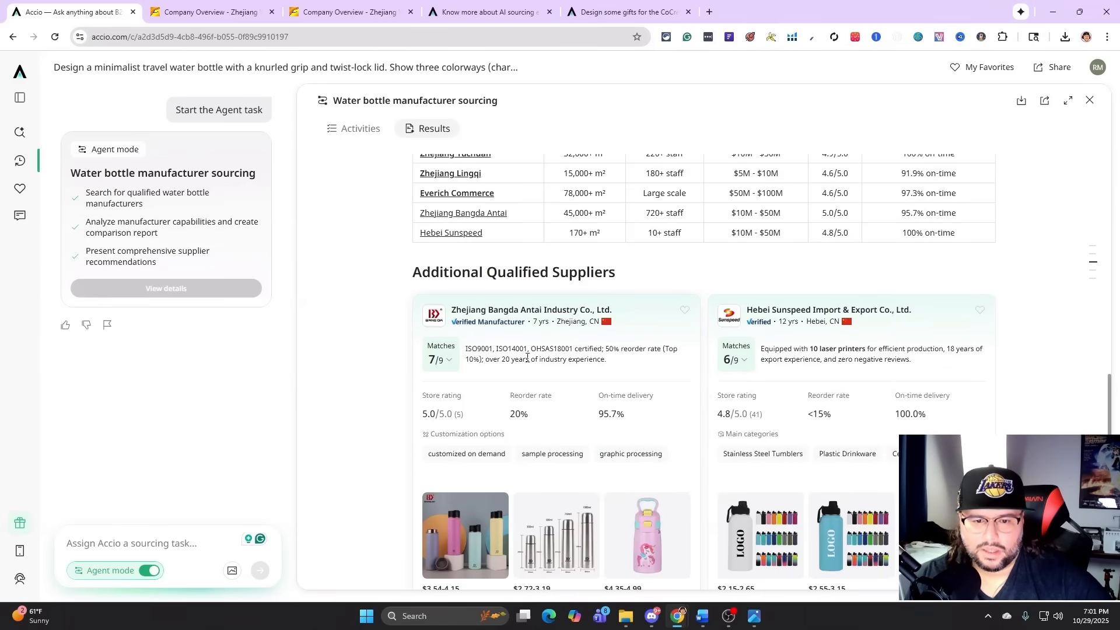
scroll("down", 3)
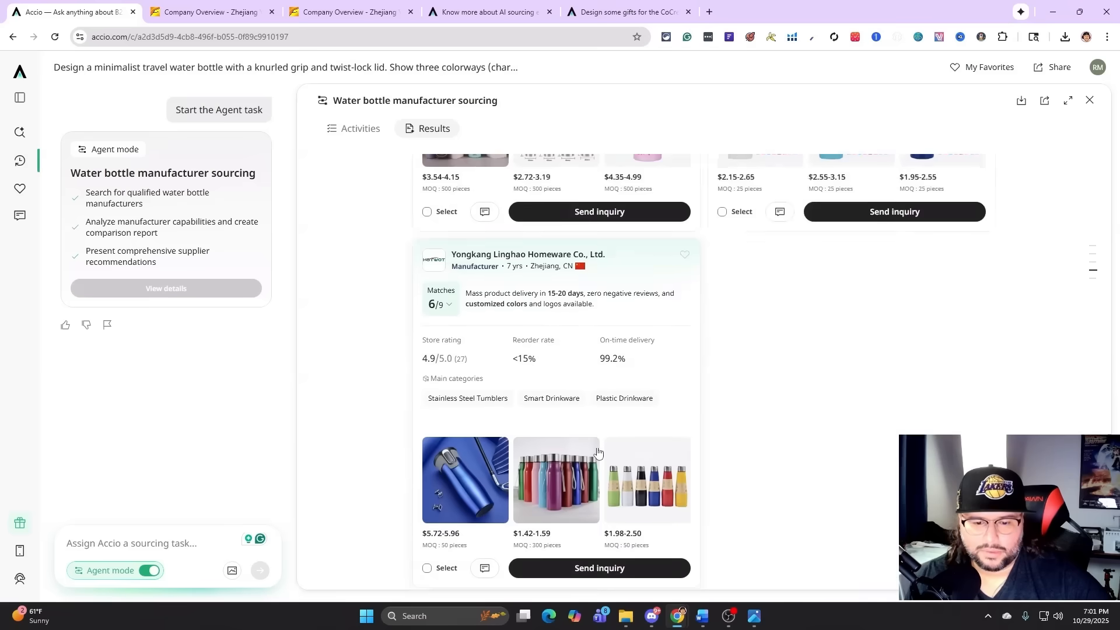
scroll("down", 3)
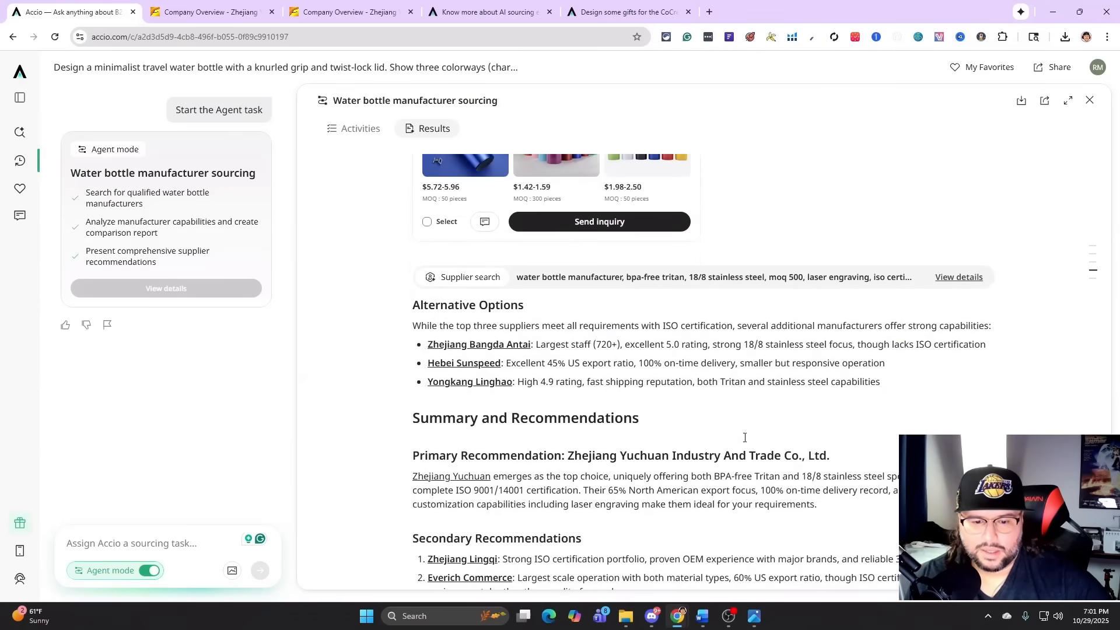
scroll("down", 3)
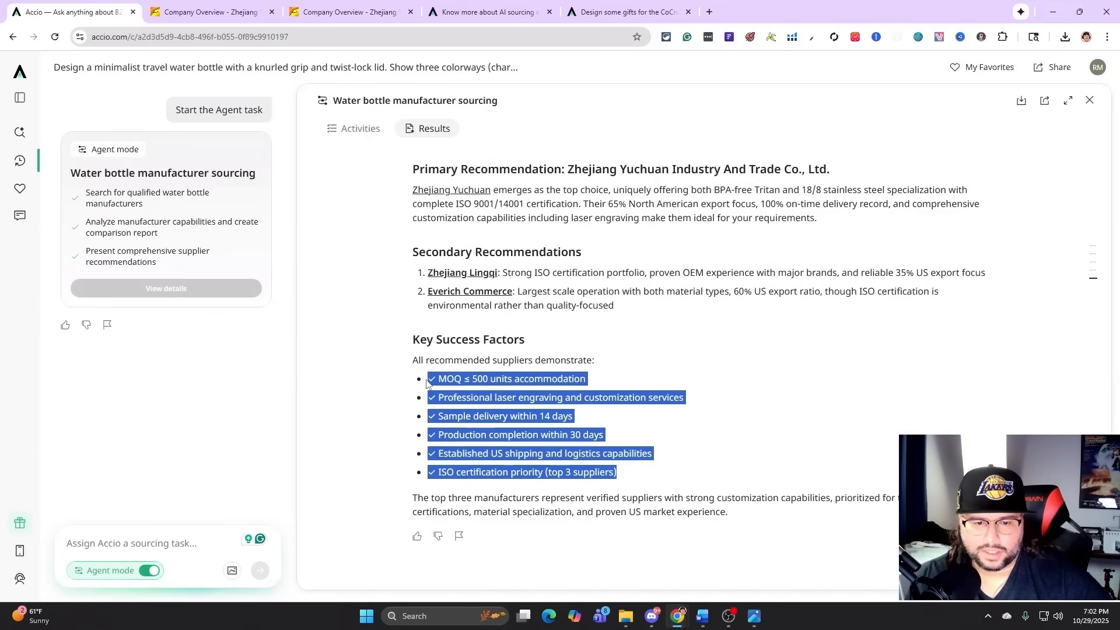
scroll("up", 3)
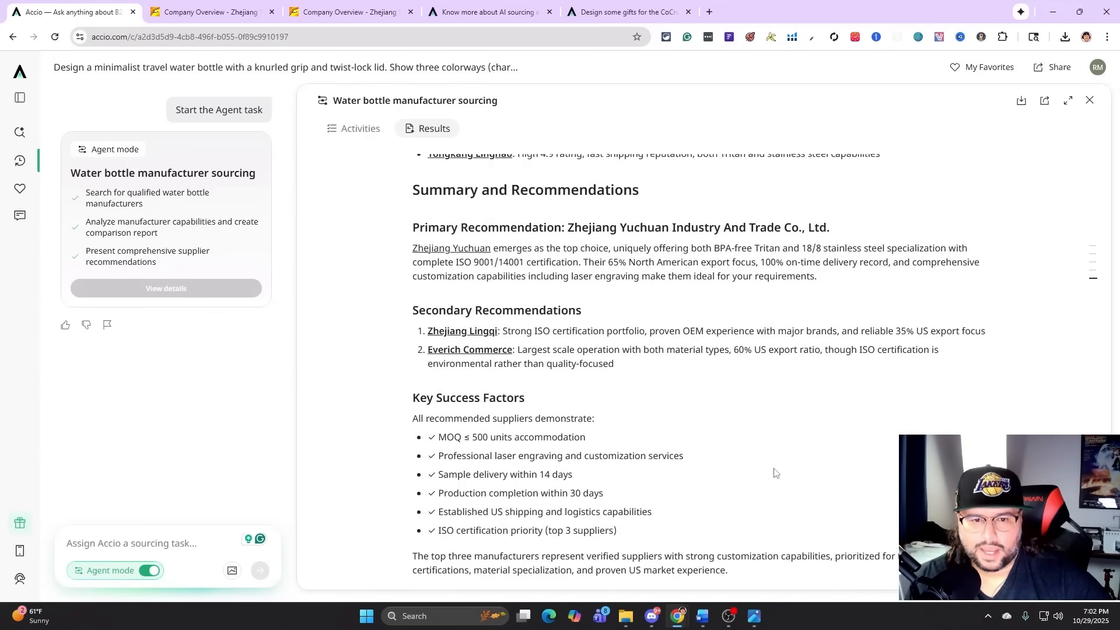
scroll("up", 3)
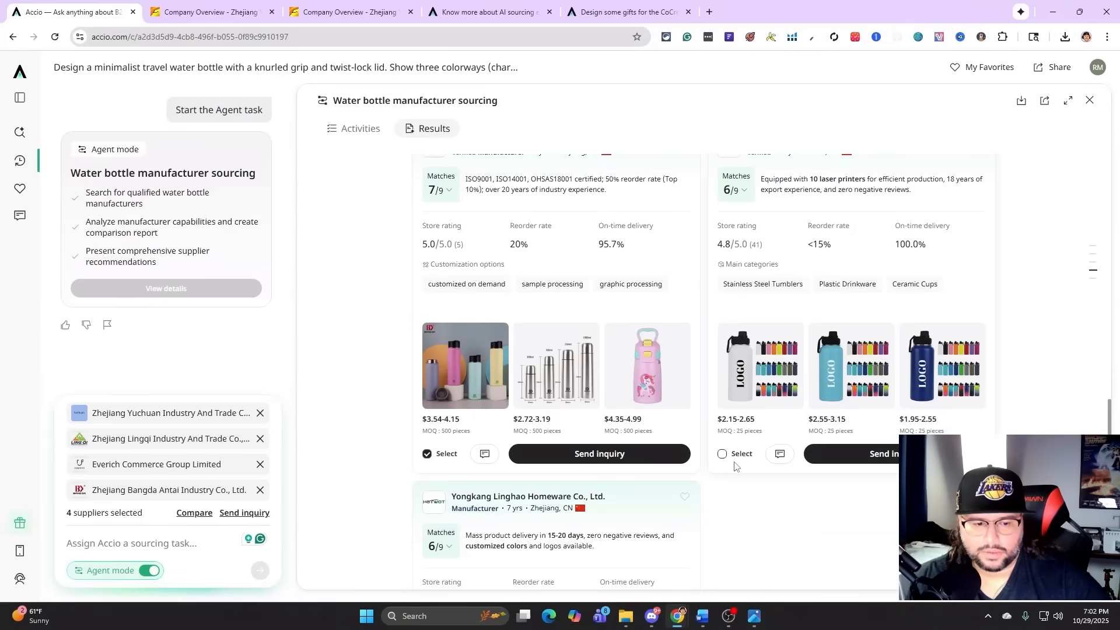
Step: Scroll past the supplier cards and start an inquiry to the five selected manufacturers
scroll("down", 3)
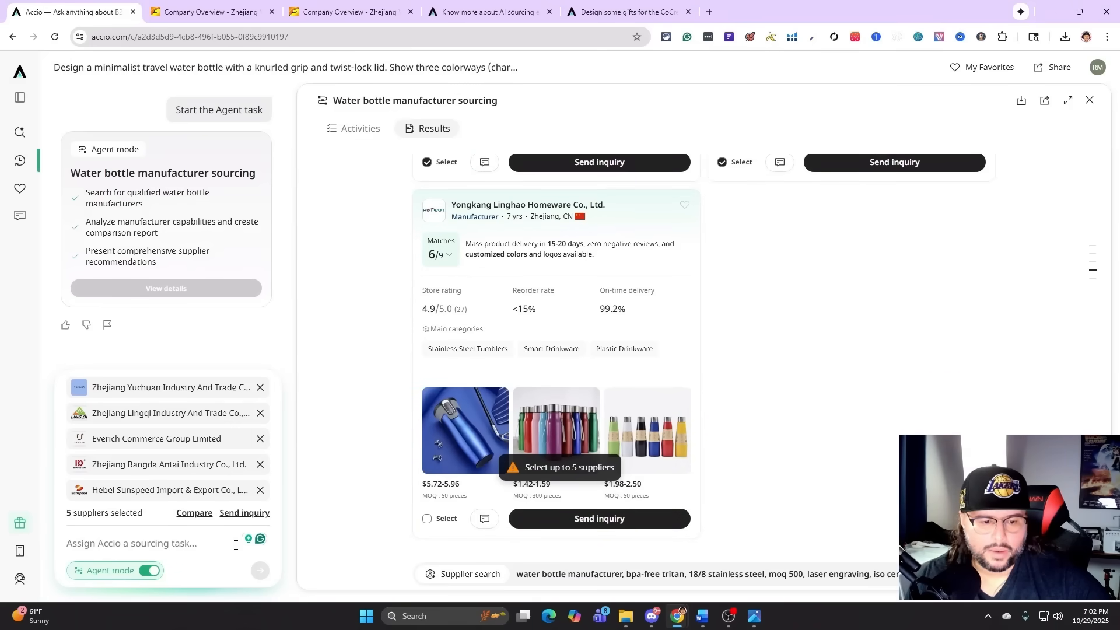
left_click(245, 513)
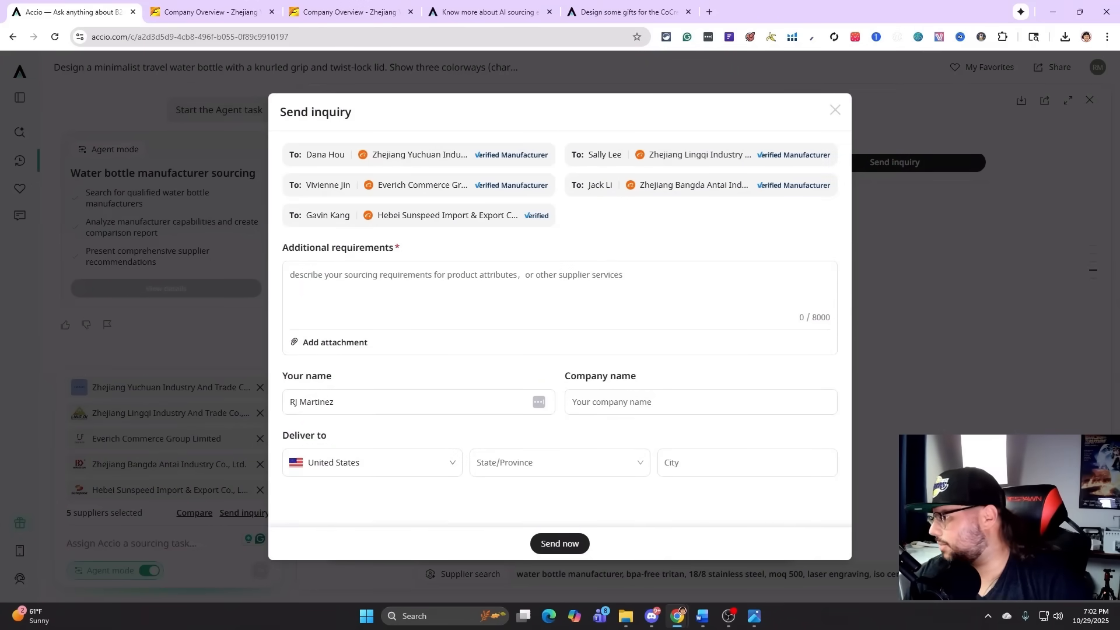
mouse_move(1097, 346)
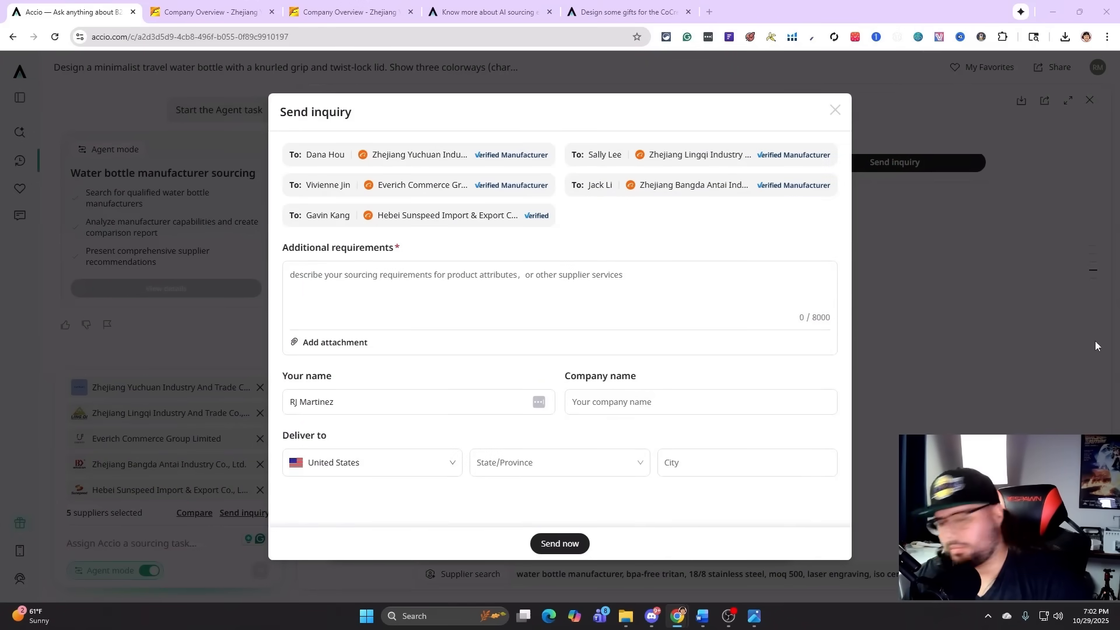
Step: Paste the project requirements and add the opening line 'I need quotes for these water bottles:'
right_click(464, 285)
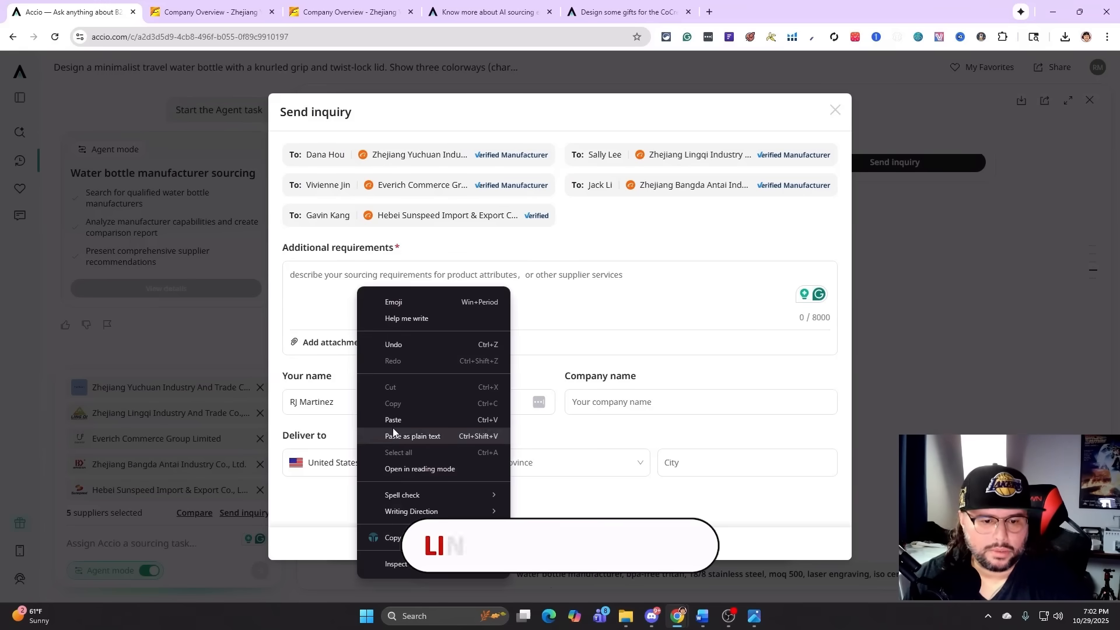
left_click(393, 419)
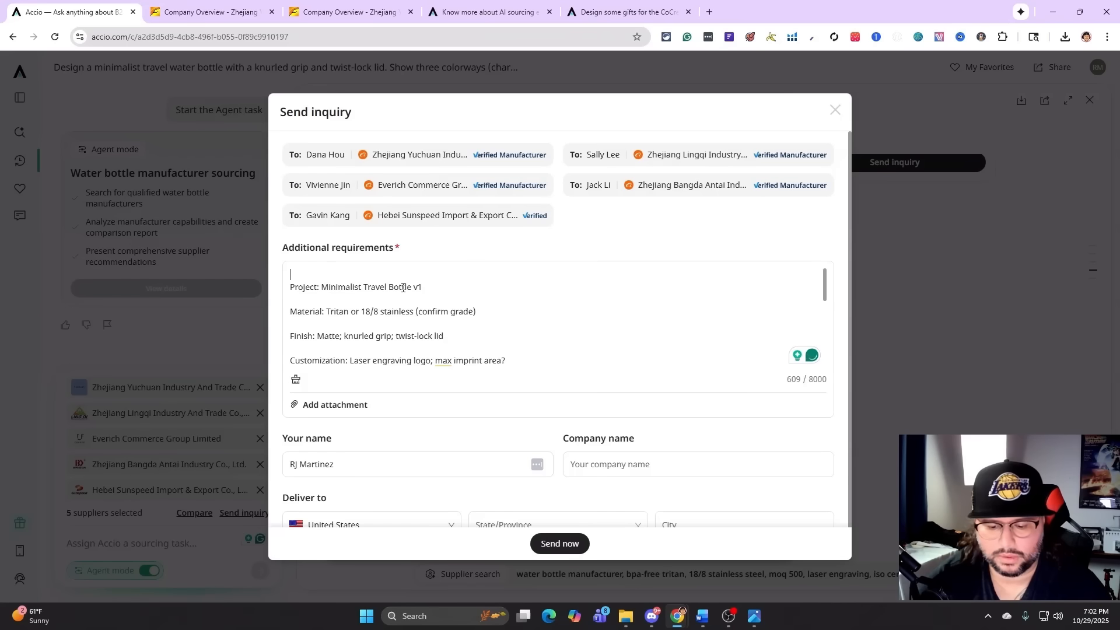
type("I need quotes for th")
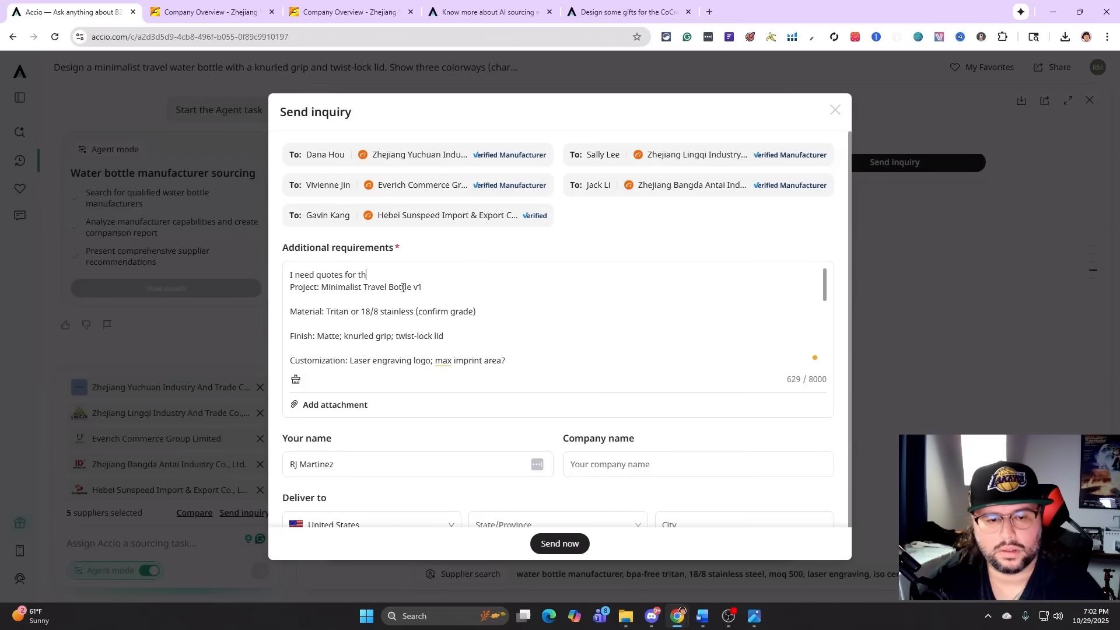
type("ese water")
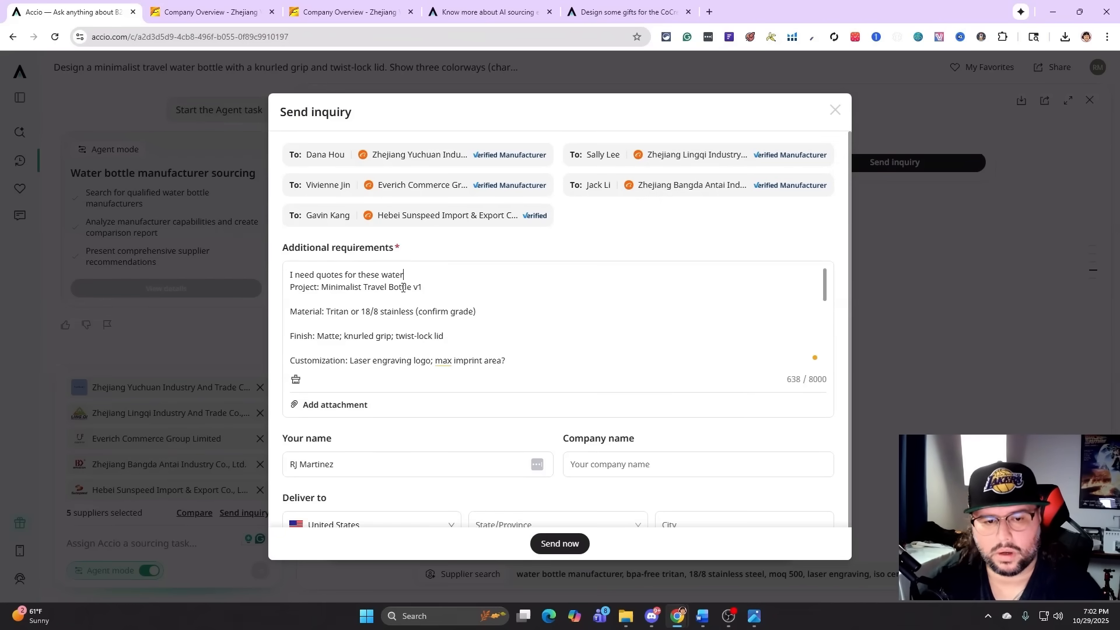
type("bottle")
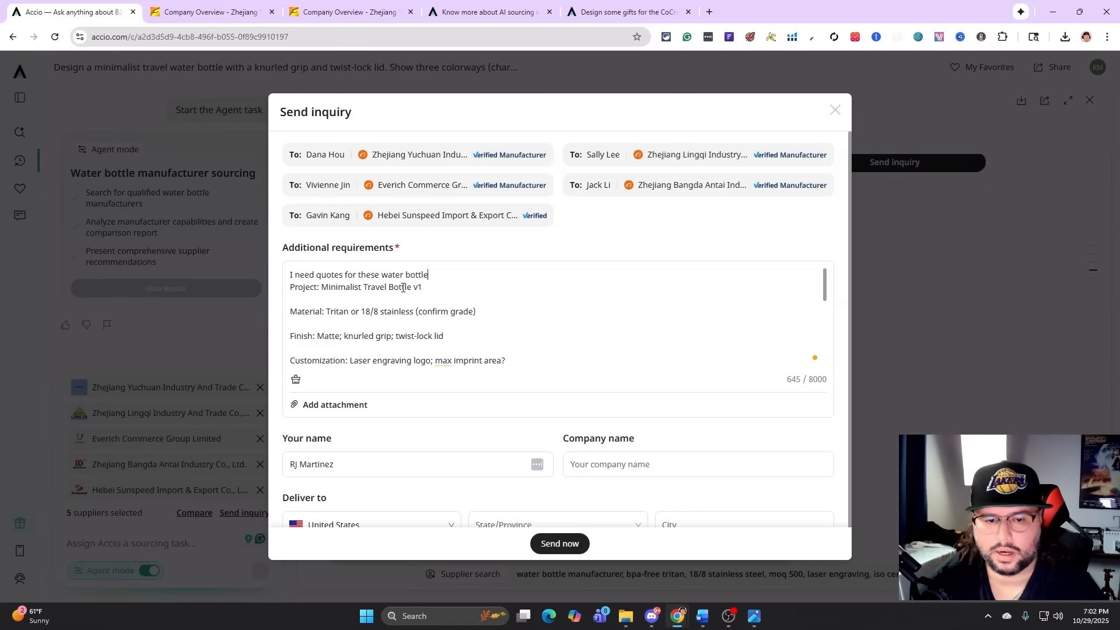
type("s")
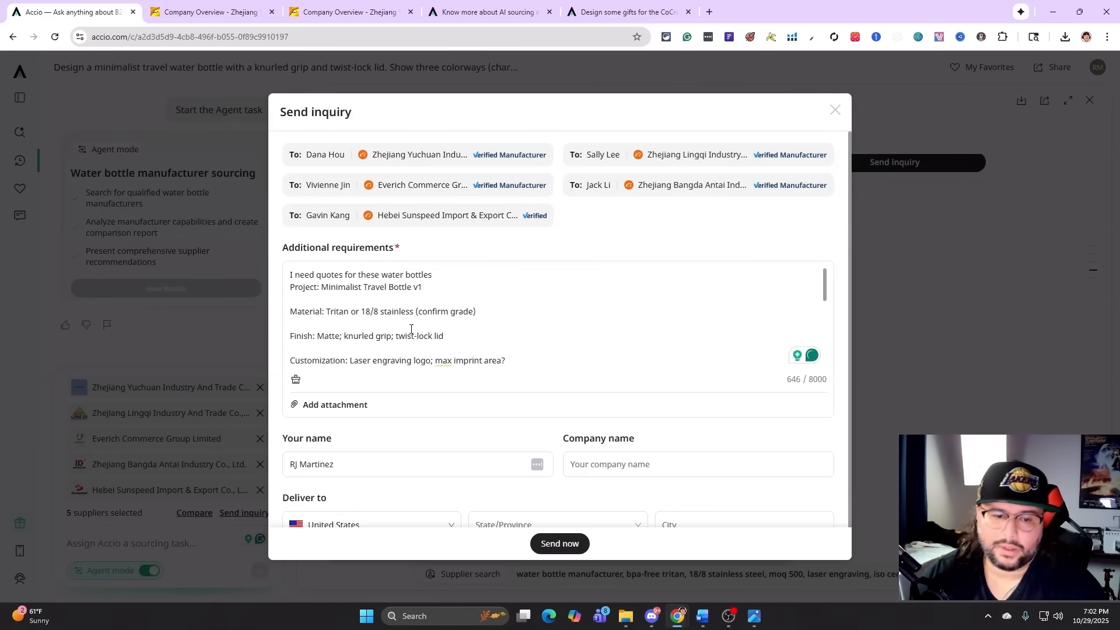
type(":")
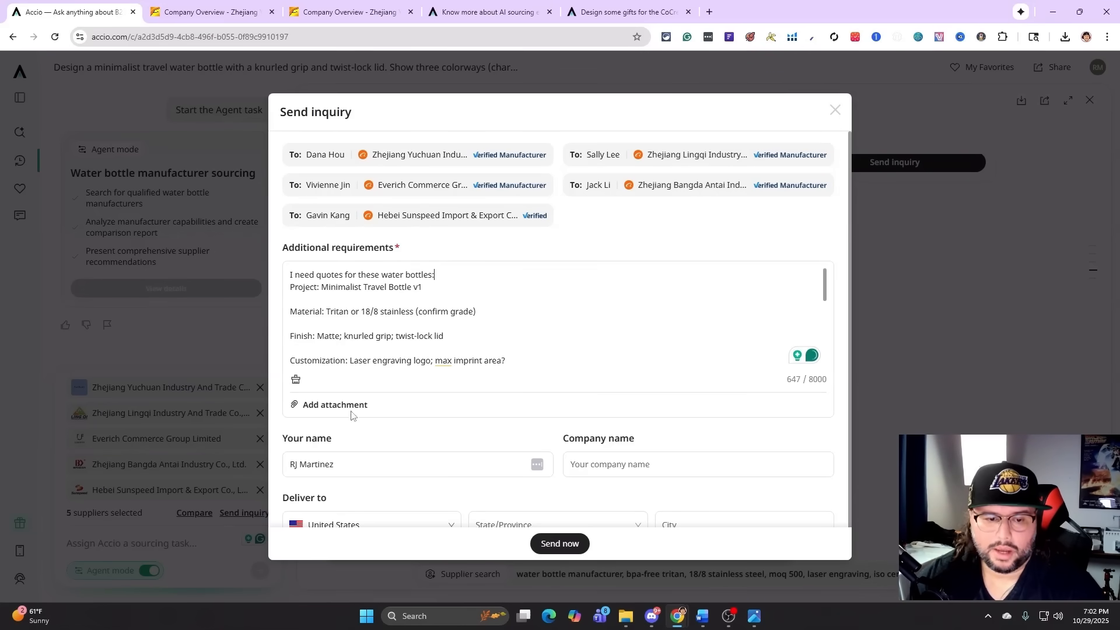
mouse_move(318, 416)
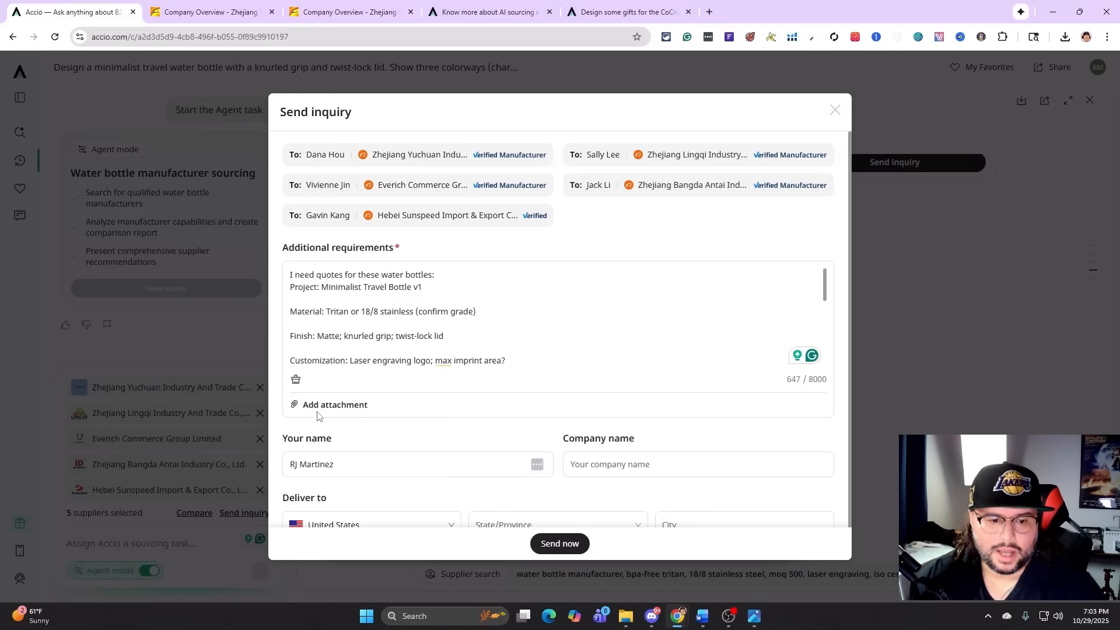
mouse_move(347, 404)
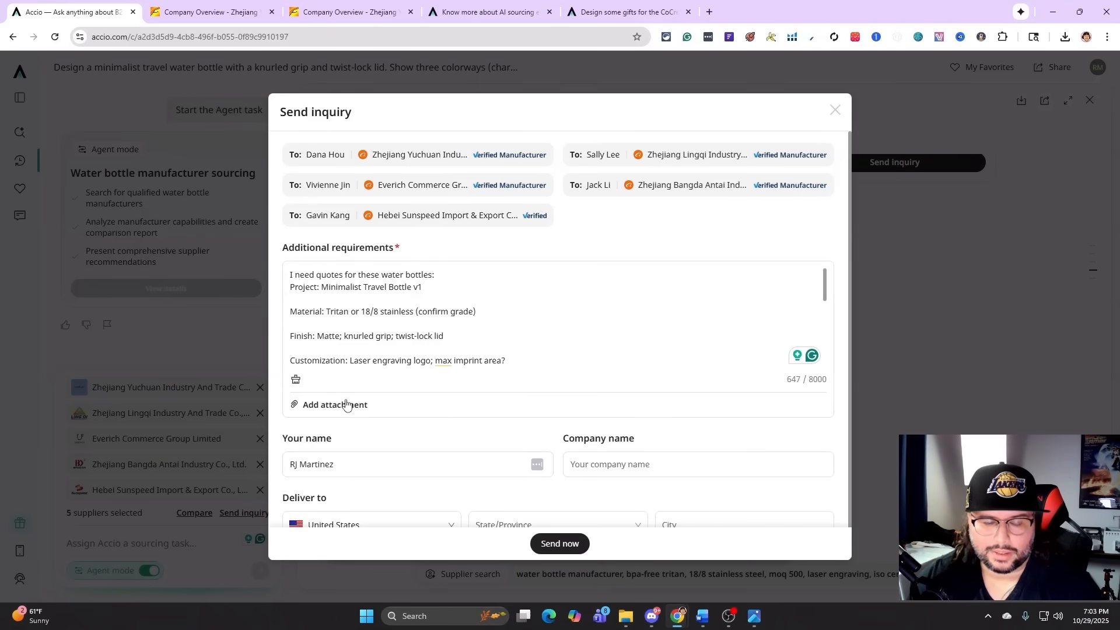
left_click(435, 274)
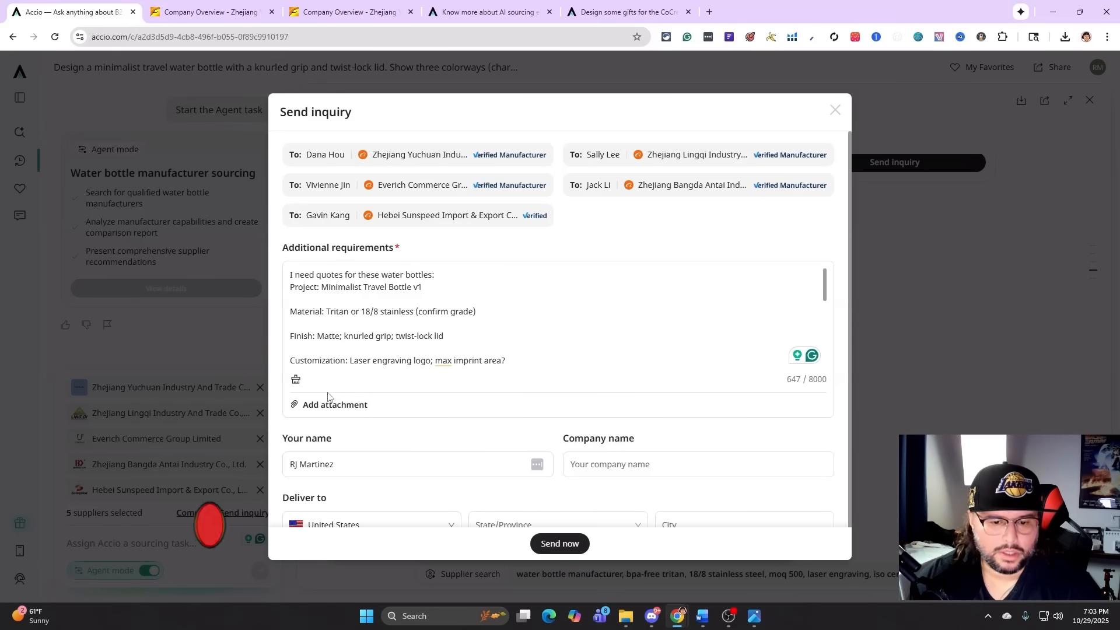
scroll("down", 3)
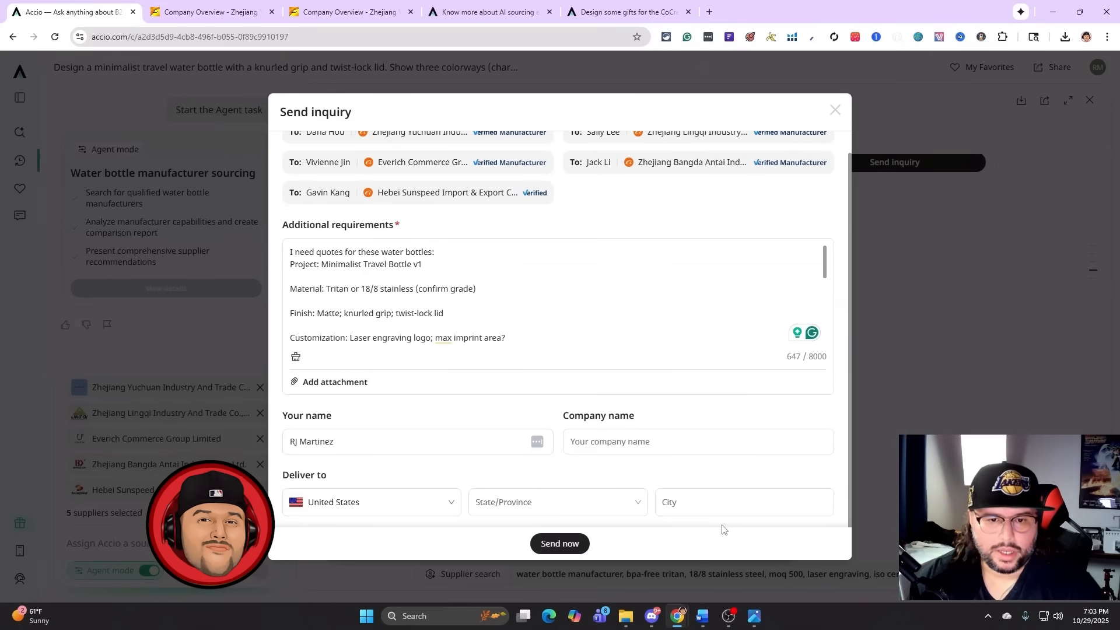
scroll("up", 3)
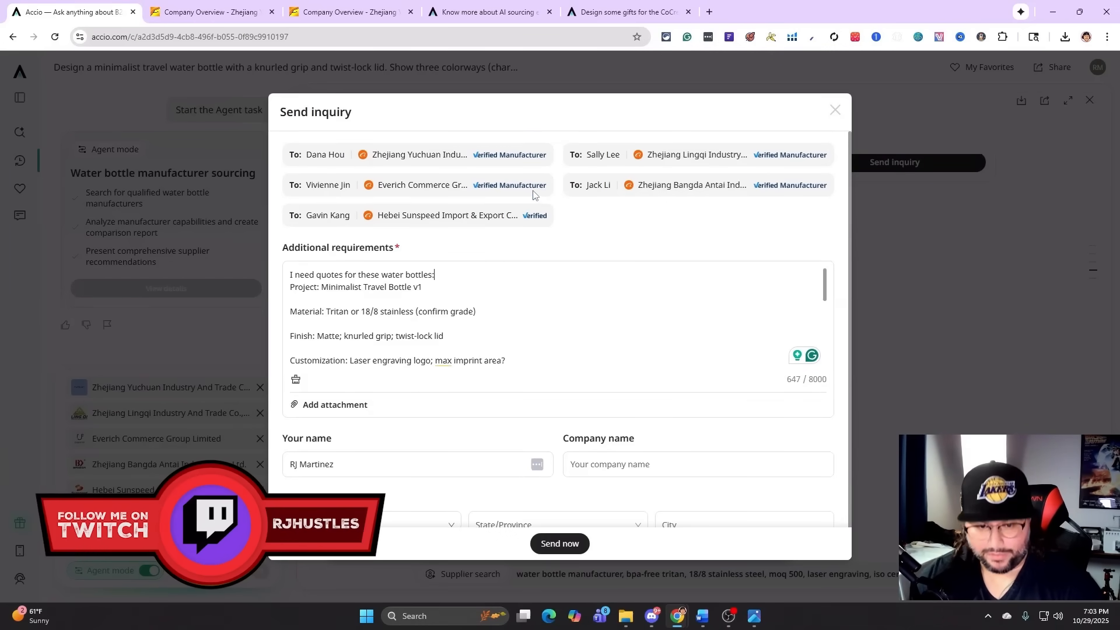
mouse_move(545, 207)
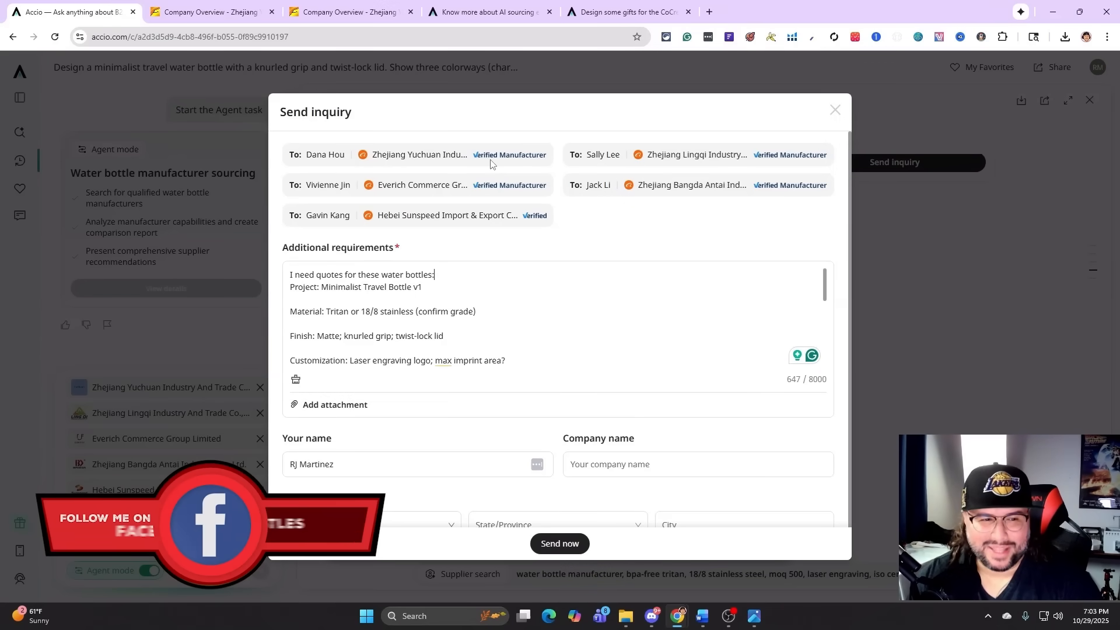
mouse_move(503, 165)
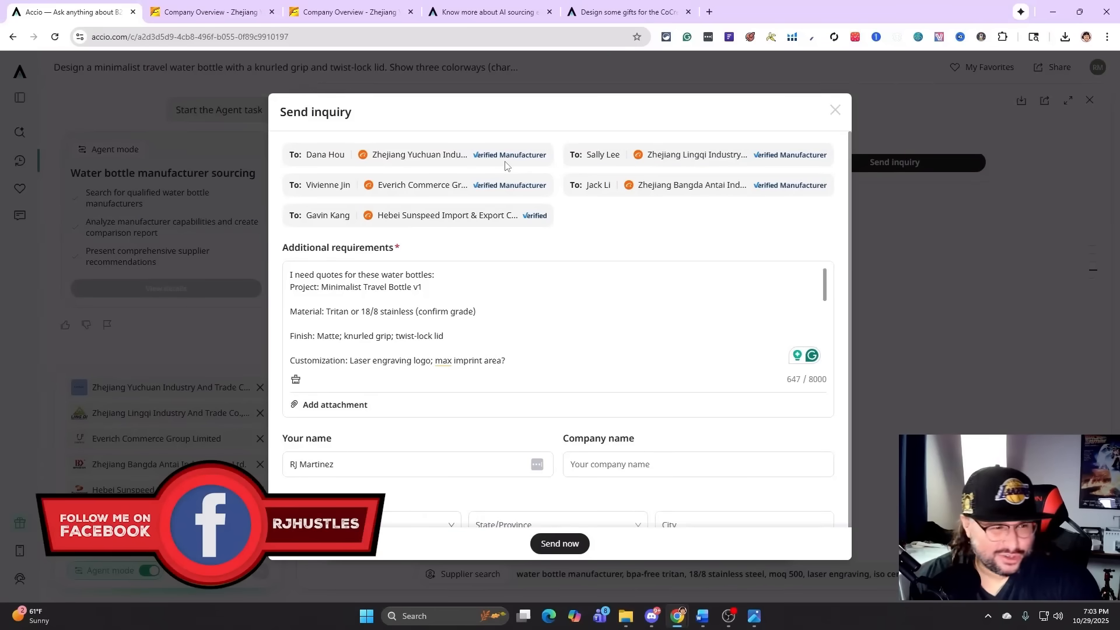
mouse_move(563, 186)
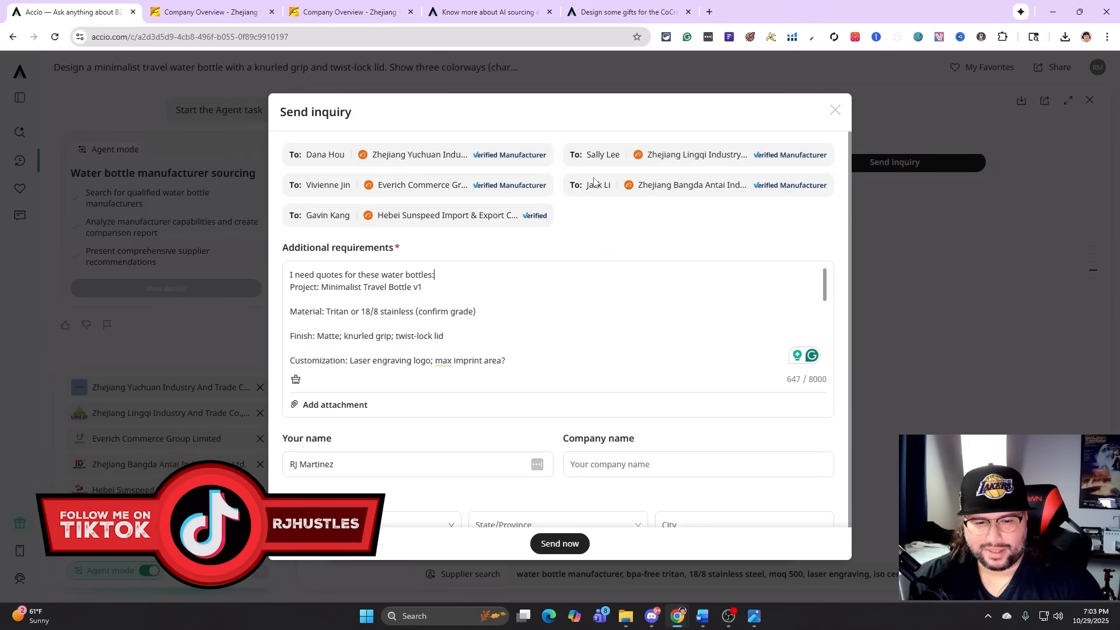
mouse_move(596, 176)
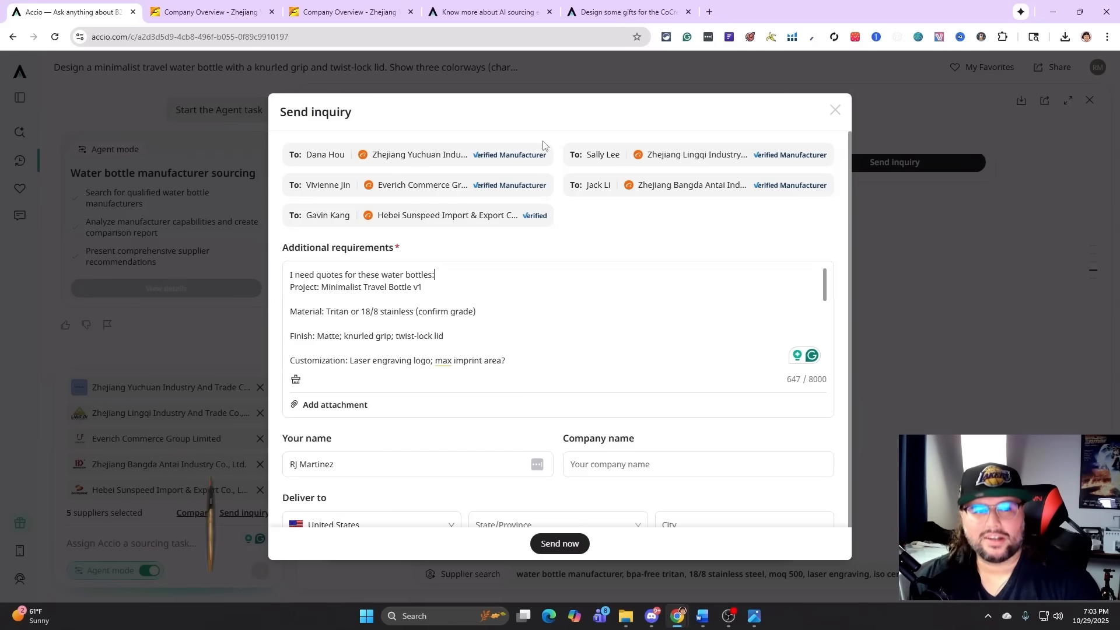
mouse_move(520, 134)
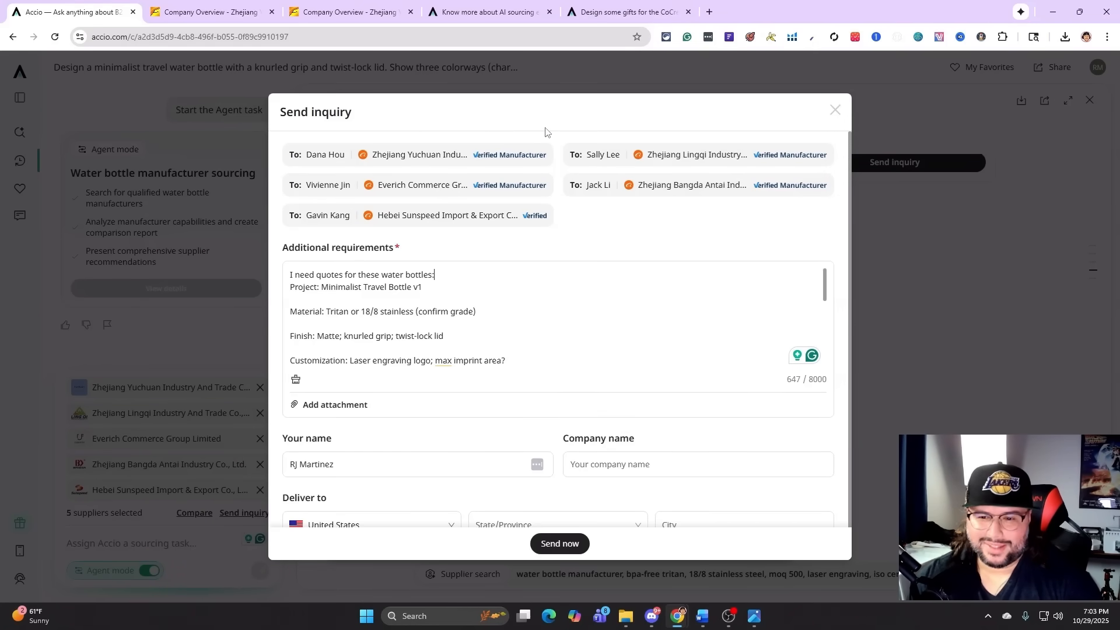
left_click(834, 110)
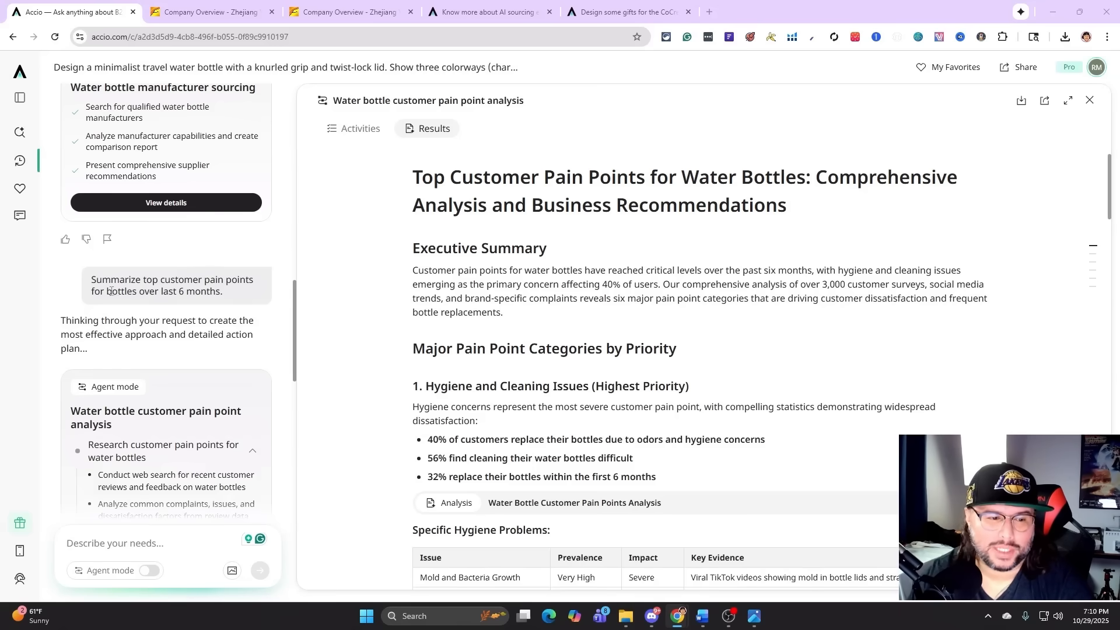
mouse_move(262, 309)
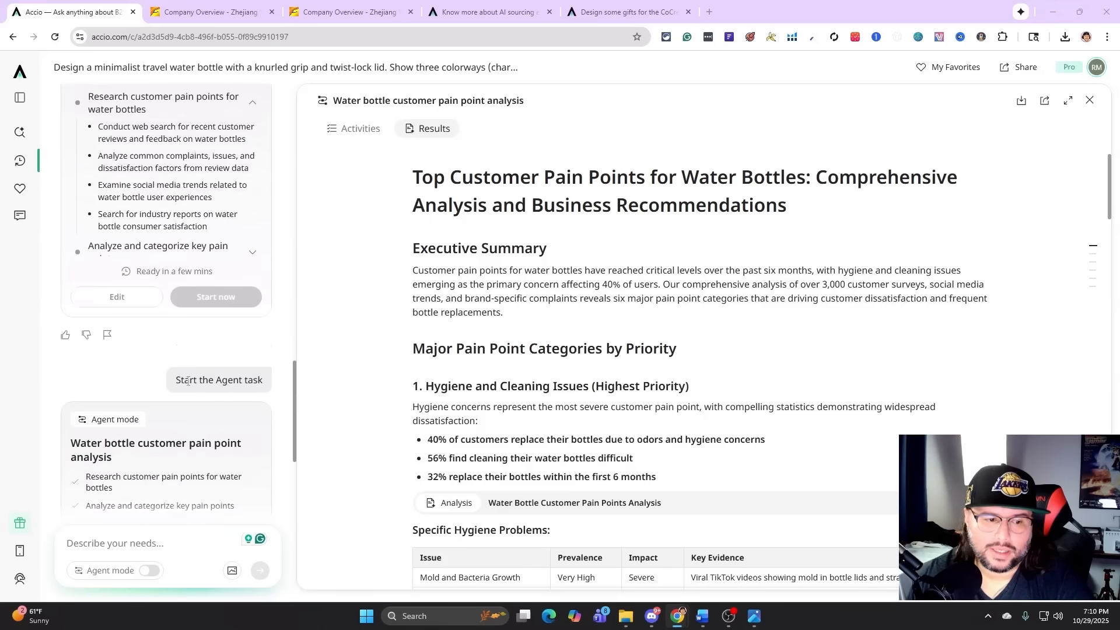
Step: Scroll the pain point report to the Specific Hygiene Problems table and highlight its issue rows
scroll("down", 3)
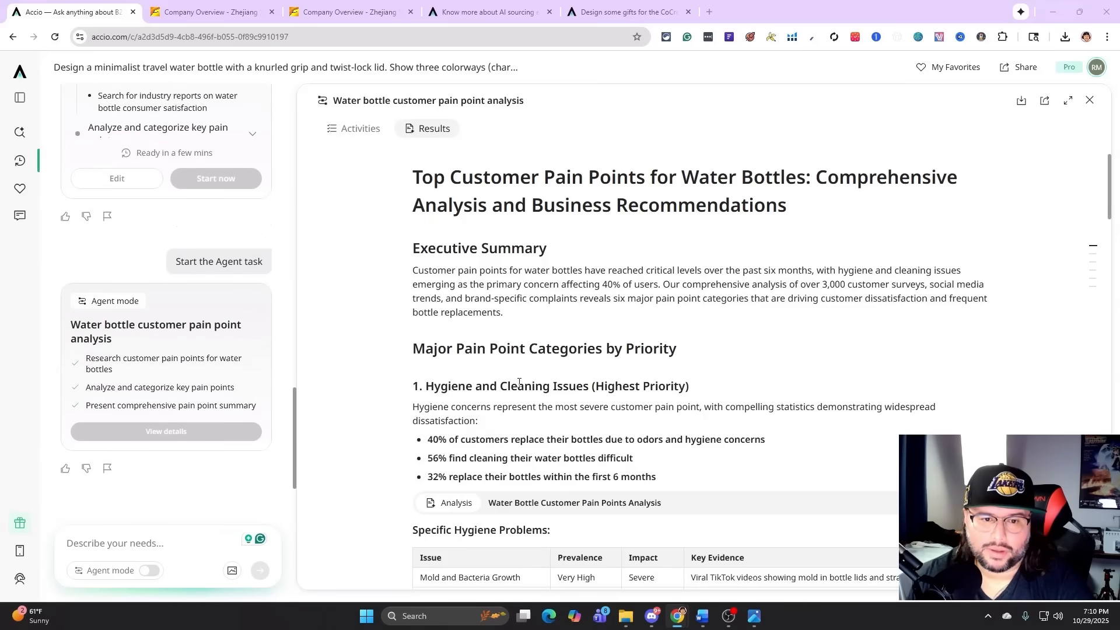
scroll("down", 3)
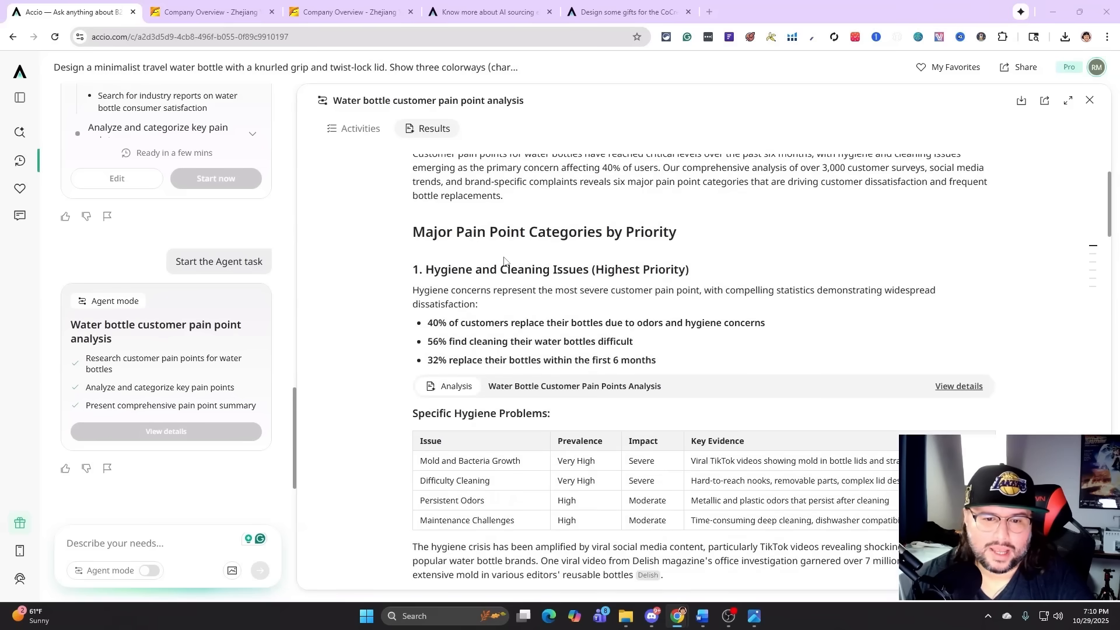
mouse_move(625, 247)
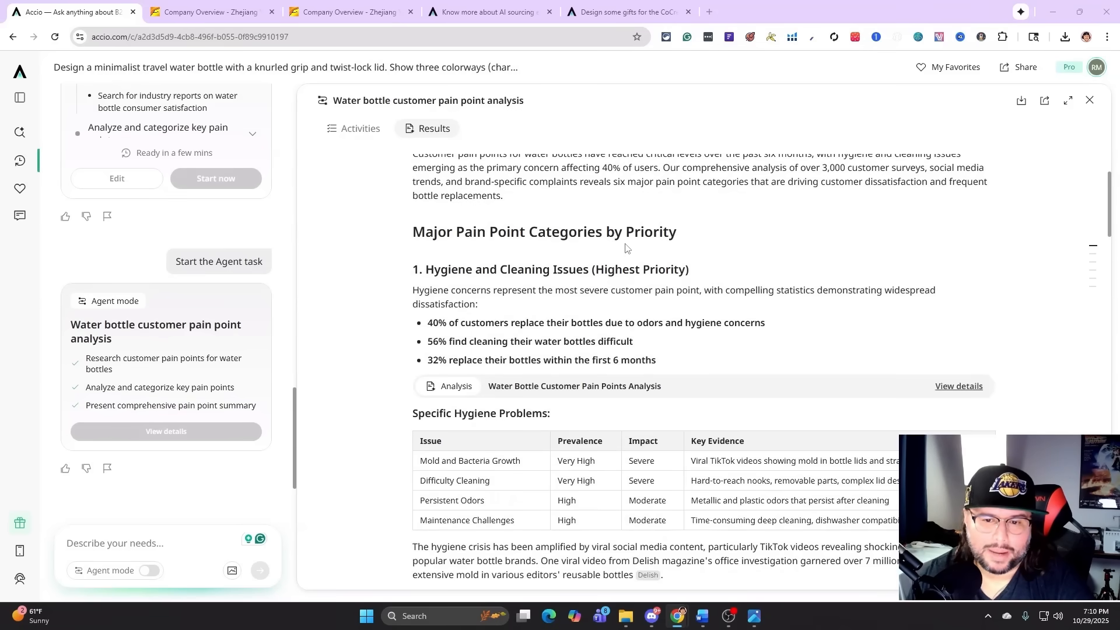
scroll("down", 3)
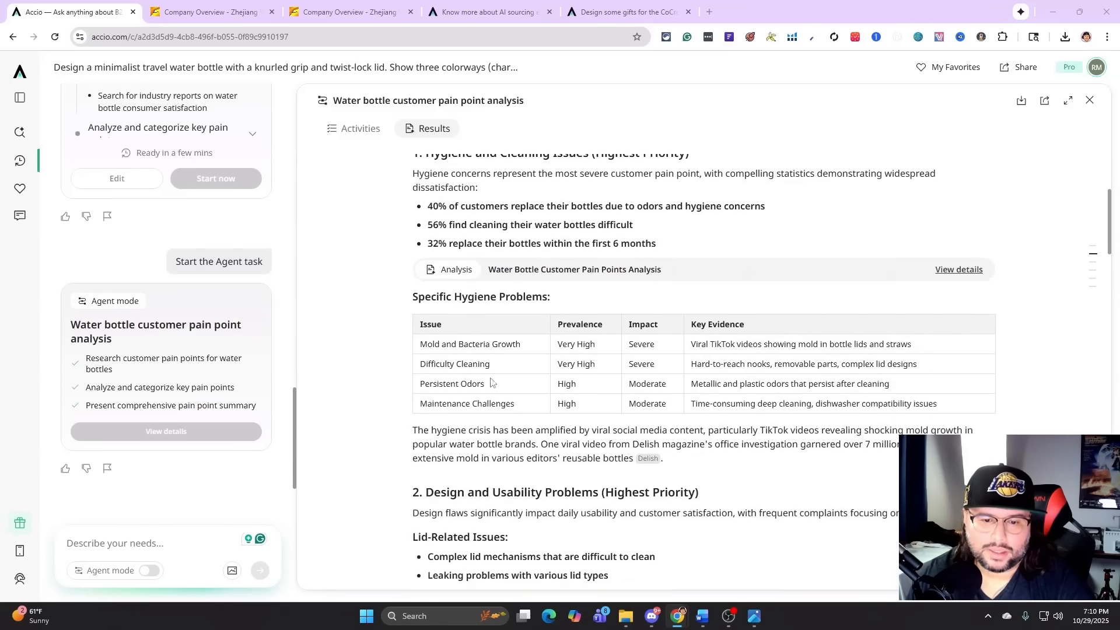
double_click(469, 343)
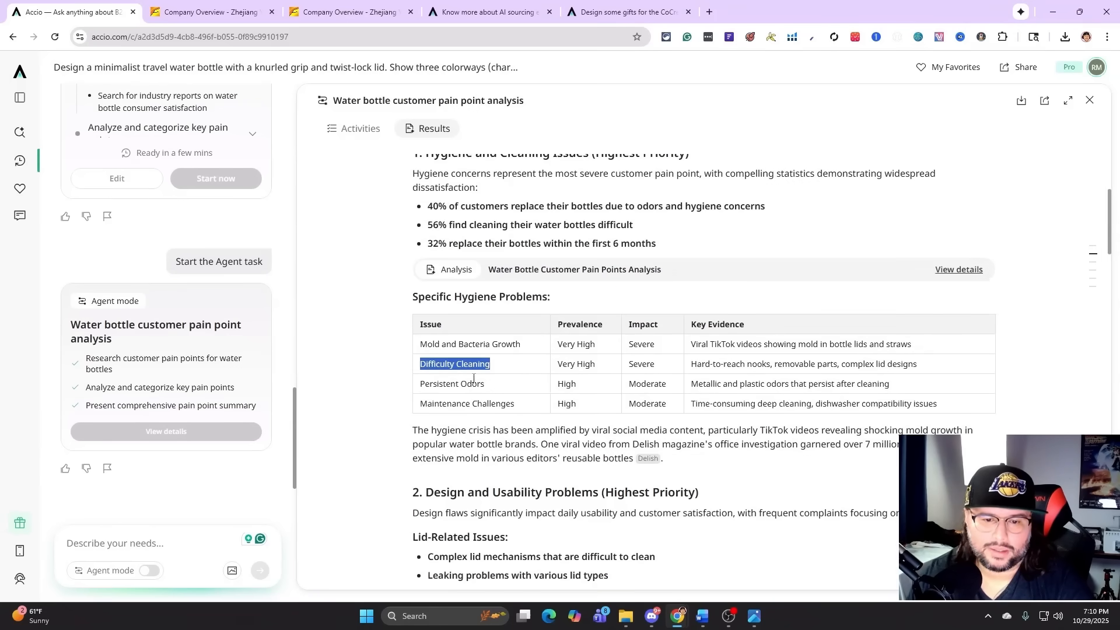
mouse_move(696, 348)
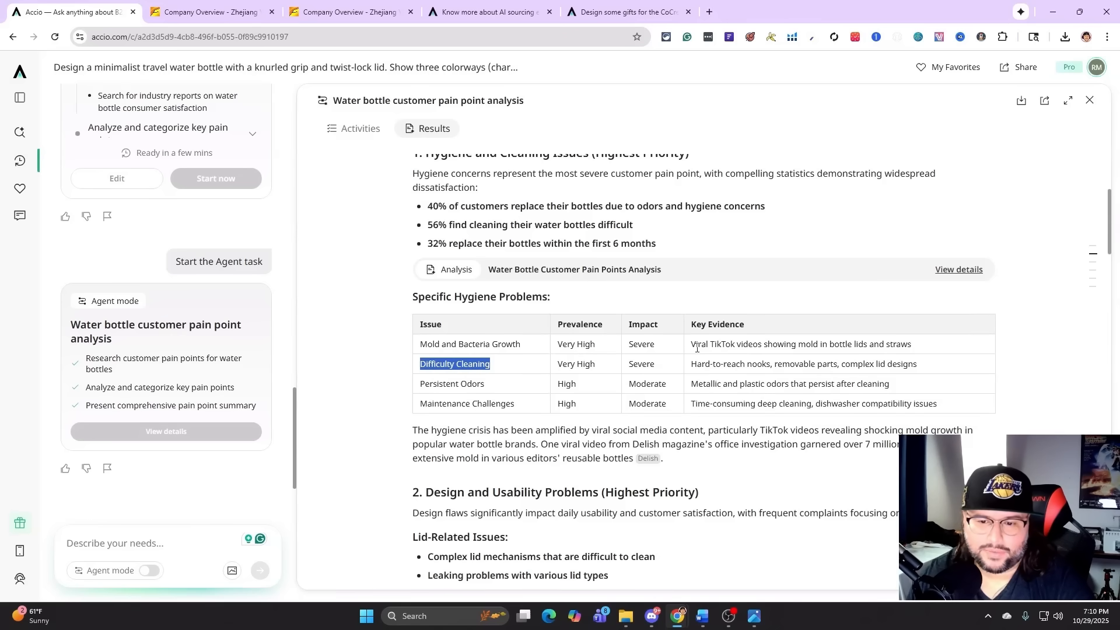
left_click(700, 343)
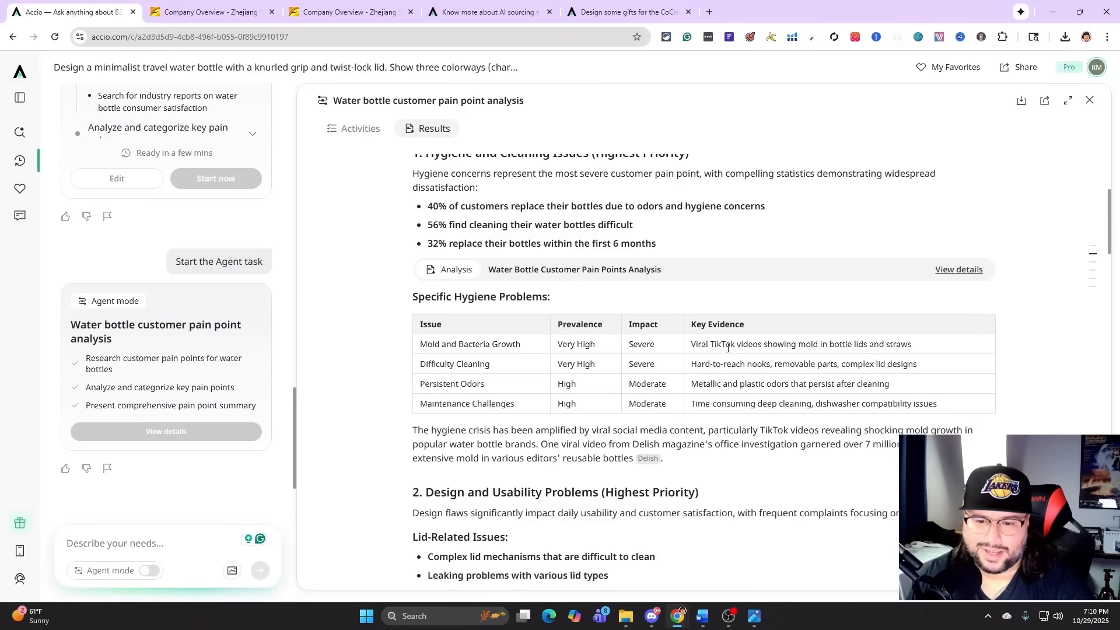
mouse_move(462, 388)
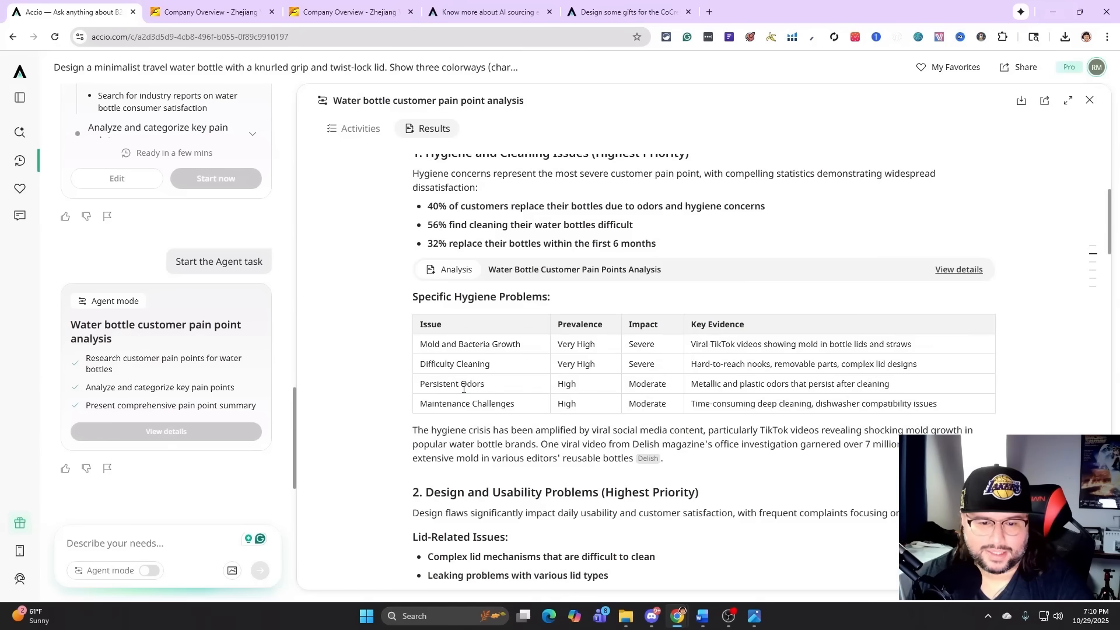
double_click(471, 384)
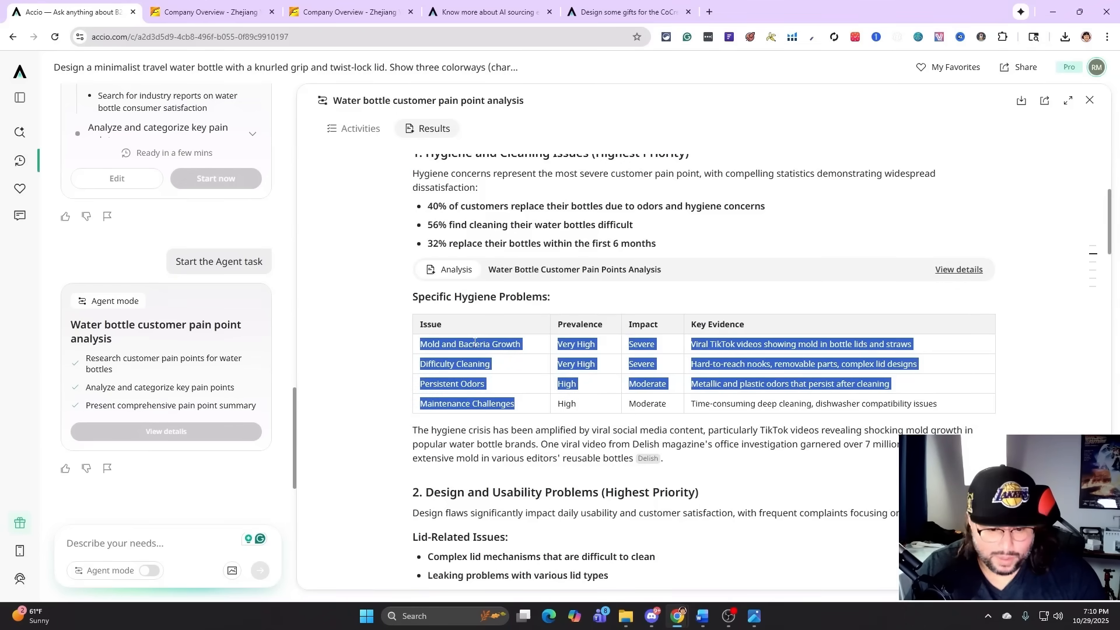
mouse_move(560, 275)
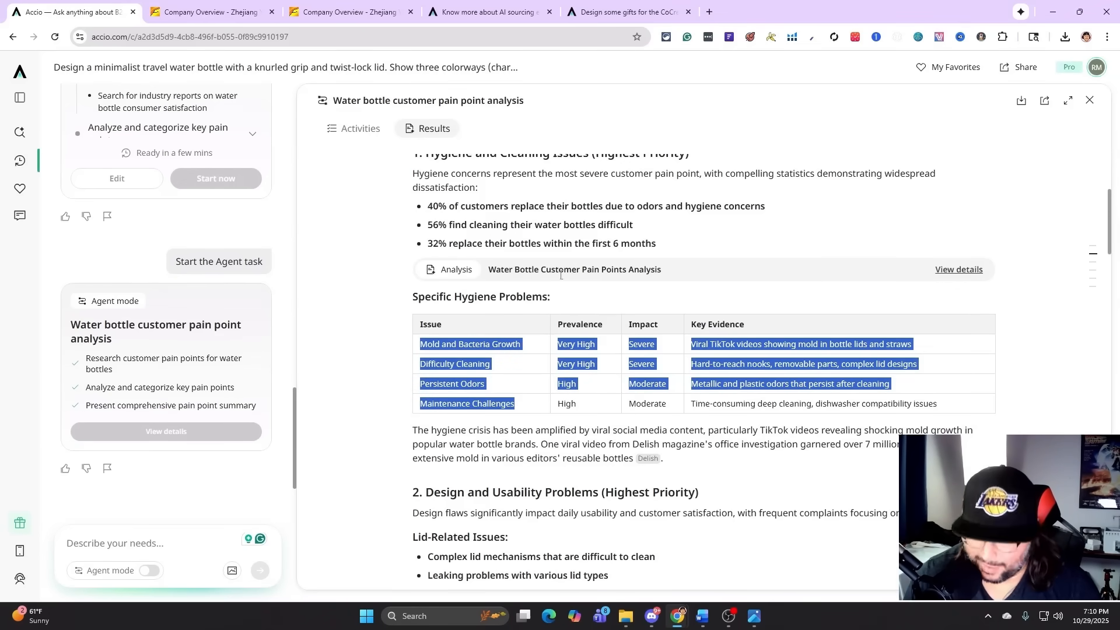
mouse_move(764, 276)
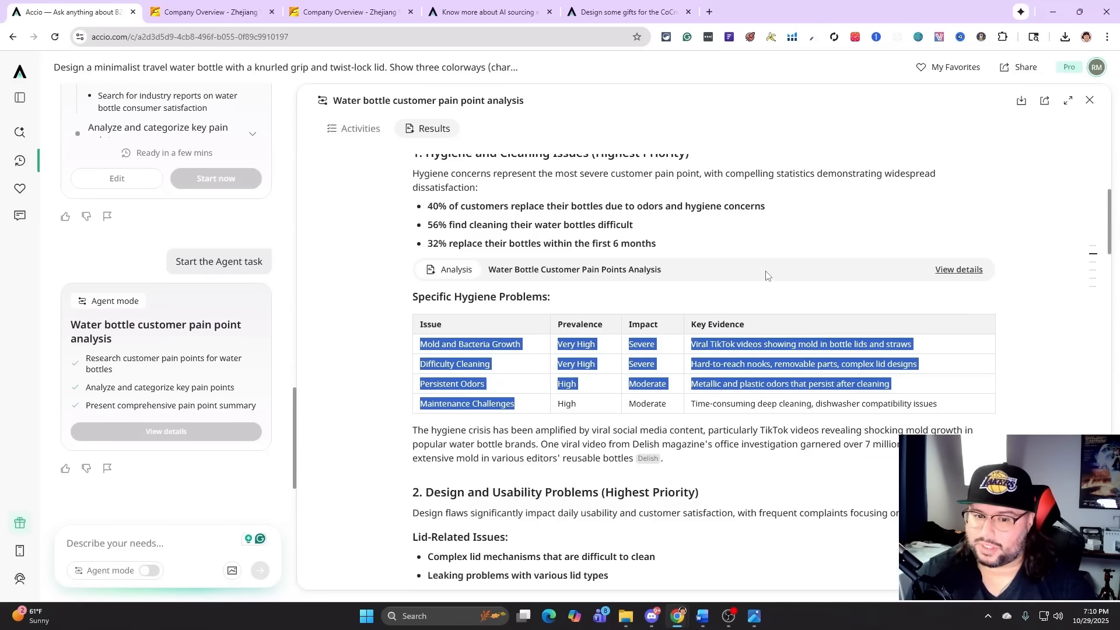
mouse_move(816, 314)
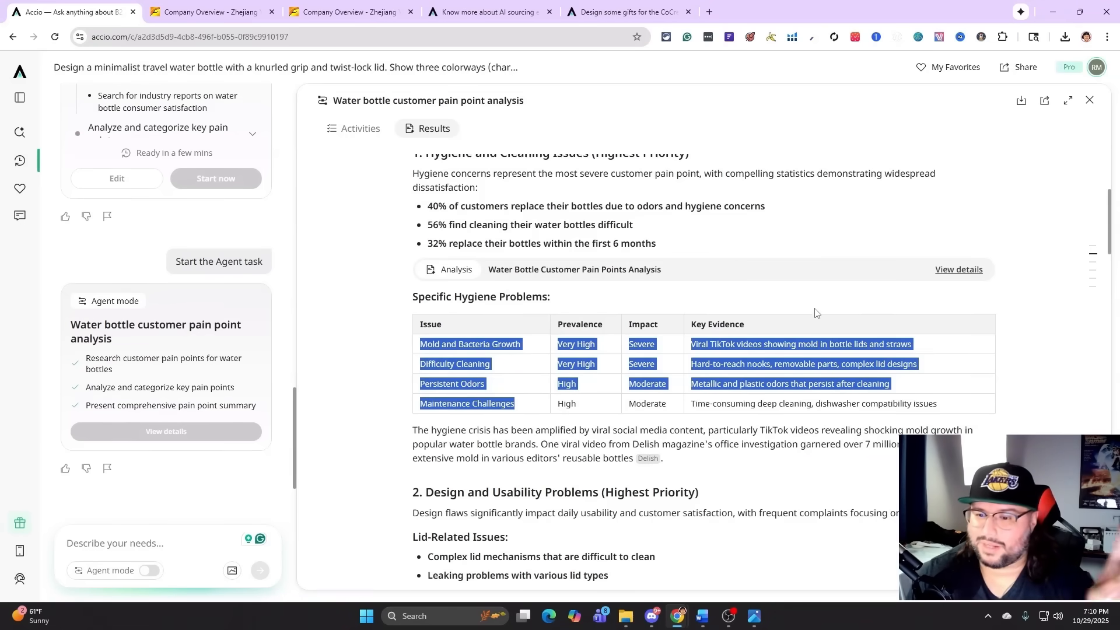
scroll("down", 3)
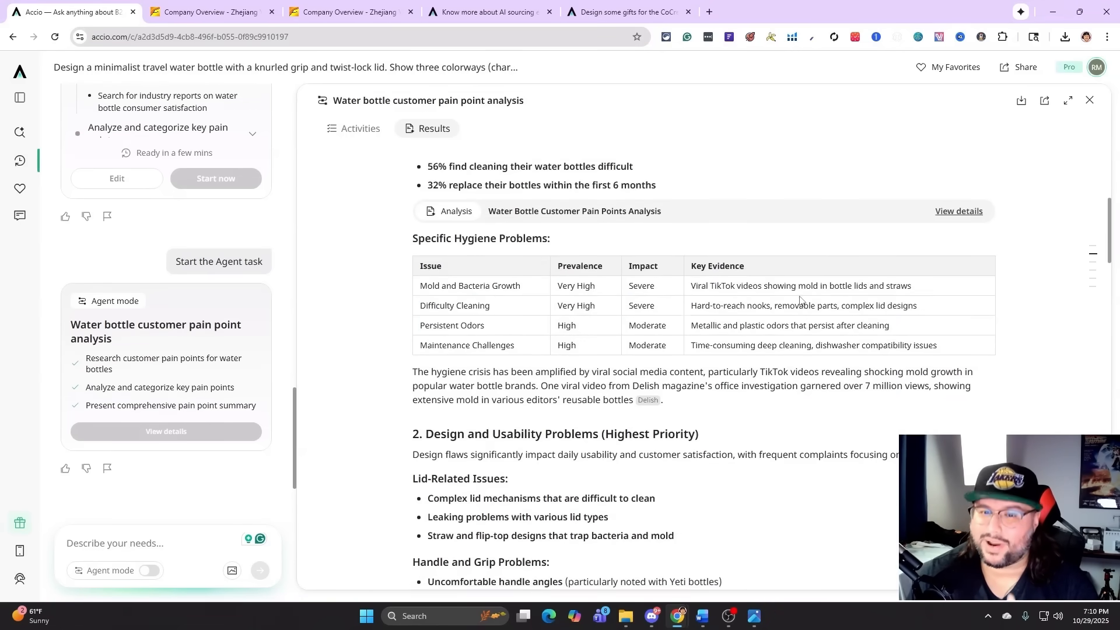
scroll("down", 3)
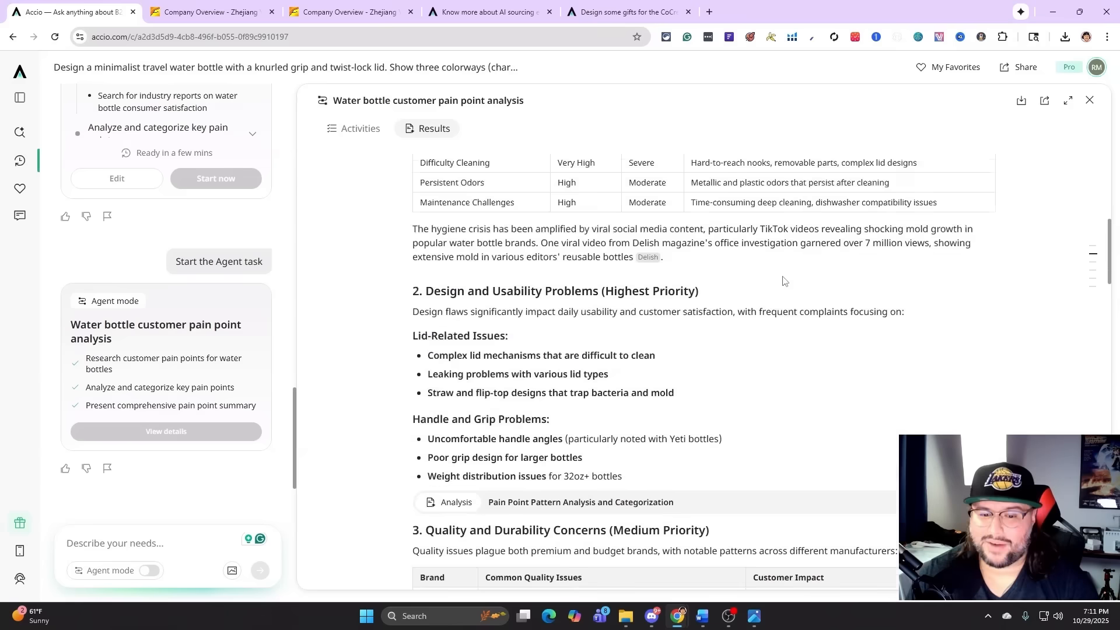
scroll("down", 3)
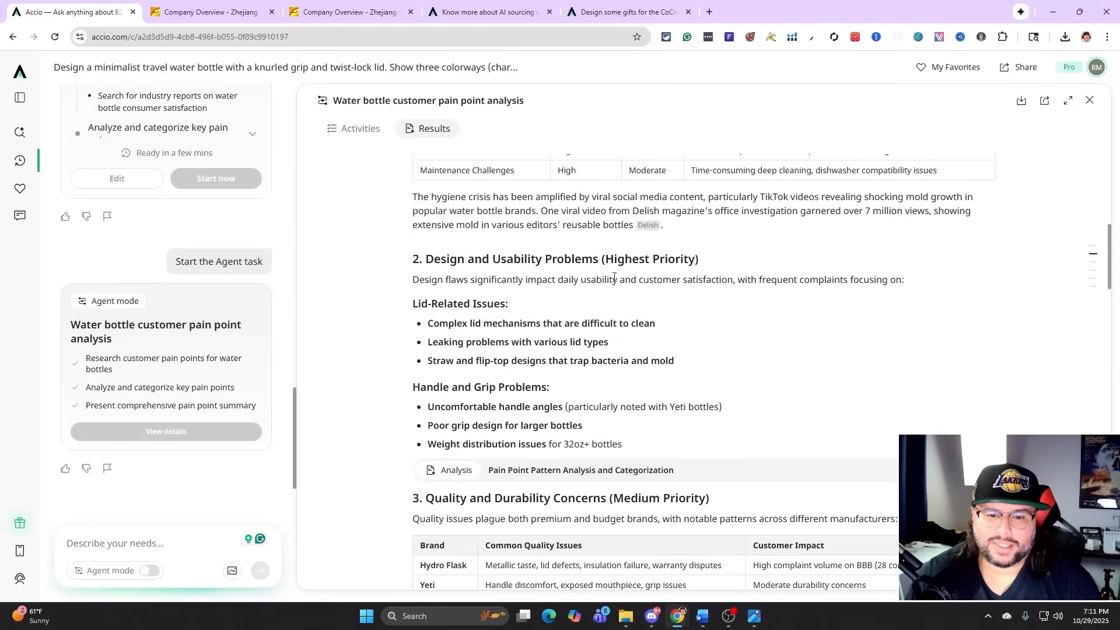
mouse_move(421, 319)
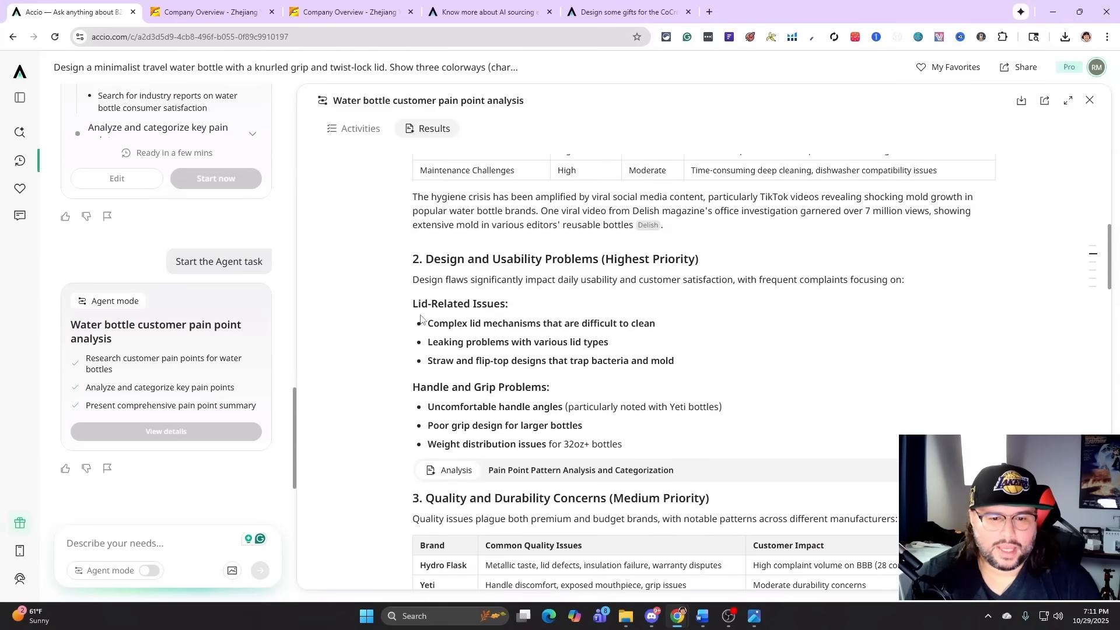
mouse_move(449, 331)
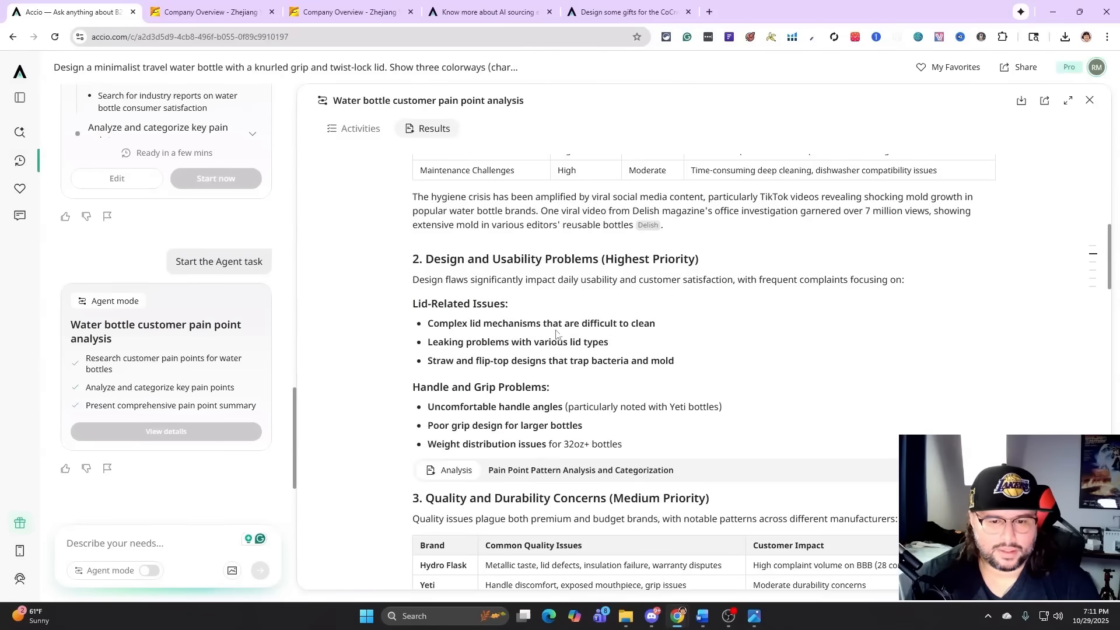
scroll("down", 3)
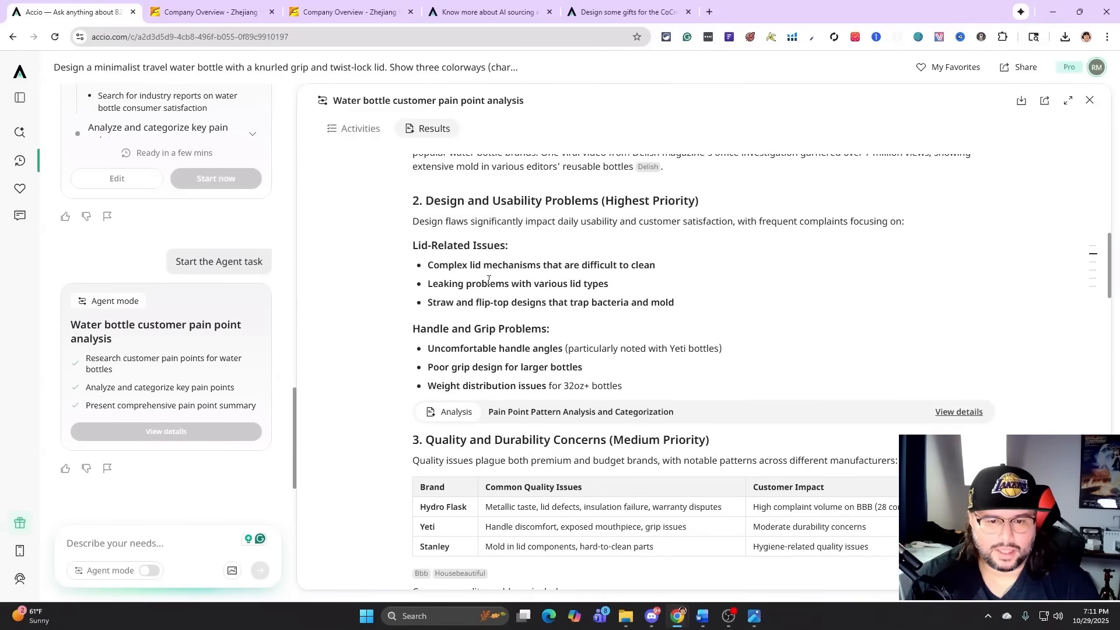
scroll("down", 3)
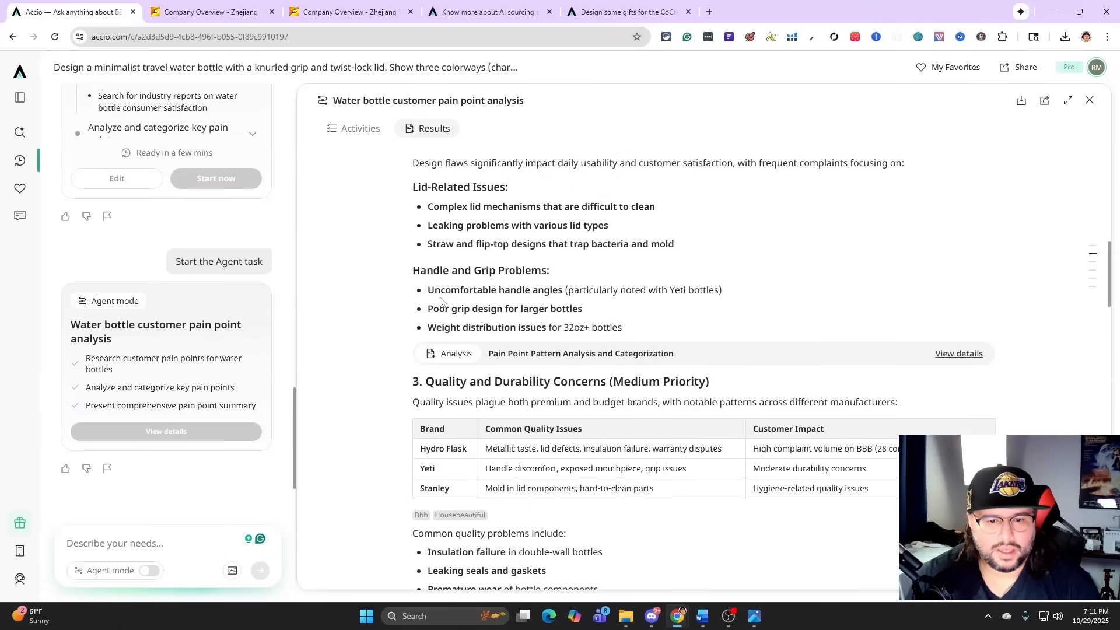
double_click(495, 290)
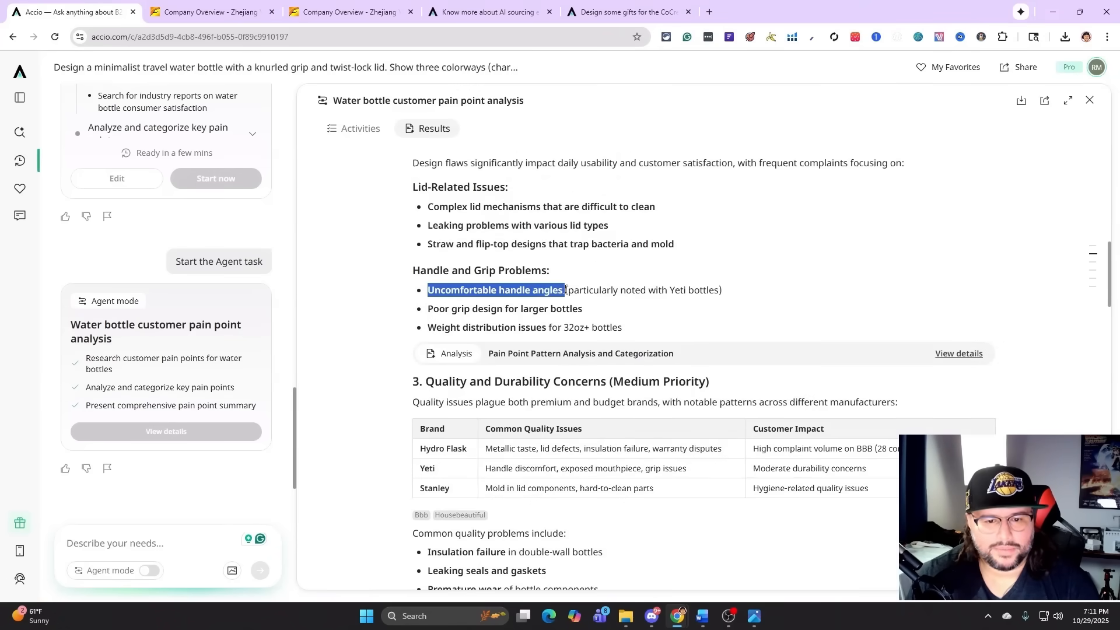
scroll("down", 3)
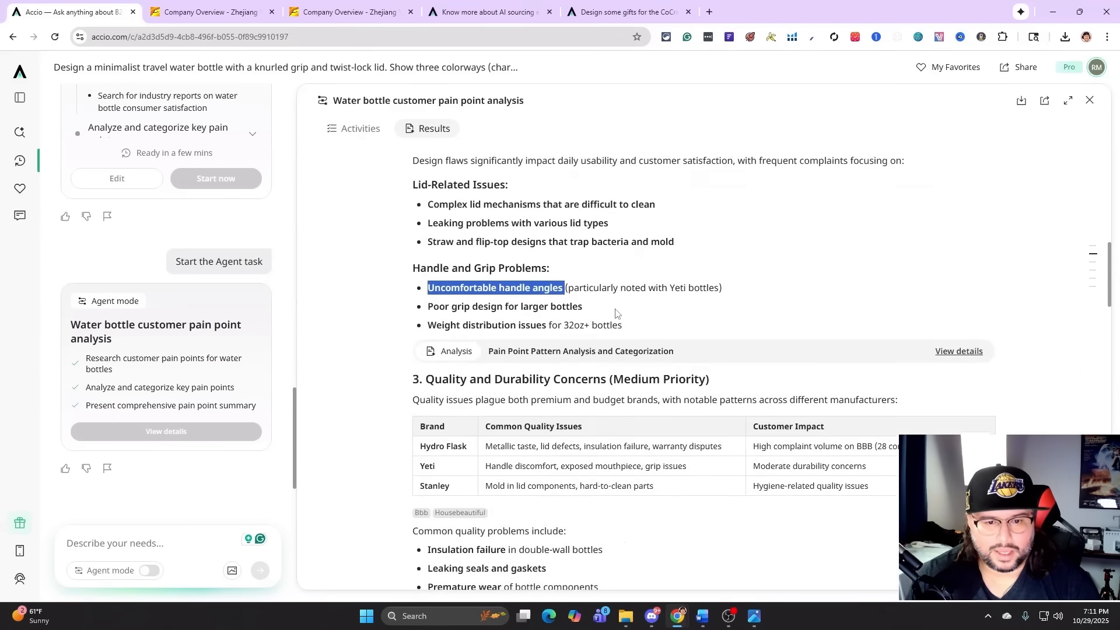
scroll("up", 3)
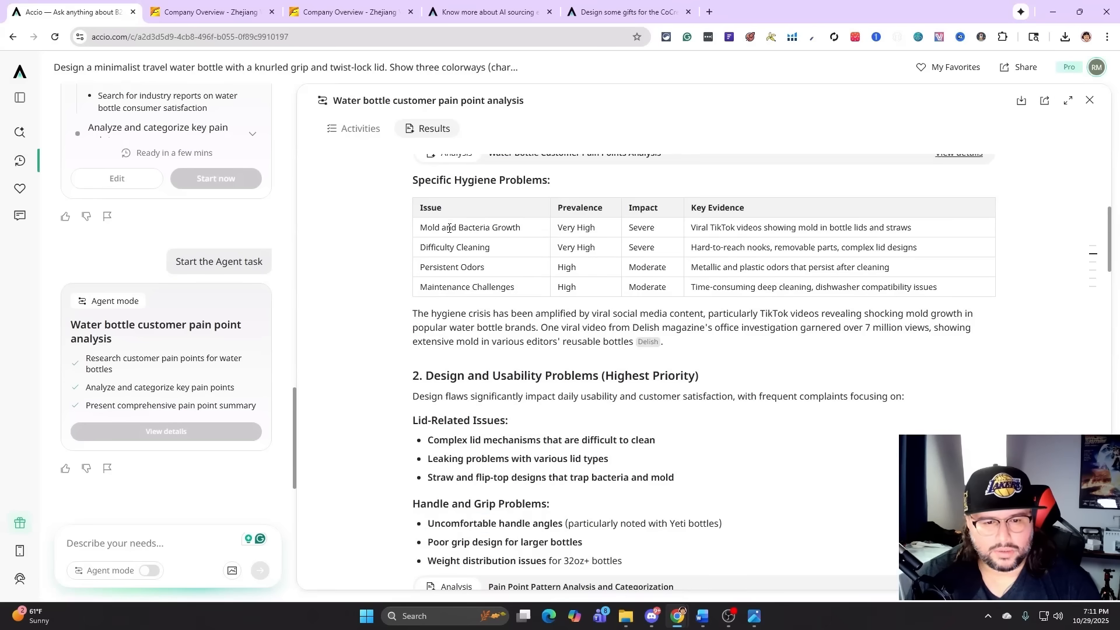
double_click(469, 227)
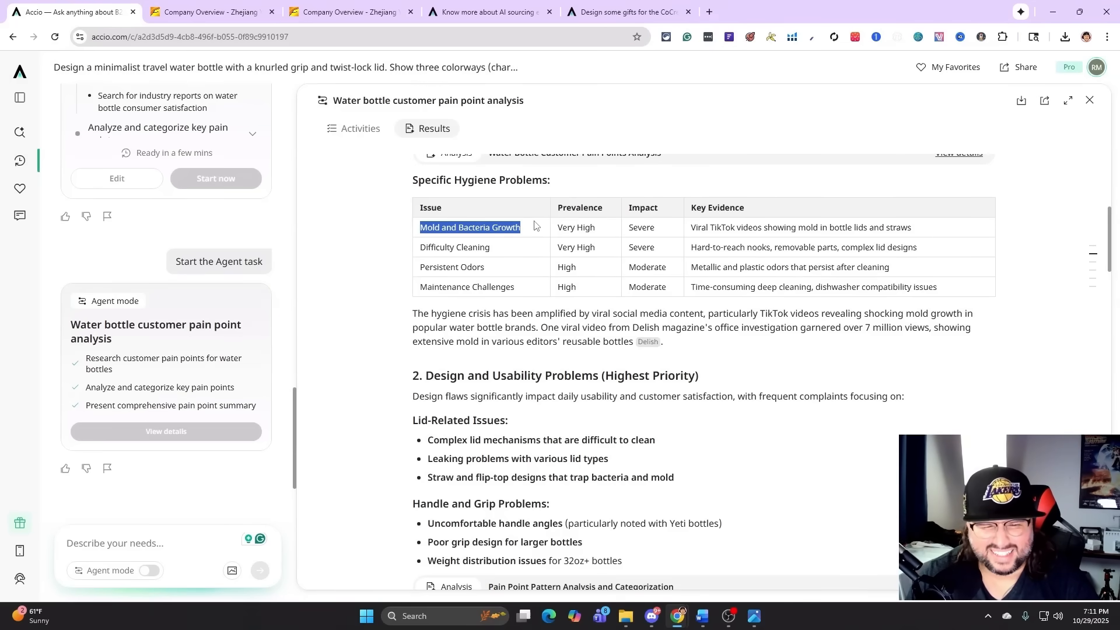
scroll("down", 3)
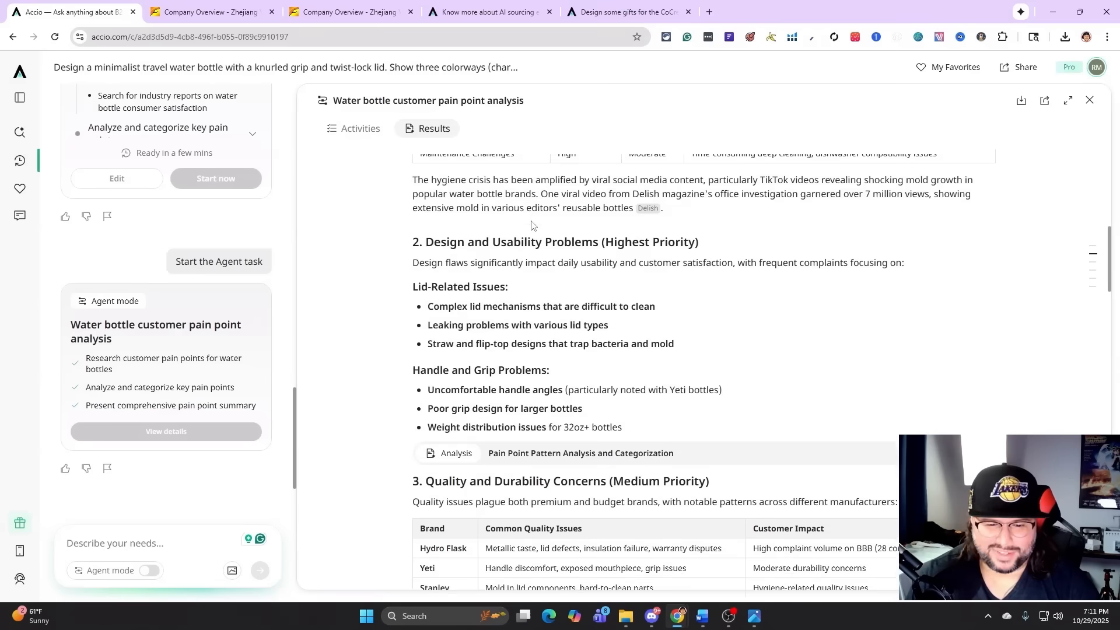
scroll("down", 3)
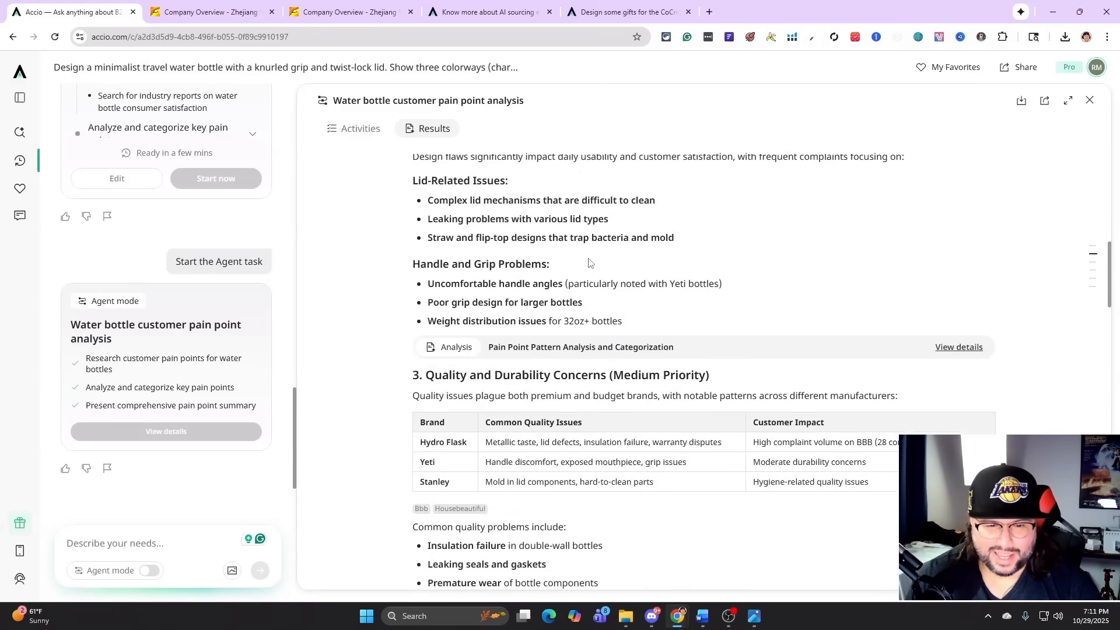
scroll("down", 3)
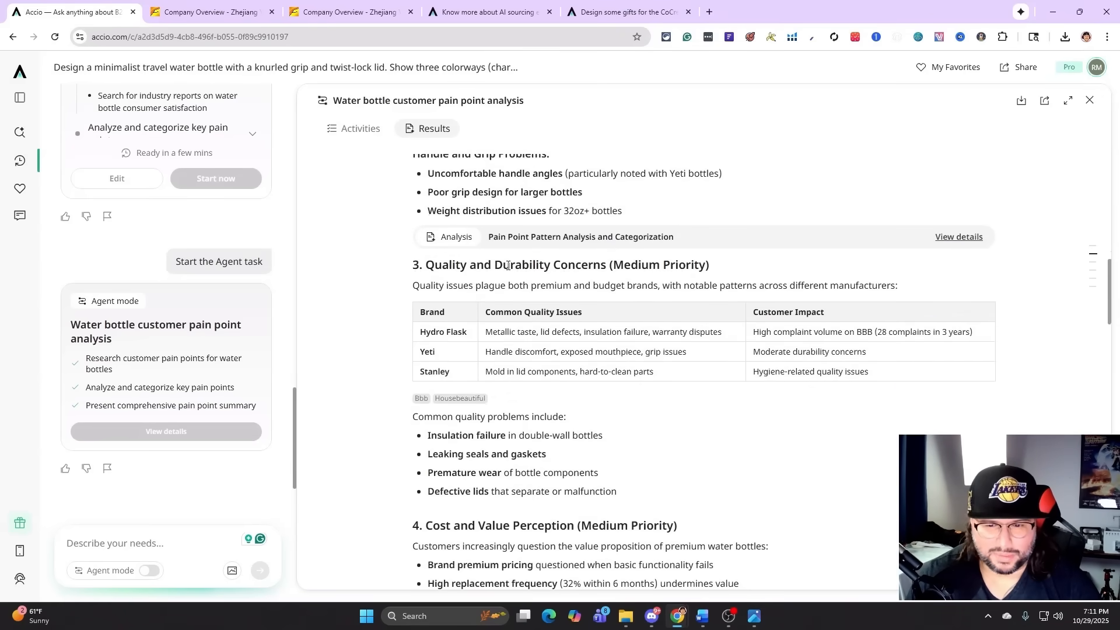
scroll("down", 3)
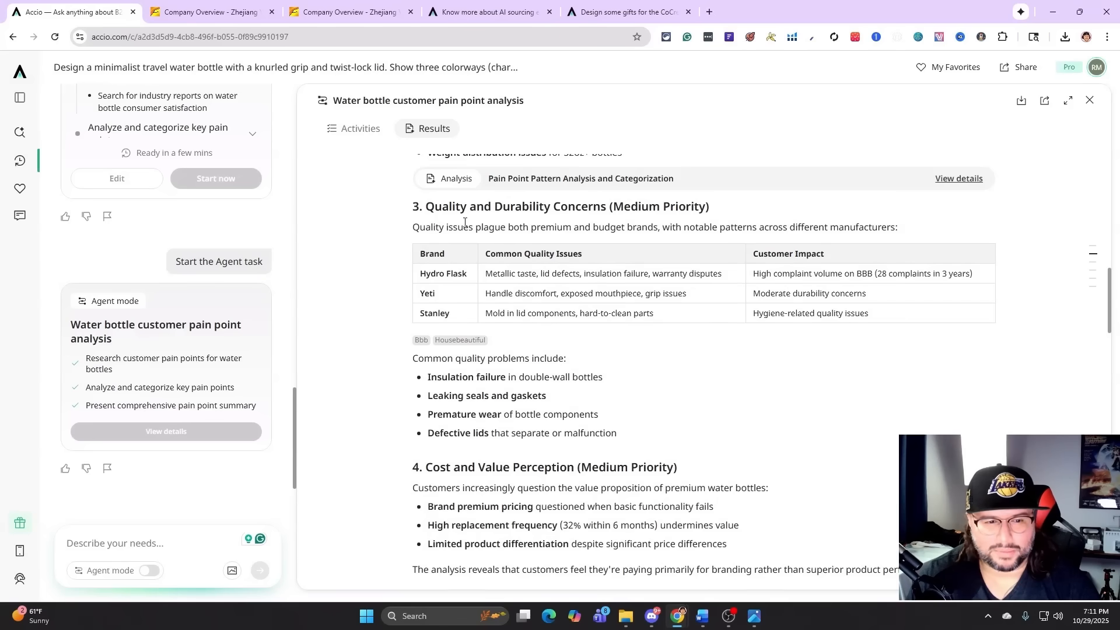
mouse_move(576, 219)
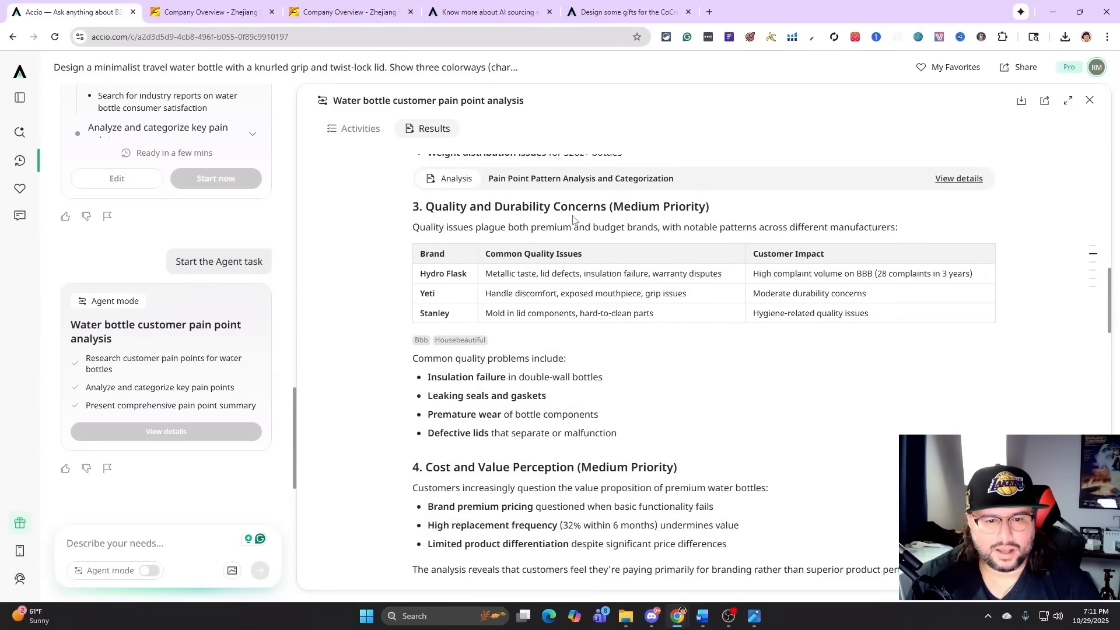
scroll("down", 3)
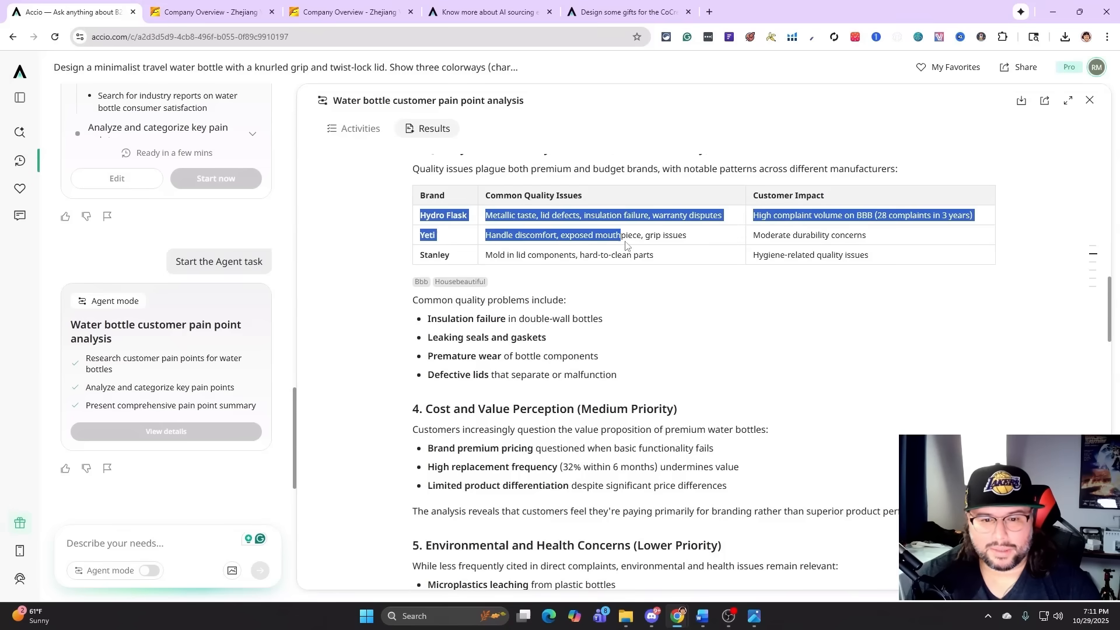
left_click(528, 234)
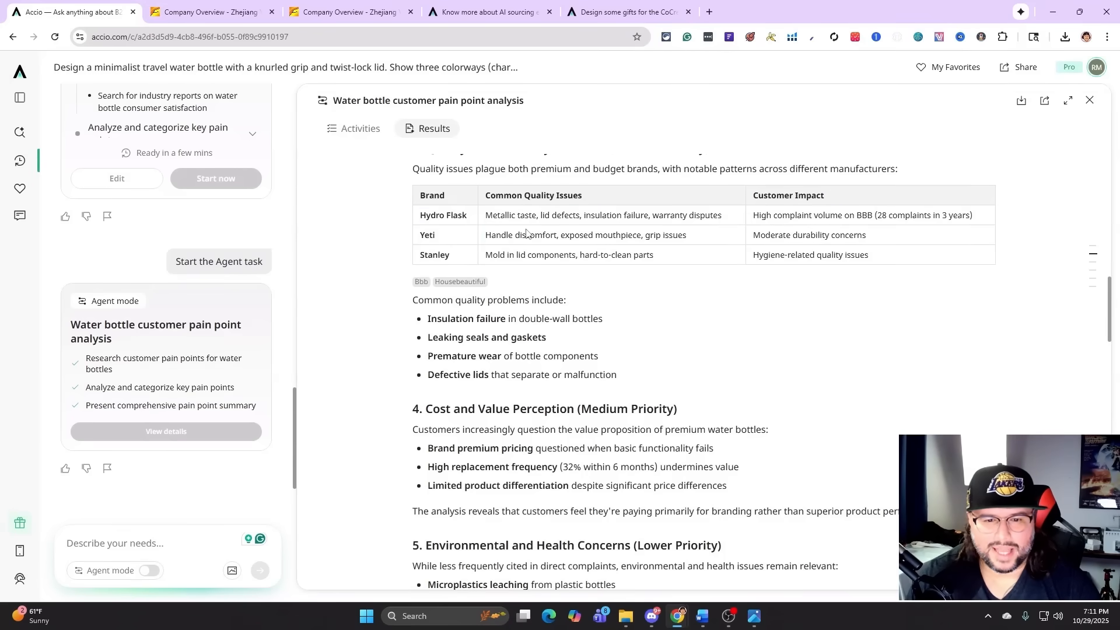
mouse_move(721, 236)
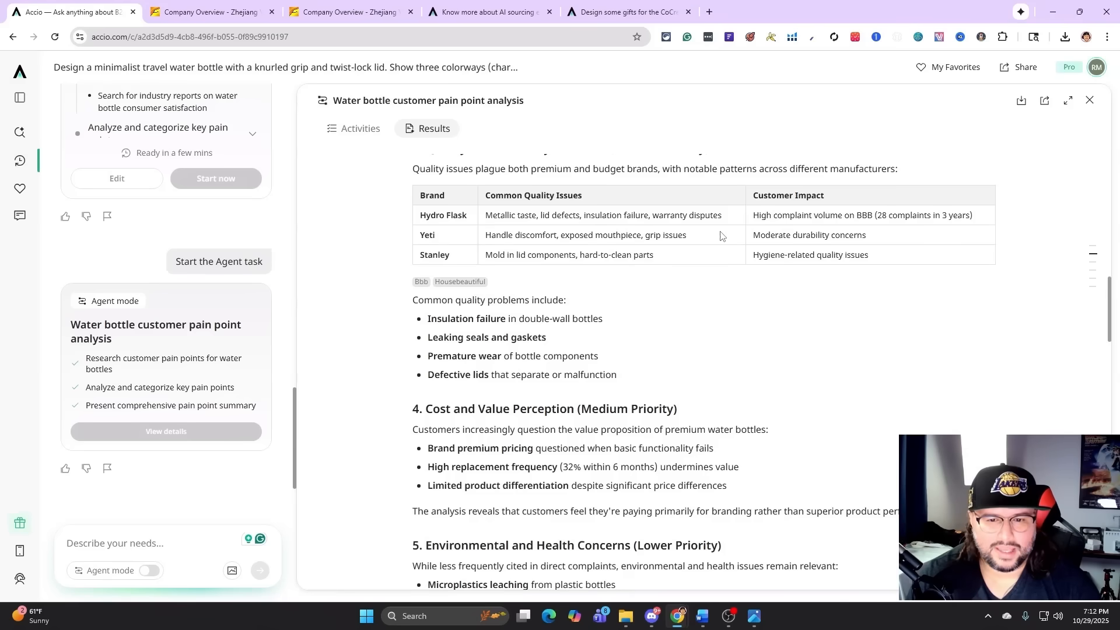
mouse_move(723, 238)
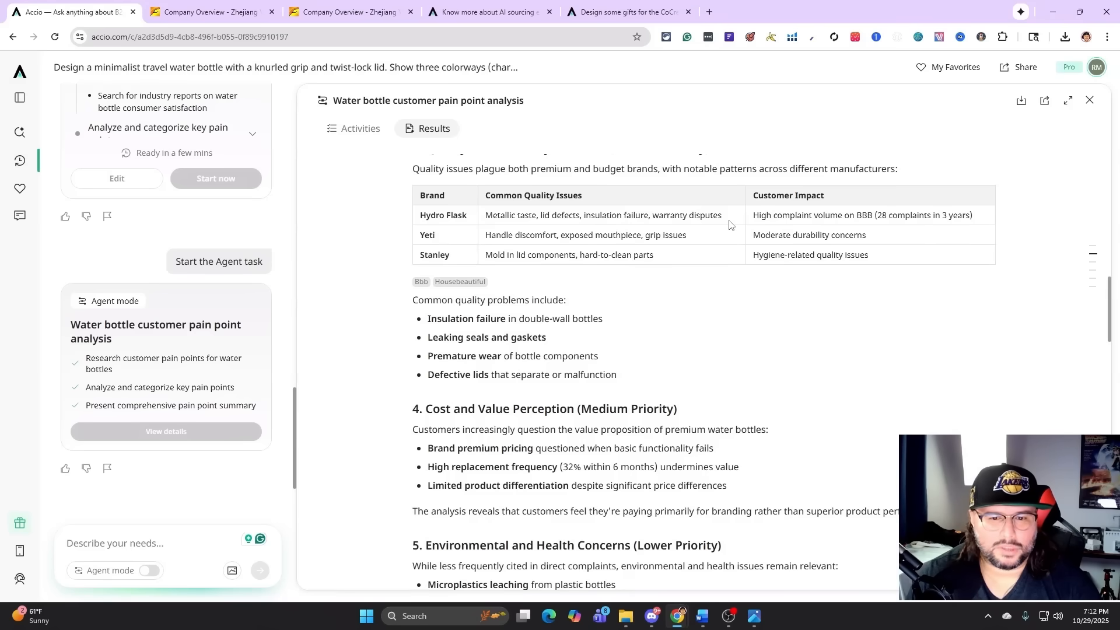
double_click(676, 235)
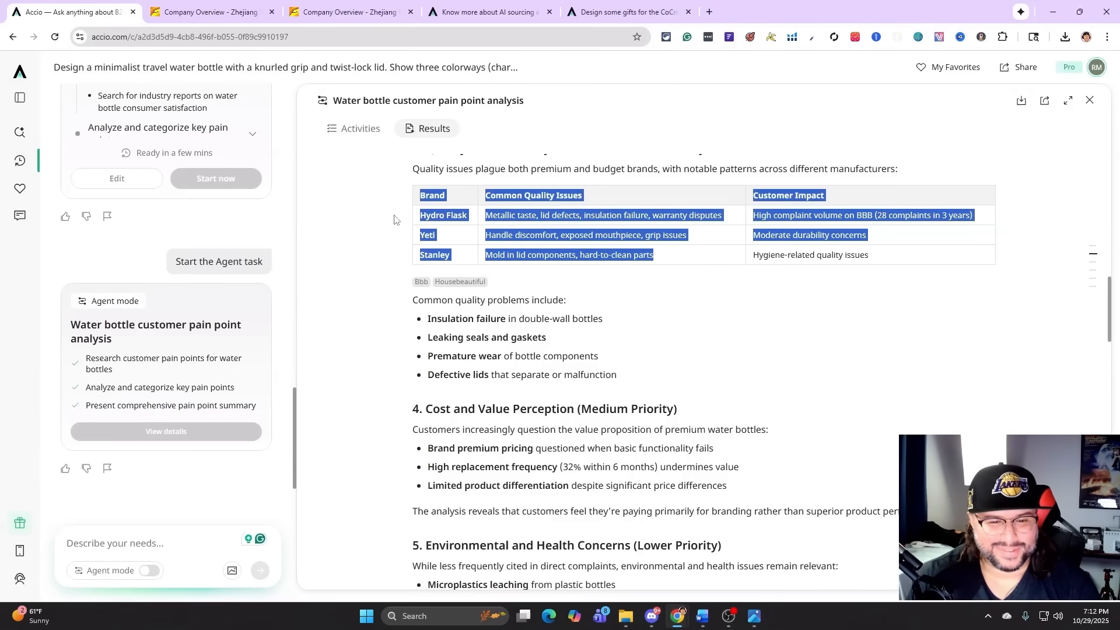
scroll("down", 3)
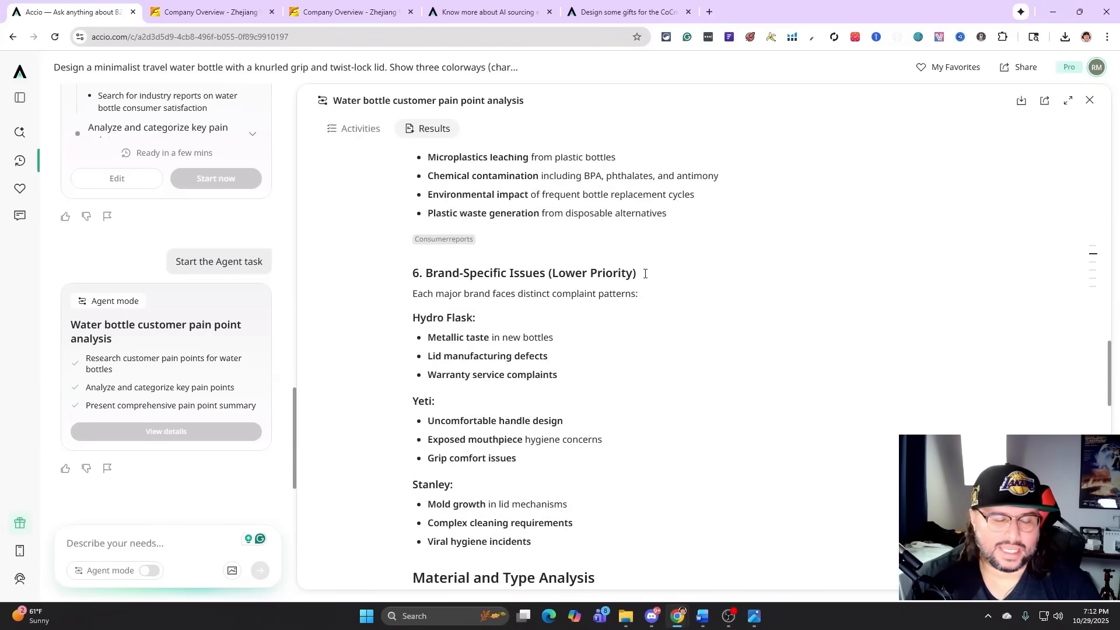
scroll("down", 3)
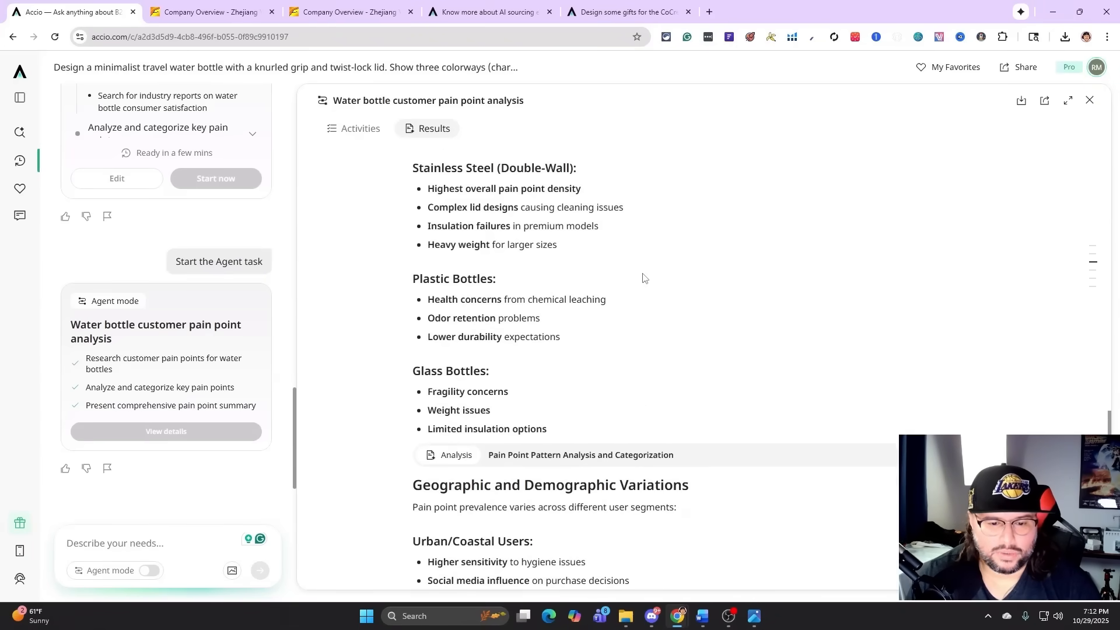
scroll("down", 3)
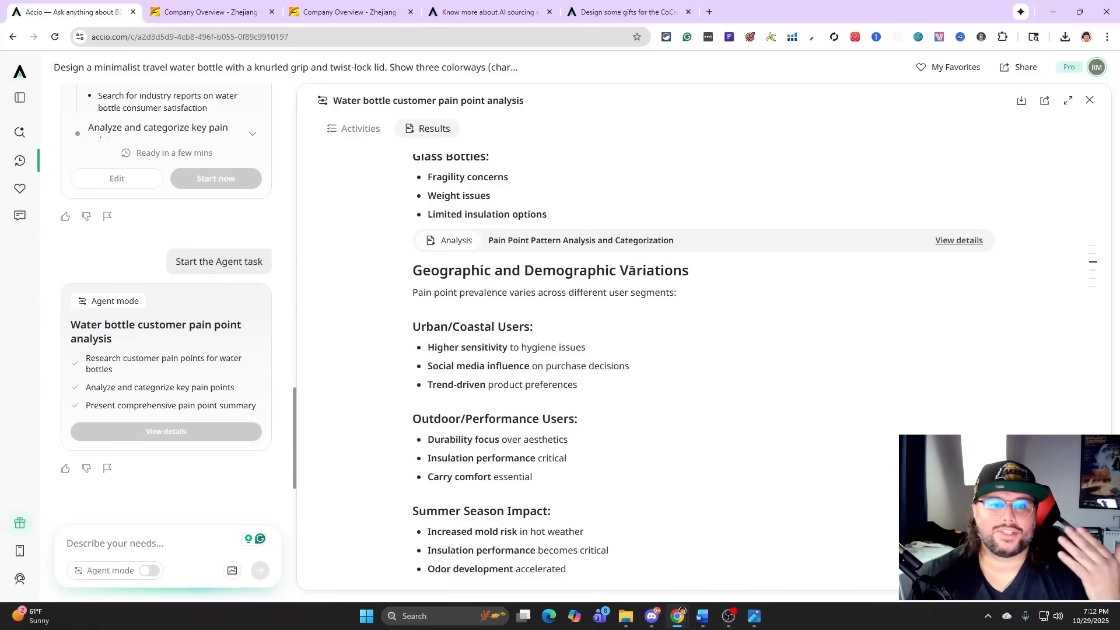
scroll("down", 3)
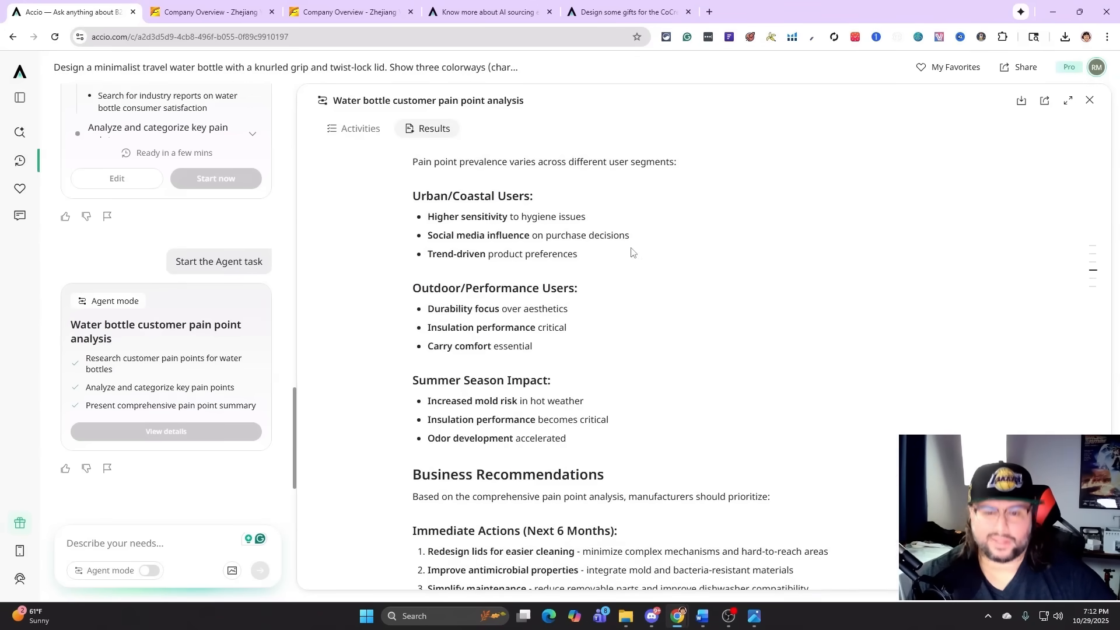
scroll("up", 3)
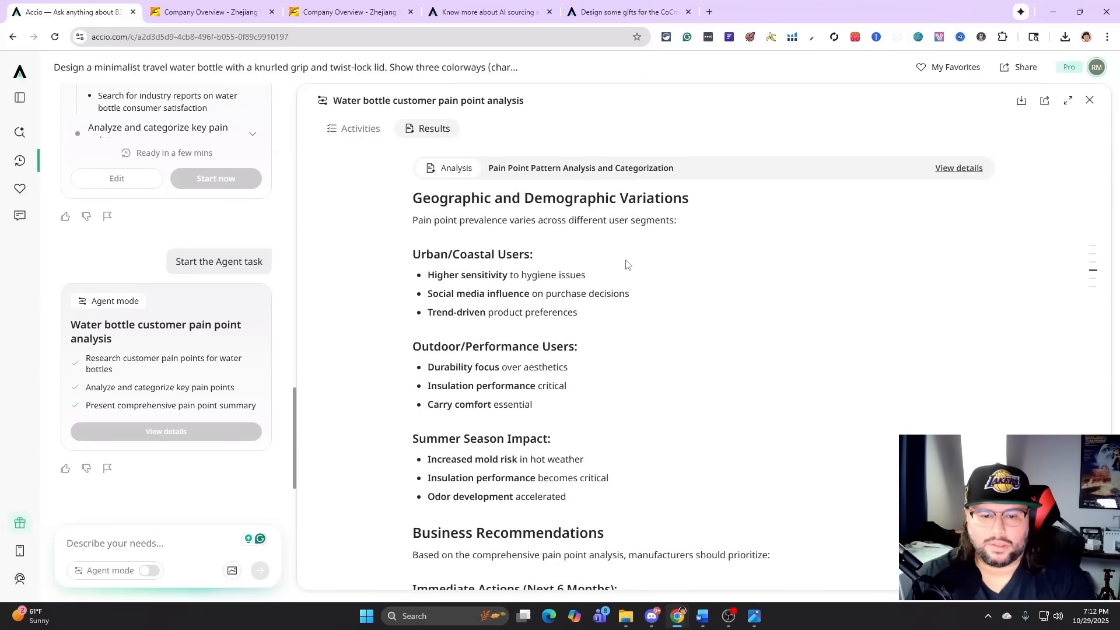
scroll("down", 3)
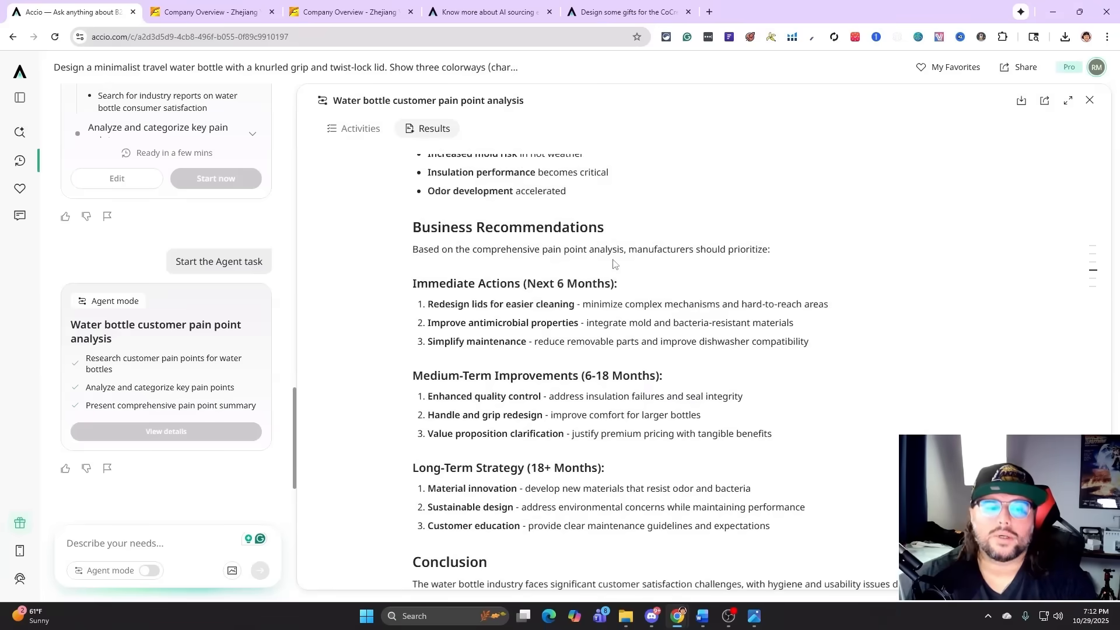
scroll("down", 3)
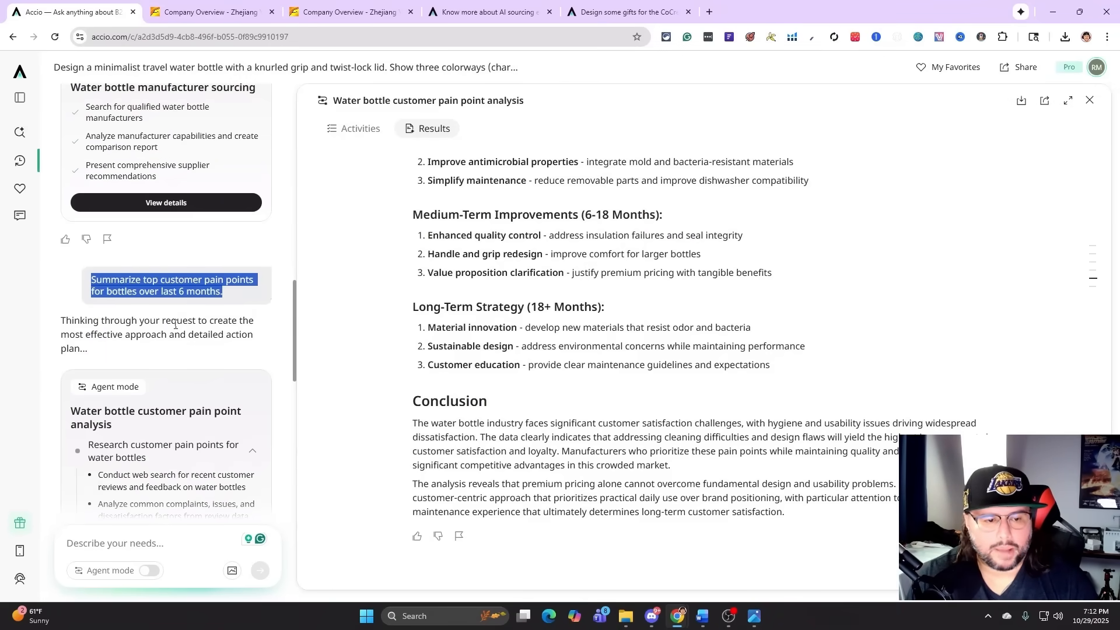
Step: Scroll the chat and results up and down to review the slimmer bottle design renders
scroll("down", 3)
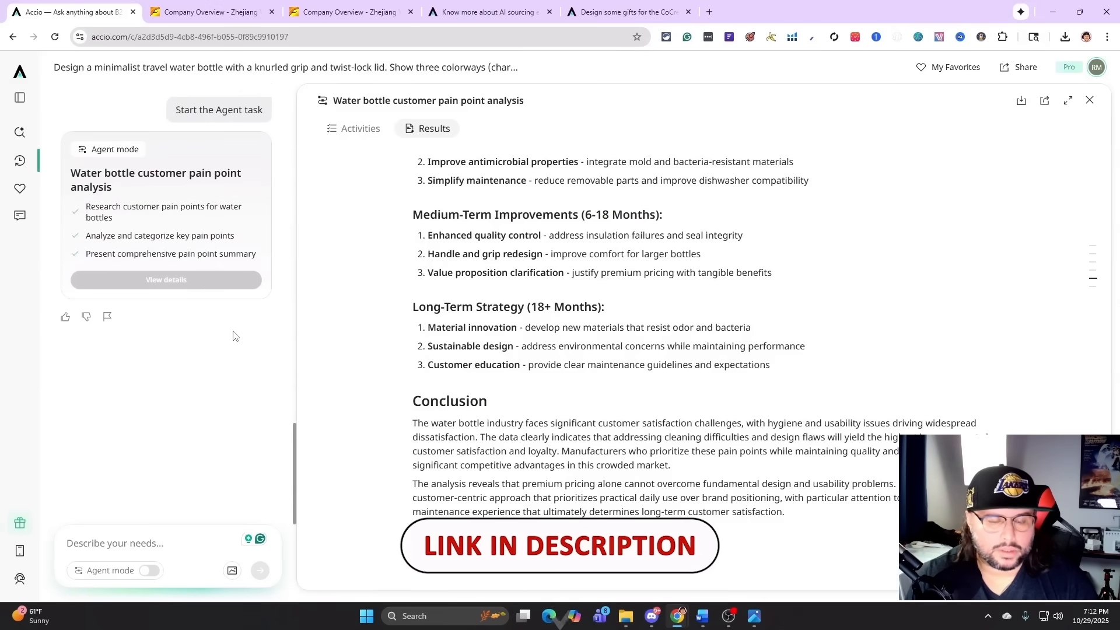
scroll("up", 3)
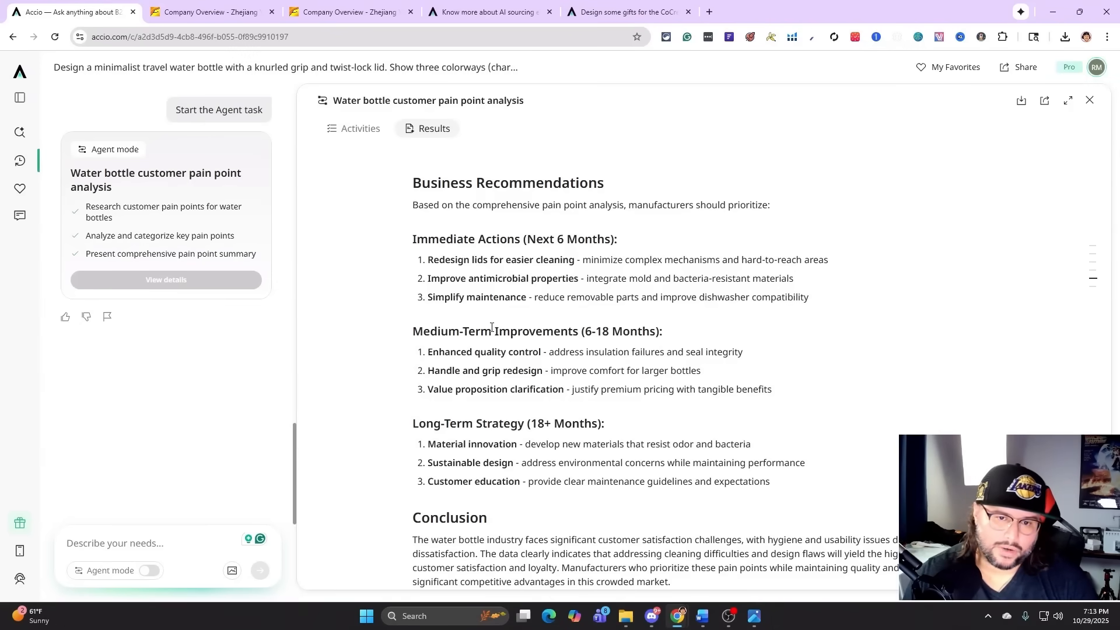
scroll("down", 3)
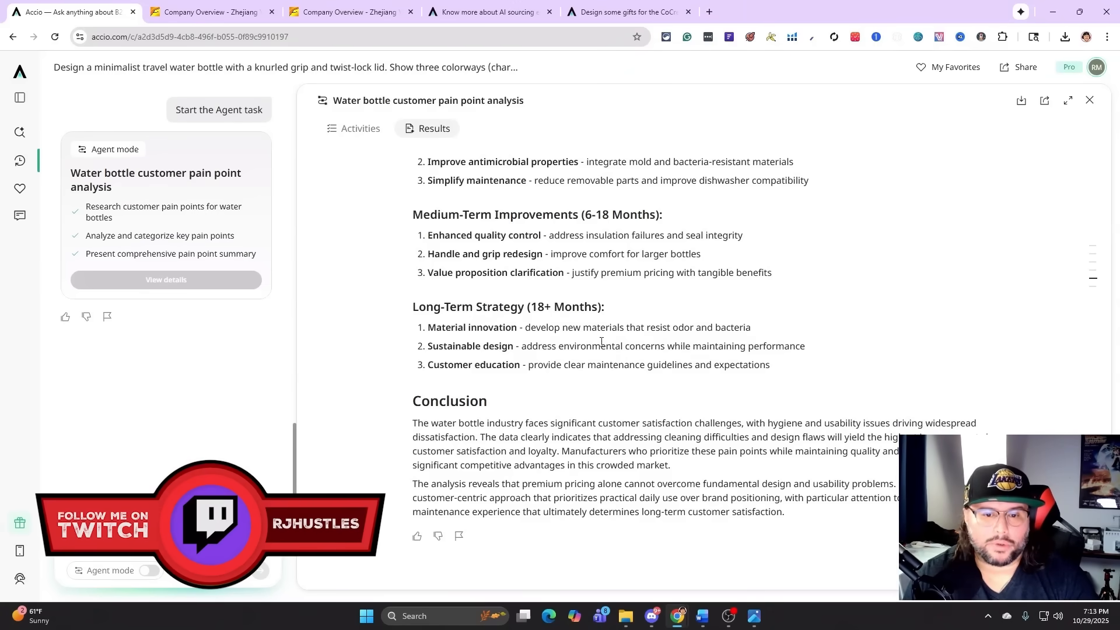
scroll("up", 3)
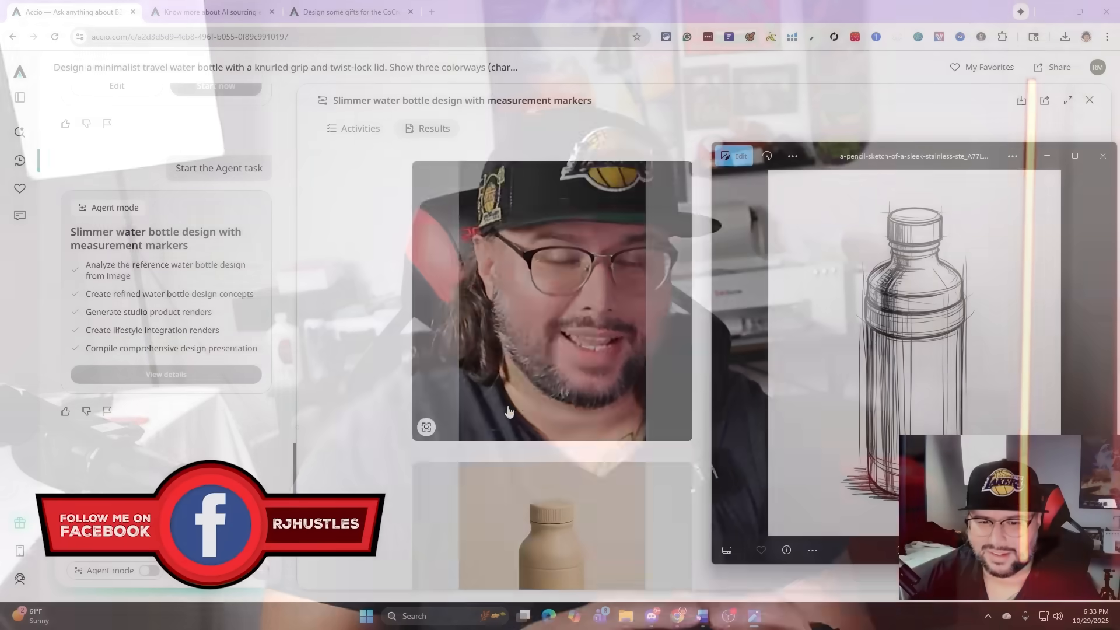
scroll("down", 3)
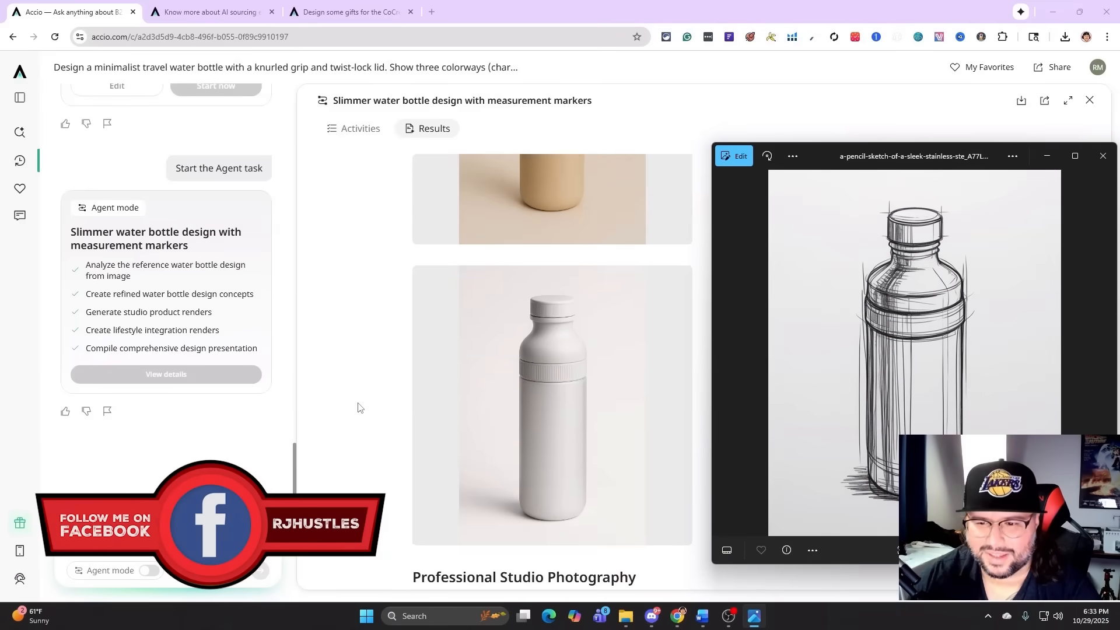